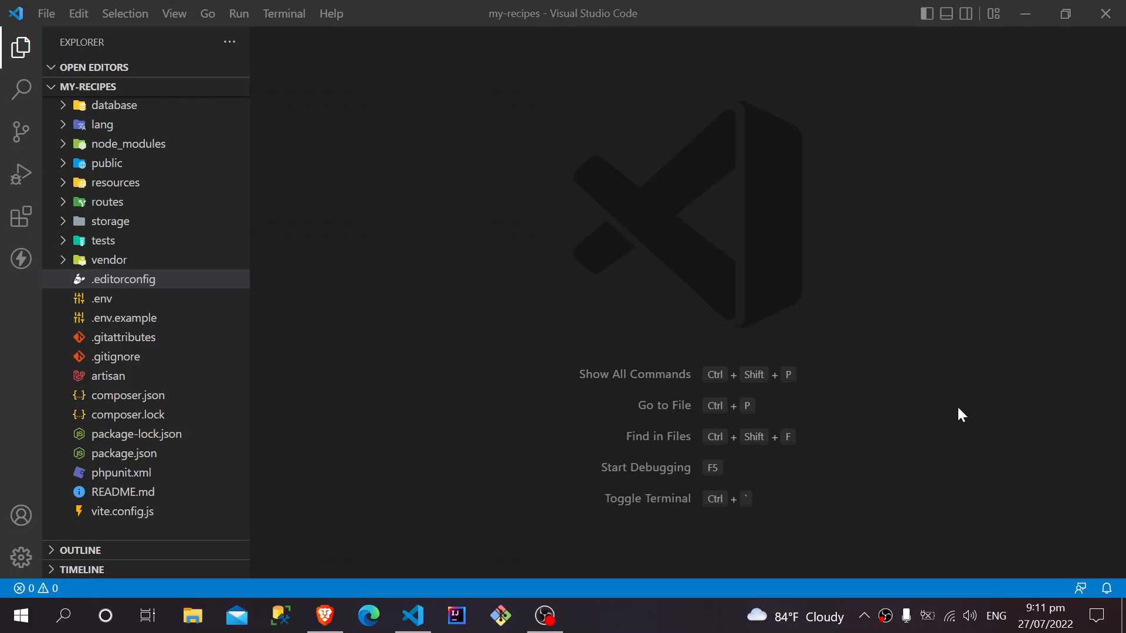
{"action": "mouse_move", "coordinate": [324, 616]}
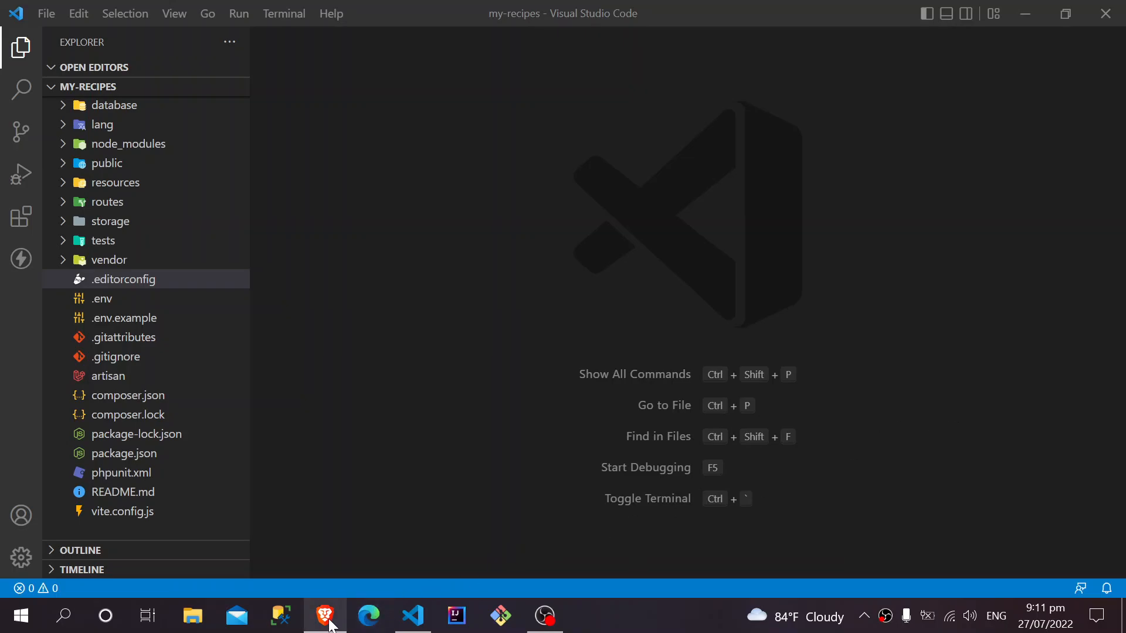
Copy the Bootstrap 5.2 jsDelivr CDN link and script tags from getbootstrap.com's download page.
{"action": "left_click", "coordinate": [324, 615]}
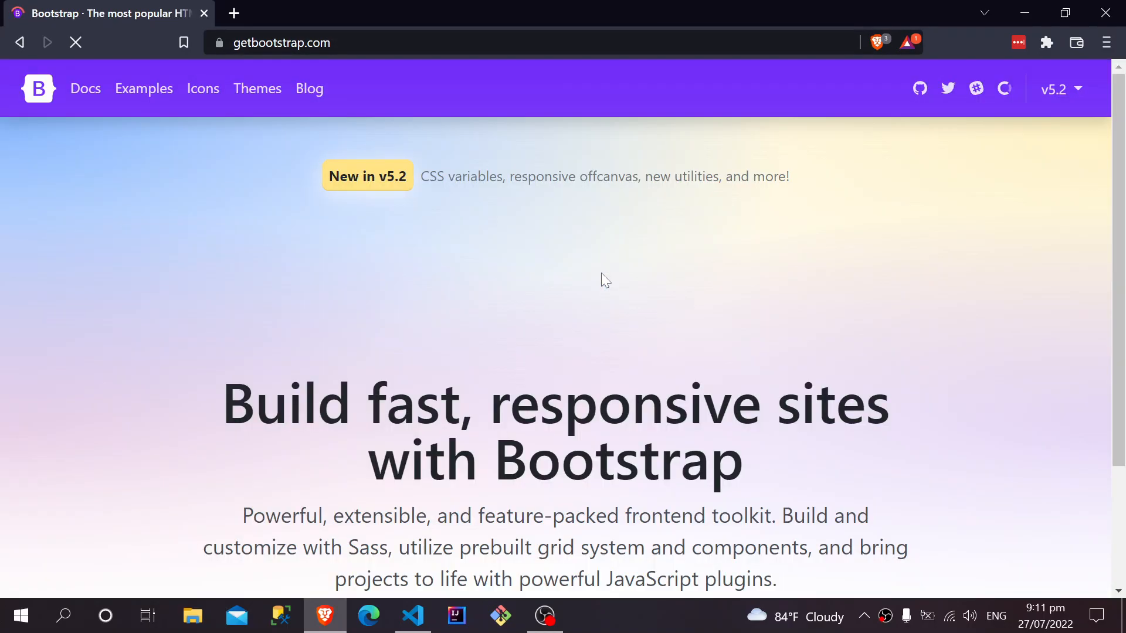
{"action": "scroll", "scroll_direction": "down", "scroll_amount": 3}
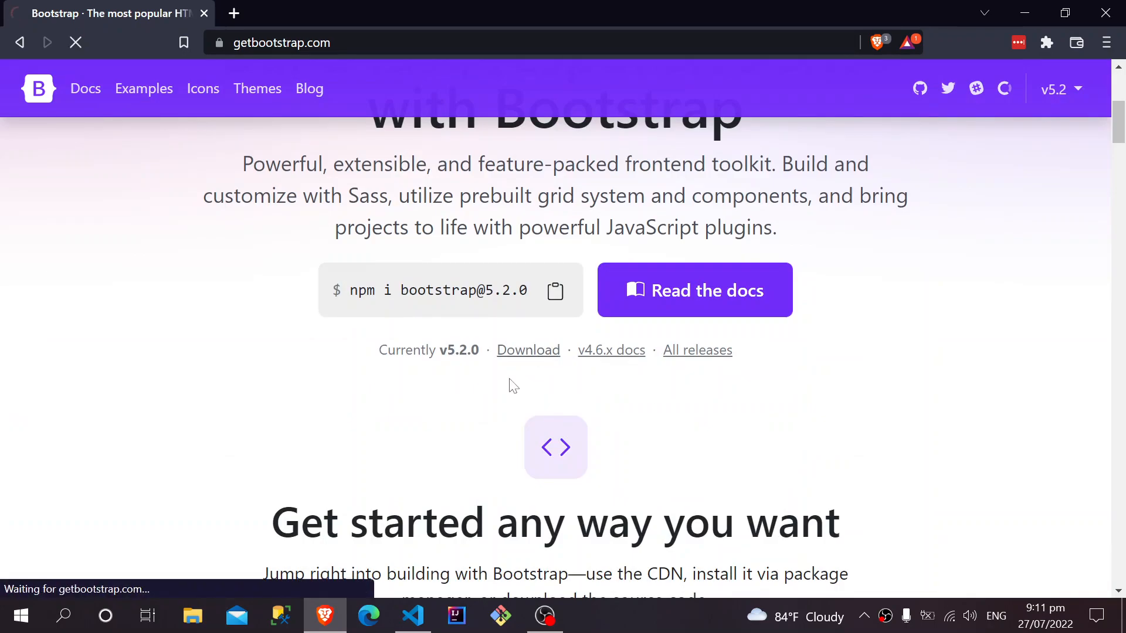
{"action": "left_click", "coordinate": [528, 351]}
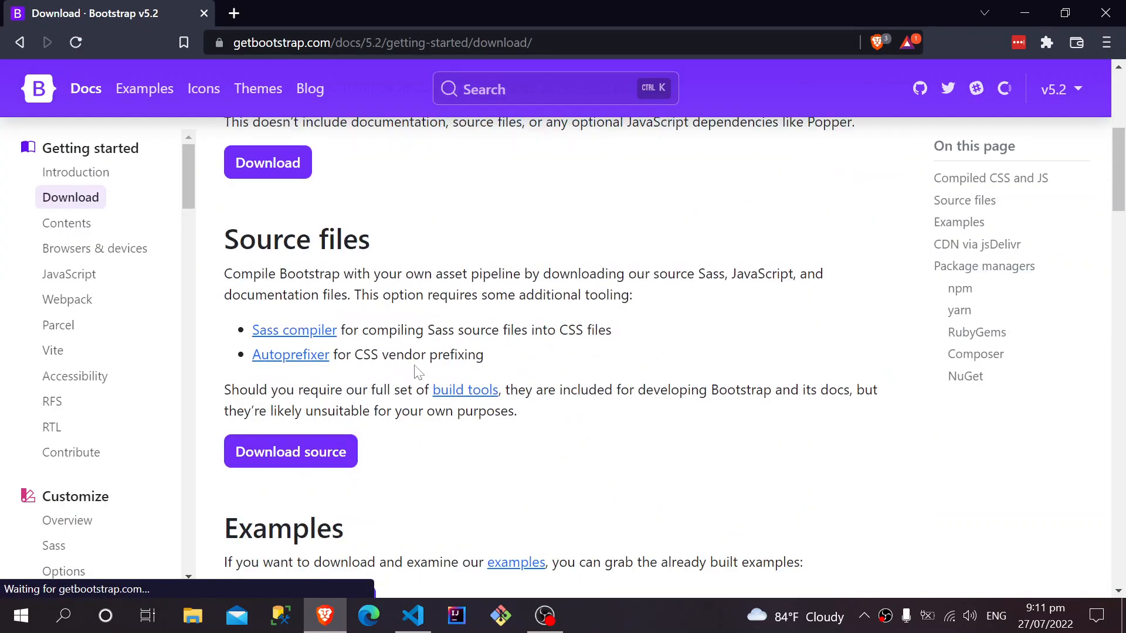
{"action": "scroll", "scroll_direction": "down", "scroll_amount": 3}
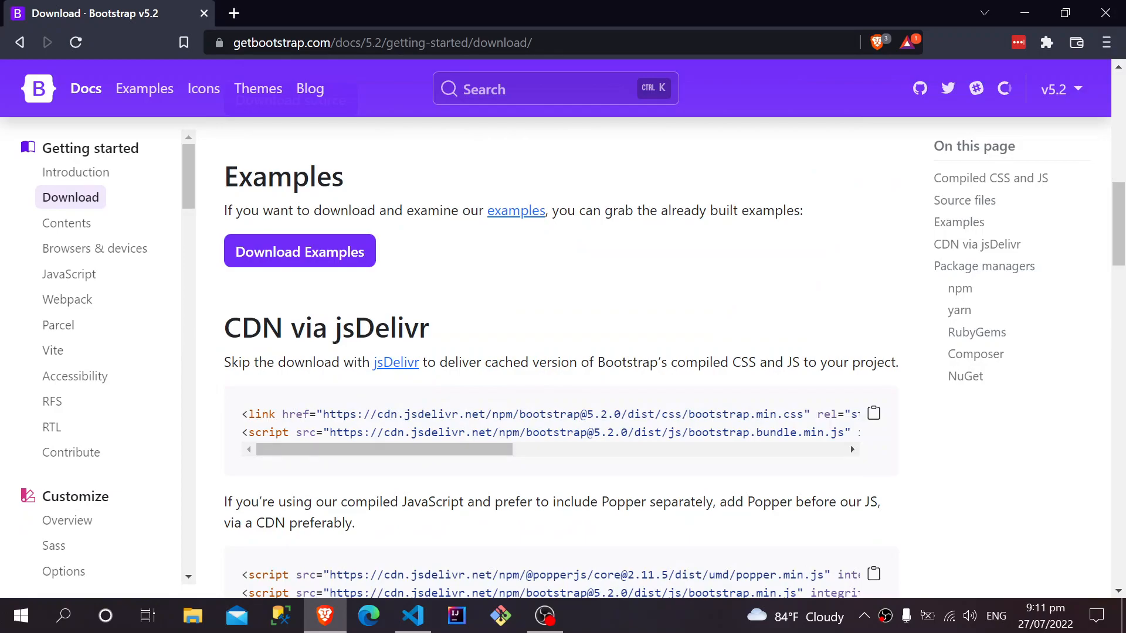
{"action": "left_click", "coordinate": [873, 413]}
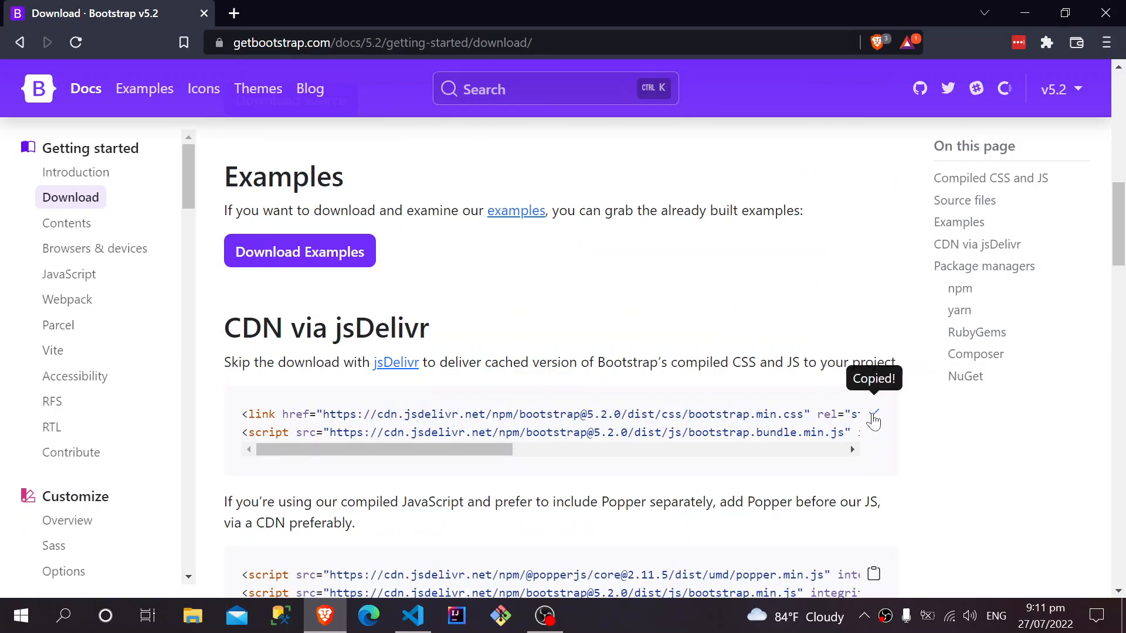
{"action": "left_click", "coordinate": [412, 615]}
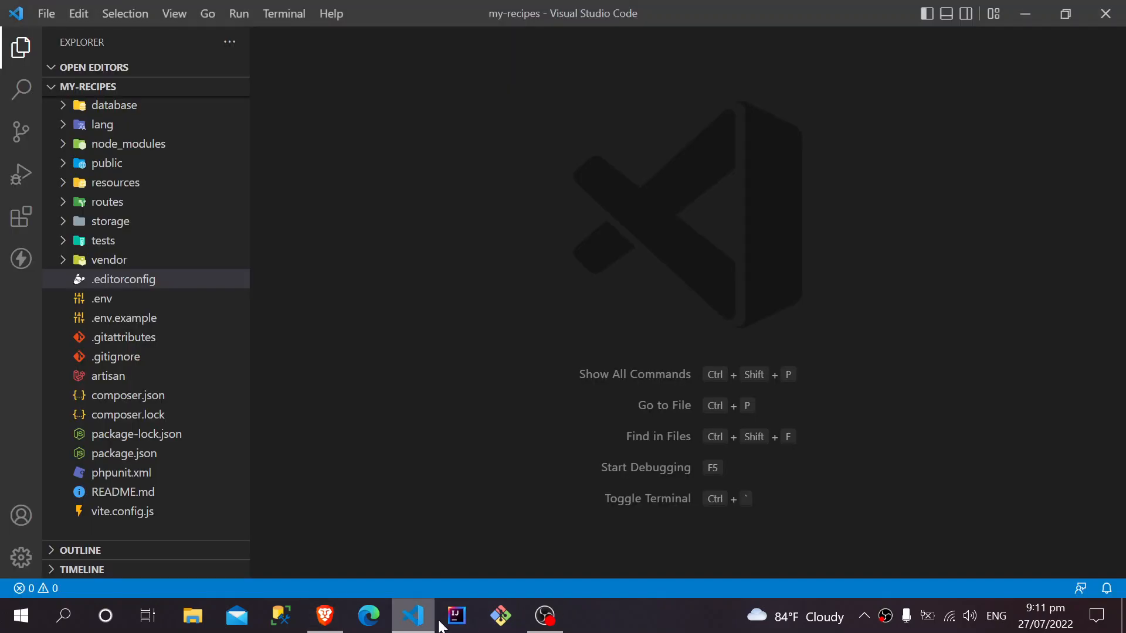
{"action": "mouse_move", "coordinate": [157, 243]}
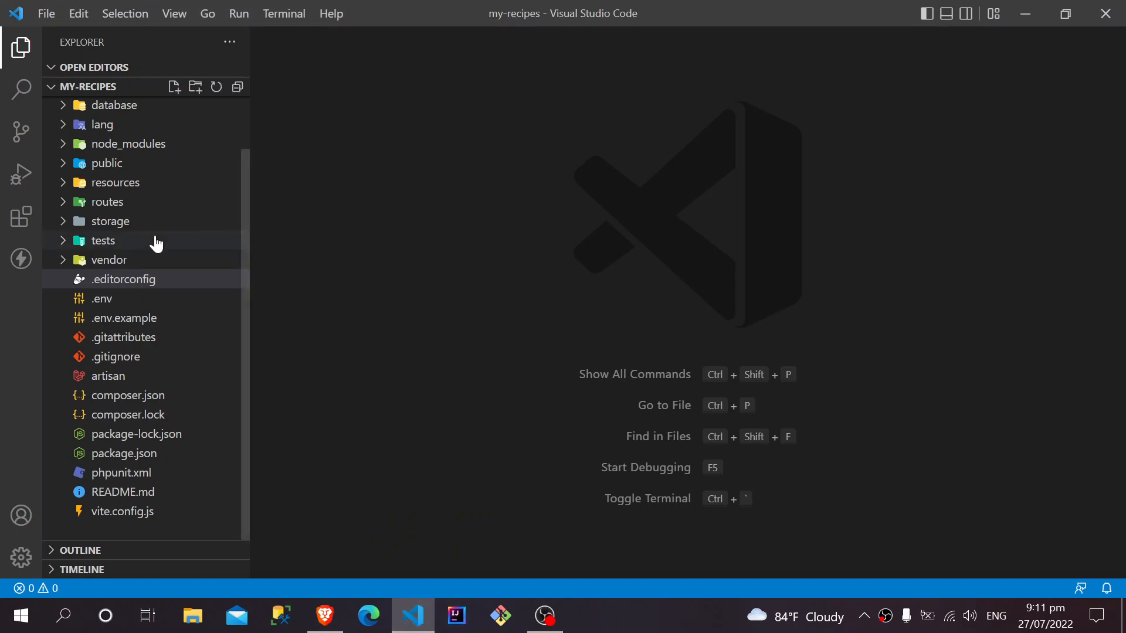
{"action": "mouse_move", "coordinate": [64, 244]}
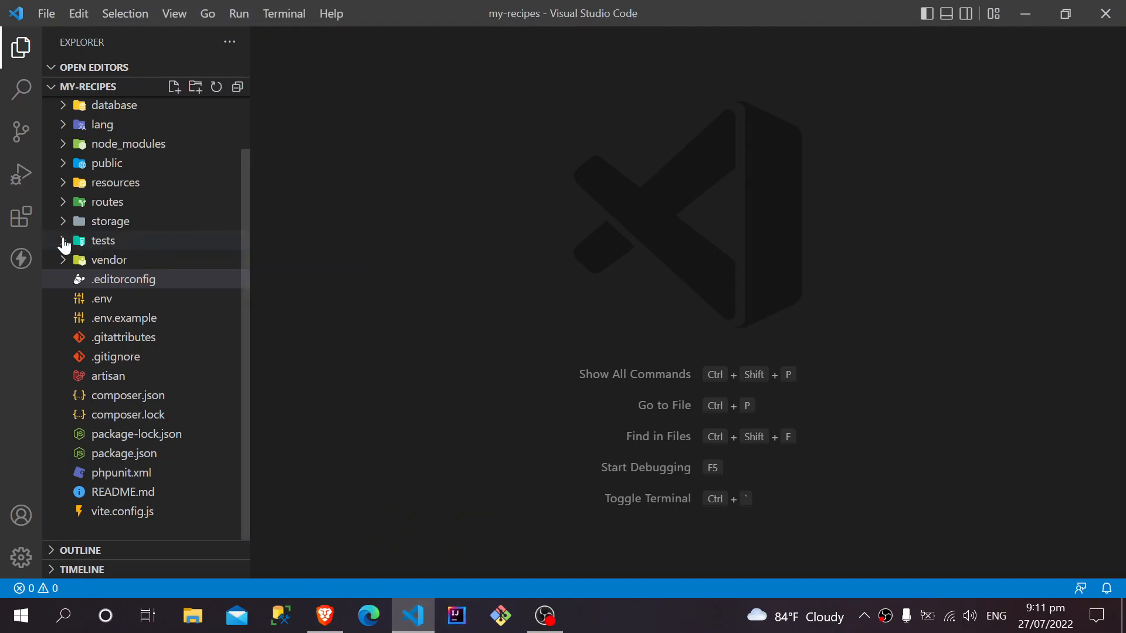
{"action": "mouse_move", "coordinate": [59, 194]}
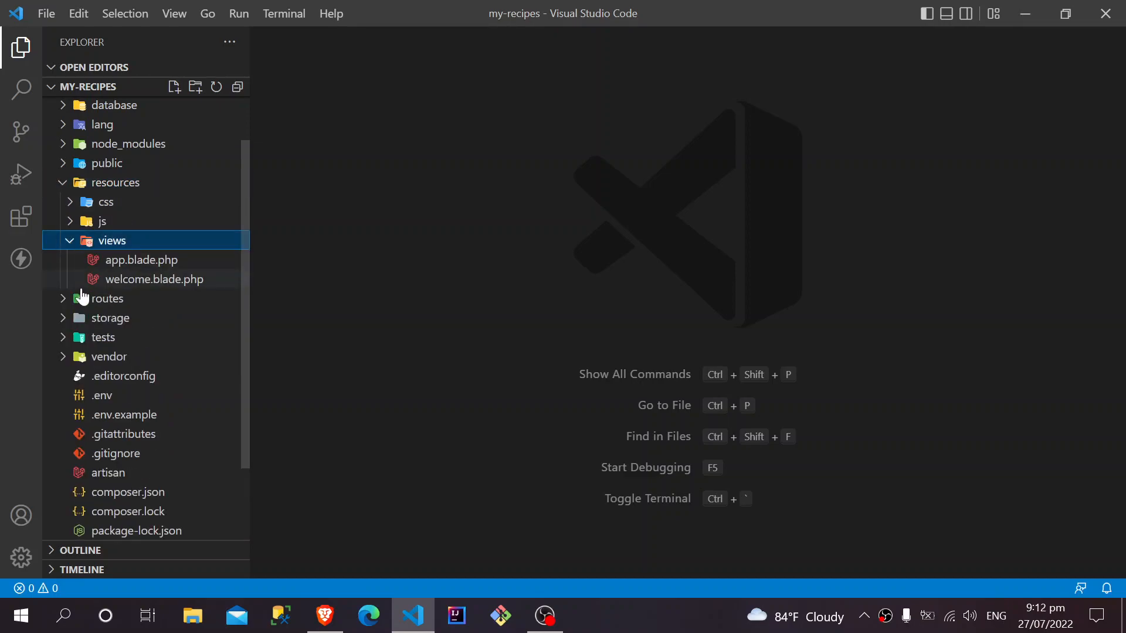
{"action": "mouse_move", "coordinate": [440, 341]}
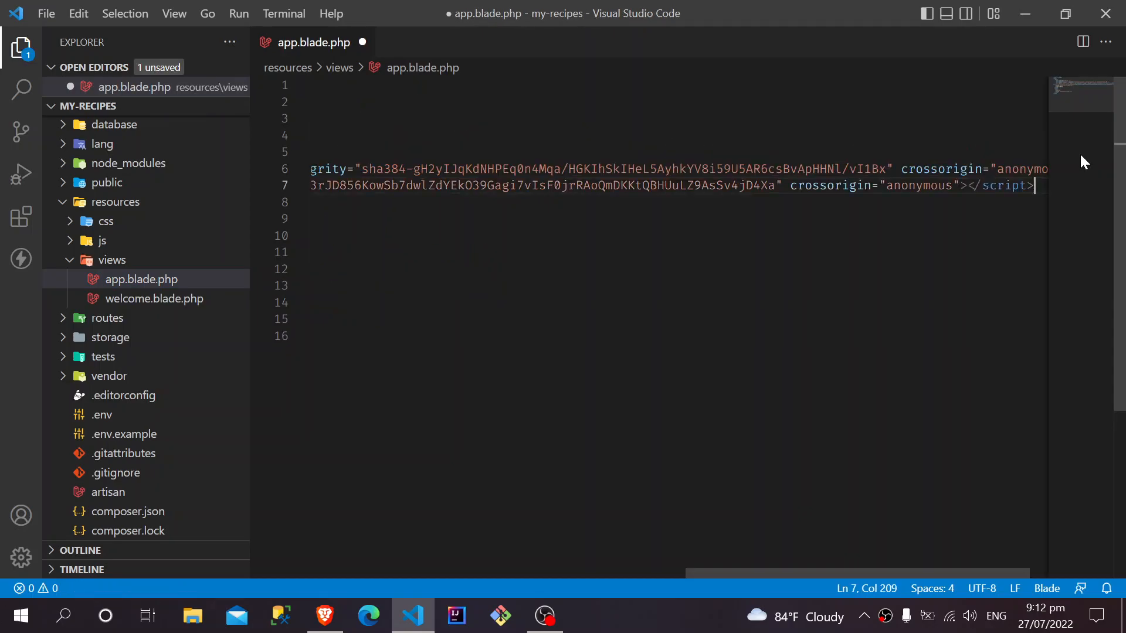
Paste the Bootstrap CDN stylesheet and script tags into app.blade.php's head and save.
{"action": "key", "text": "ctrl+Home"}
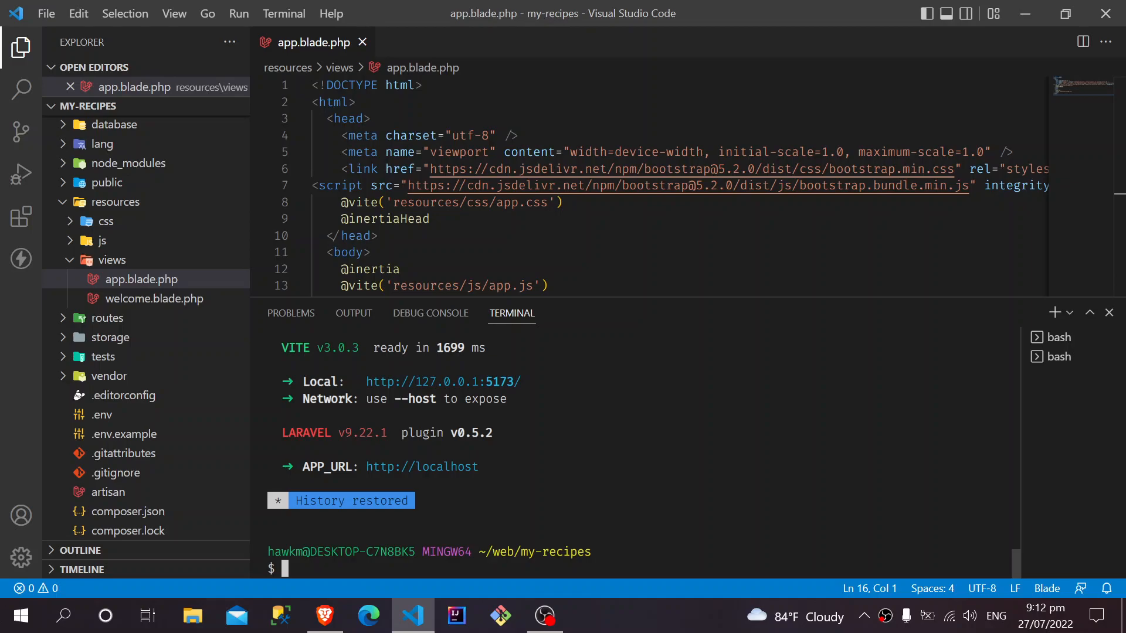
Start the Laravel server on 127.0.0.1:8000 with php artisan serve.
{"action": "type", "text": "php artis"}
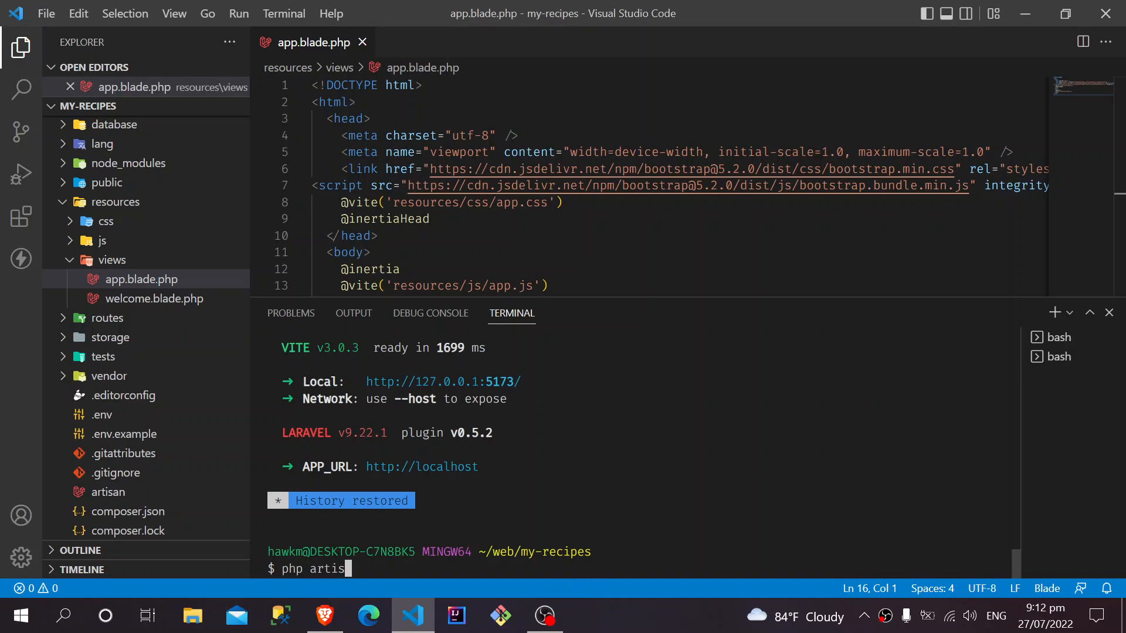
{"action": "type", "text": "an serve"}
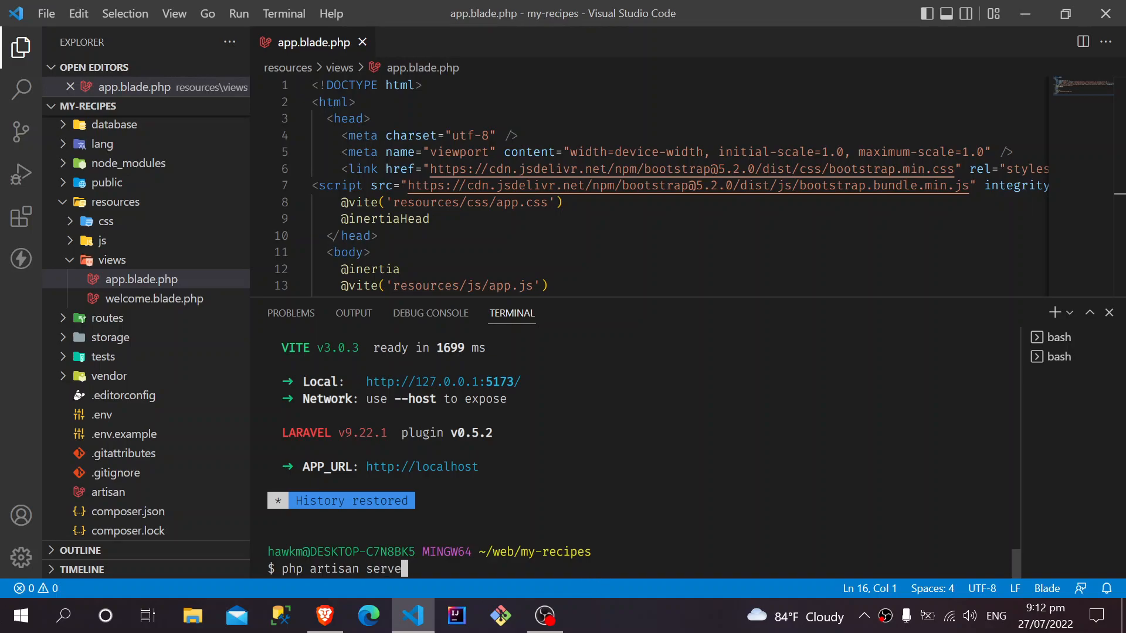
{"action": "key", "text": "Return"}
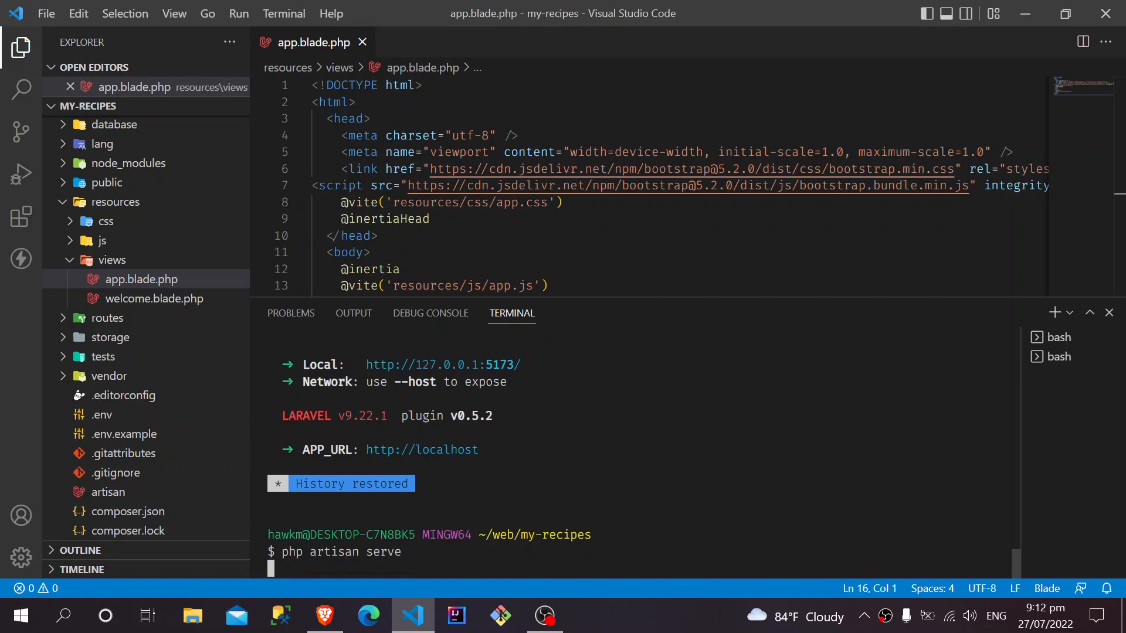
{"action": "mouse_move", "coordinate": [1058, 357]}
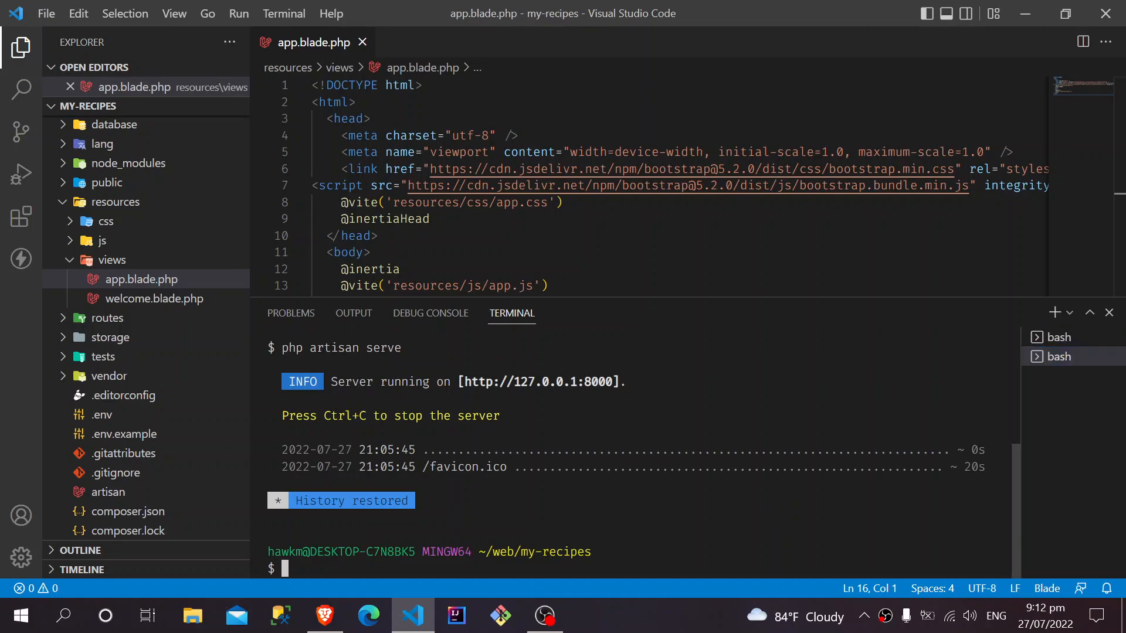
Run npm run dev in the second terminal and move to a new browser tab.
{"action": "type", "text": "n"}
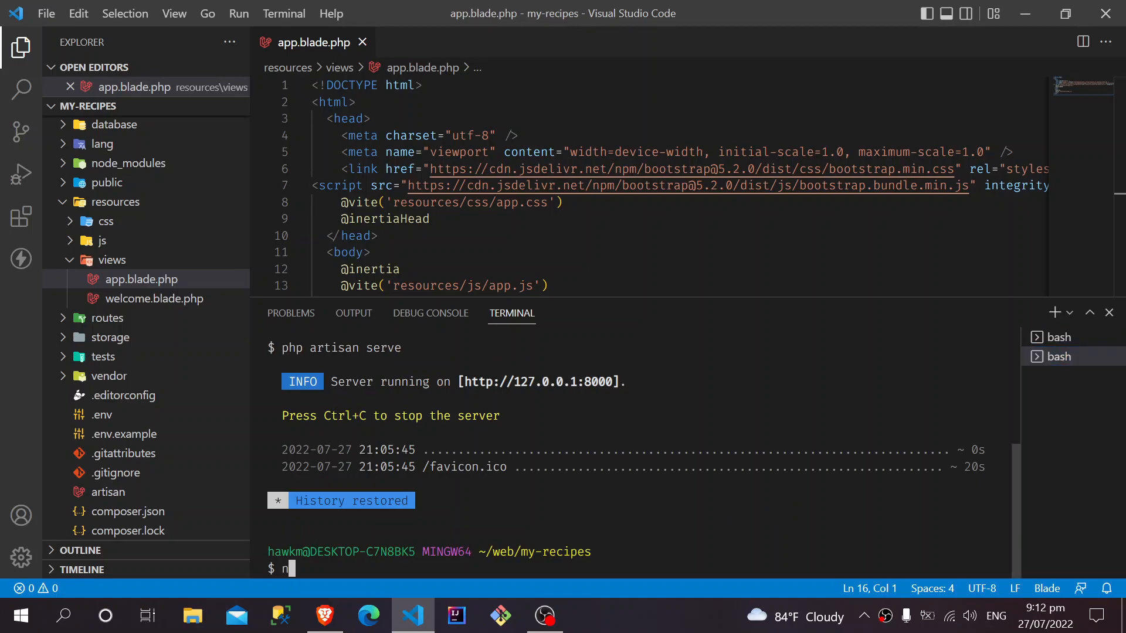
{"action": "type", "text": "pm run dev"}
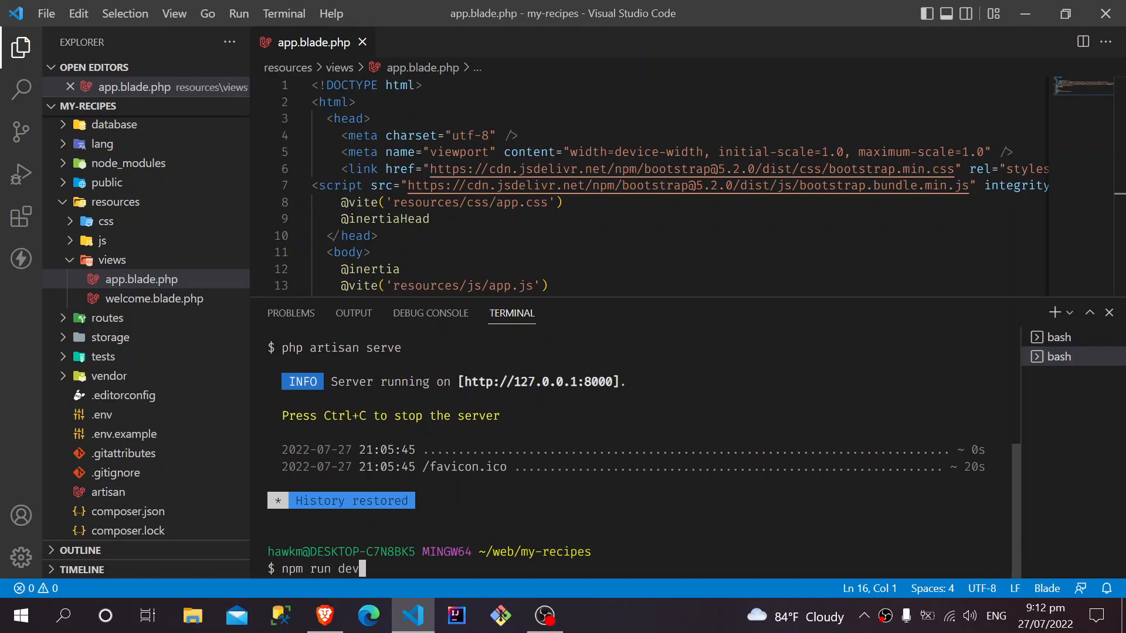
{"action": "key", "text": "Return"}
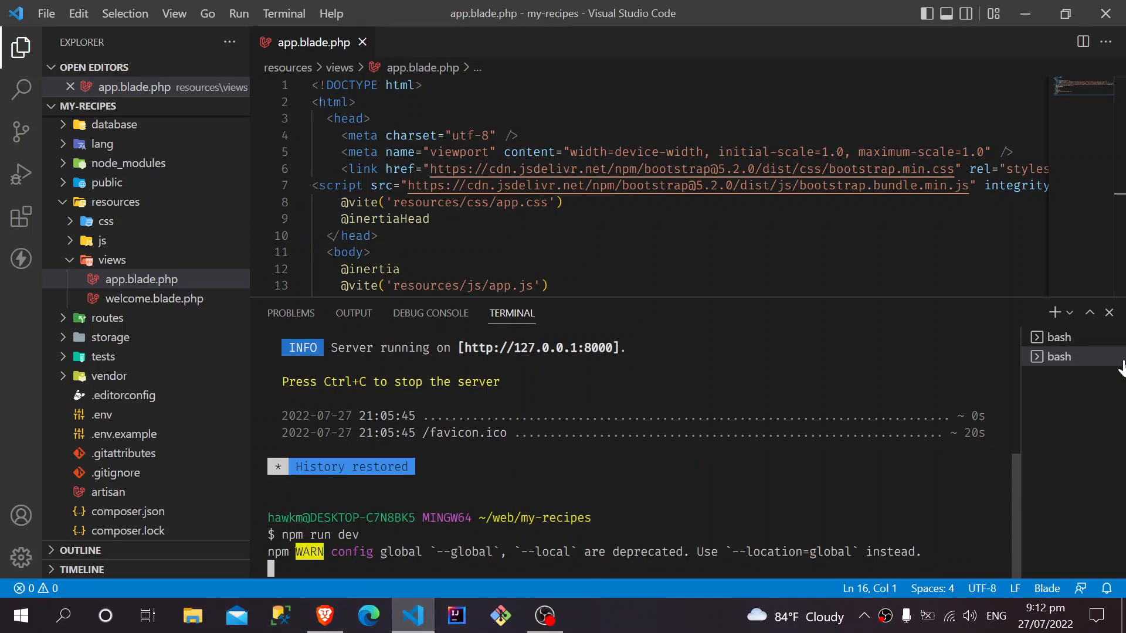
{"action": "left_click", "coordinate": [1056, 338]}
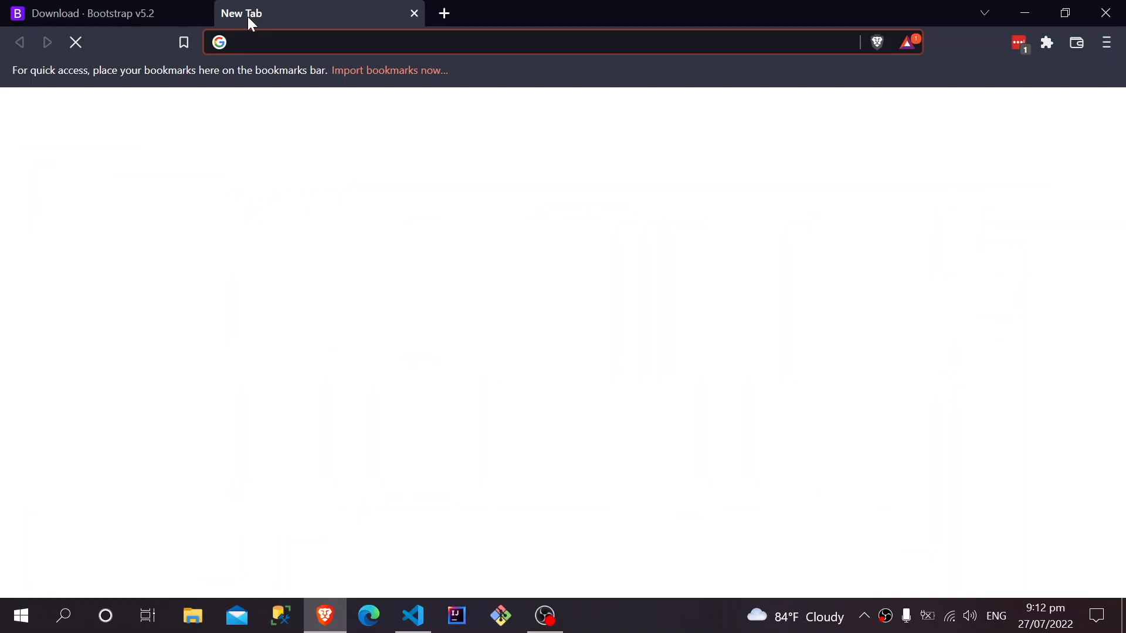
Load localhost:8000 in its own Brave tab beside the Bootstrap download page.
{"action": "type", "text": "localhost:8000"}
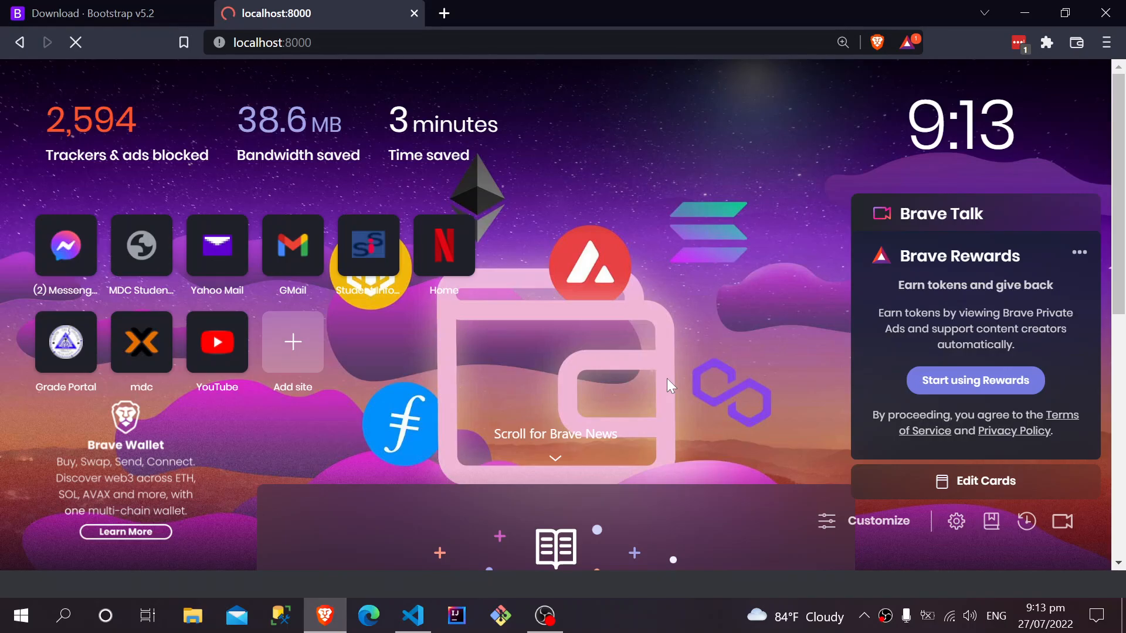
{"action": "left_click", "coordinate": [86, 13]}
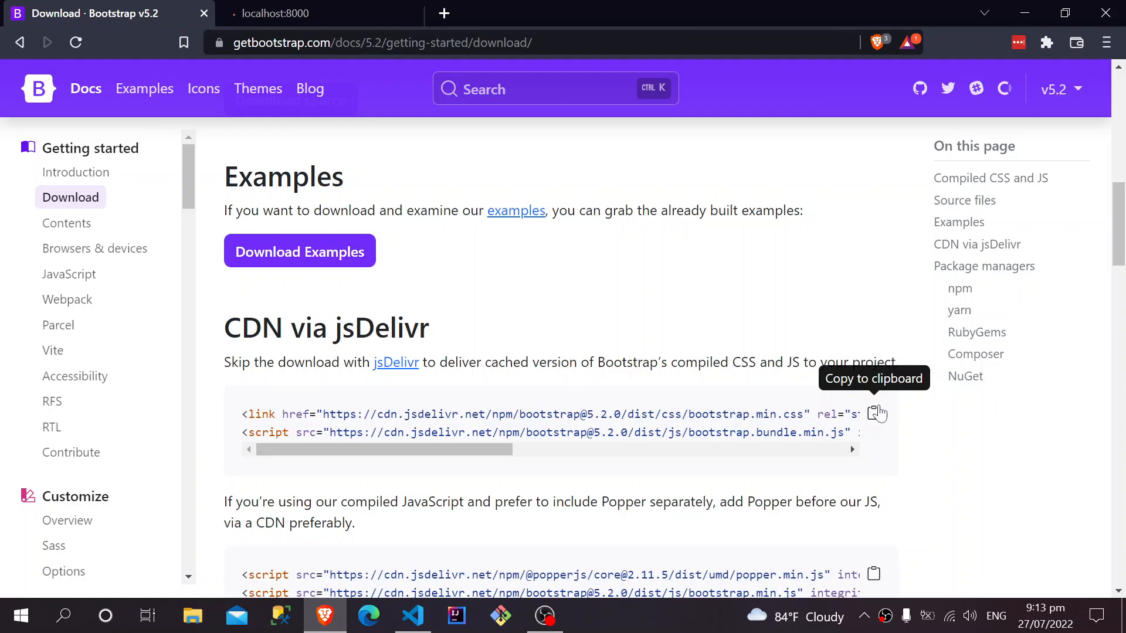
{"action": "left_click", "coordinate": [412, 616]}
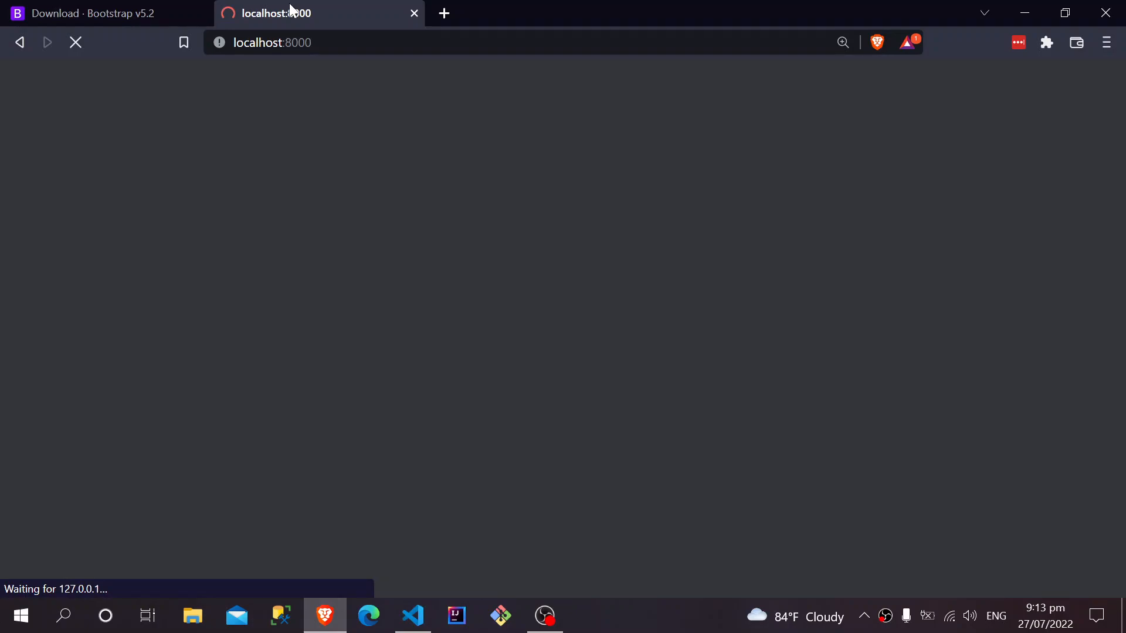
{"action": "left_click", "coordinate": [412, 615]}
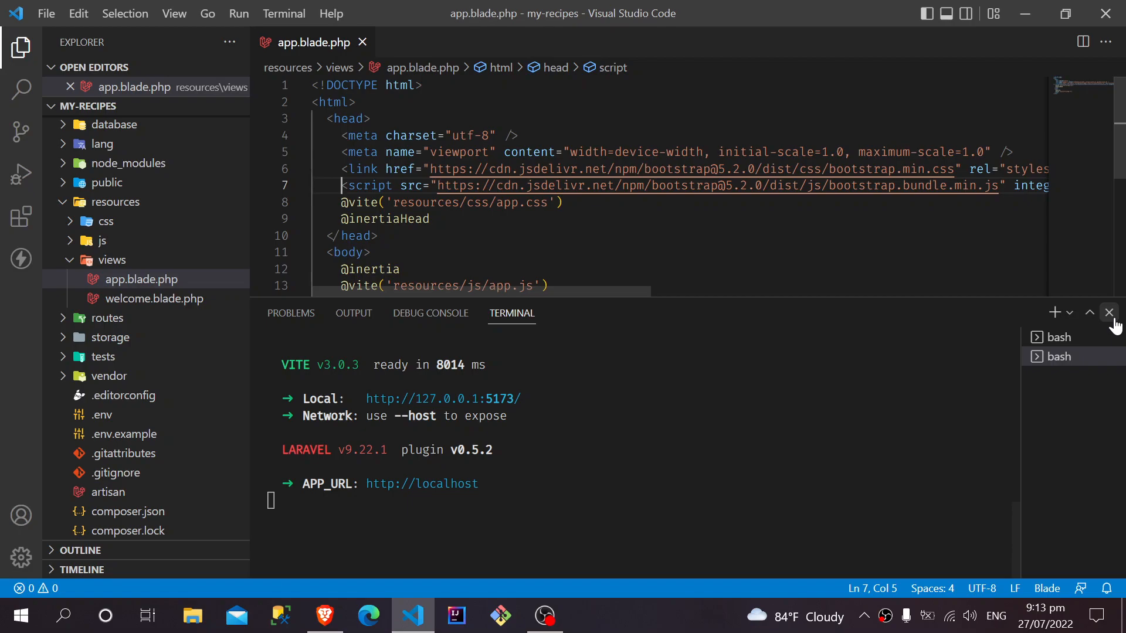
Create a 'Shared' folder under resources/js.
{"action": "left_click", "coordinate": [1108, 313]}
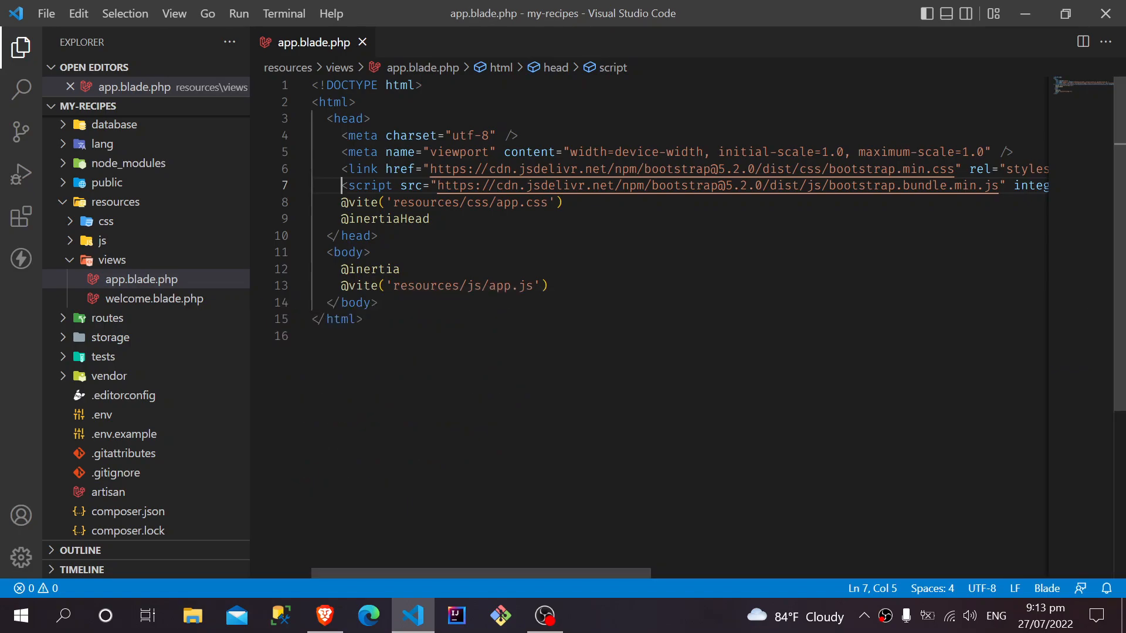
{"action": "mouse_move", "coordinate": [124, 359]}
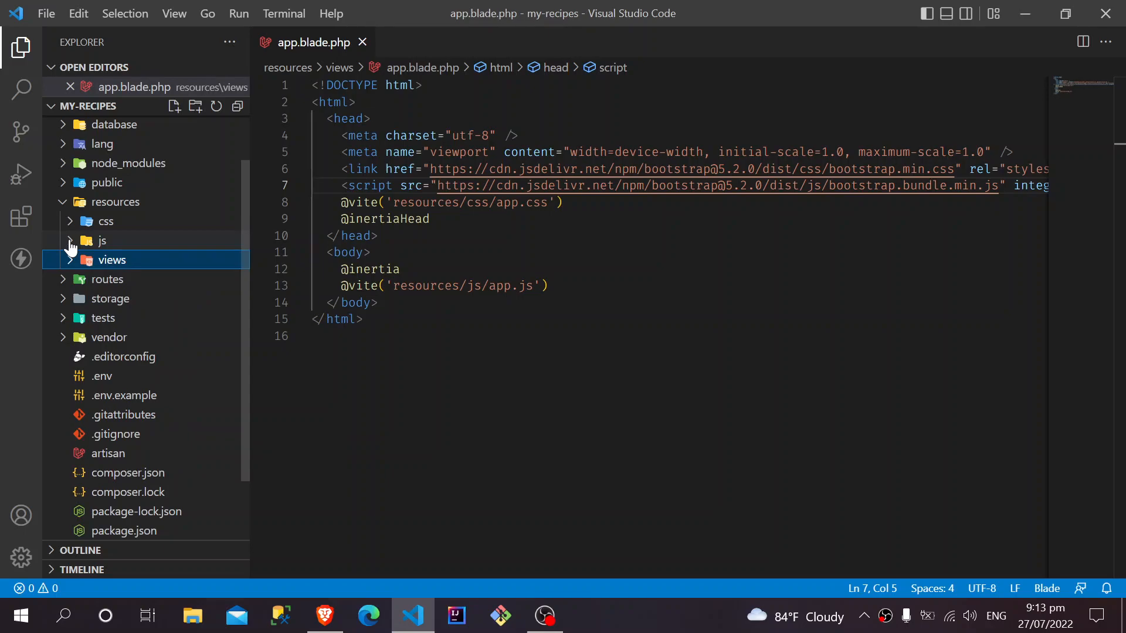
{"action": "left_click", "coordinate": [102, 241]}
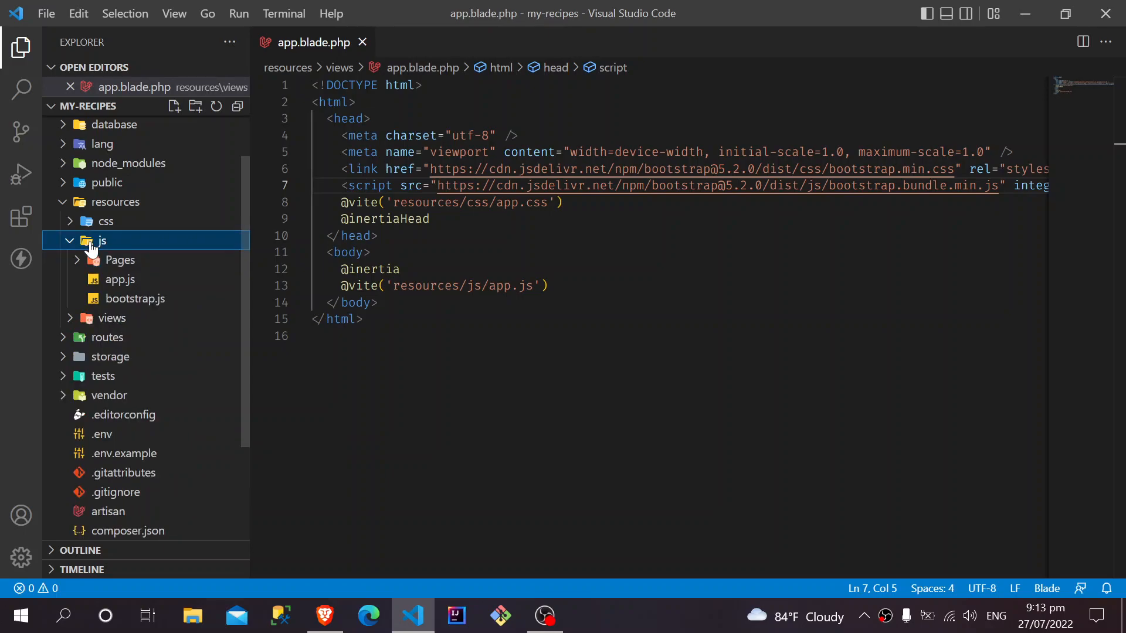
{"action": "right_click", "coordinate": [97, 240]}
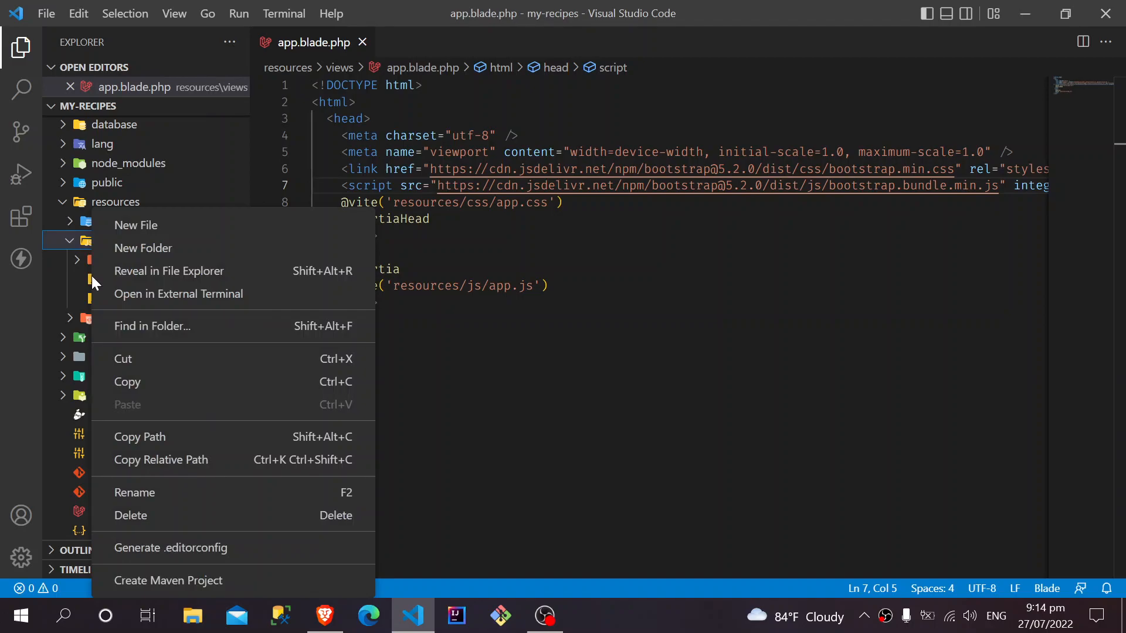
{"action": "mouse_move", "coordinate": [204, 247]}
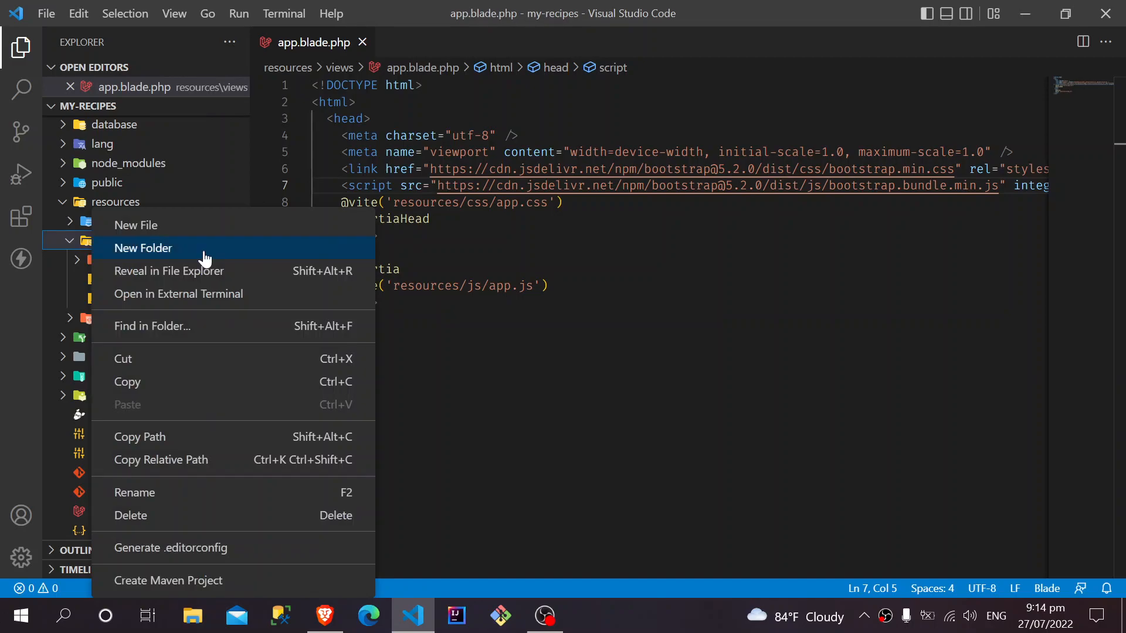
{"action": "left_click", "coordinate": [144, 247]}
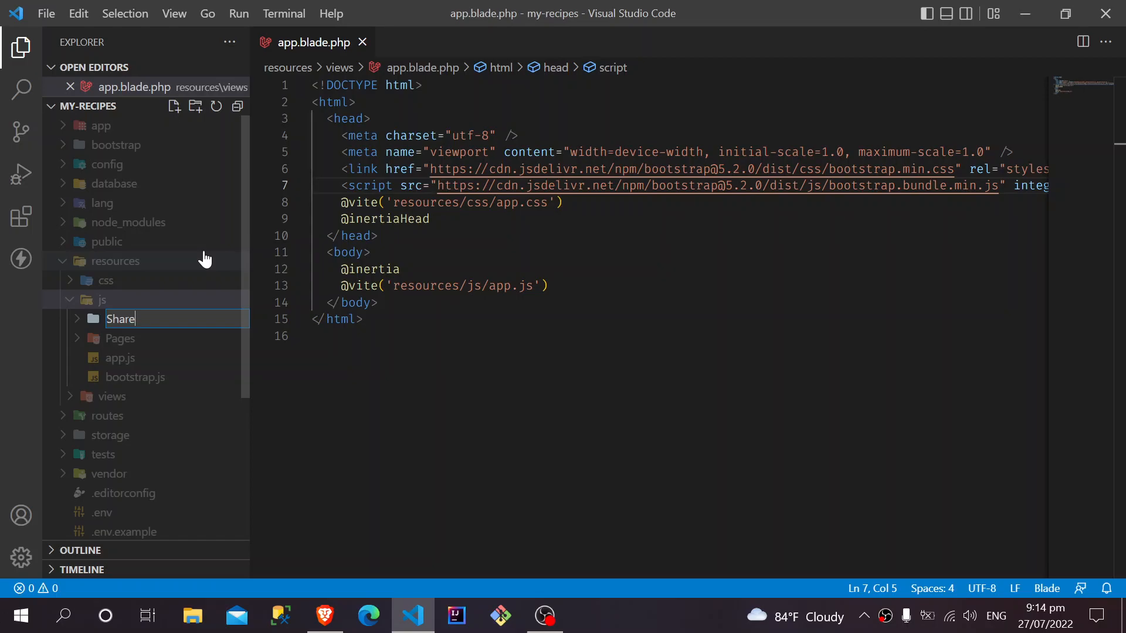
{"action": "key", "text": "Enter"}
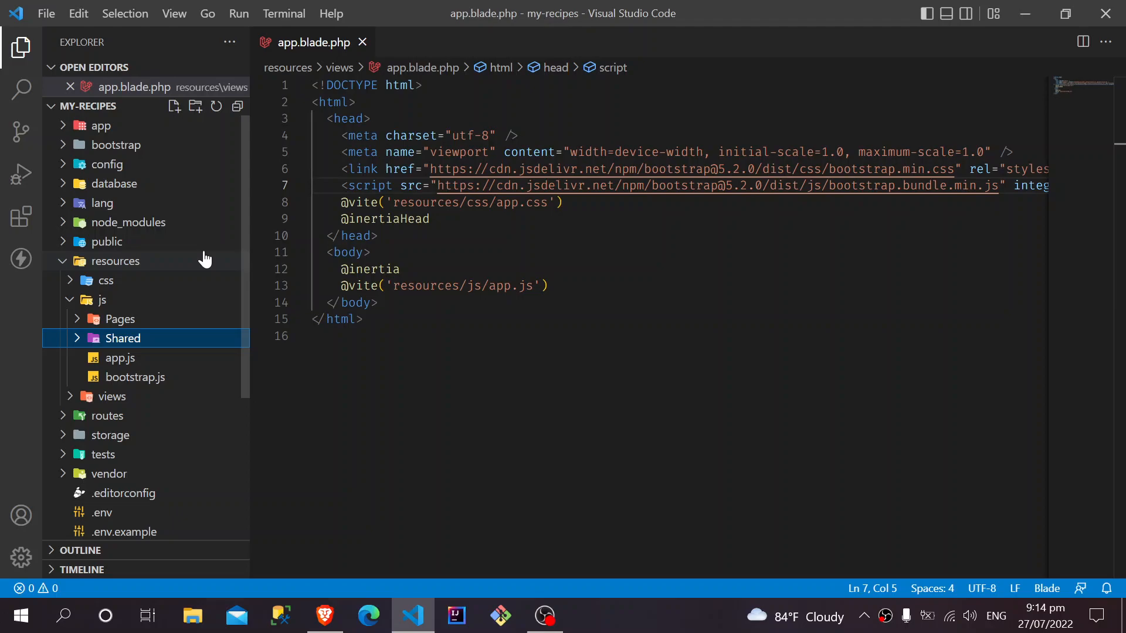
{"action": "mouse_move", "coordinate": [133, 351]}
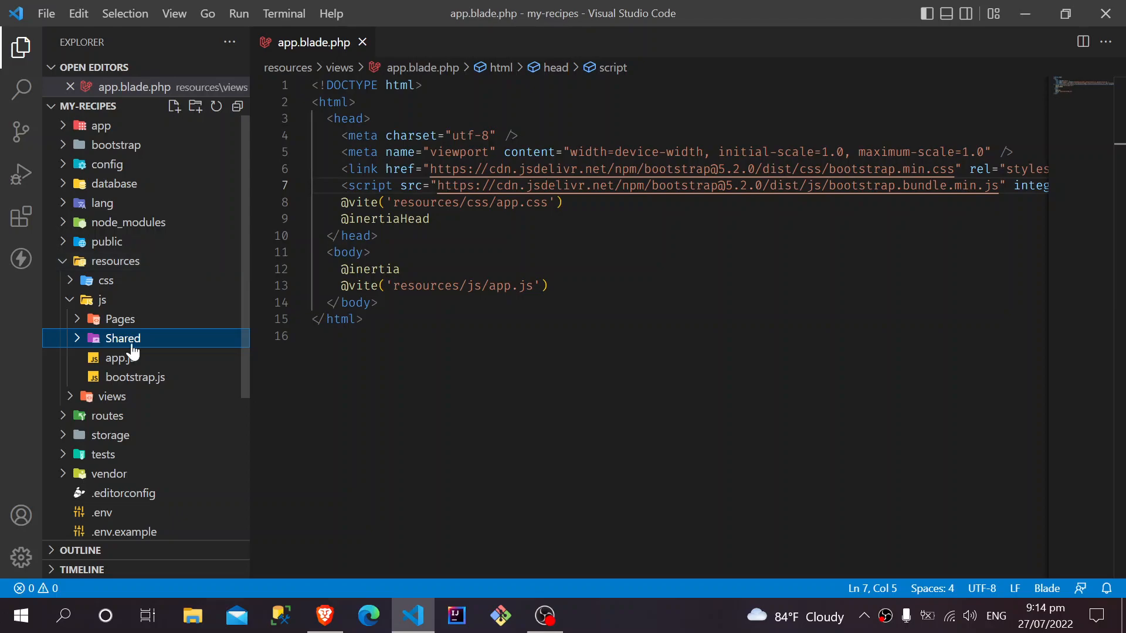
{"action": "mouse_move", "coordinate": [122, 339]}
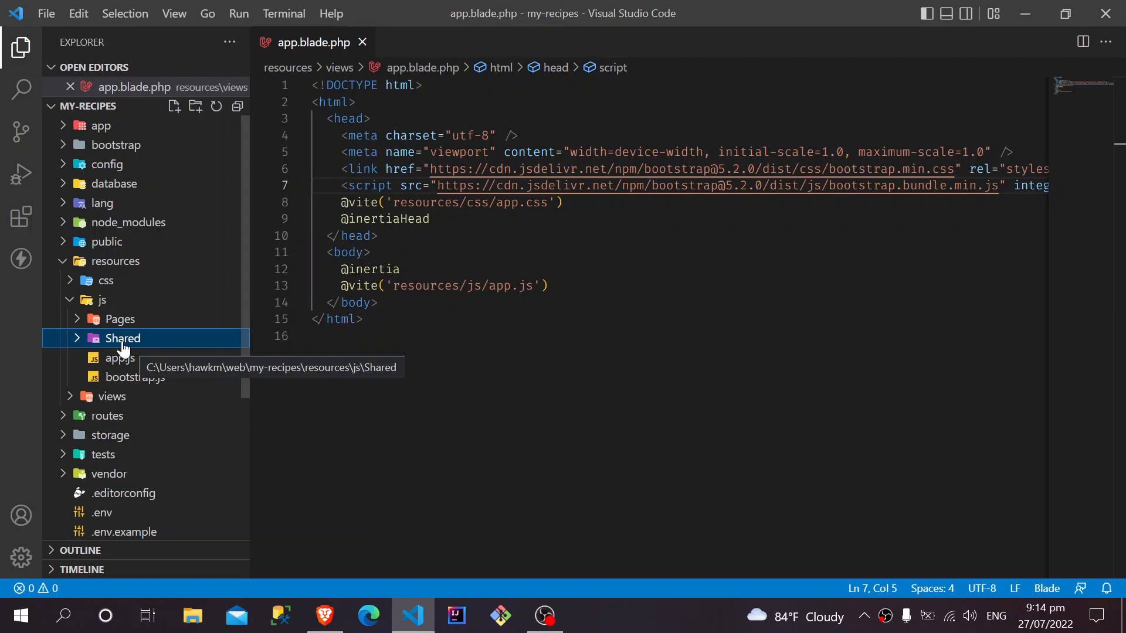
Add Layout.vue inside Shared and start typing 'template' in it.
{"action": "right_click", "coordinate": [122, 337]}
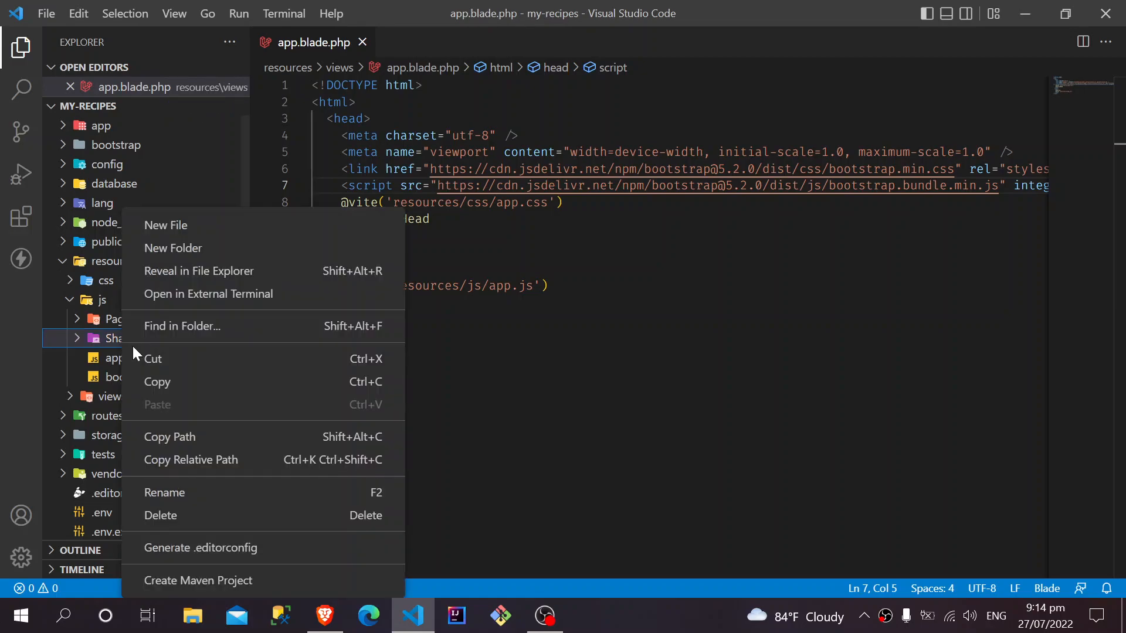
{"action": "left_click", "coordinate": [165, 225]}
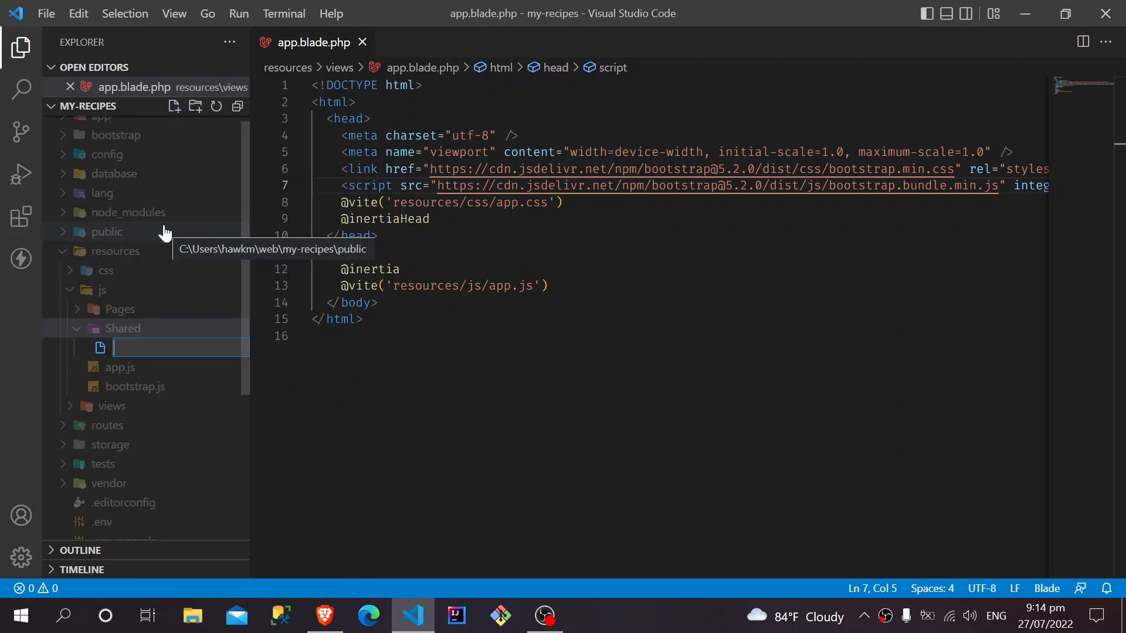
{"action": "type", "text": "Layout"}
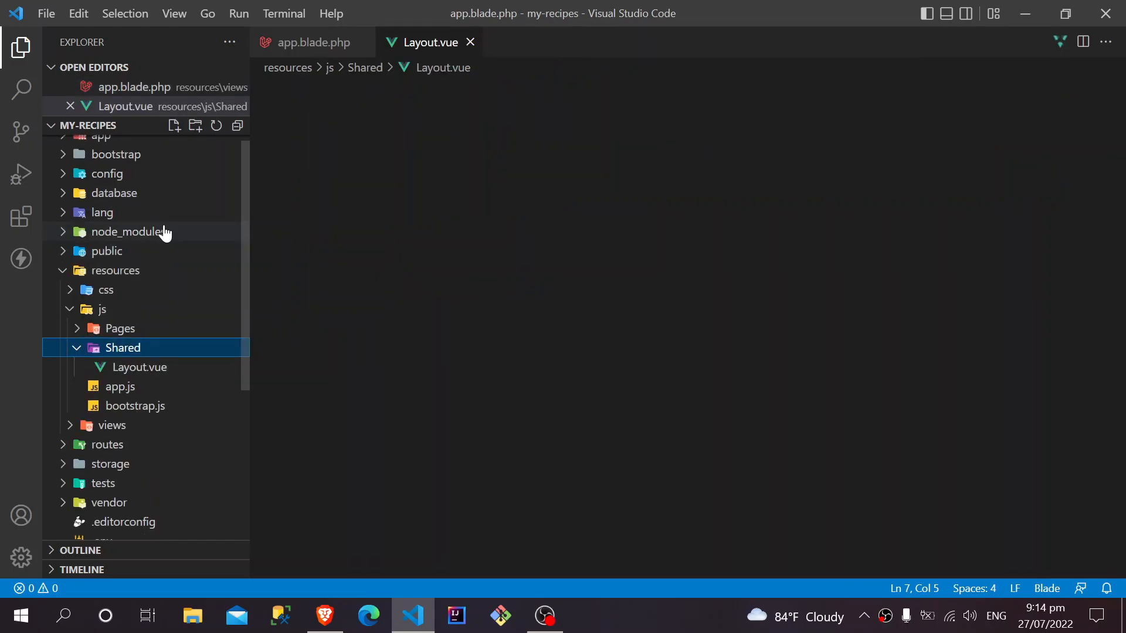
{"action": "left_click", "coordinate": [140, 367]}
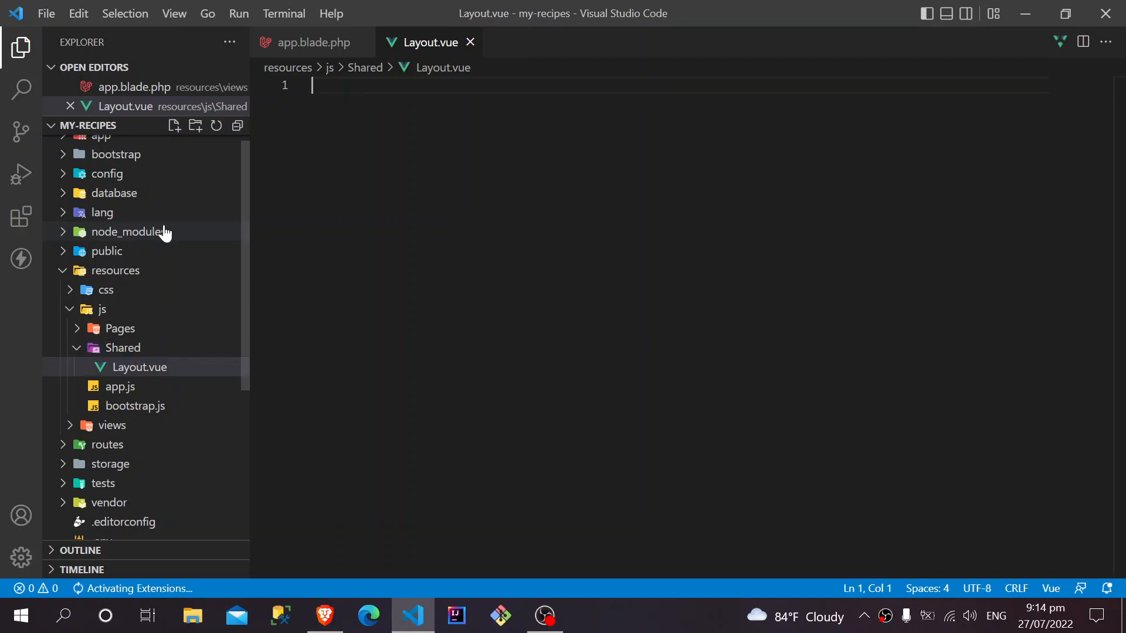
{"action": "type", "text": "templ"}
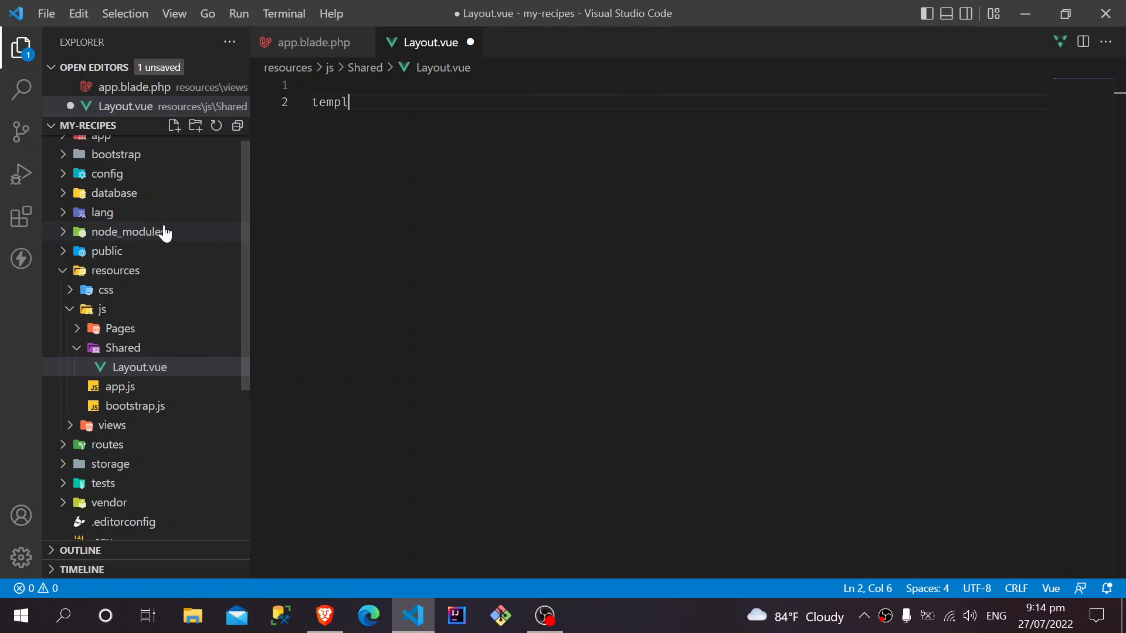
{"action": "type", "text": "ate"}
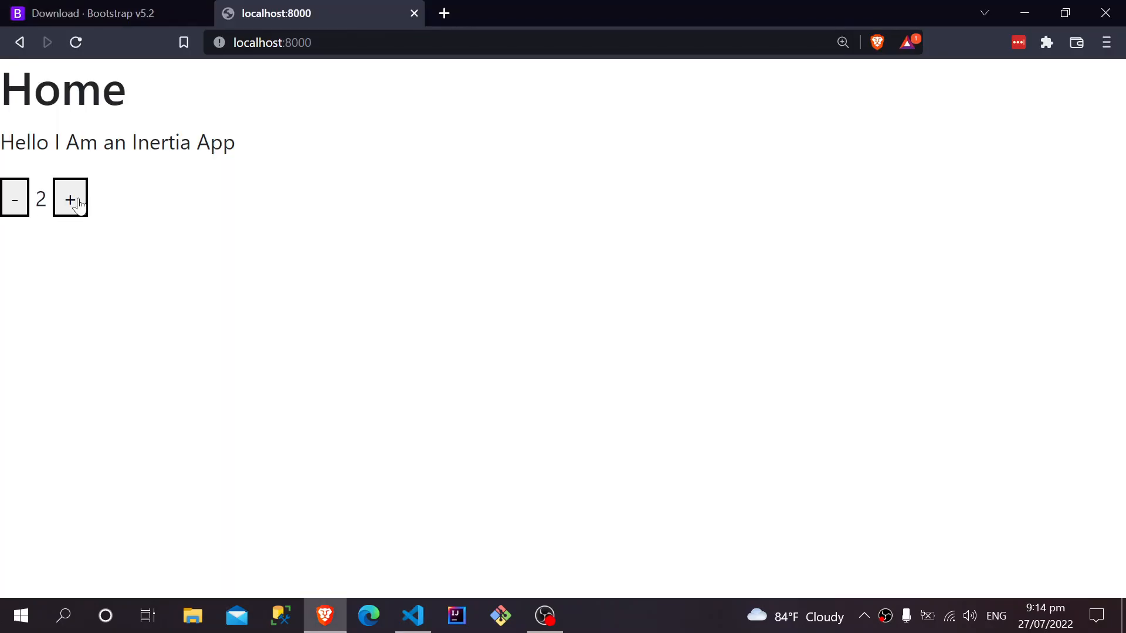
Check the localhost Home page greeting and its counter at 0.
{"action": "left_click", "coordinate": [13, 199]}
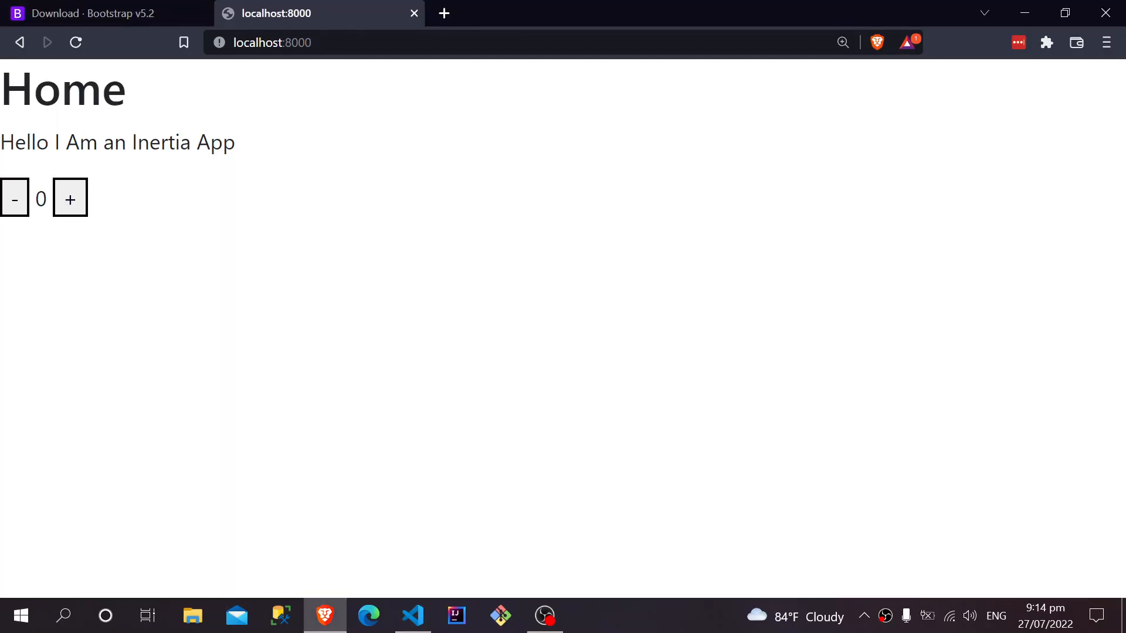
{"action": "double_click", "coordinate": [63, 88]}
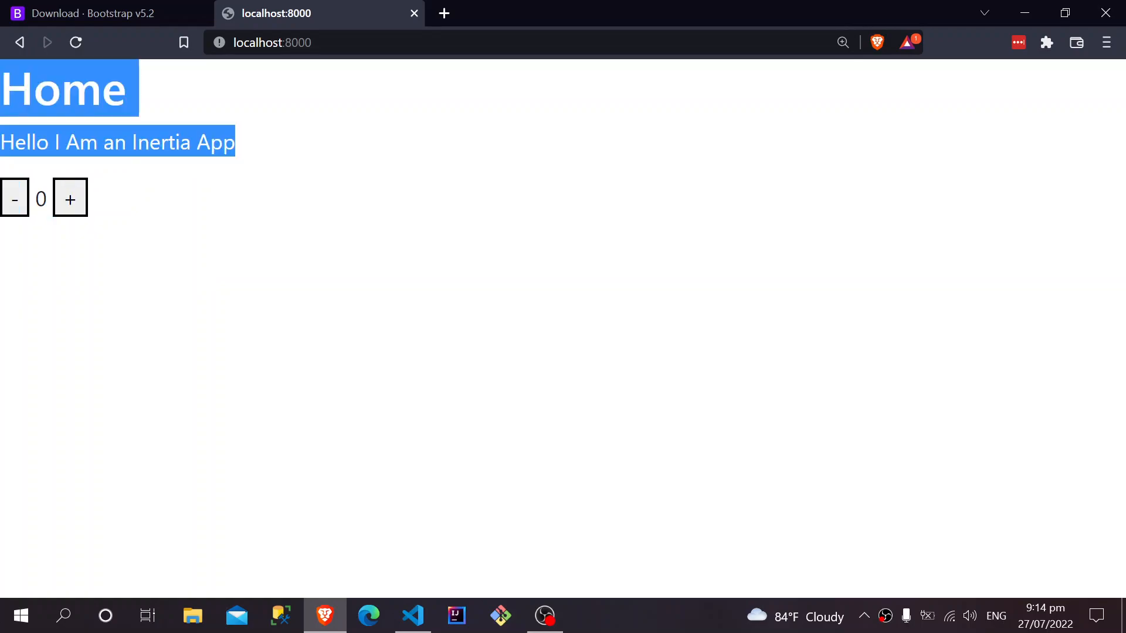
{"action": "left_click", "coordinate": [403, 276]}
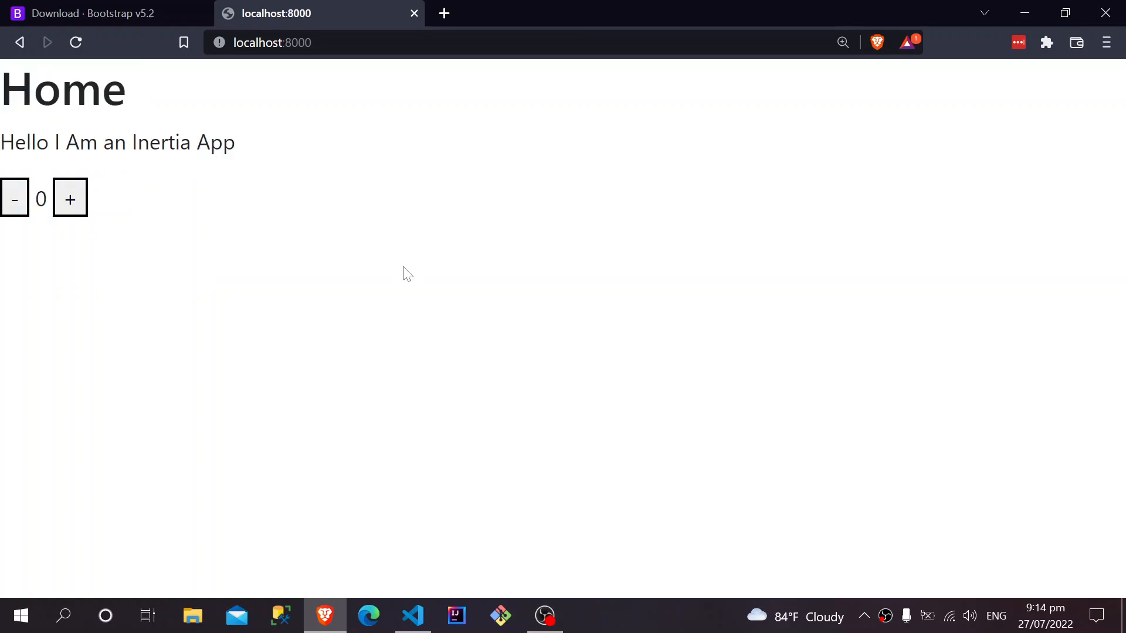
{"action": "mouse_move", "coordinate": [419, 316]}
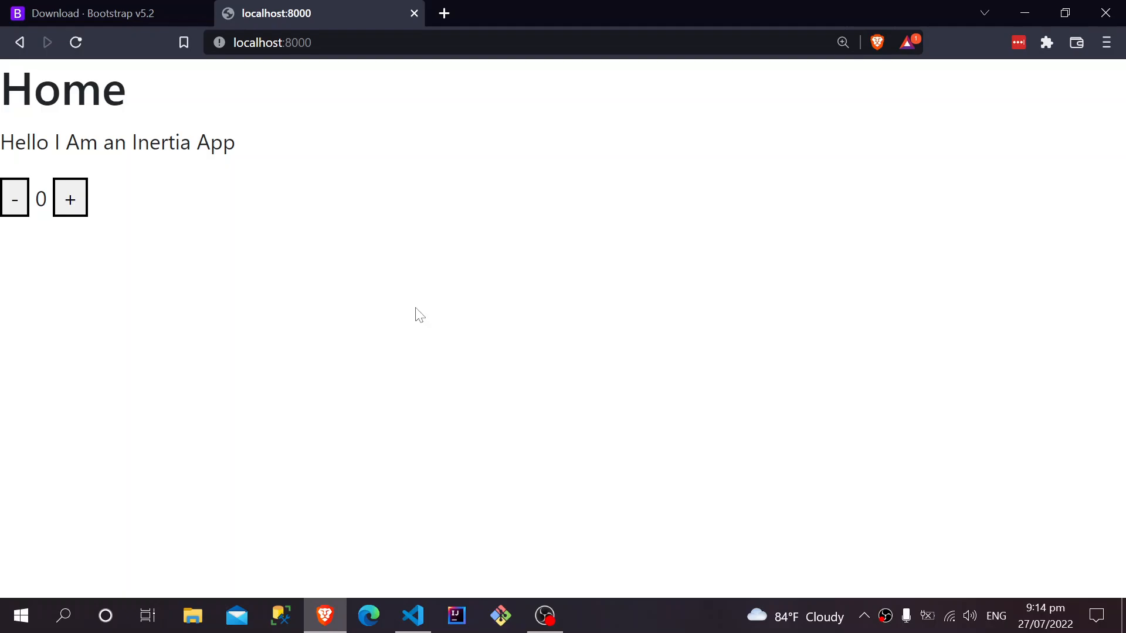
Turn the word 'template' in Layout.vue into a <template></template> block.
{"action": "left_click", "coordinate": [411, 615]}
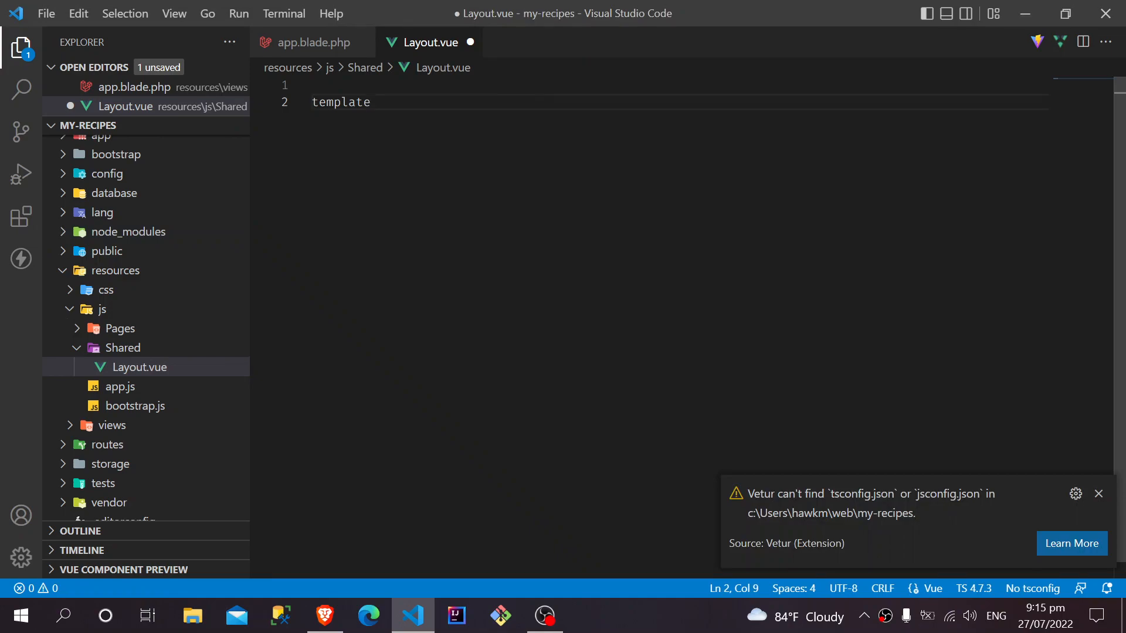
{"action": "double_click", "coordinate": [340, 102]}
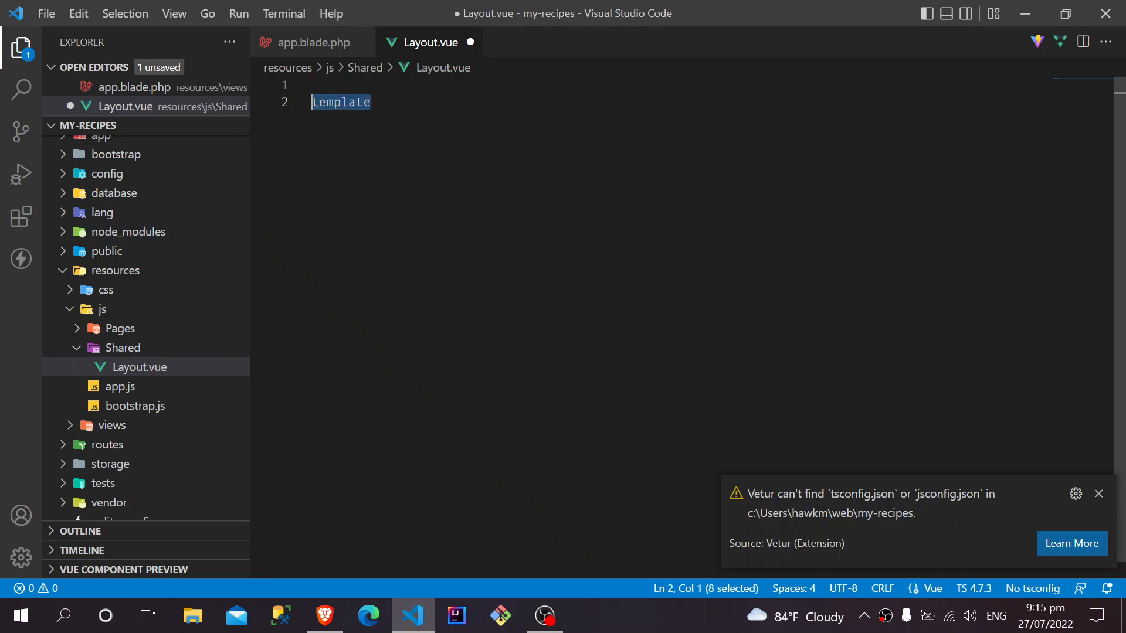
{"action": "type", "text": "<template>"}
{"action": "type", "text": "script"}
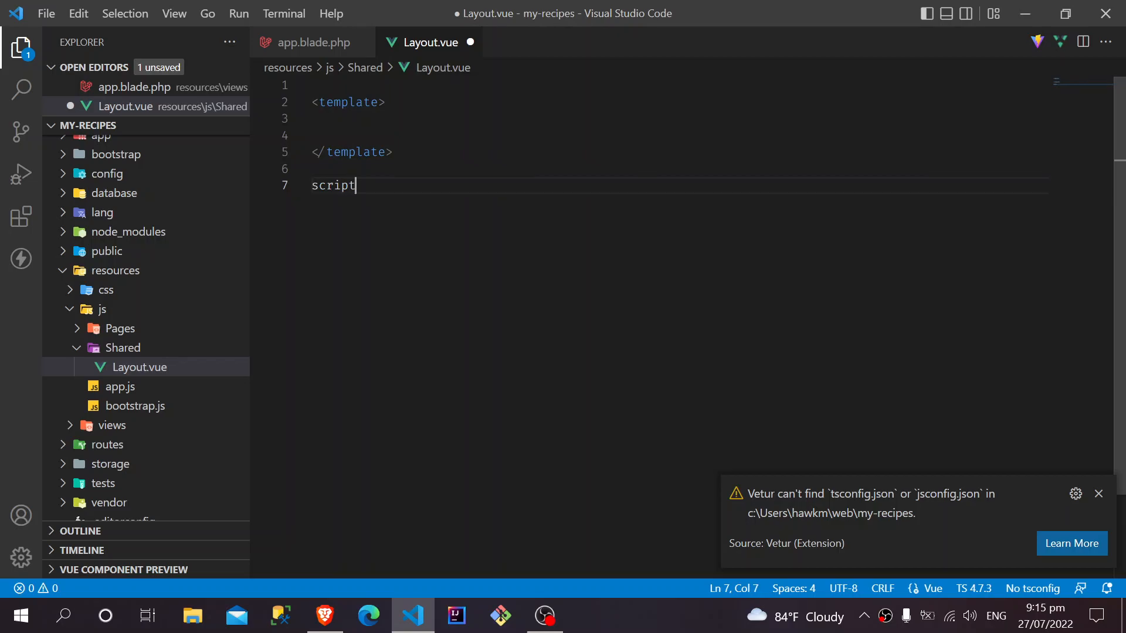
{"action": "type", "text": "> >"}
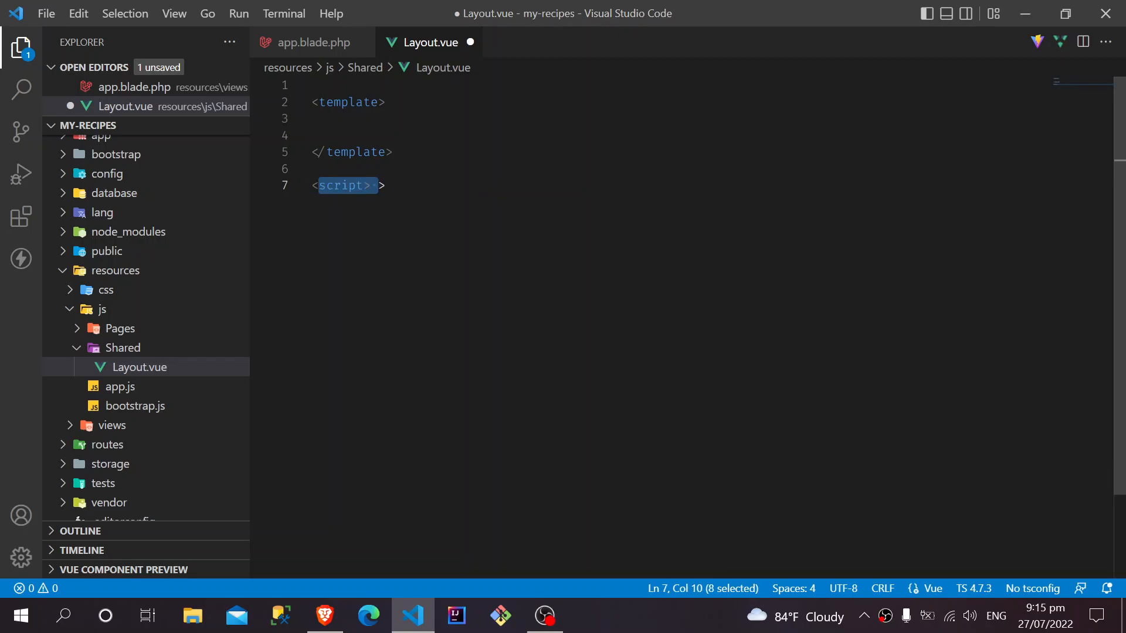
Add an empty <script setup></script> block with blank lines inside the template.
{"action": "left_click", "coordinate": [370, 185]}
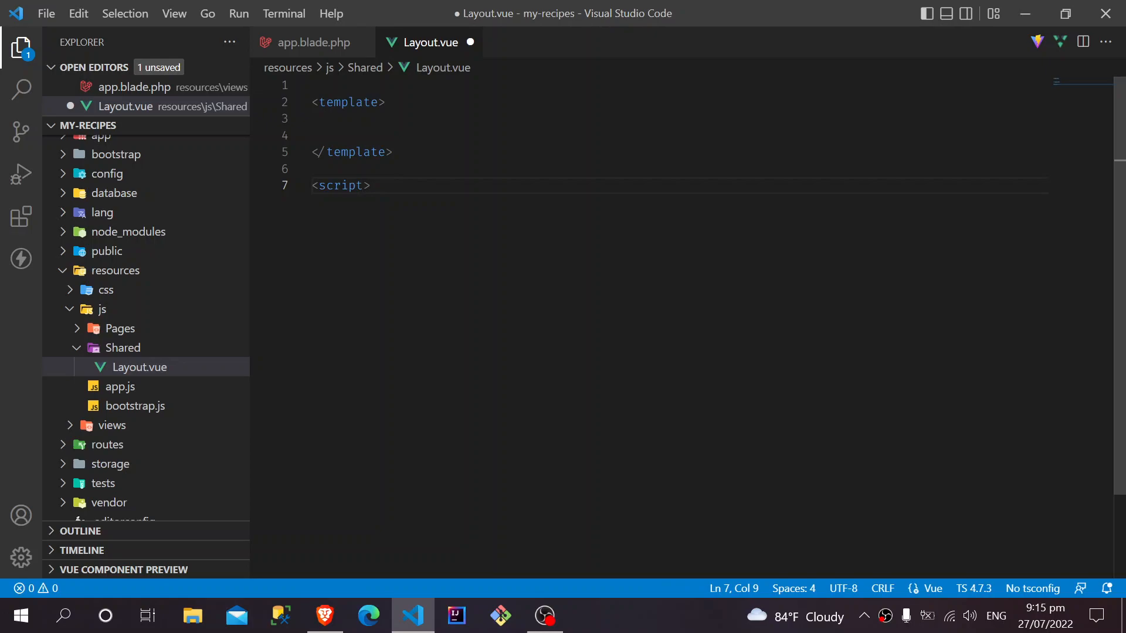
{"action": "type", "text": "</"}
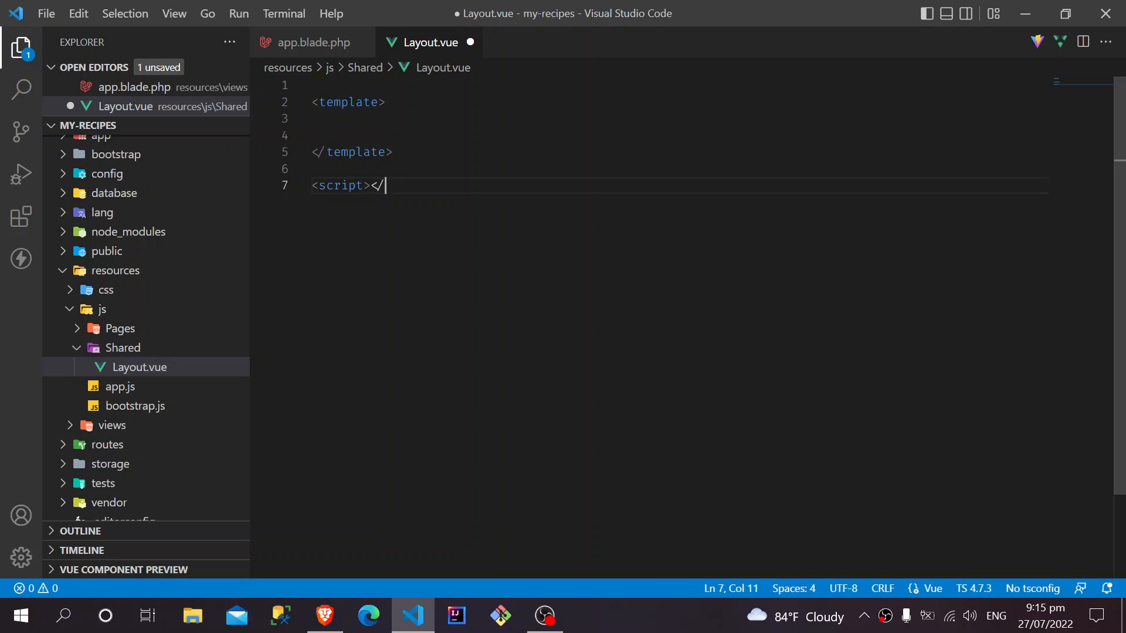
{"action": "type", "text": "sc"}
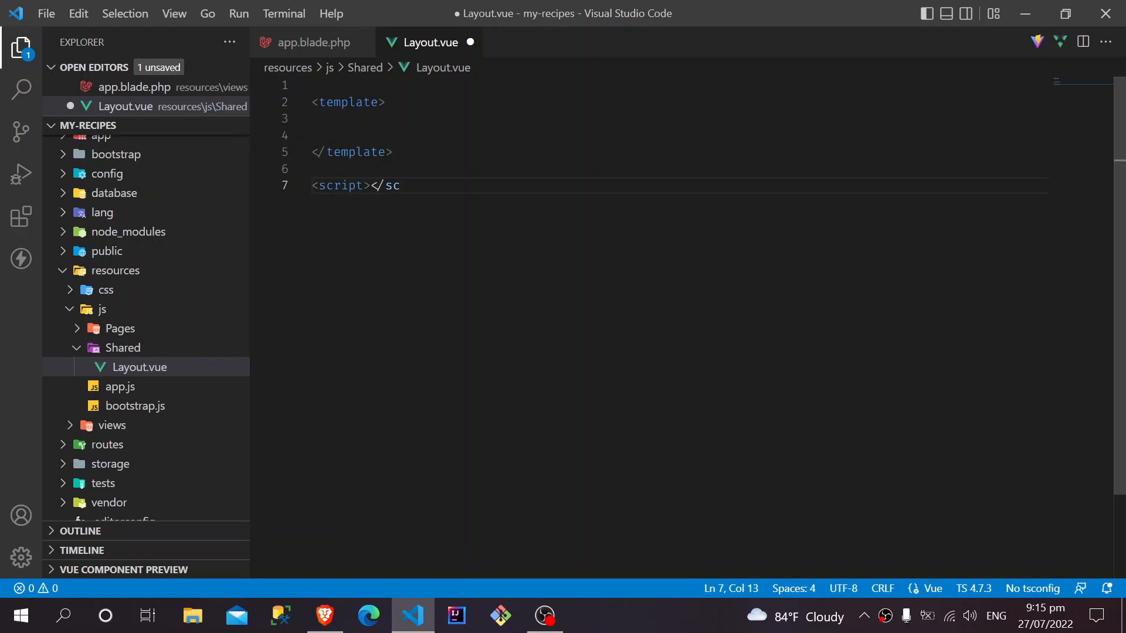
{"action": "type", "text": "ript>"}
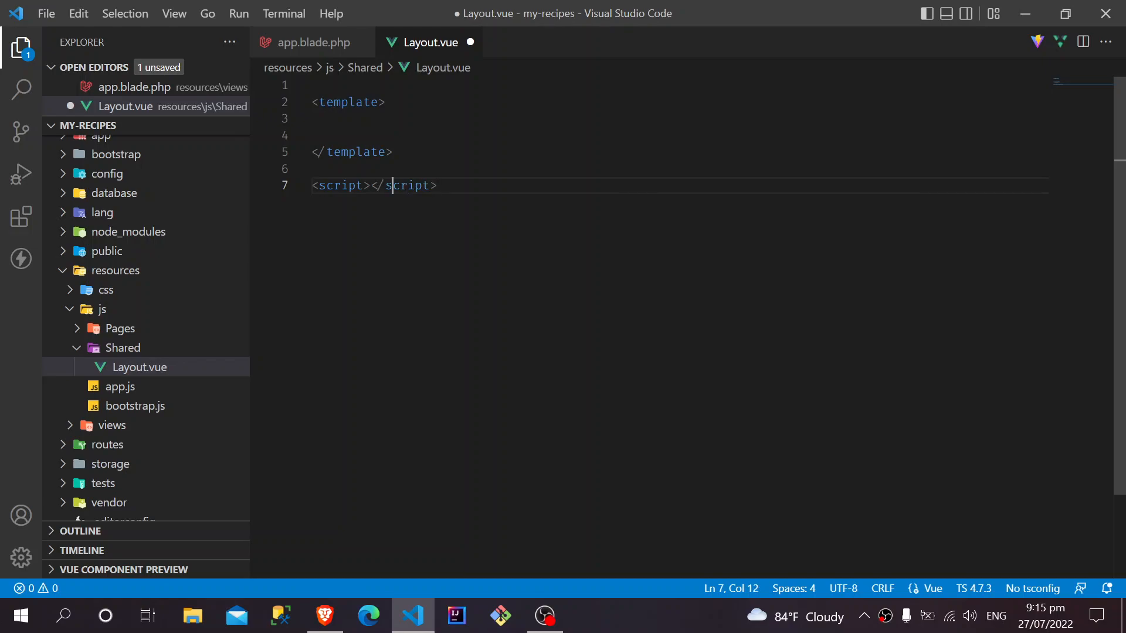
{"action": "key", "text": "Enter"}
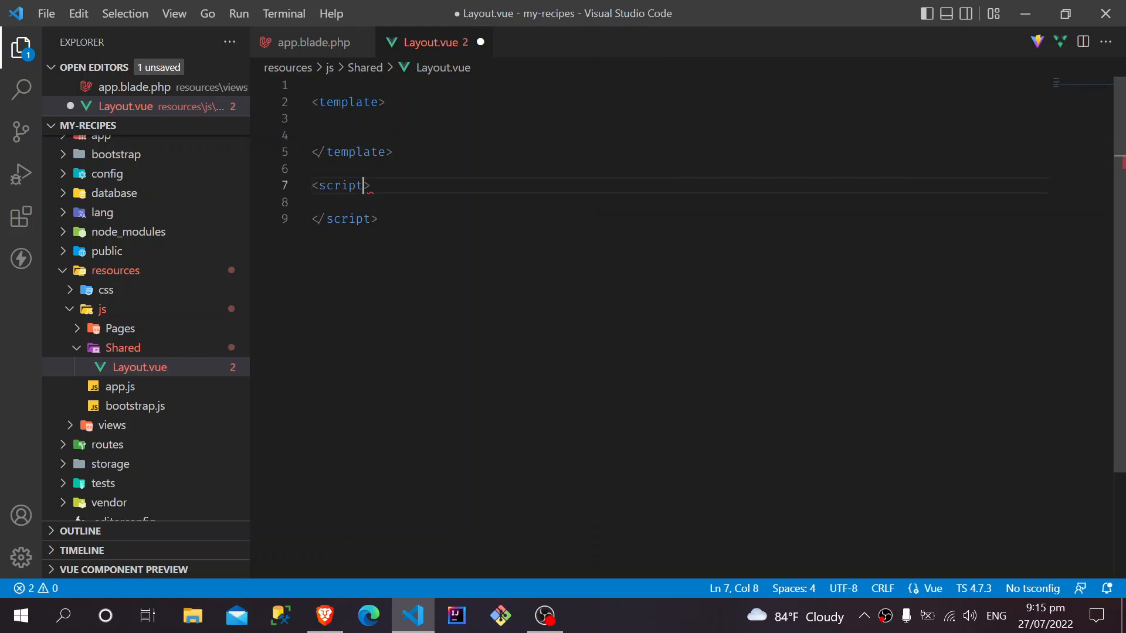
{"action": "type", "text": "setup"}
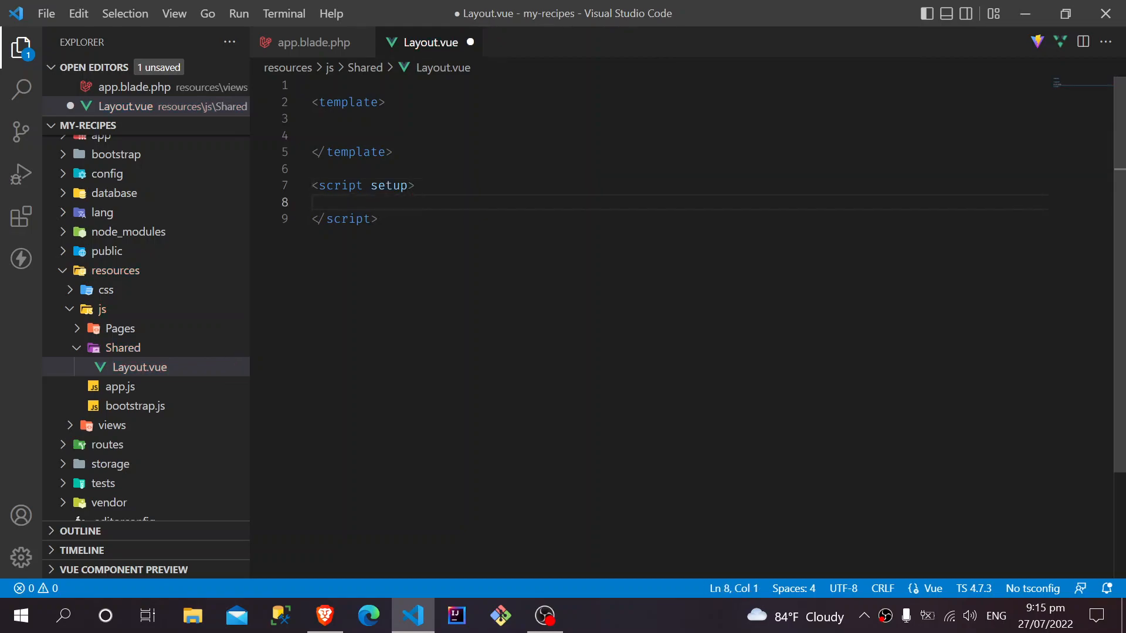
{"action": "key", "text": "Enter"}
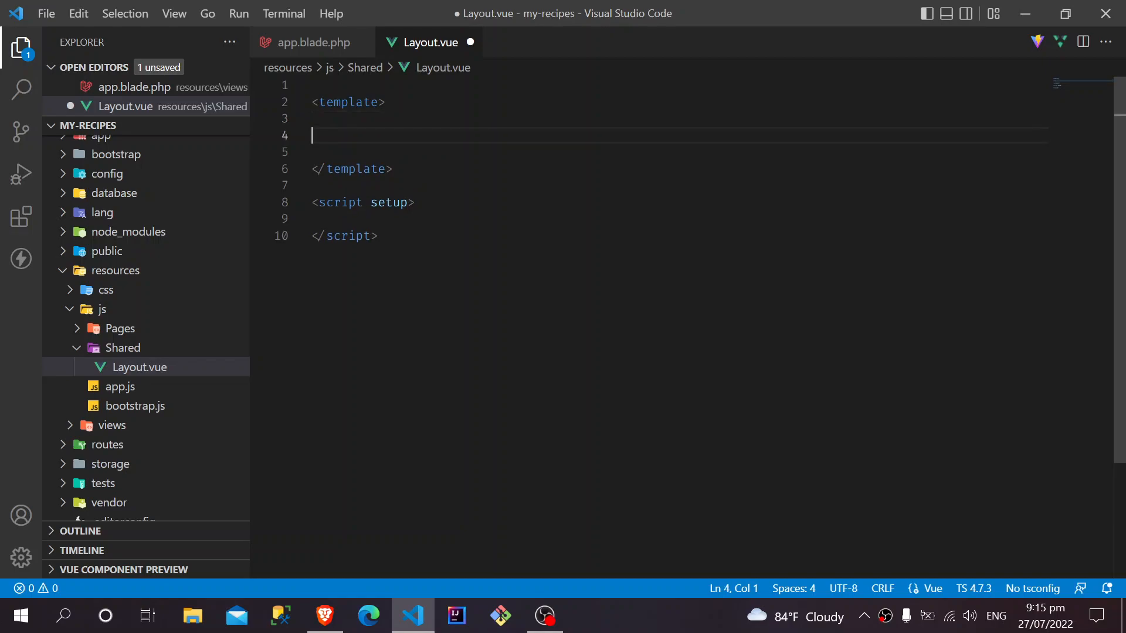
{"action": "key", "text": "ctrl+s"}
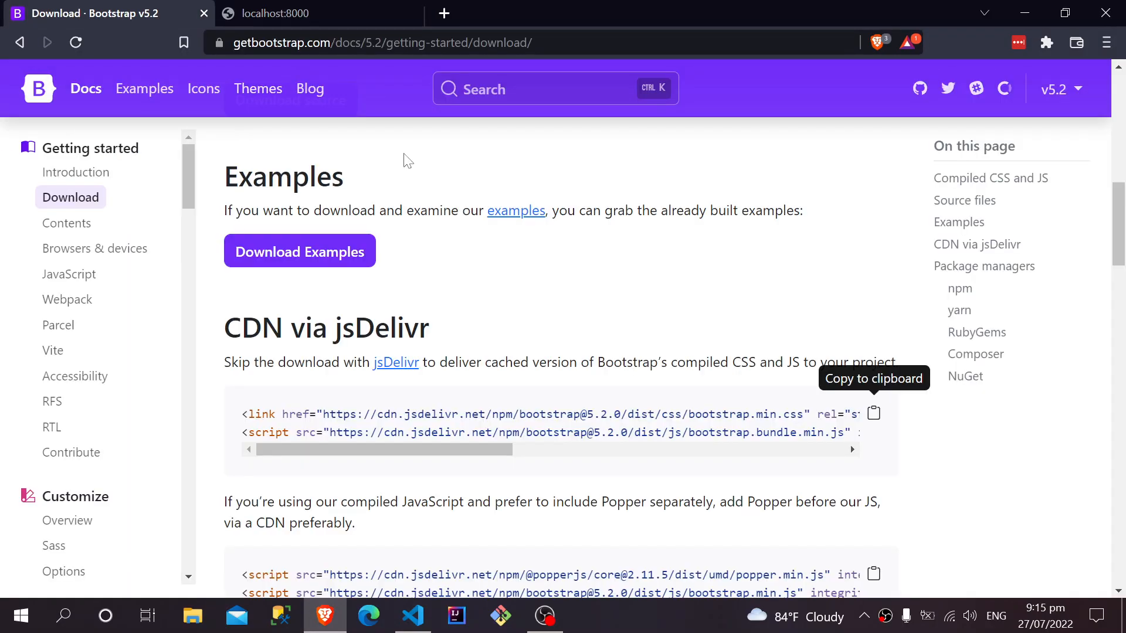
Copy the basic navbar example markup from Bootstrap's Navbar documentation.
{"action": "scroll", "scroll_direction": "down", "scroll_amount": 3}
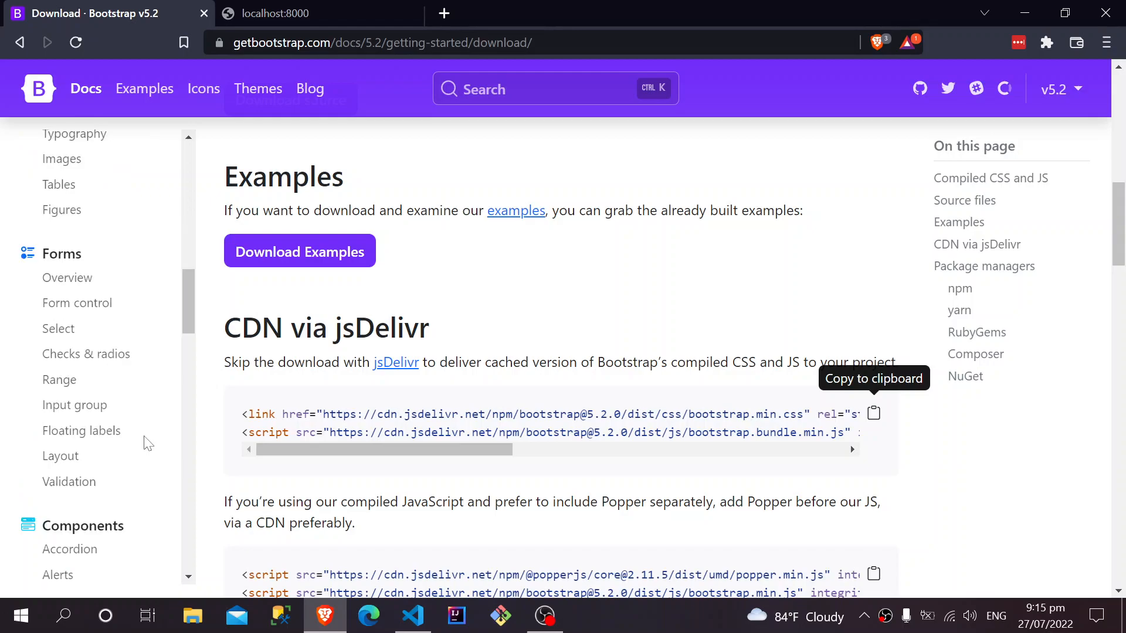
{"action": "scroll", "scroll_direction": "down", "scroll_amount": 3}
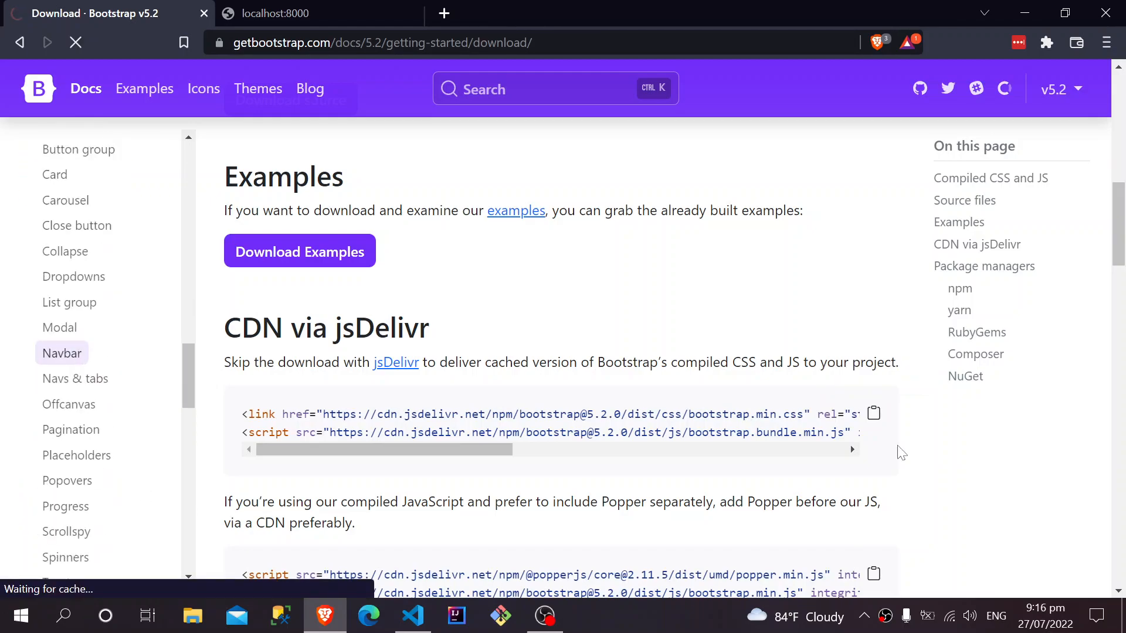
{"action": "left_click", "coordinate": [61, 352]}
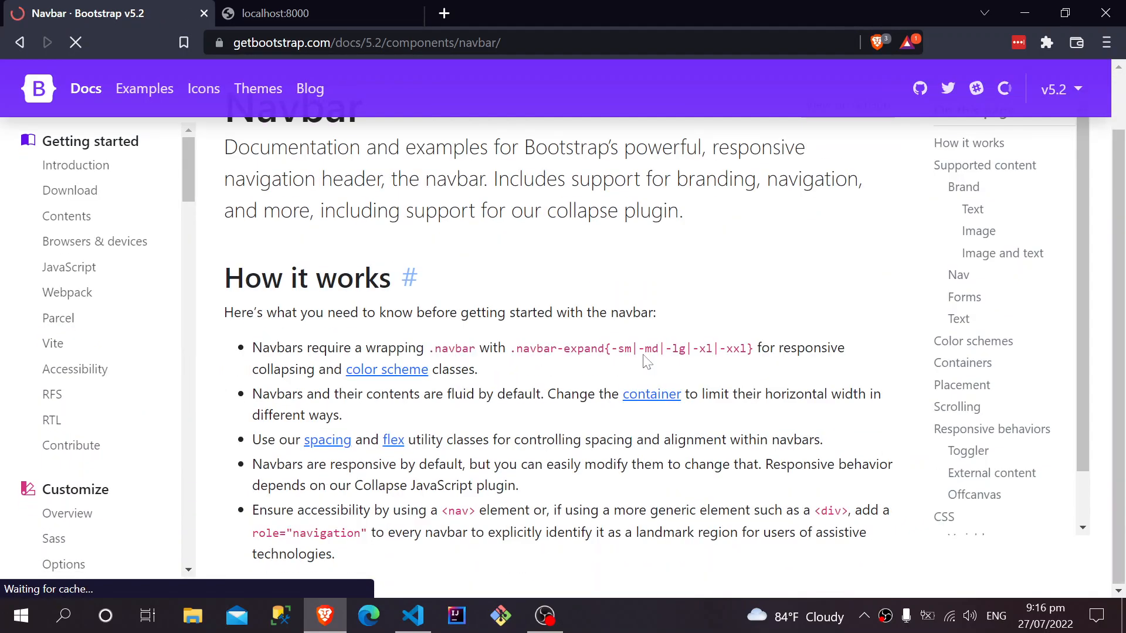
{"action": "mouse_move", "coordinate": [546, 394]}
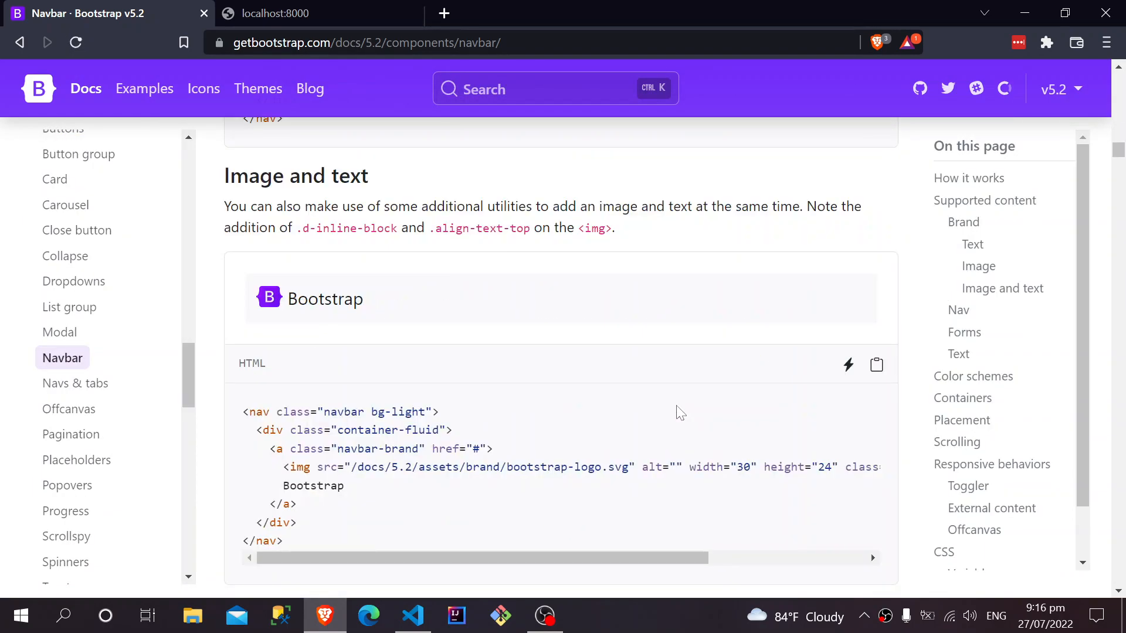
{"action": "scroll", "scroll_direction": "up", "scroll_amount": 3}
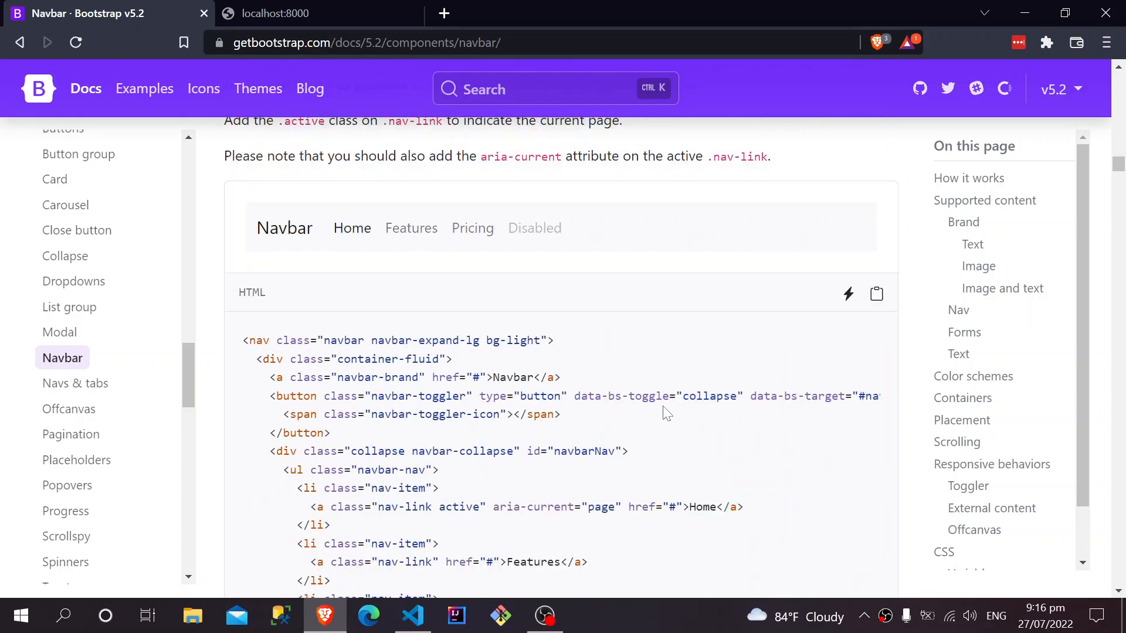
{"action": "scroll", "scroll_direction": "down", "scroll_amount": 3}
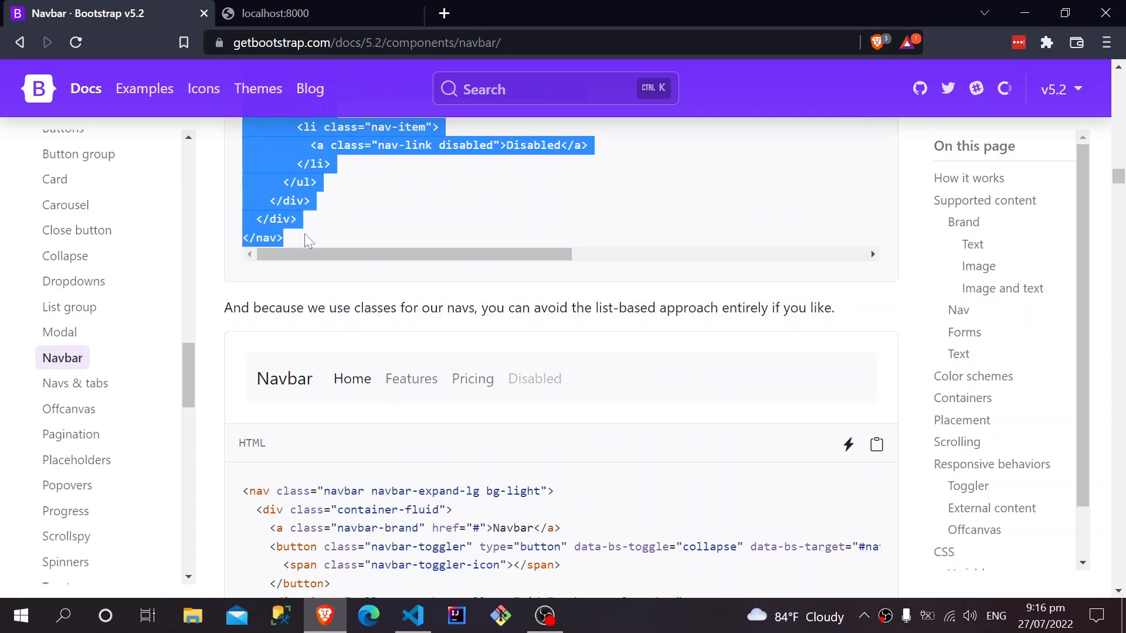
{"action": "left_click", "coordinate": [412, 616]}
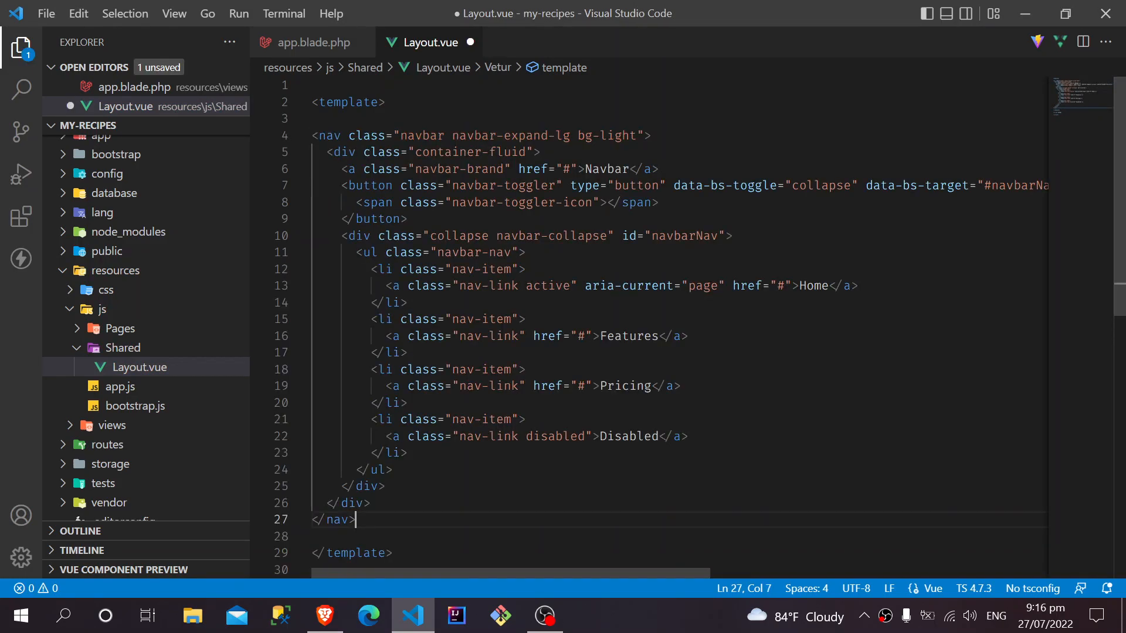
Rename the navbar brand from 'Navbar' to 'My Recipes' in Layout.vue.
{"action": "double_click", "coordinate": [605, 169]}
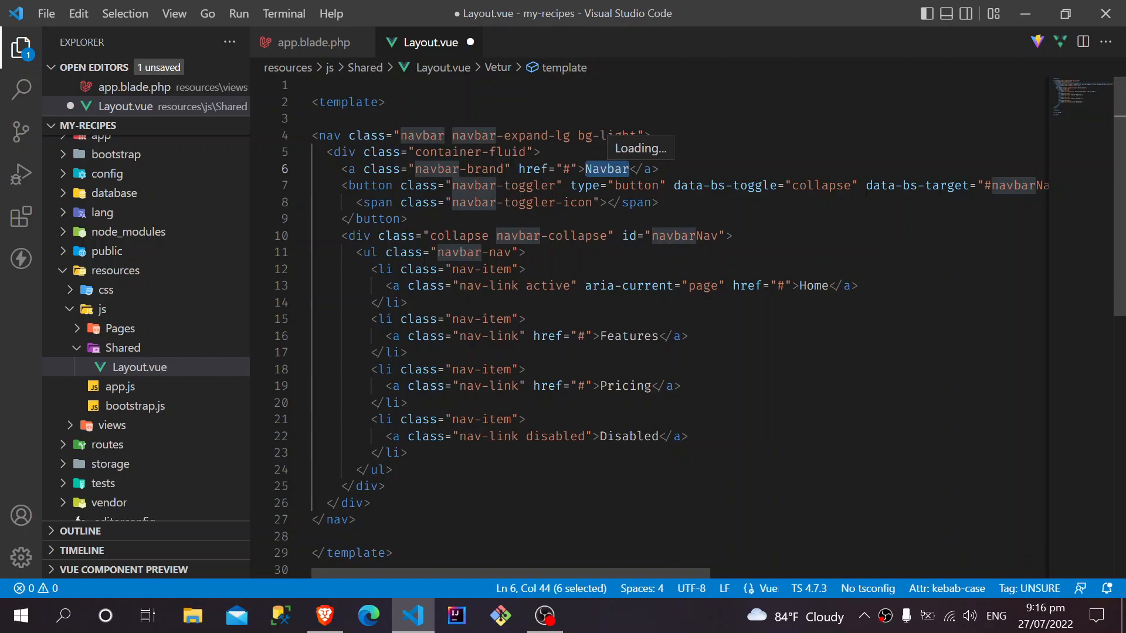
{"action": "type", "text": "My Recipe"}
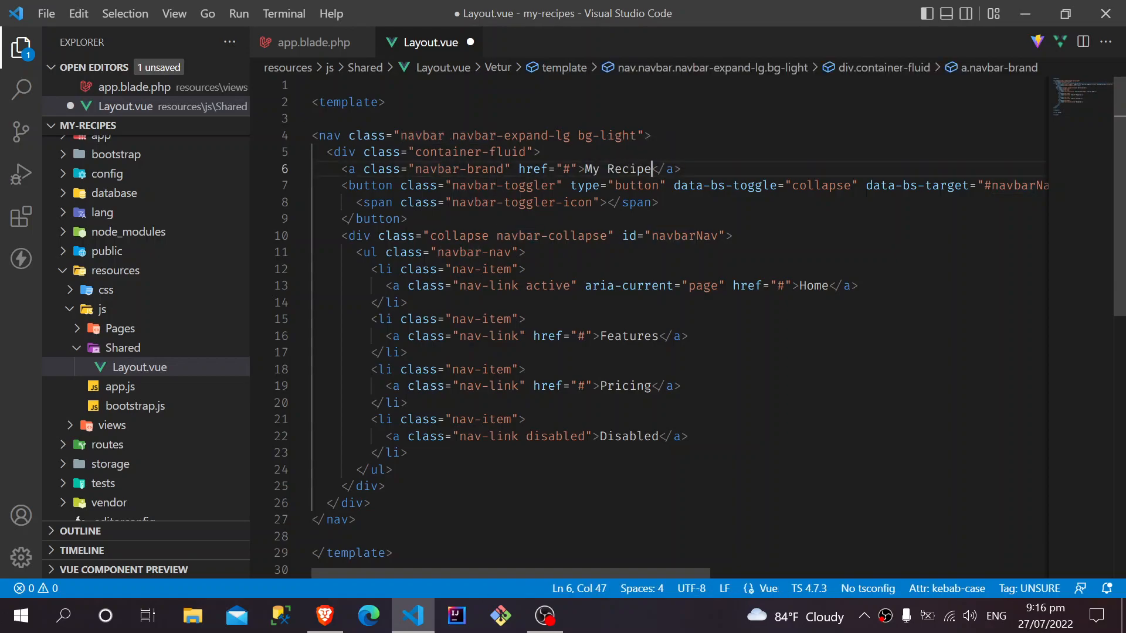
{"action": "type", "text": "s"}
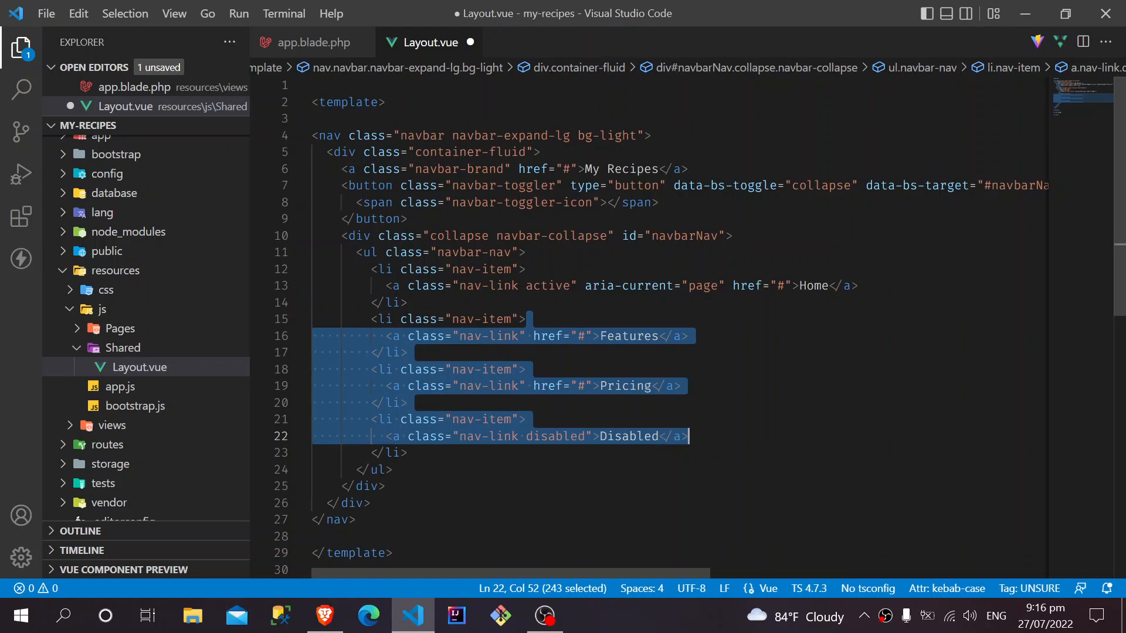
{"action": "key", "text": "Delete"}
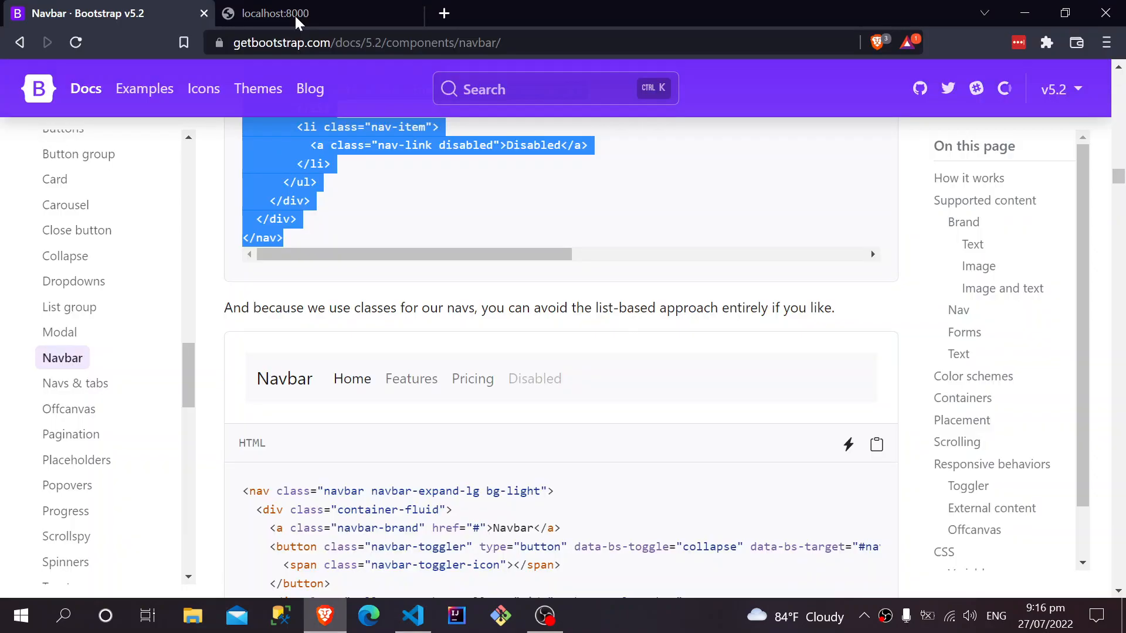
Reload localhost:8000 in Brave, which still shows only the Home counter page.
{"action": "left_click", "coordinate": [275, 13]}
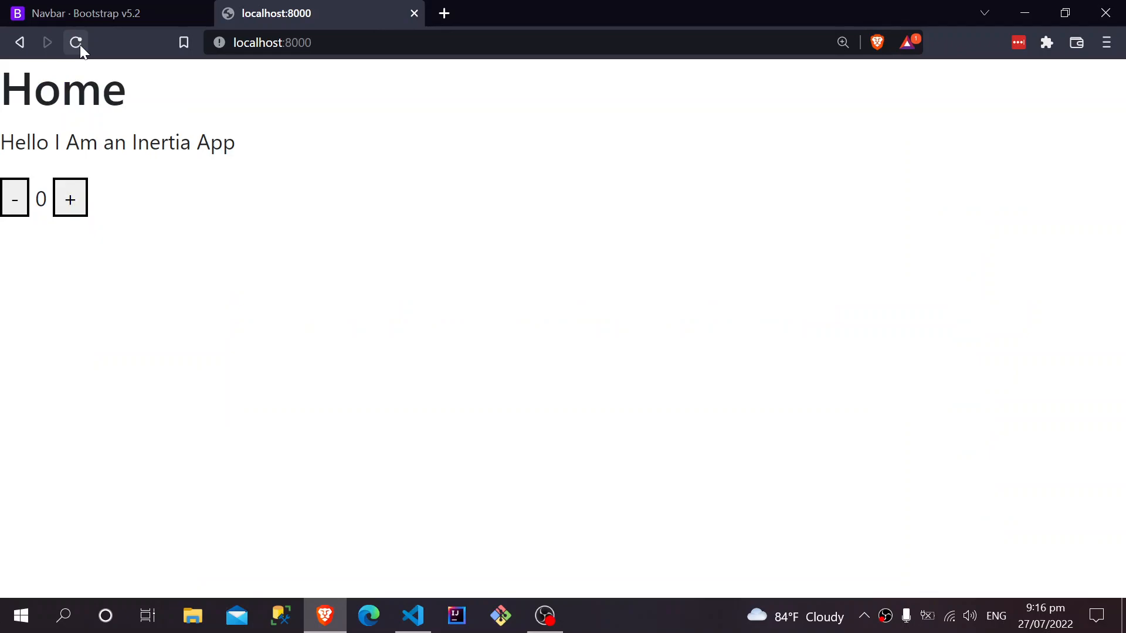
{"action": "left_click", "coordinate": [76, 42]}
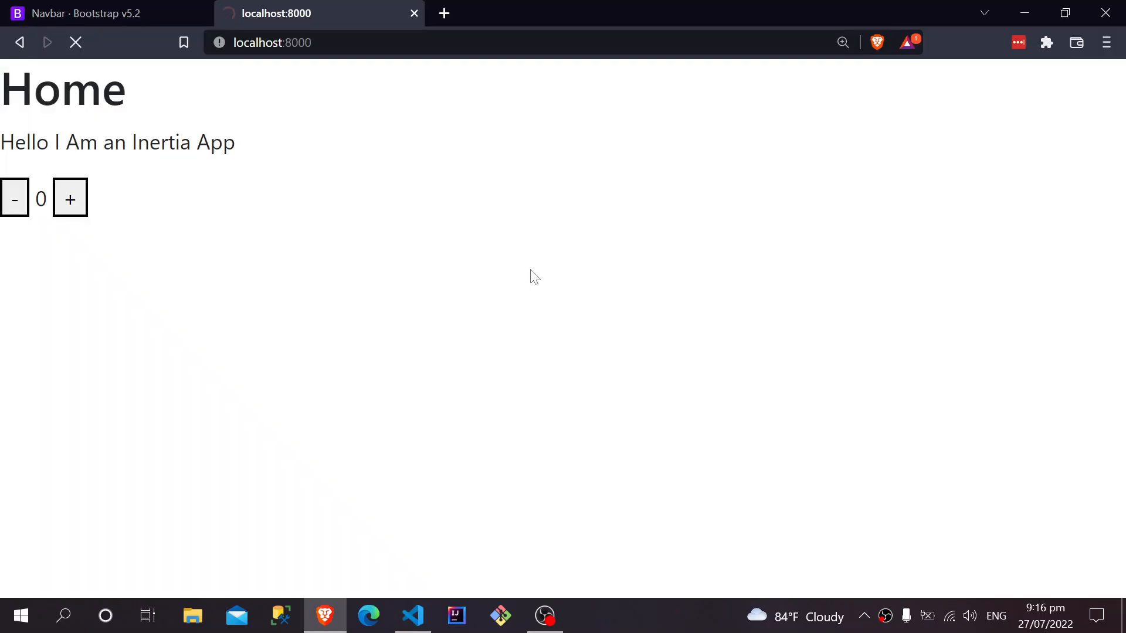
{"action": "mouse_move", "coordinate": [323, 218]}
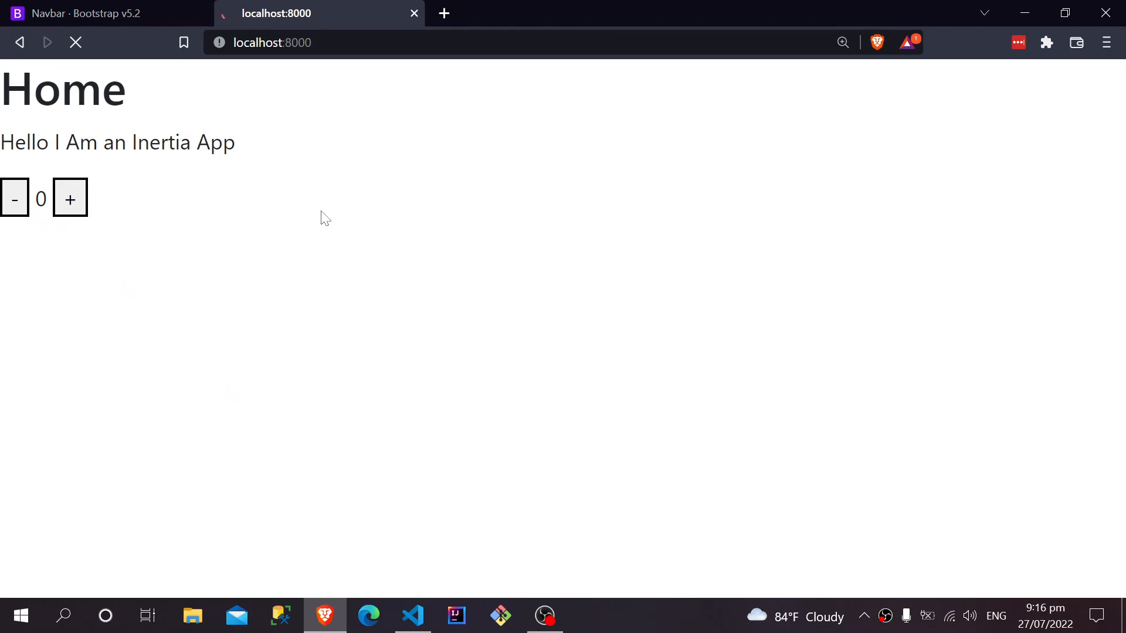
{"action": "left_click", "coordinate": [411, 615]}
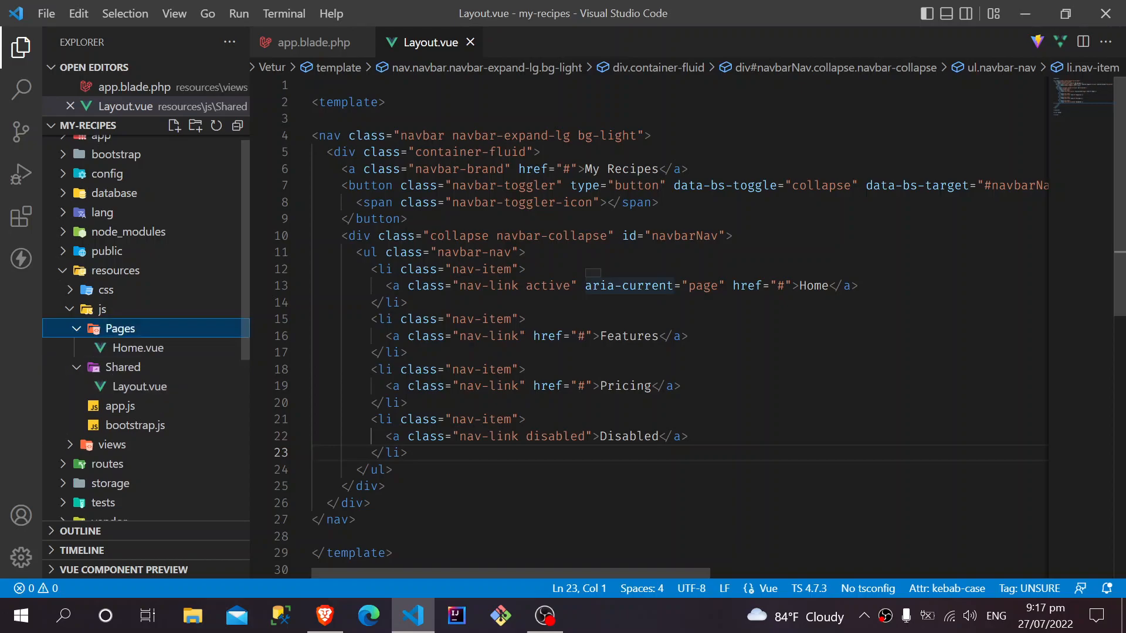
{"action": "scroll", "scroll_direction": "down", "scroll_amount": 3}
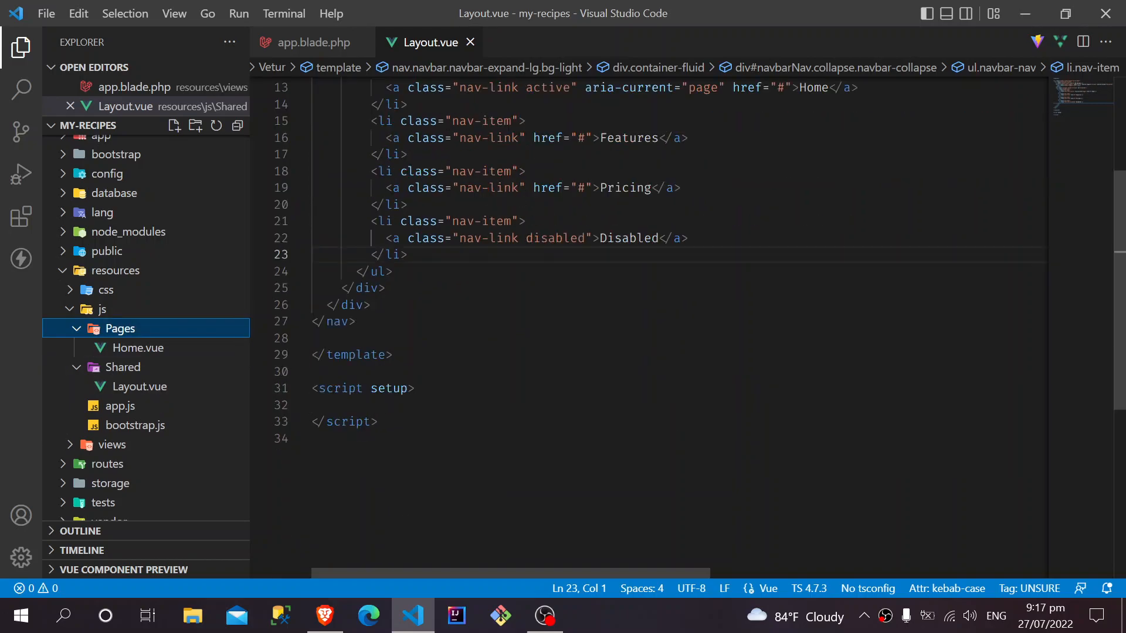
{"action": "scroll", "scroll_direction": "up", "scroll_amount": 3}
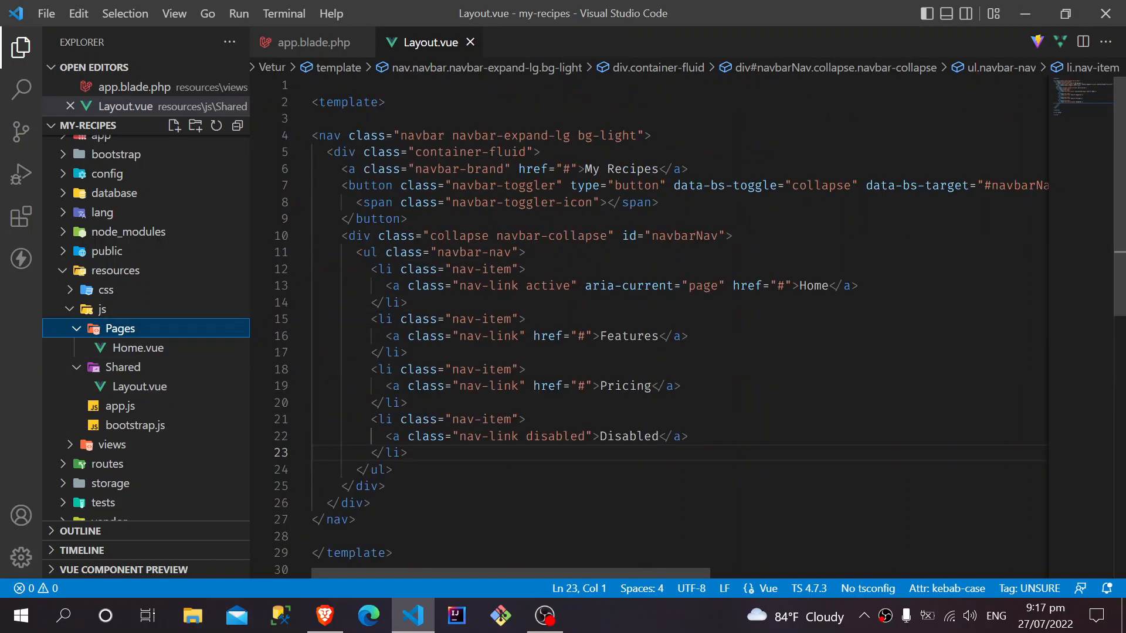
{"action": "scroll", "scroll_direction": "down", "scroll_amount": 3}
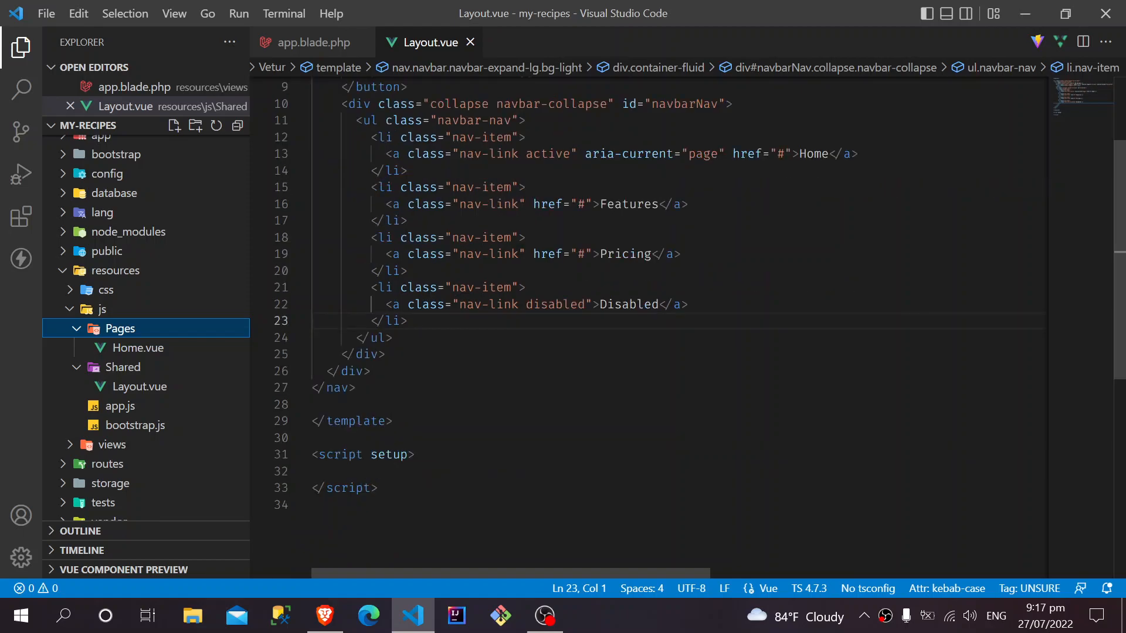
{"action": "key", "text": "enter"}
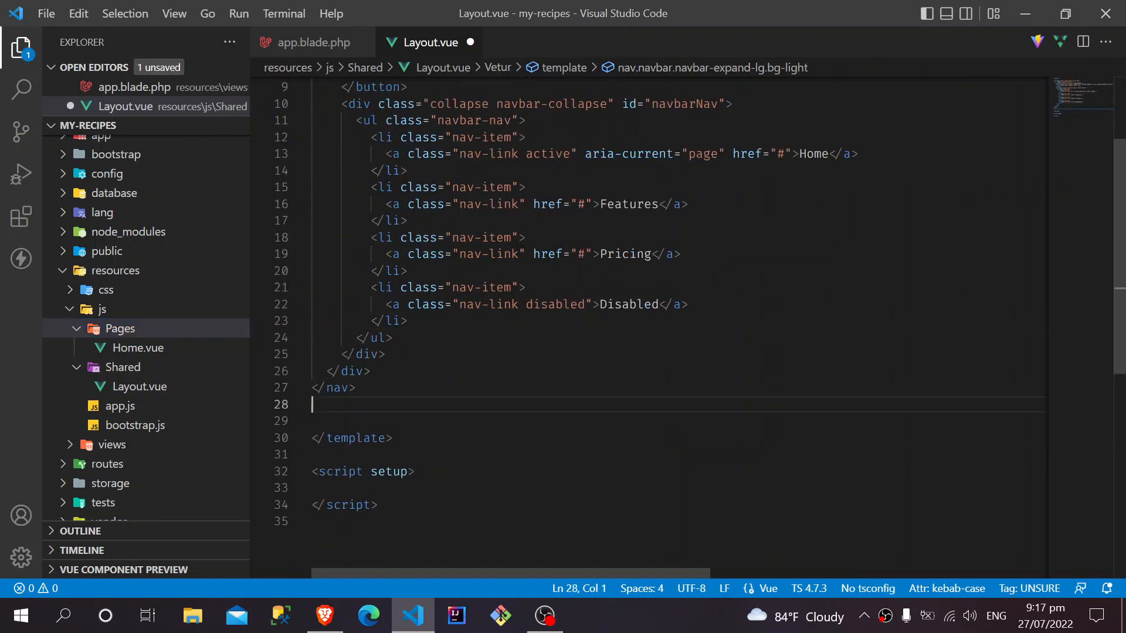
{"action": "type", "text": "ay"}
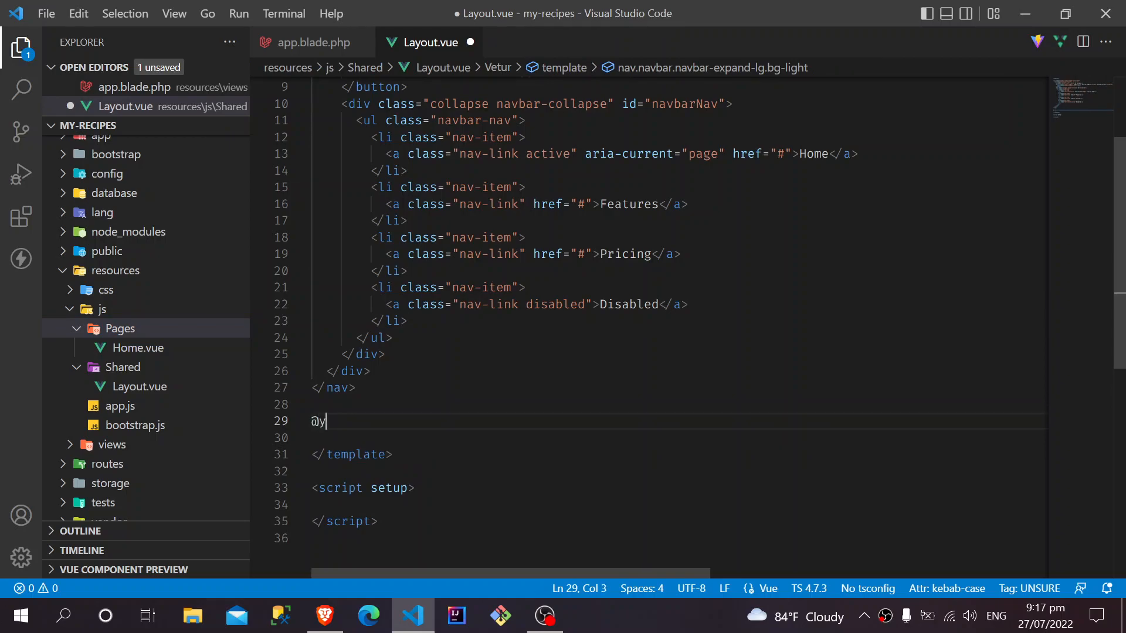
{"action": "type", "text": "iuel"}
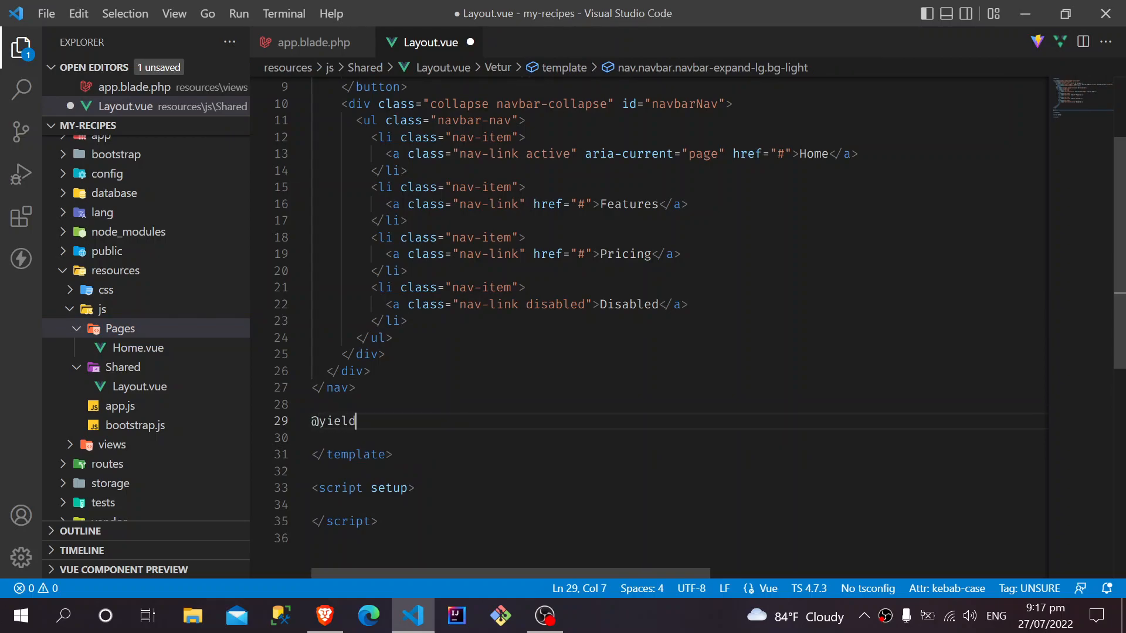
{"action": "type", "text": "('c')"}
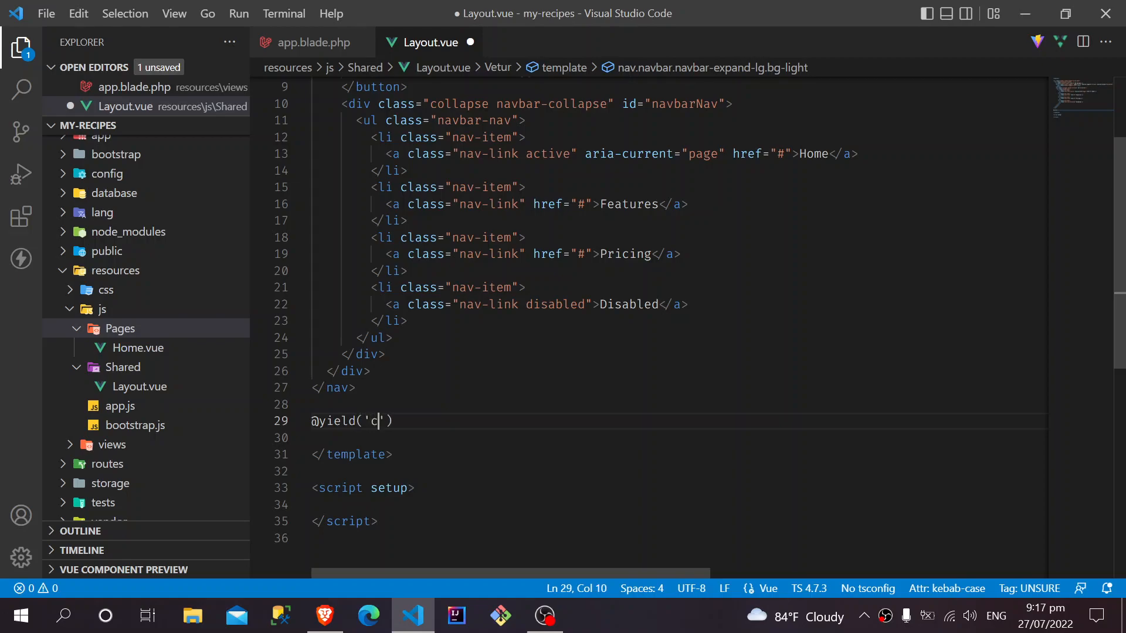
{"action": "type", "text": "ontent"}
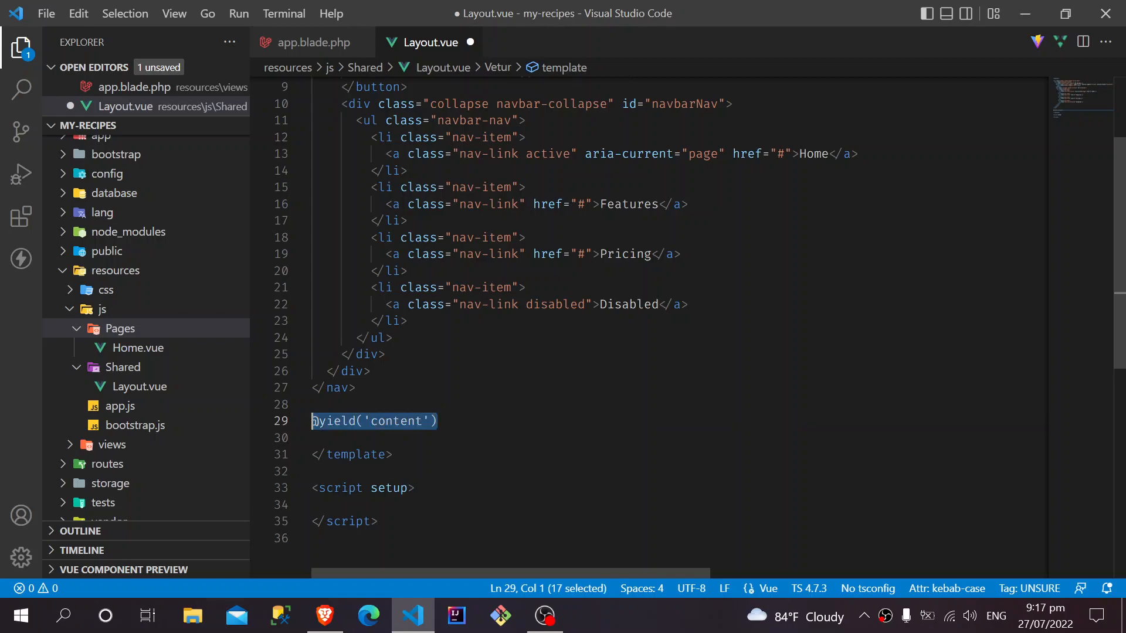
{"action": "key", "text": "Delete"}
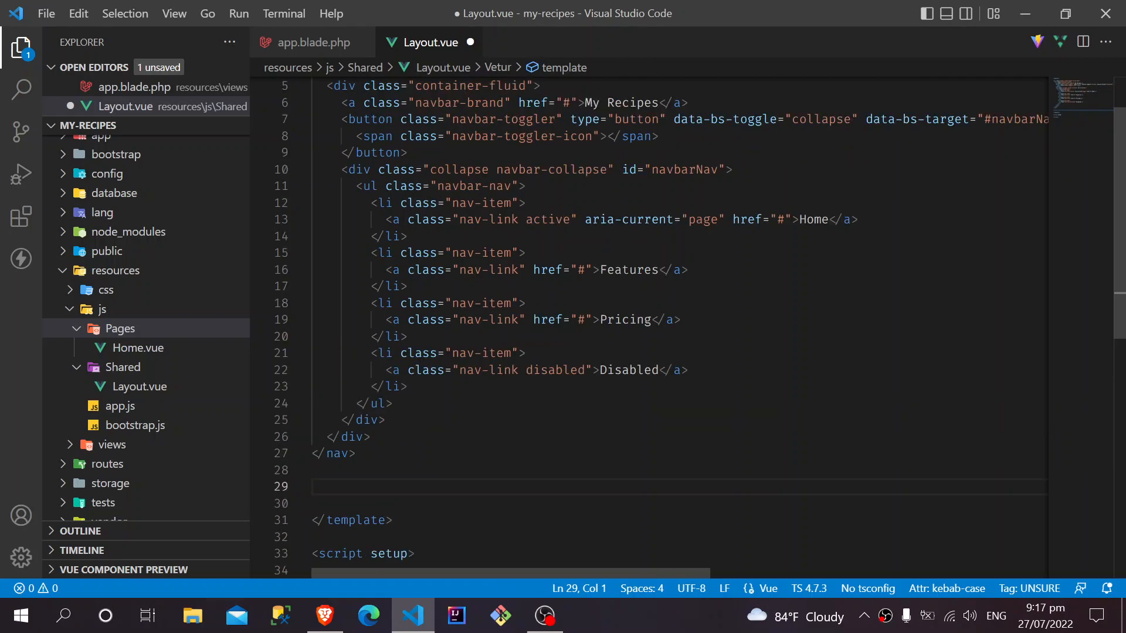
Put a <slot /> element on that line below the navbar.
{"action": "scroll", "scroll_direction": "up", "scroll_amount": 3}
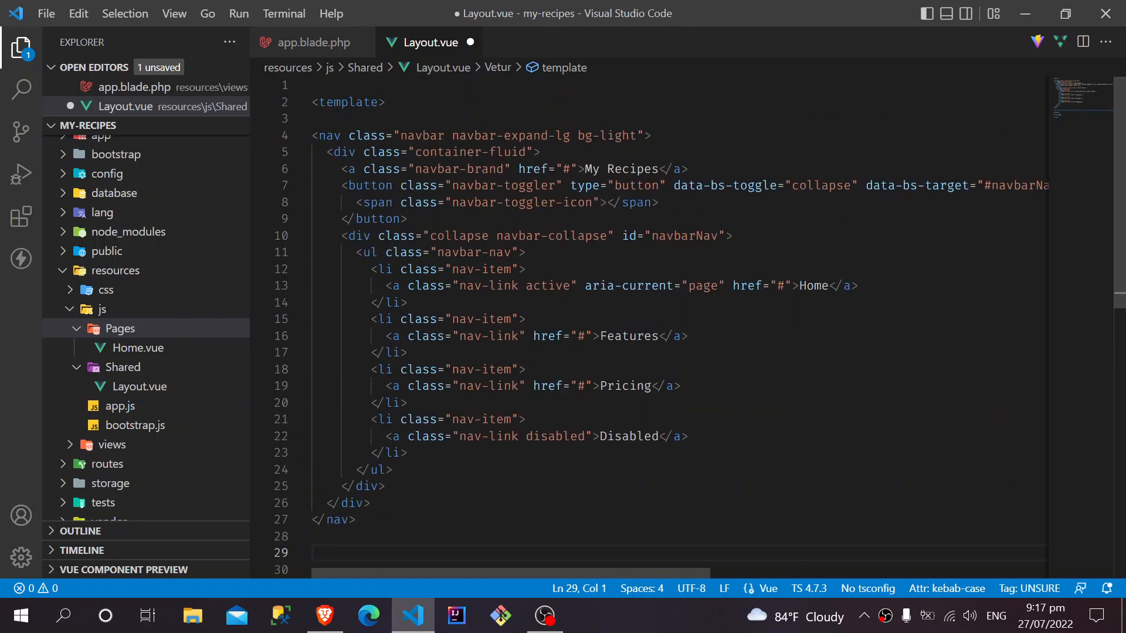
{"action": "scroll", "scroll_direction": "down", "scroll_amount": 3}
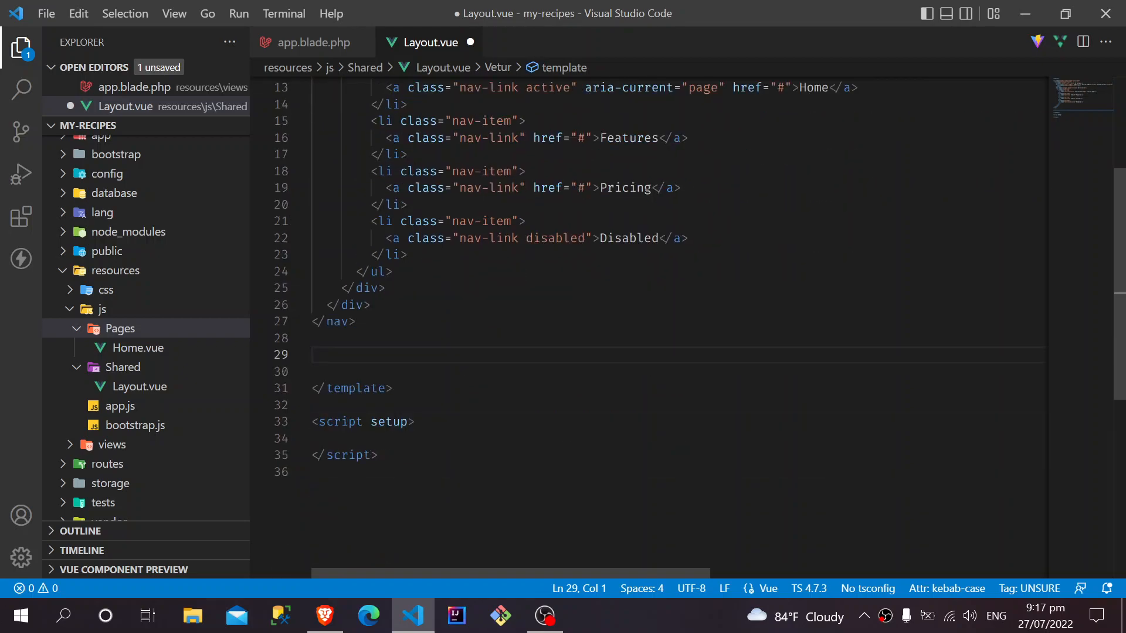
{"action": "type", "text": "<s"}
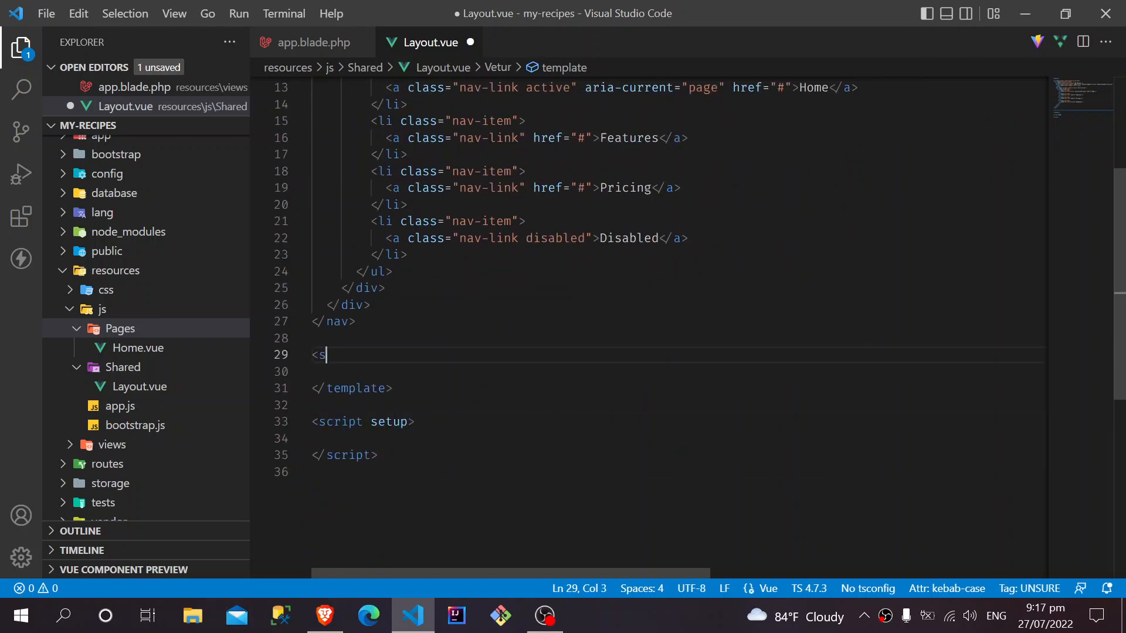
{"action": "type", "text": "clot />"}
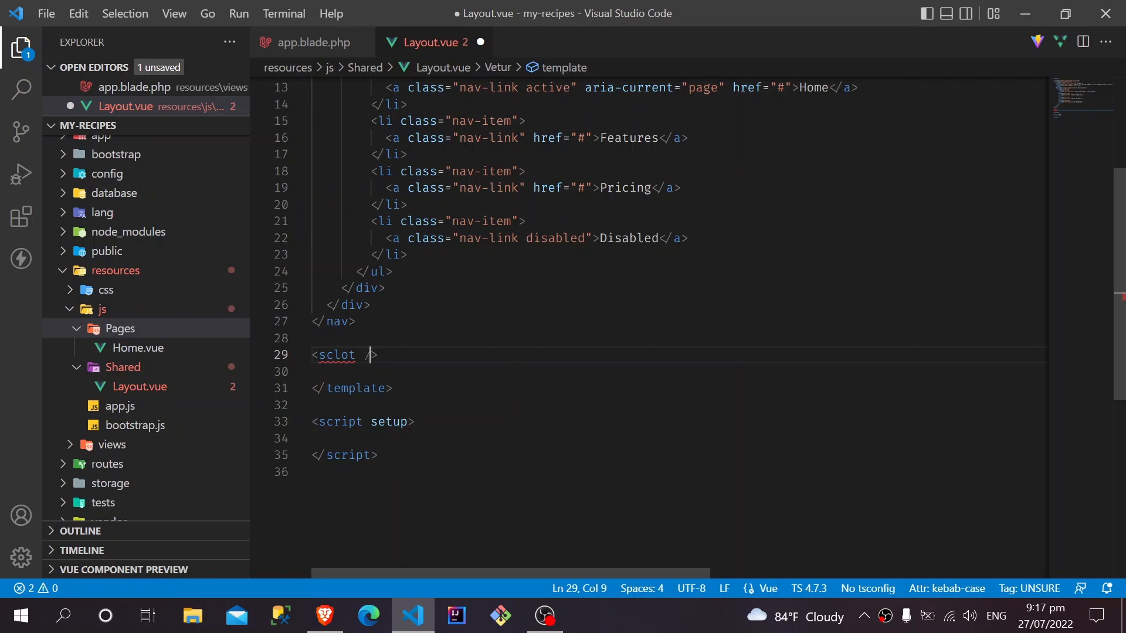
{"action": "type", "text": "slot"}
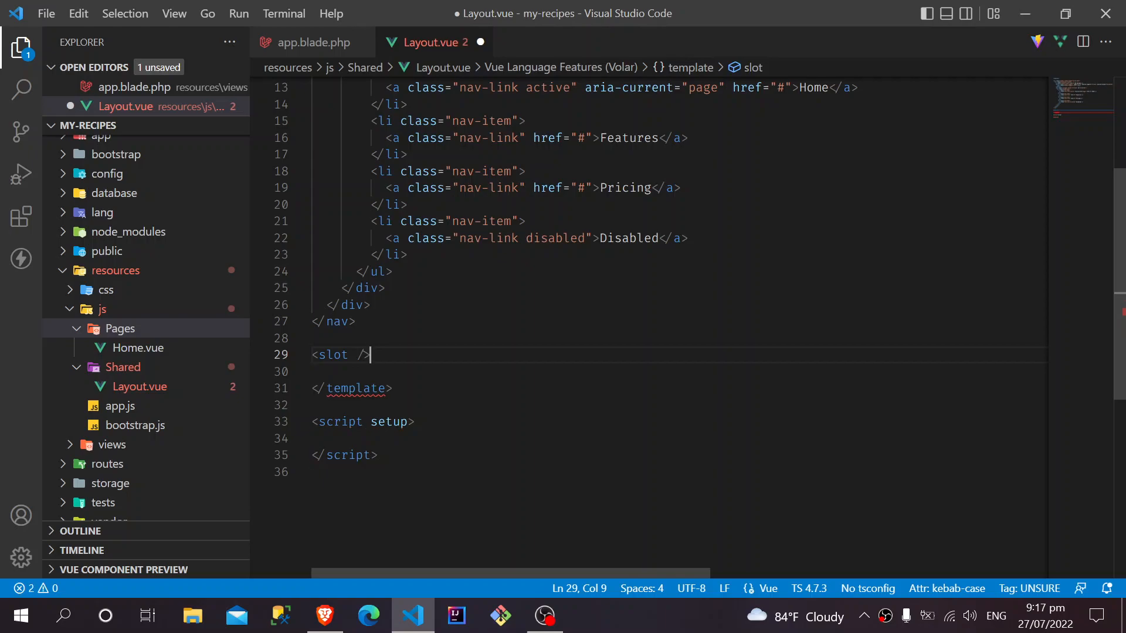
{"action": "key", "text": "Ctrl+S"}
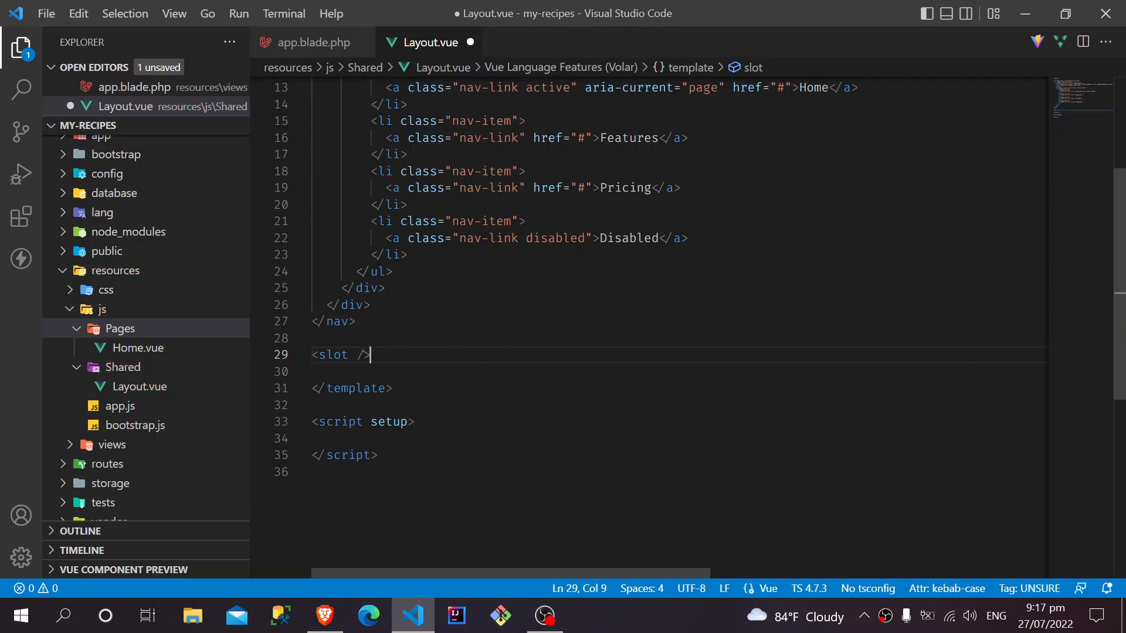
Save Layout.vue with Ctrl+S, keeping the new <slot /> below the navbar.
{"action": "key", "text": "ctrl+s"}
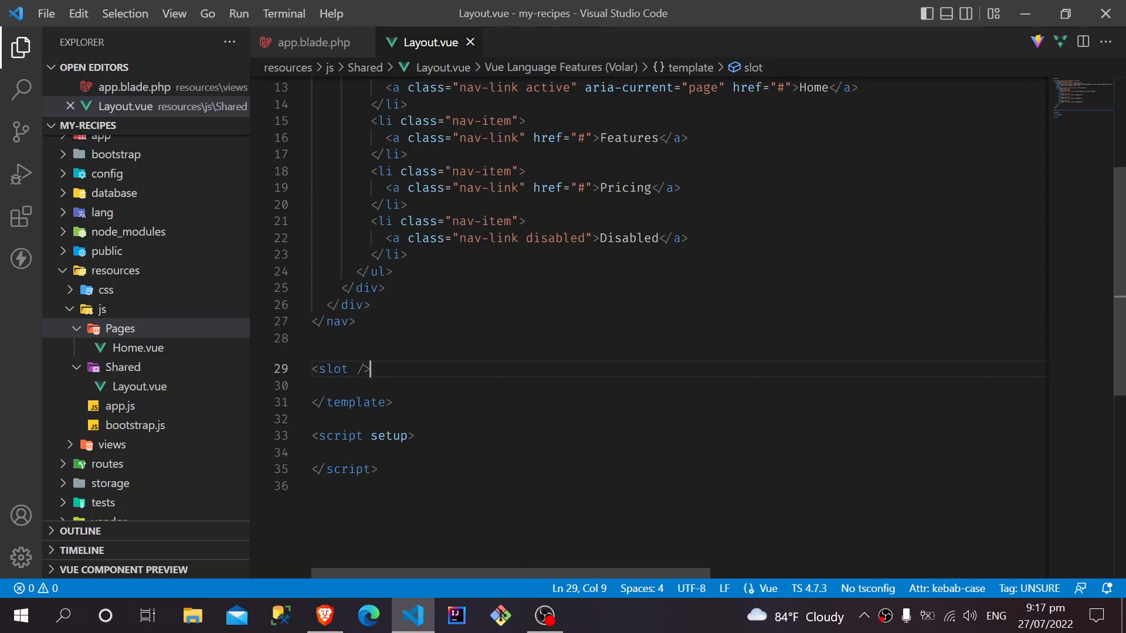
{"action": "mouse_move", "coordinate": [180, 341]}
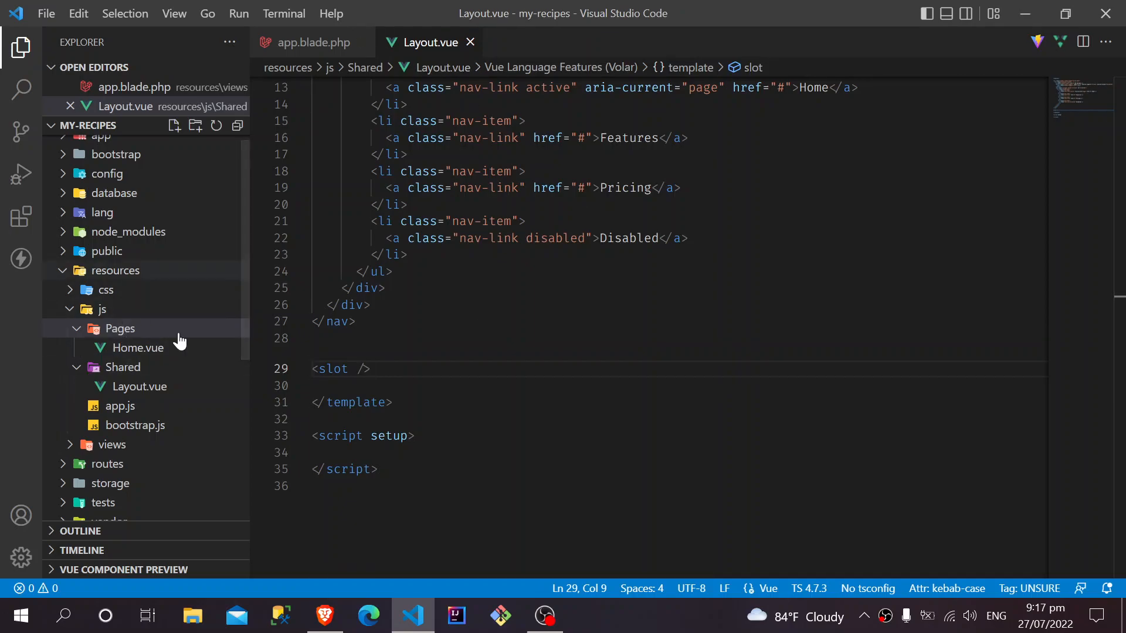
{"action": "mouse_move", "coordinate": [136, 347]}
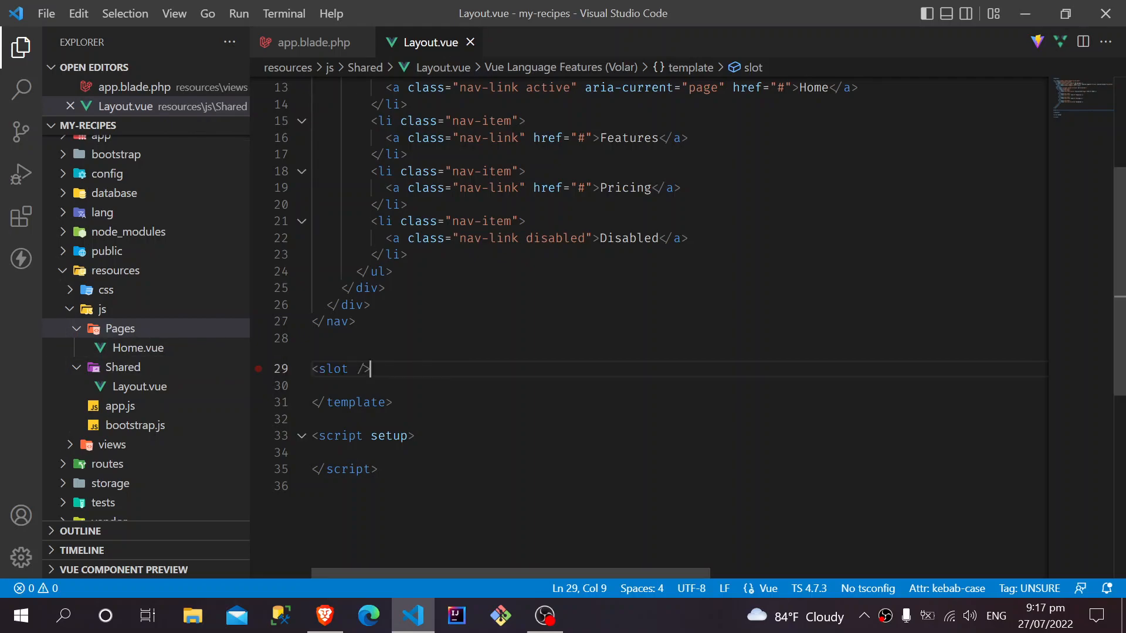
{"action": "mouse_move", "coordinate": [135, 348]}
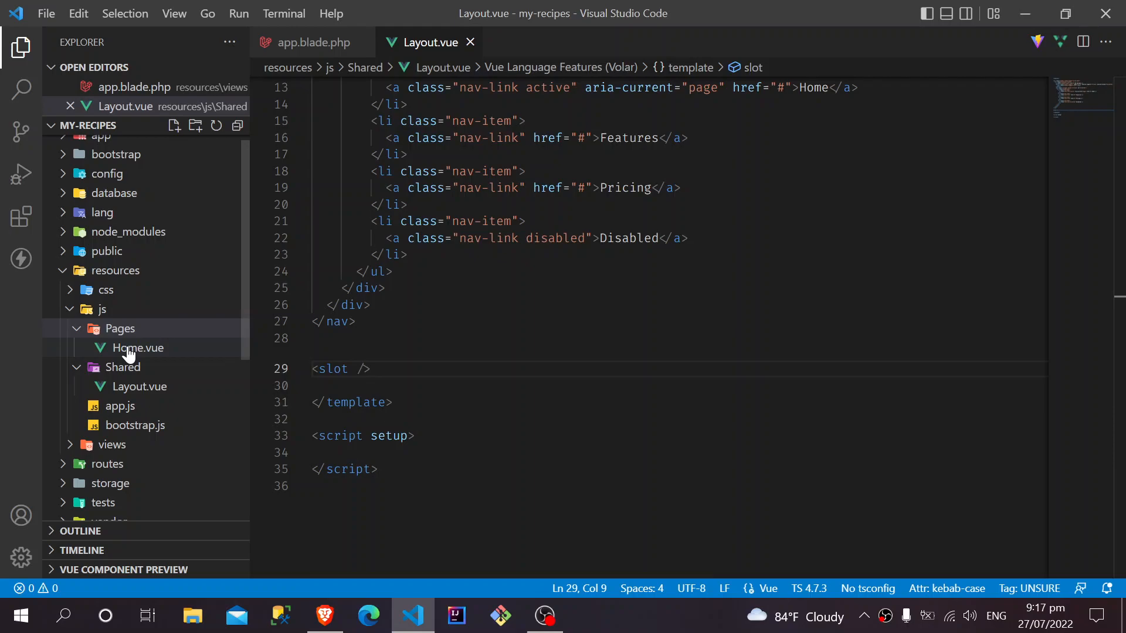
Open Home.vue and add import Layout from '../Shared/Layout.vue' below the vue import.
{"action": "left_click", "coordinate": [135, 347]}
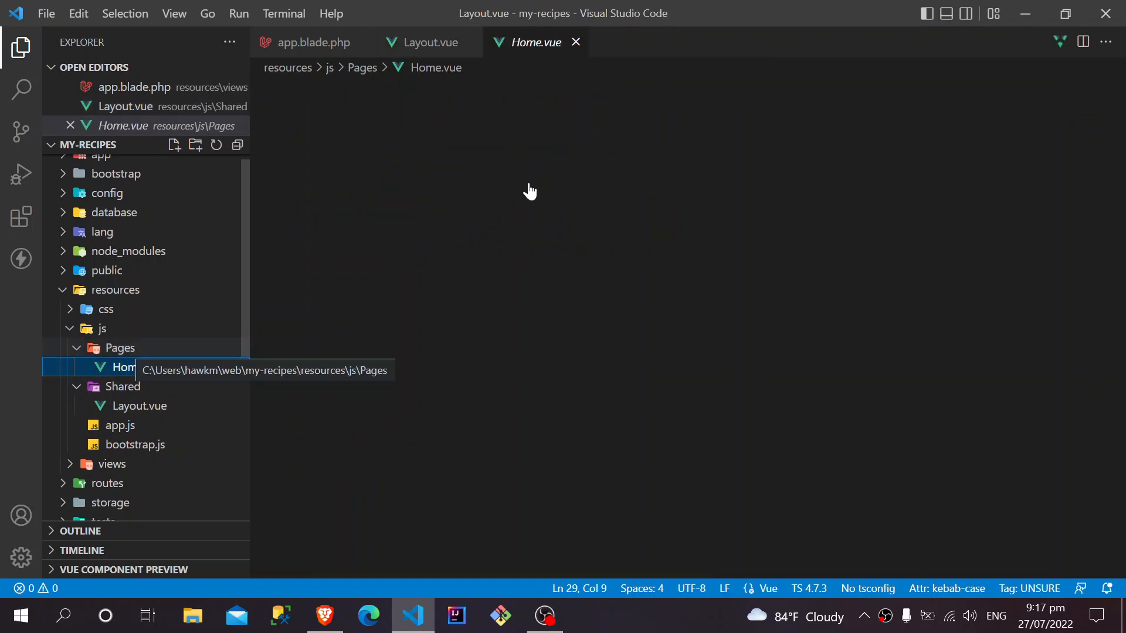
{"action": "mouse_move", "coordinate": [399, 235]}
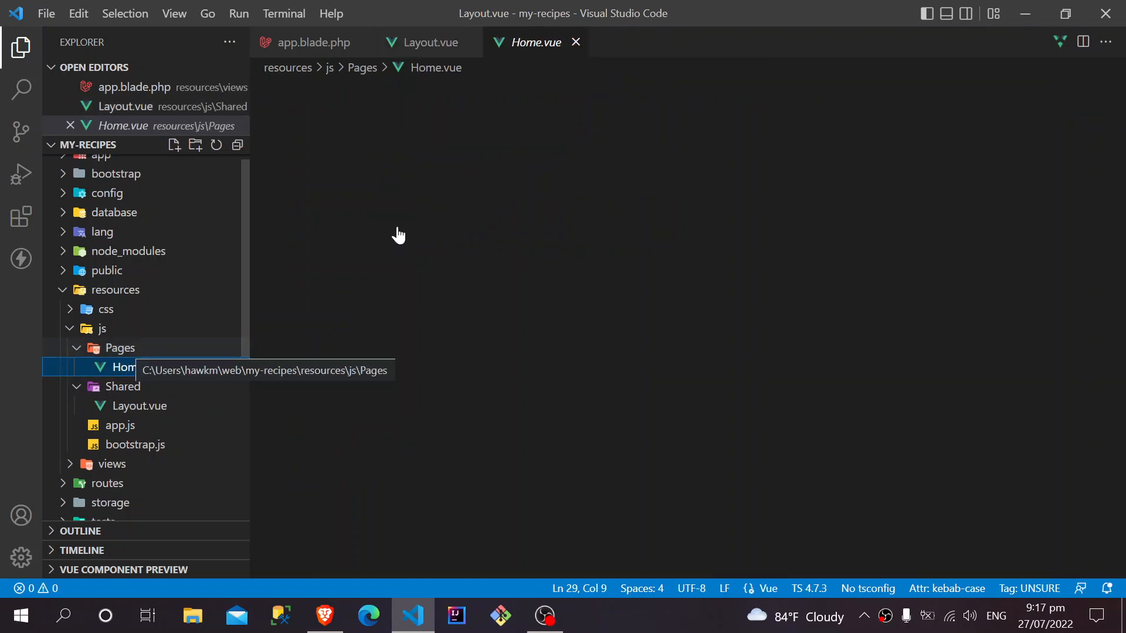
{"action": "left_click", "coordinate": [133, 367]}
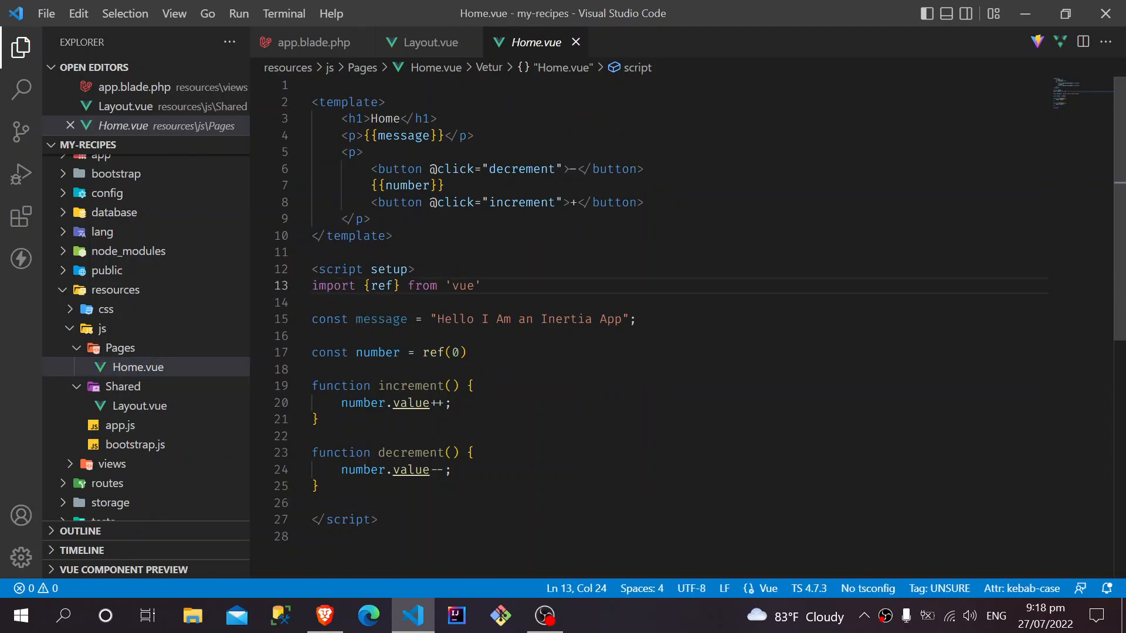
{"action": "type", "text": "import"}
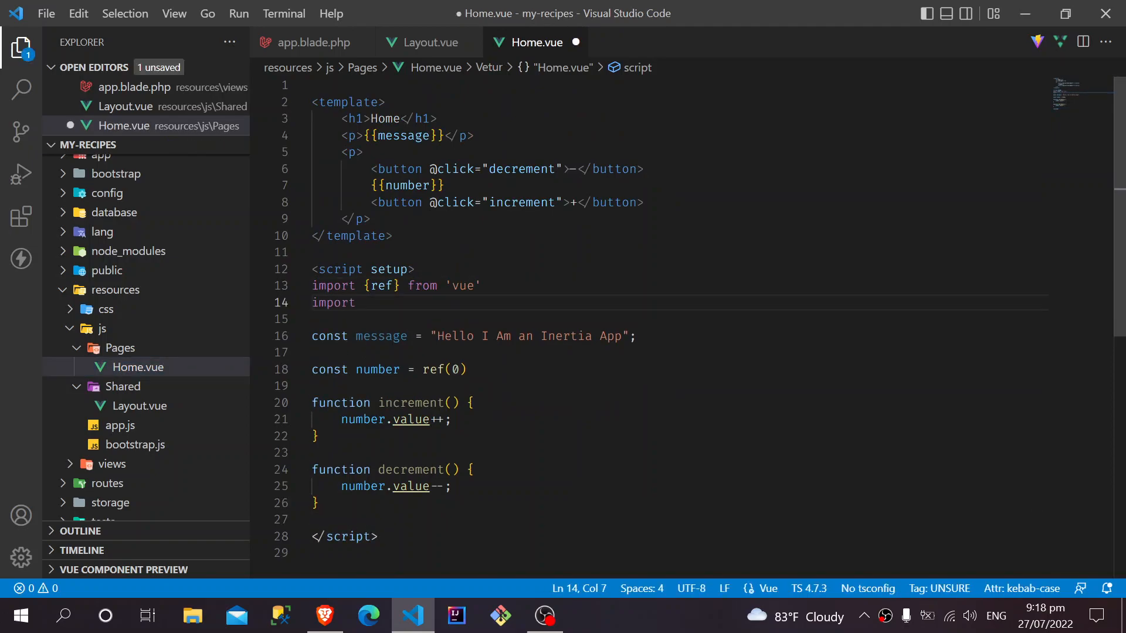
{"action": "type", "text": "La"}
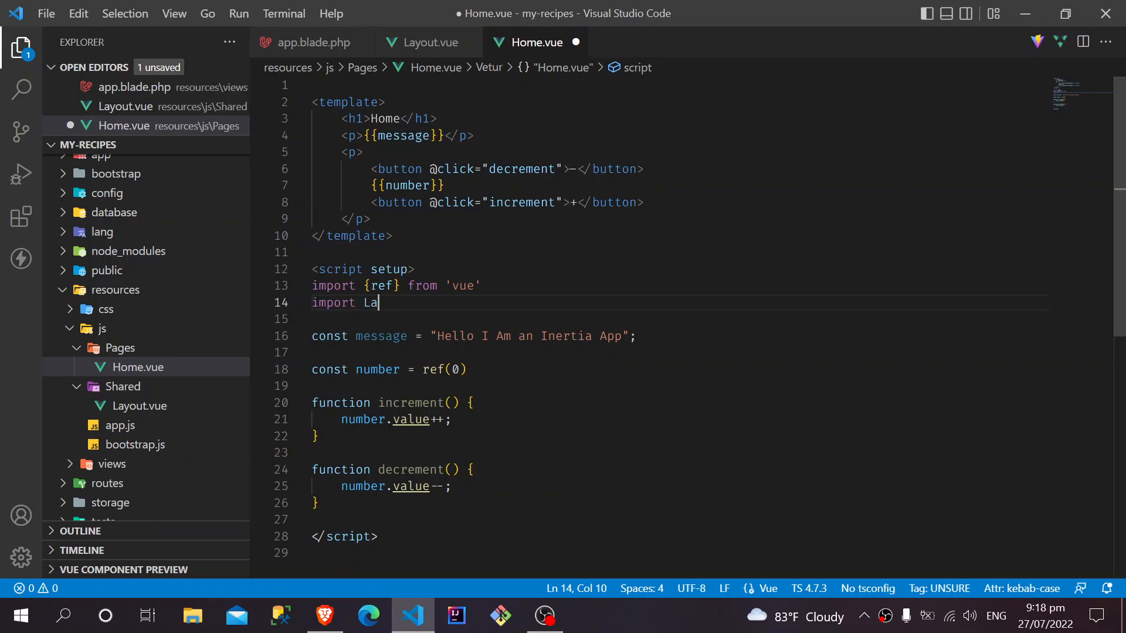
{"action": "type", "text": "yout from"}
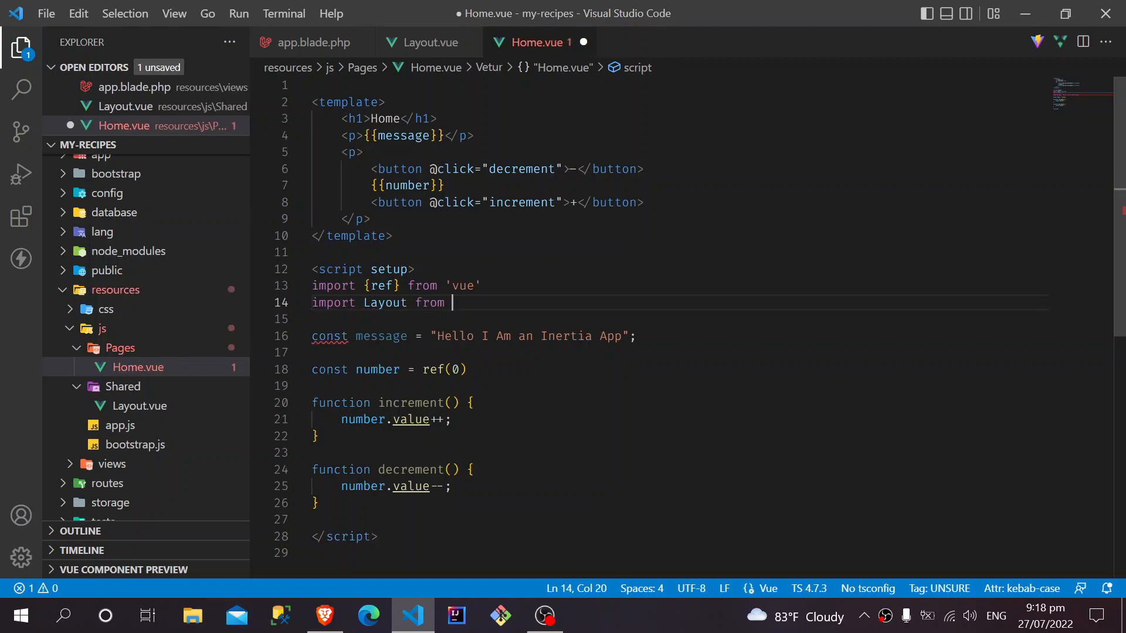
{"action": "type", "text": "''"}
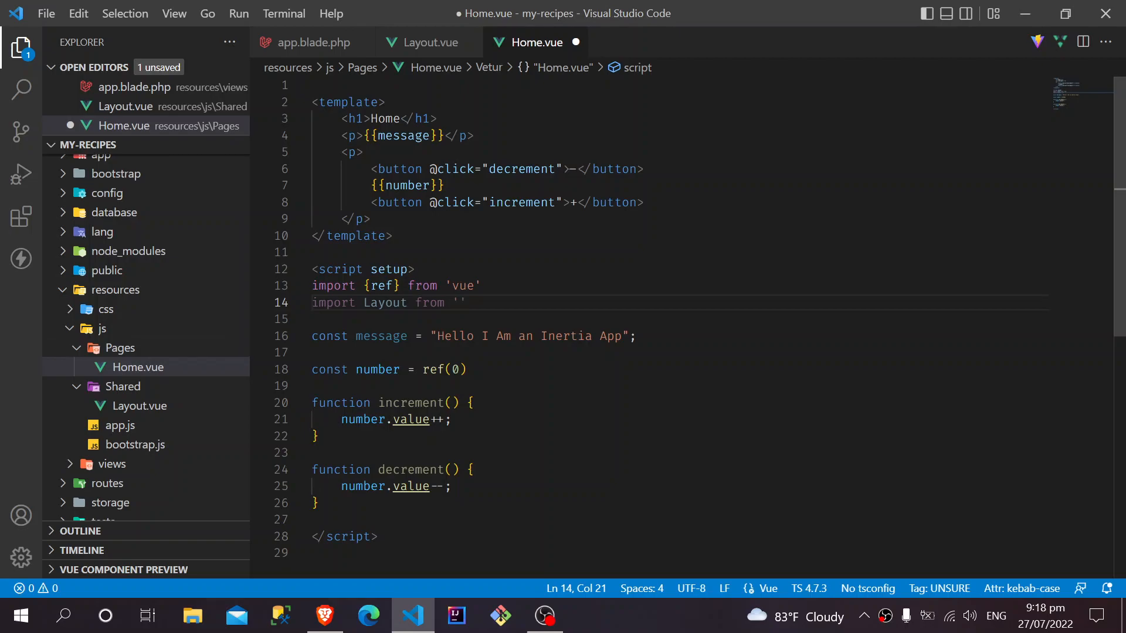
{"action": "mouse_move", "coordinate": [136, 352]}
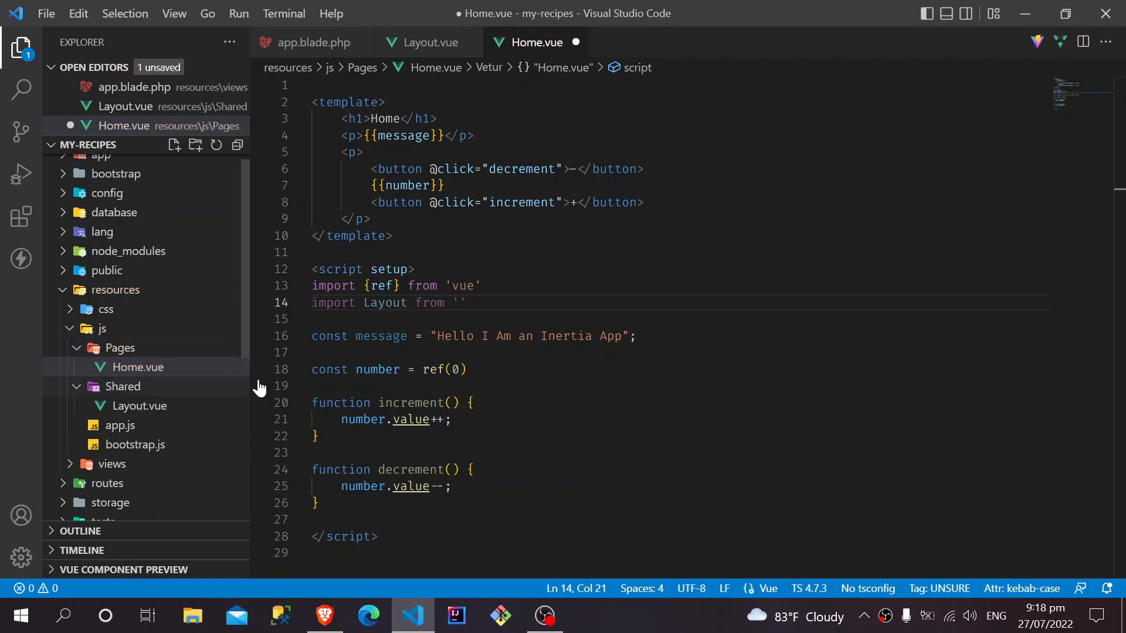
{"action": "type", "text": "../"}
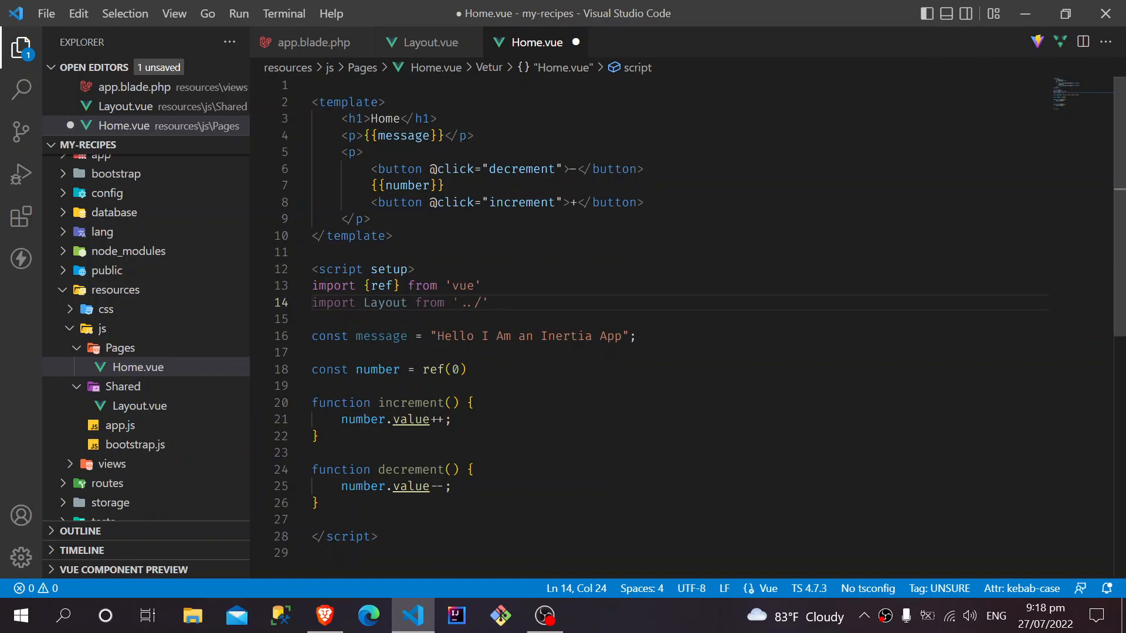
{"action": "type", "text": "Shared"}
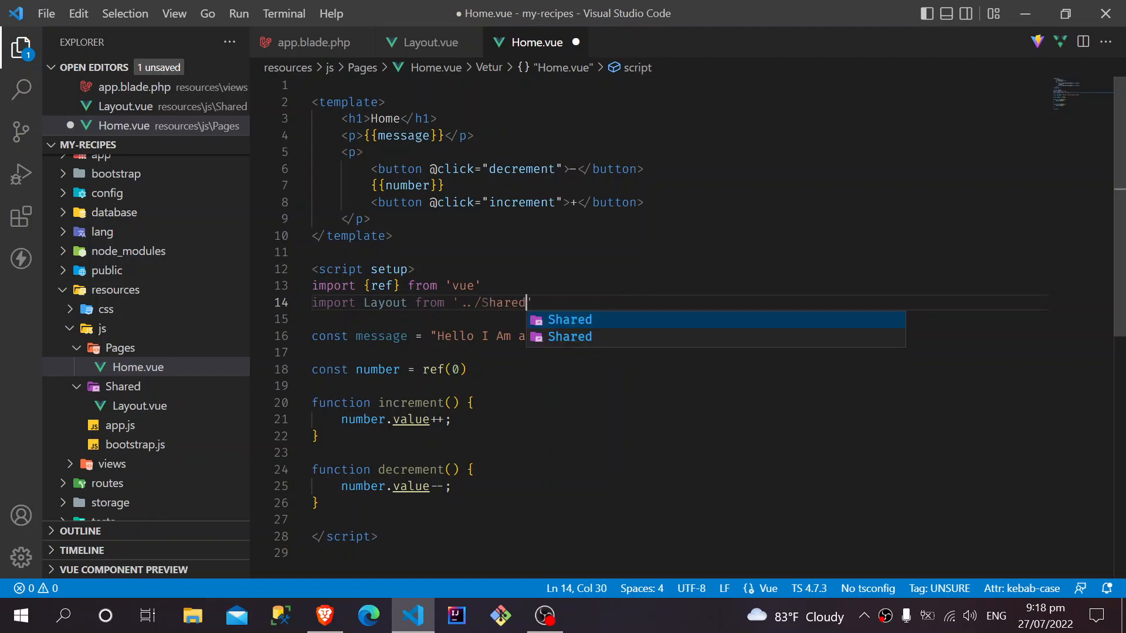
{"action": "type", "text": "/Latyout"}
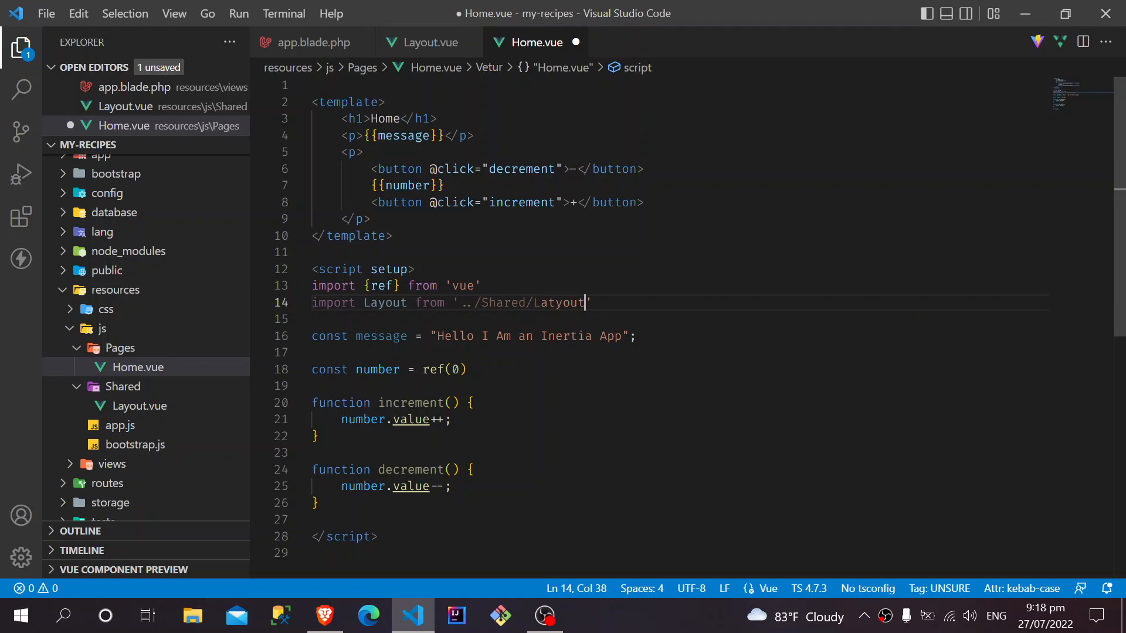
{"action": "key", "text": "Backspace"}
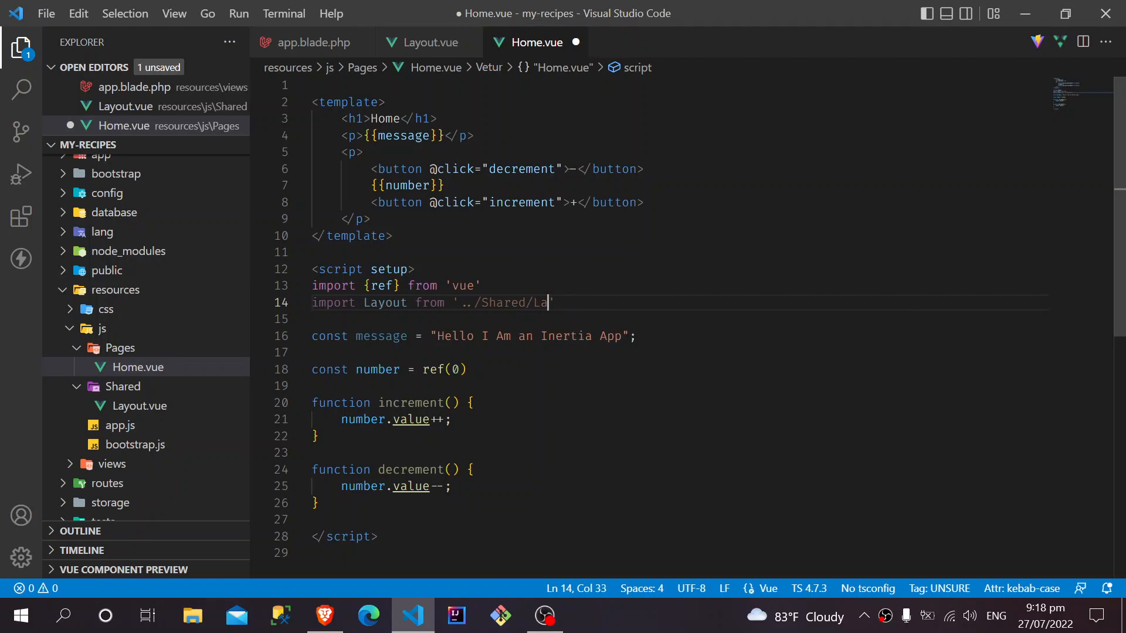
{"action": "type", "text": "yout.vue"}
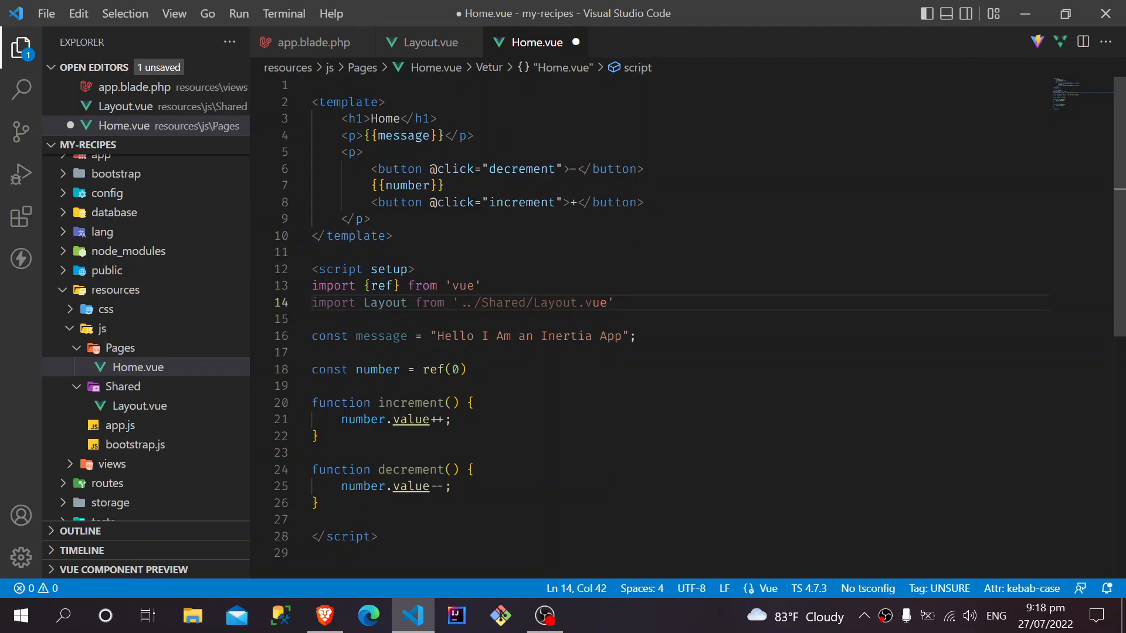
Save Home.vue and add a second <script> block with export default { layout: Layout }.
{"action": "key", "text": "ctrl+s"}
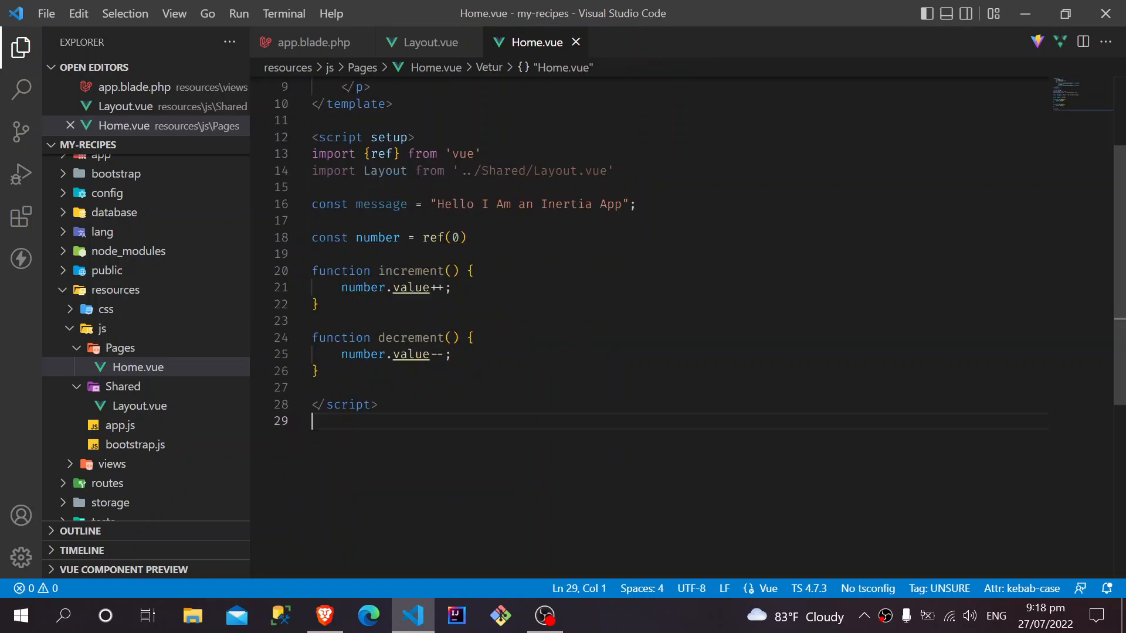
{"action": "key", "text": "enter"}
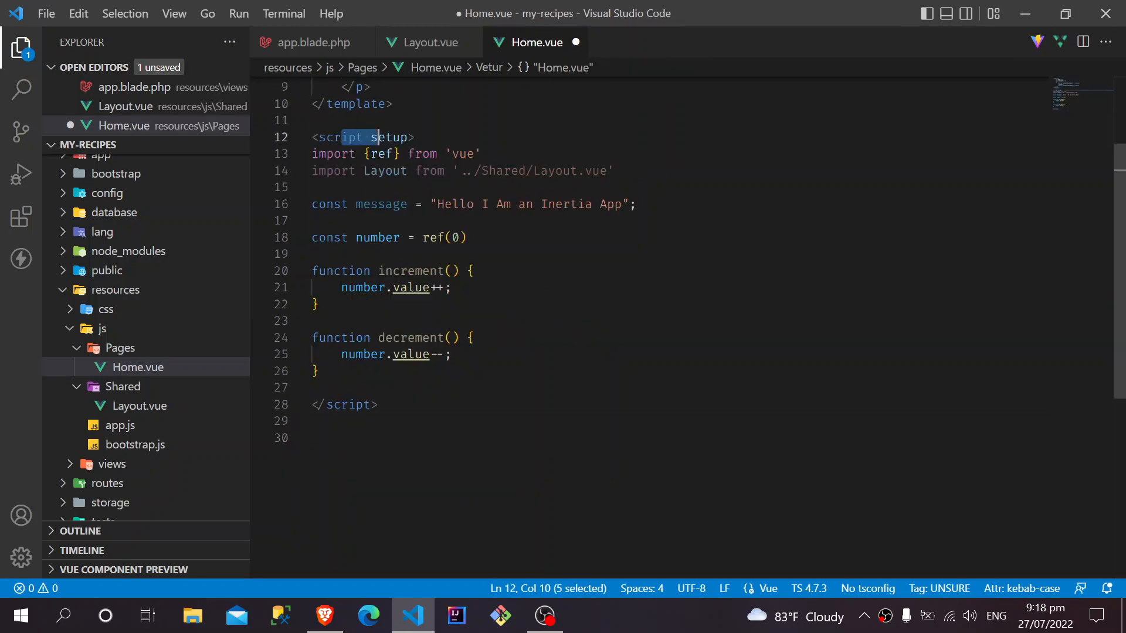
{"action": "left_click", "coordinate": [323, 438]}
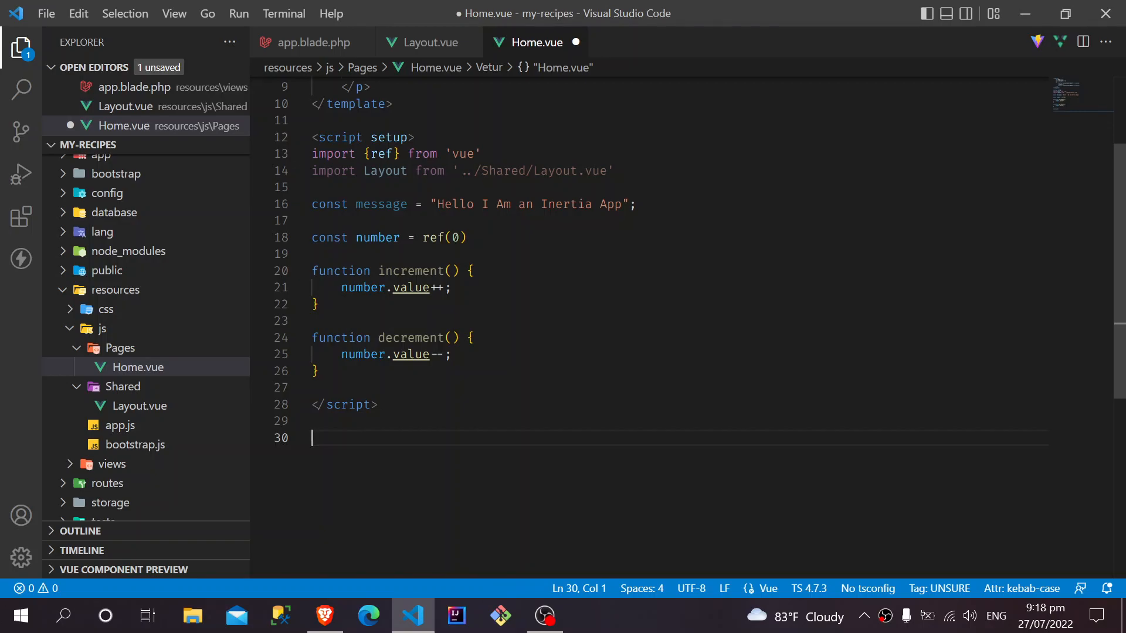
{"action": "type", "text": "script>"}
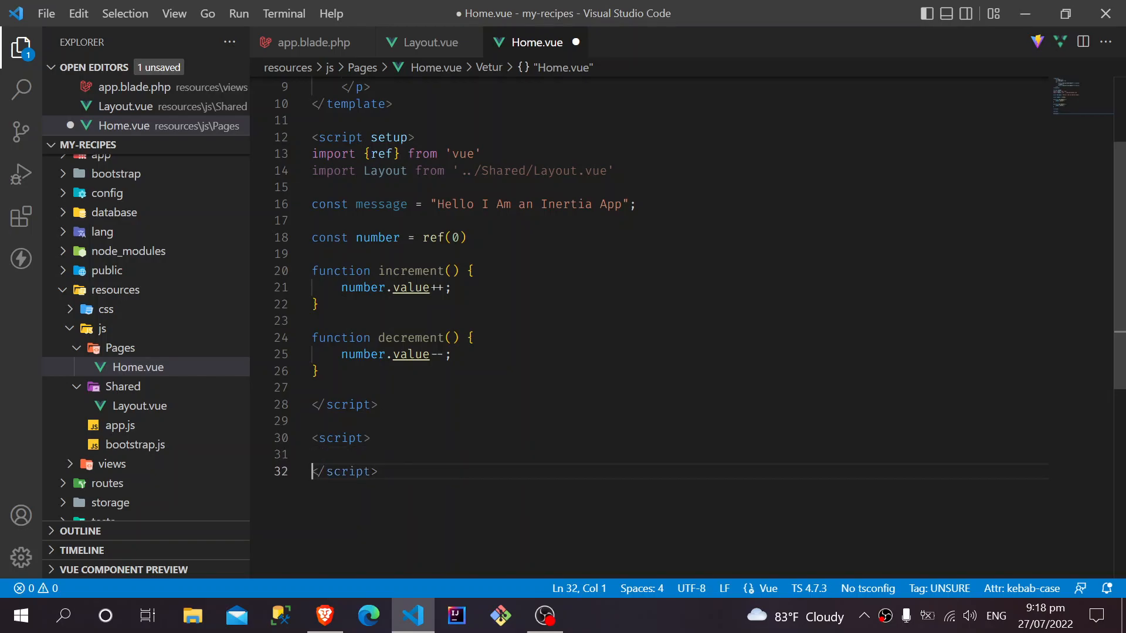
{"action": "type", "text": "export defaul"}
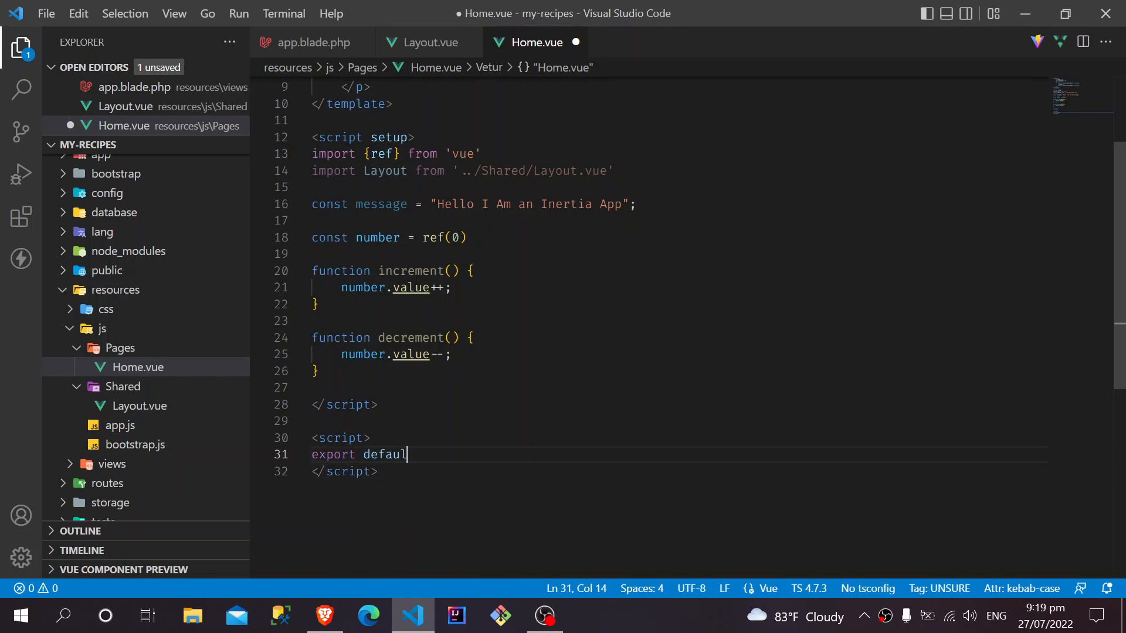
{"action": "type", "text": "{"}
{"action": "type", "text": "layout: Layout"}
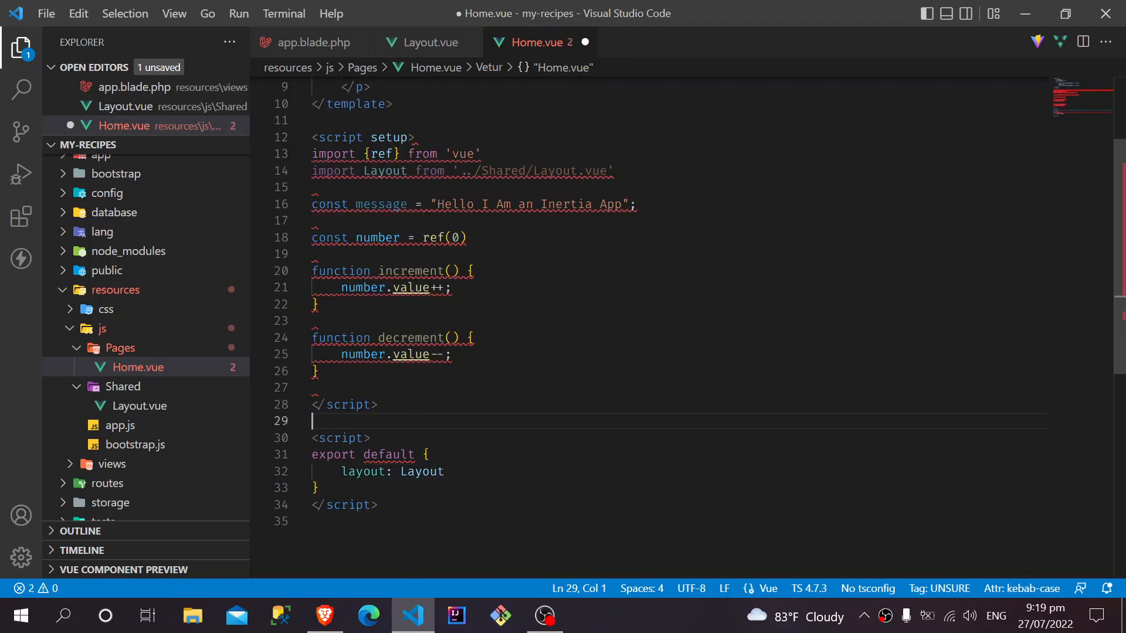
Save Home.vue with the new layout export.
{"action": "key", "text": "ctrl+s"}
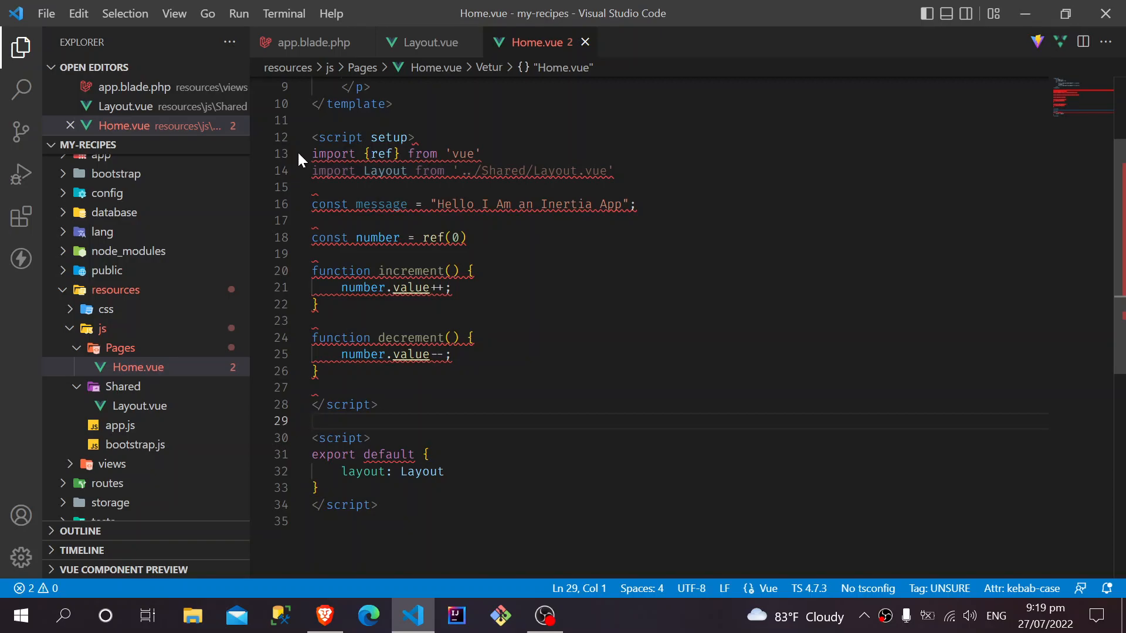
{"action": "key", "text": "ctrl+s"}
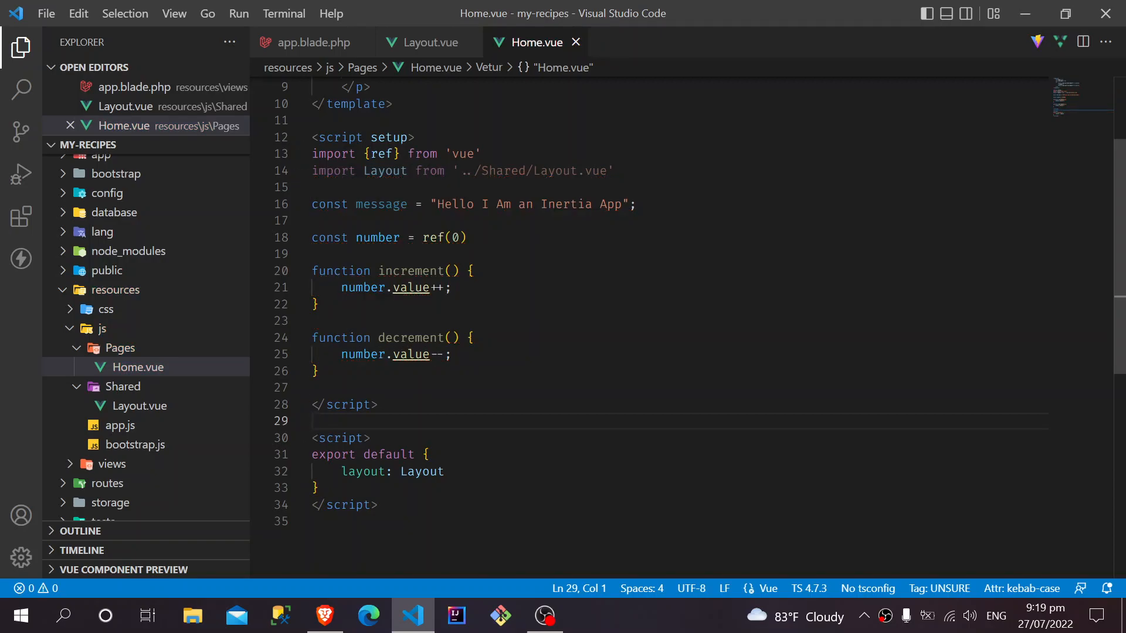
{"action": "scroll", "scroll_direction": "up", "scroll_amount": 3}
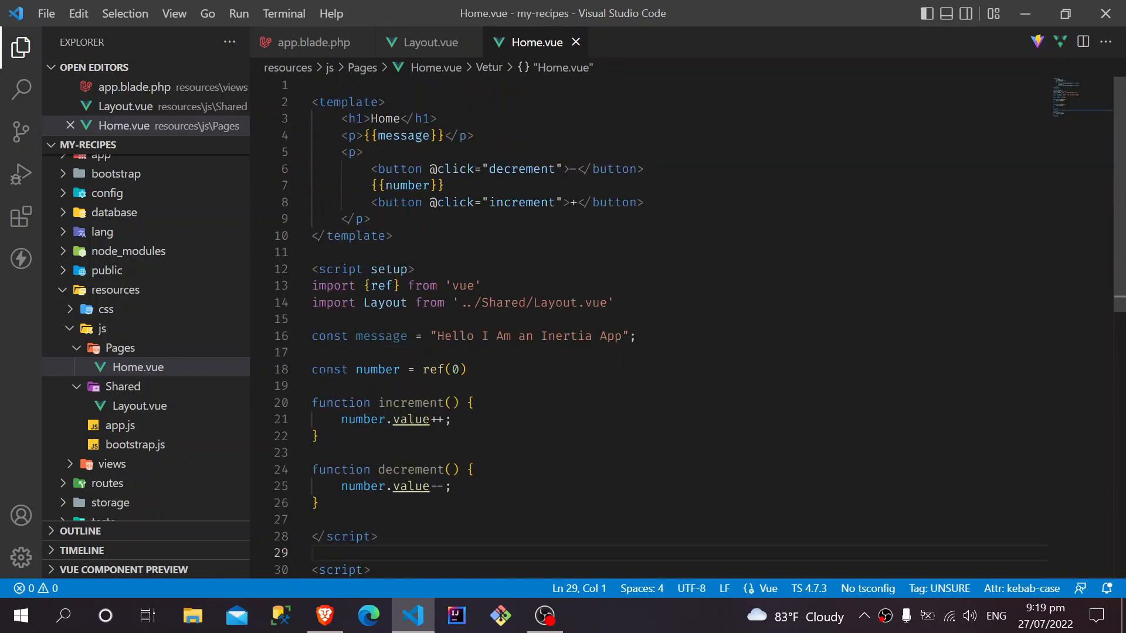
{"action": "scroll", "scroll_direction": "down", "scroll_amount": 3}
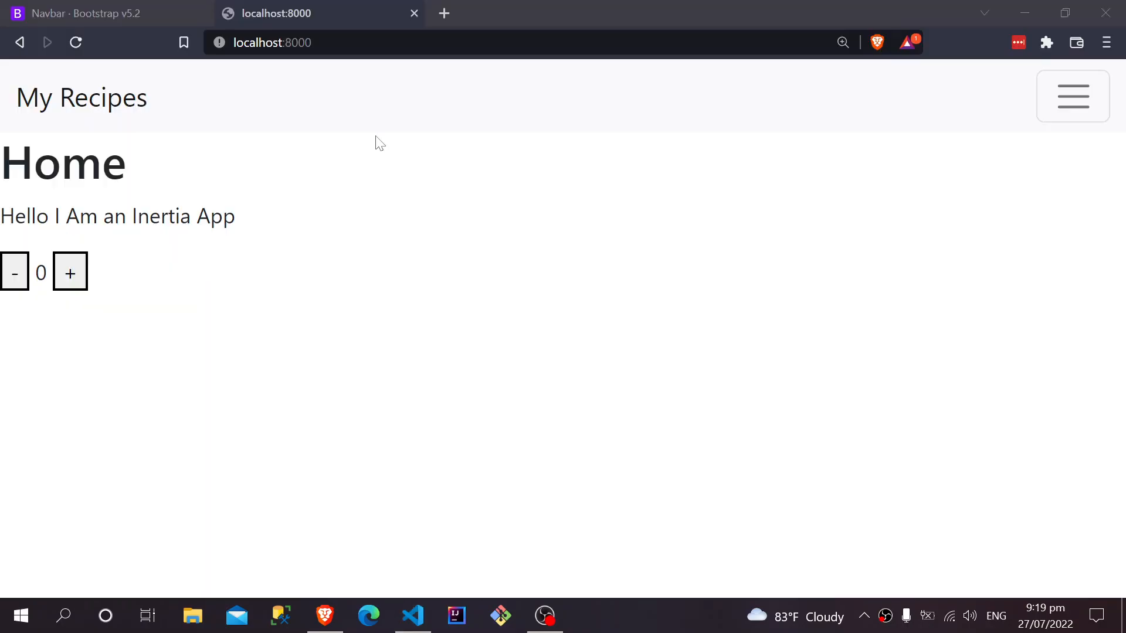
{"action": "mouse_move", "coordinate": [1072, 96]}
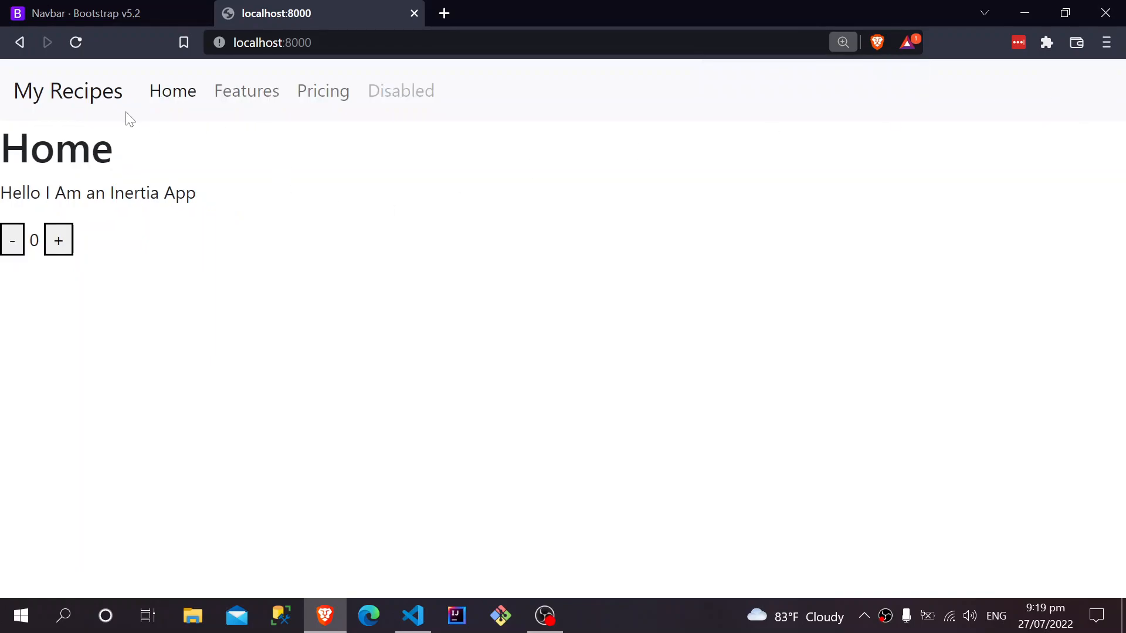
{"action": "mouse_move", "coordinate": [835, 323]}
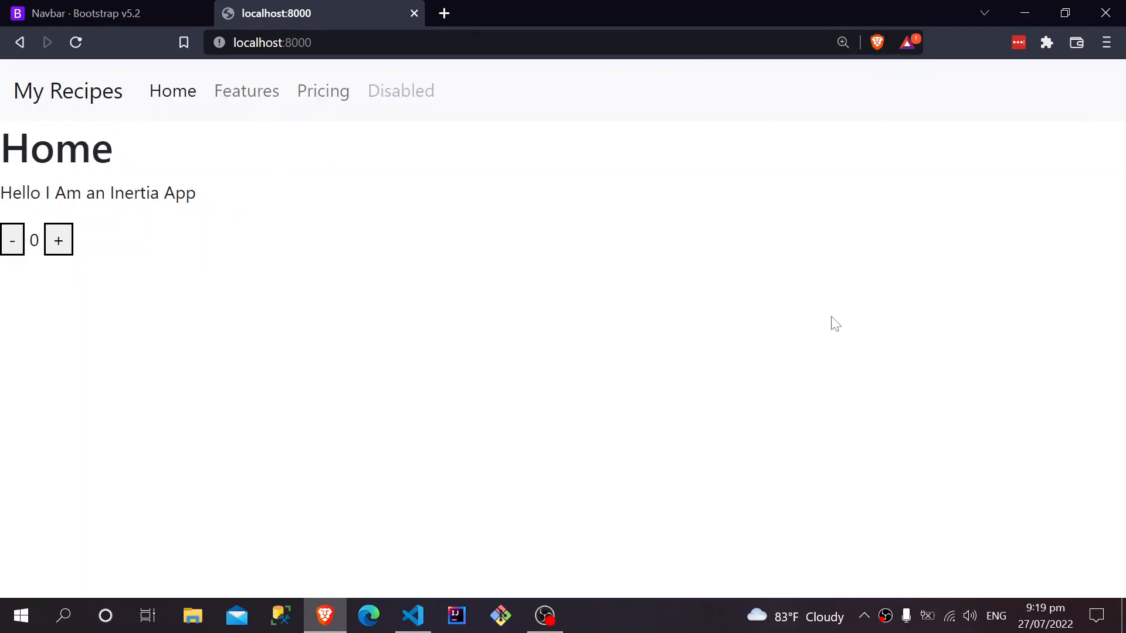
{"action": "mouse_move", "coordinate": [397, 192]}
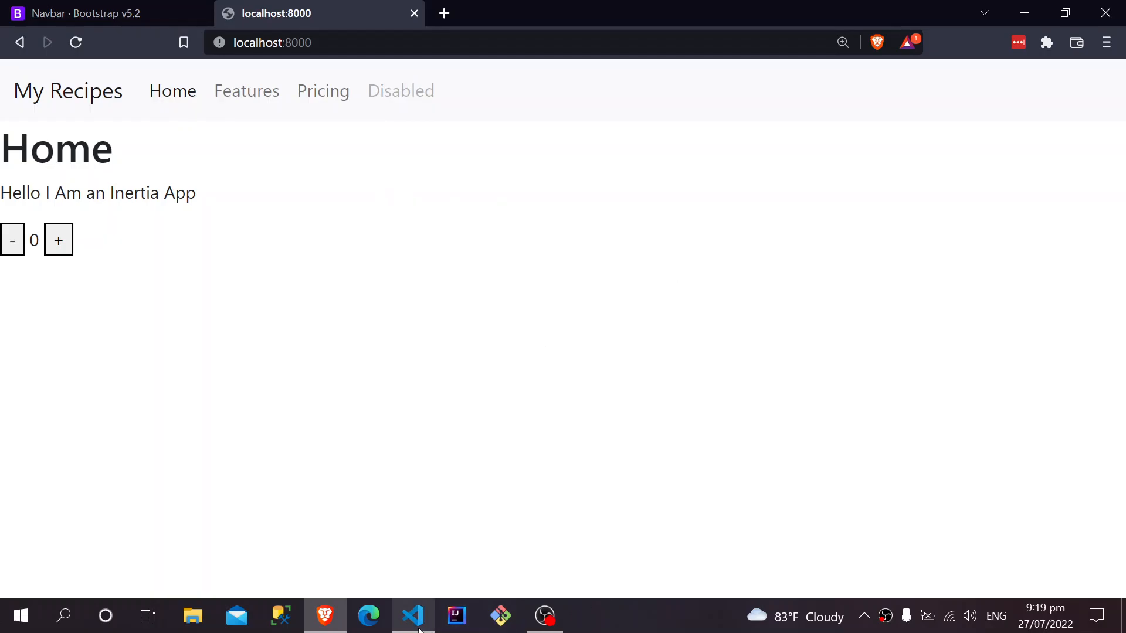
In Layout.vue, add a footer element below the slot with a text-center class.
{"action": "left_click", "coordinate": [412, 615]}
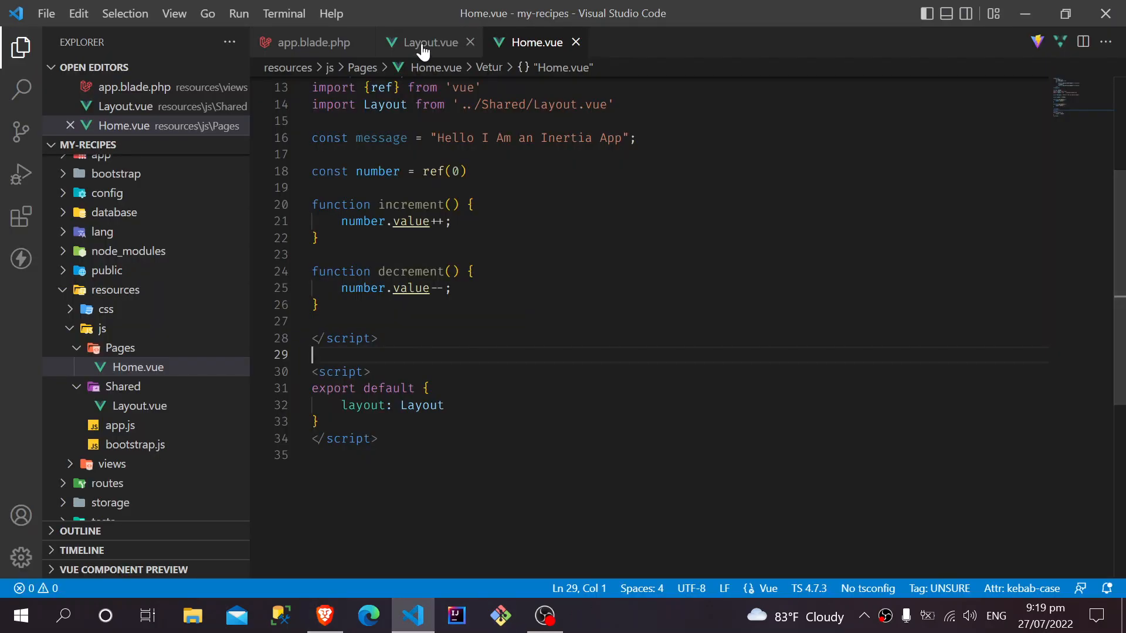
{"action": "left_click", "coordinate": [428, 42]}
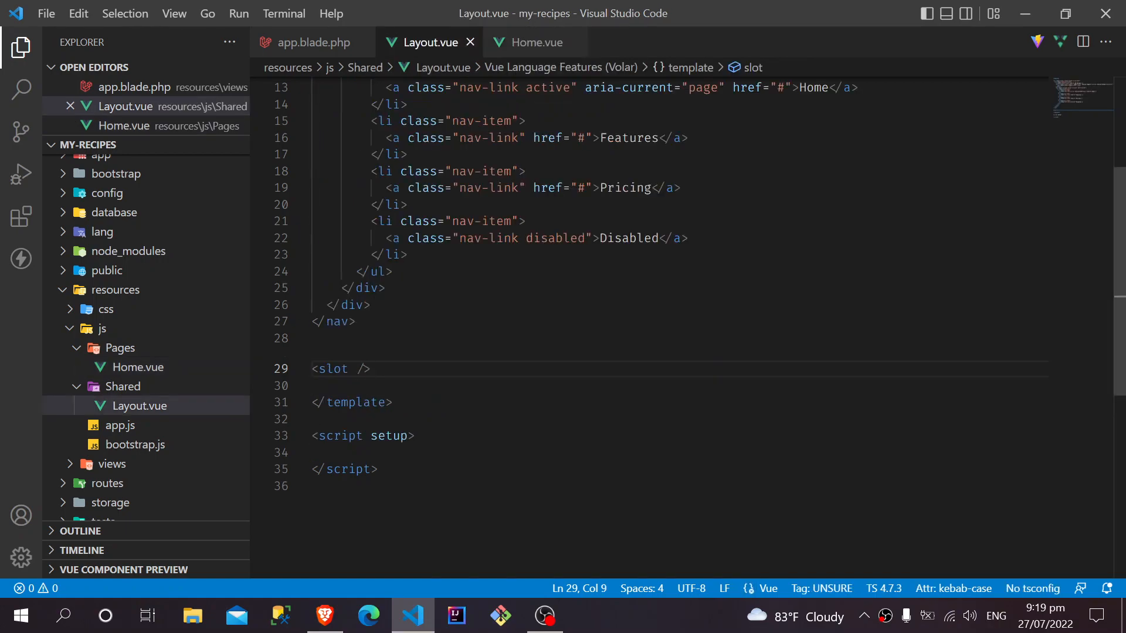
{"action": "key", "text": "Enter"}
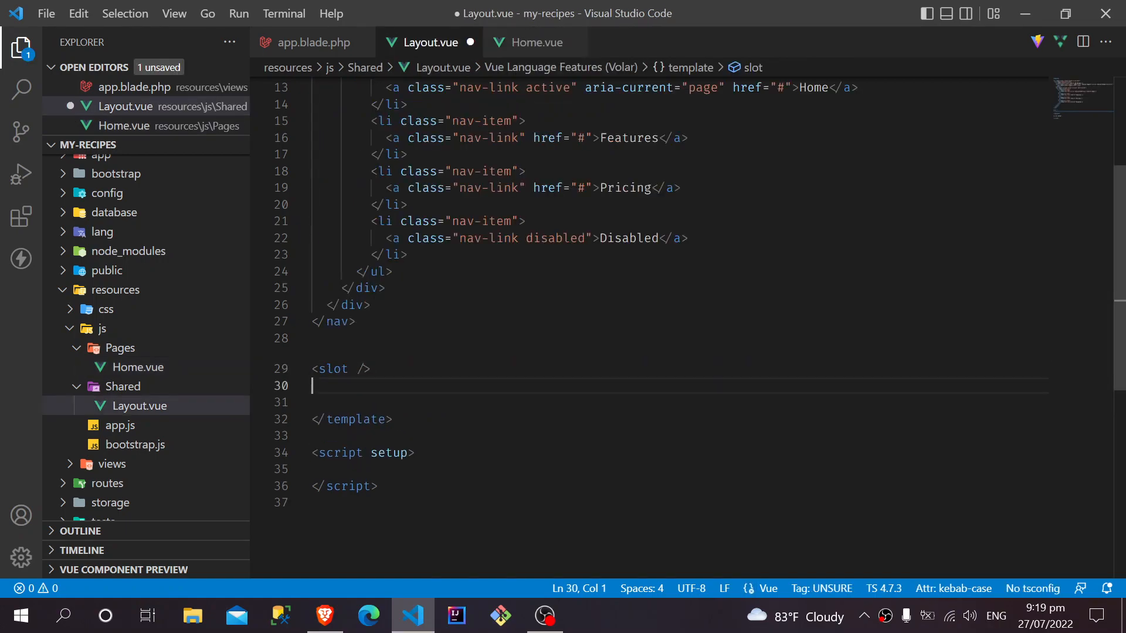
{"action": "type", "text": "footer"}
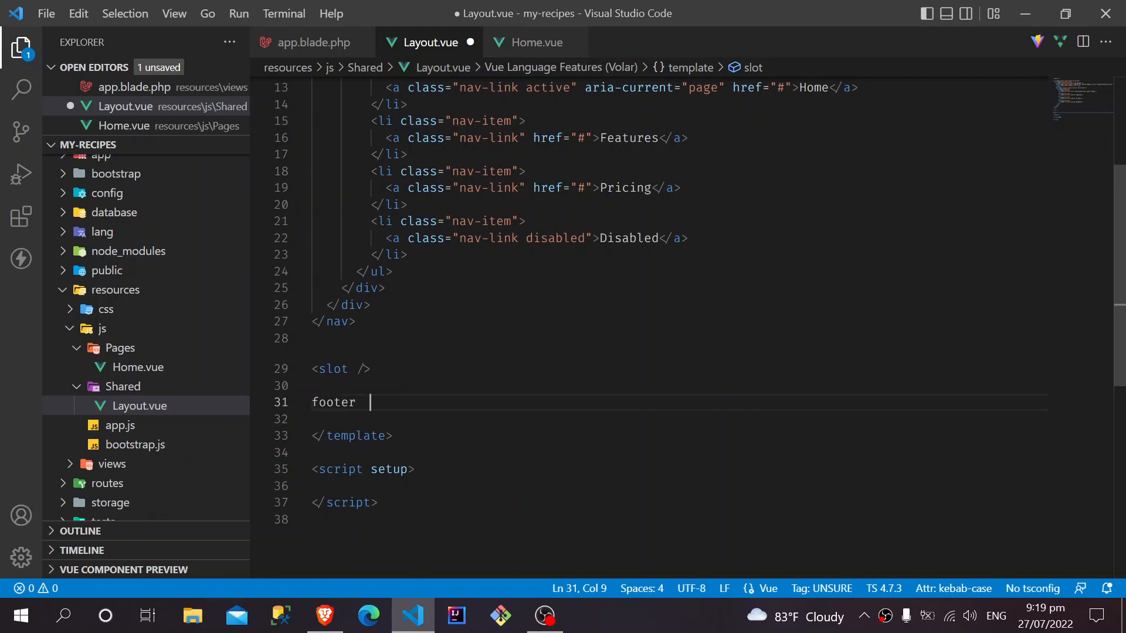
{"action": "double_click", "coordinate": [333, 402]}
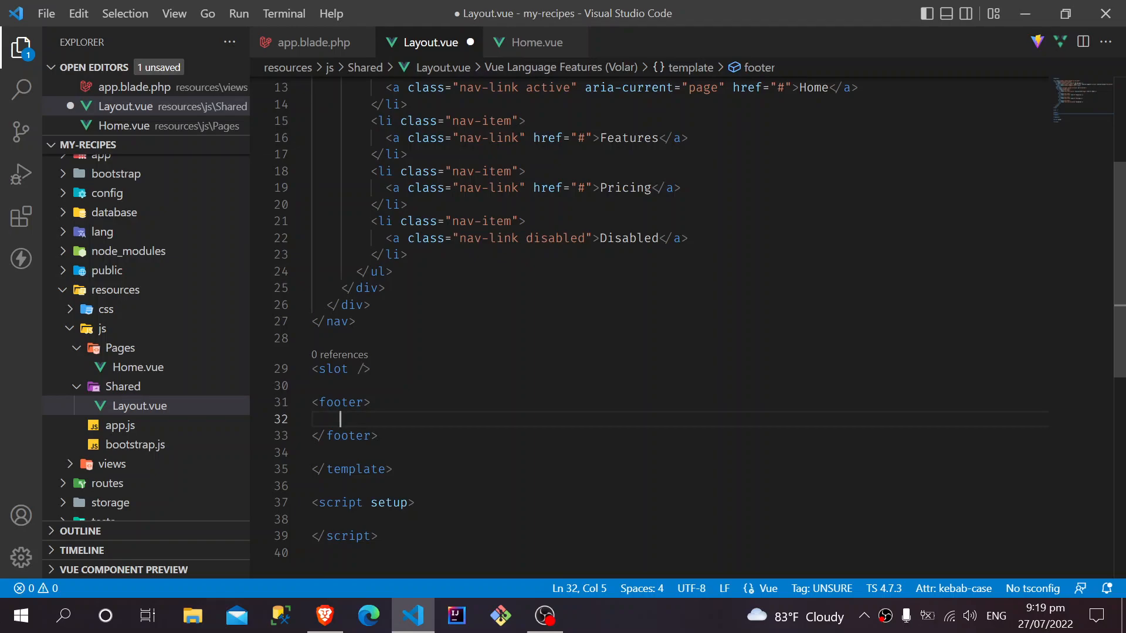
{"action": "type", "text": "clas=\"text-c"}
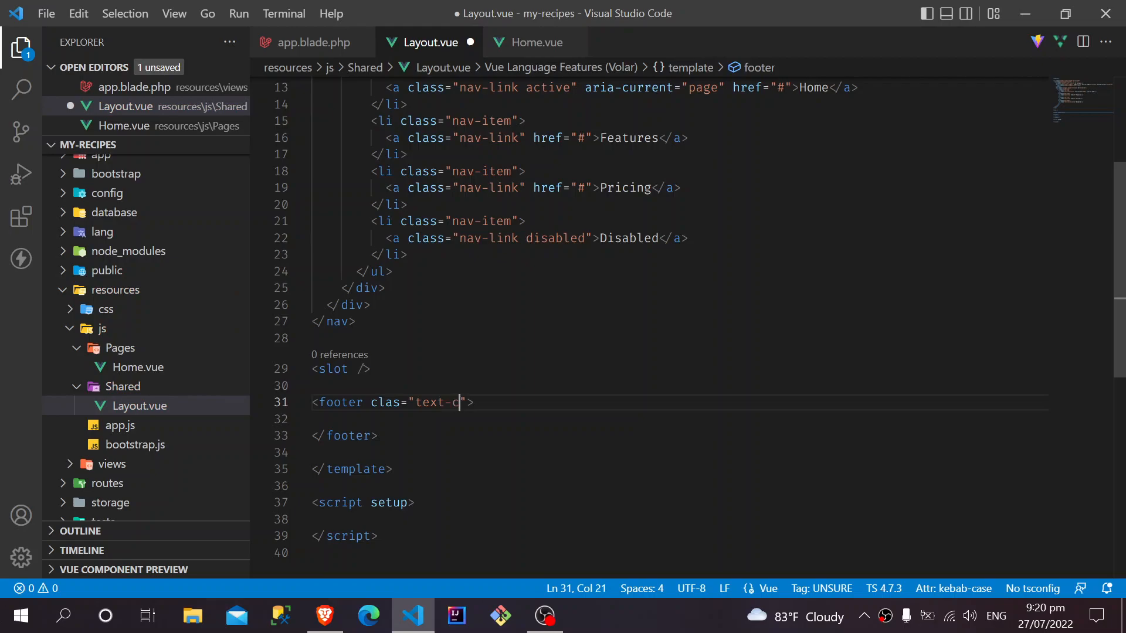
{"action": "type", "text": "enter"}
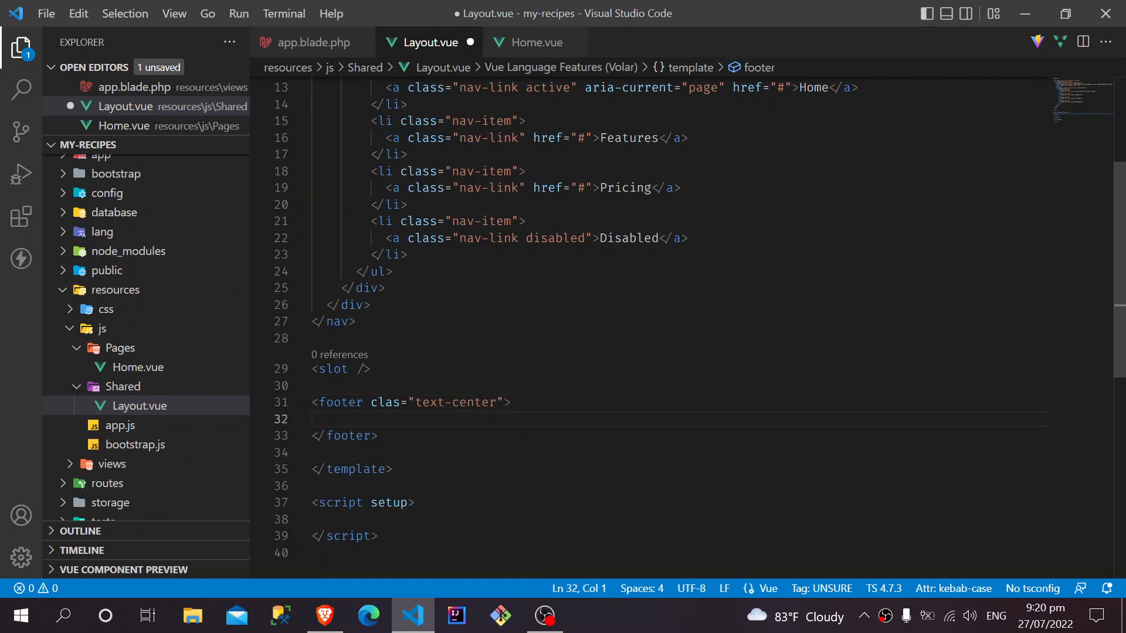
Fill the footer with 'Copyright &copy; 2022. All rights reserved.' and add the mt-5 class.
{"action": "type", "text": "Copyright"}
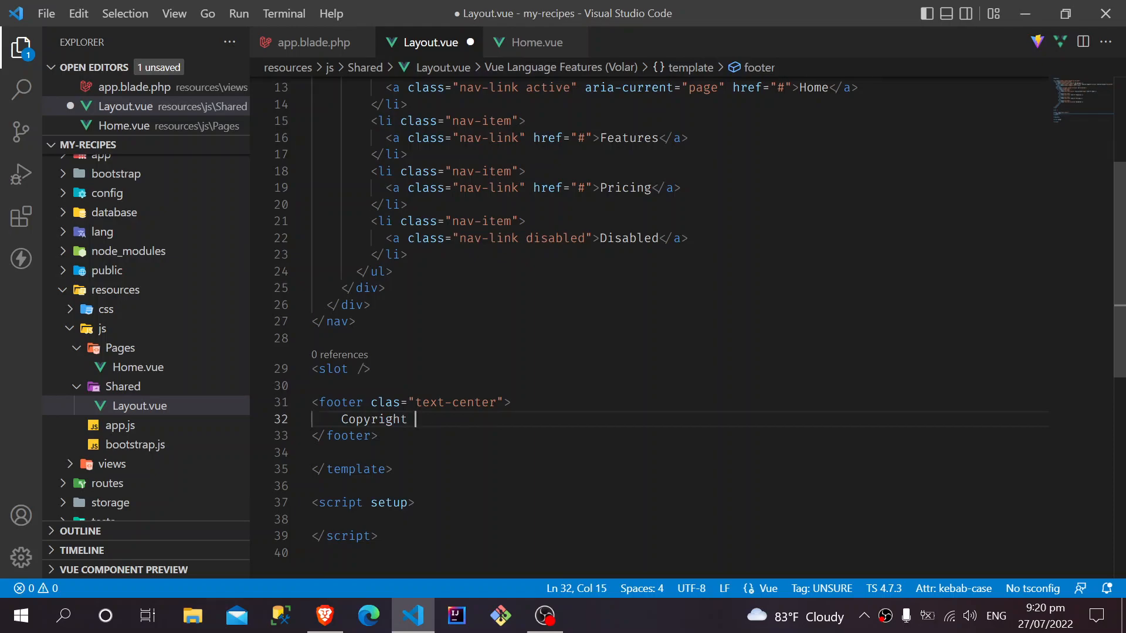
{"action": "type", "text": "&copy"}
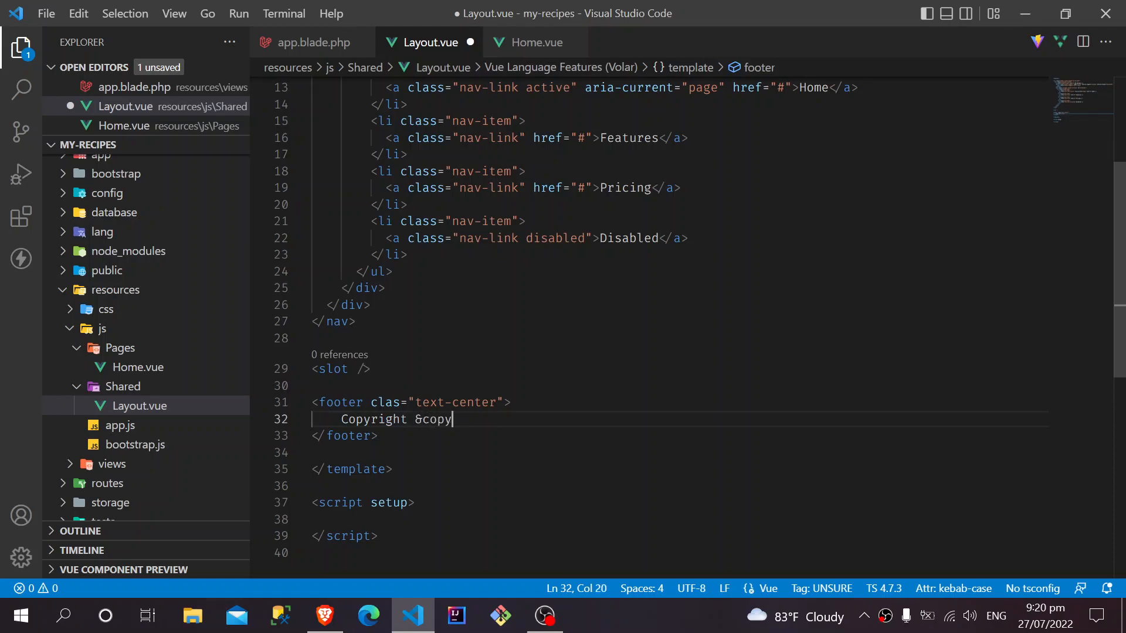
{"action": "type", "text": "; 202"}
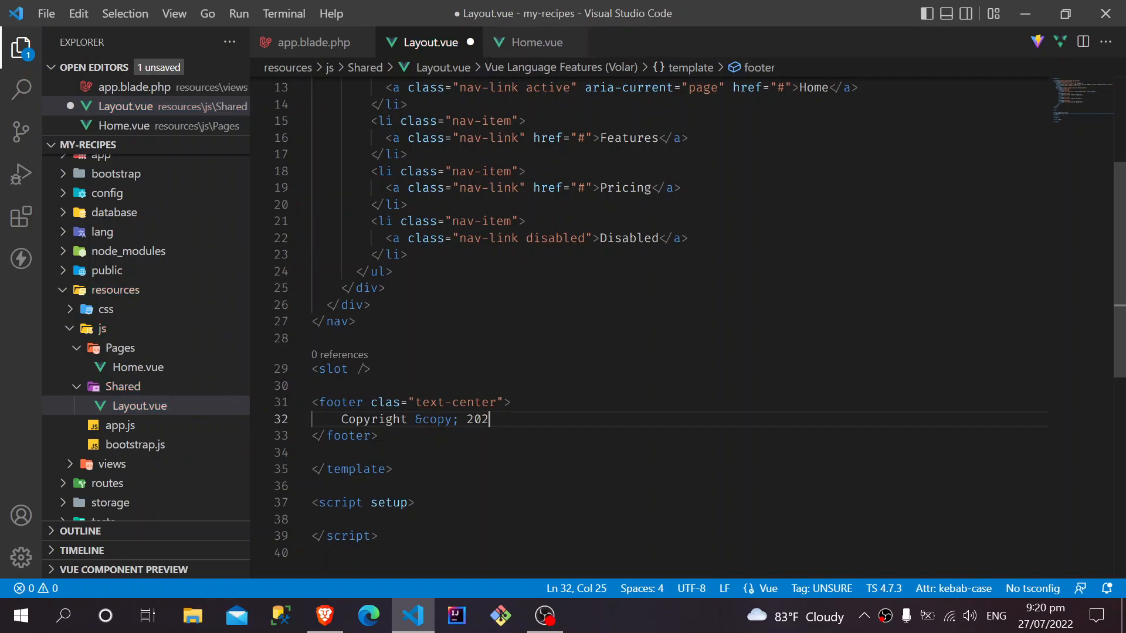
{"action": "type", "text": "2. A"}
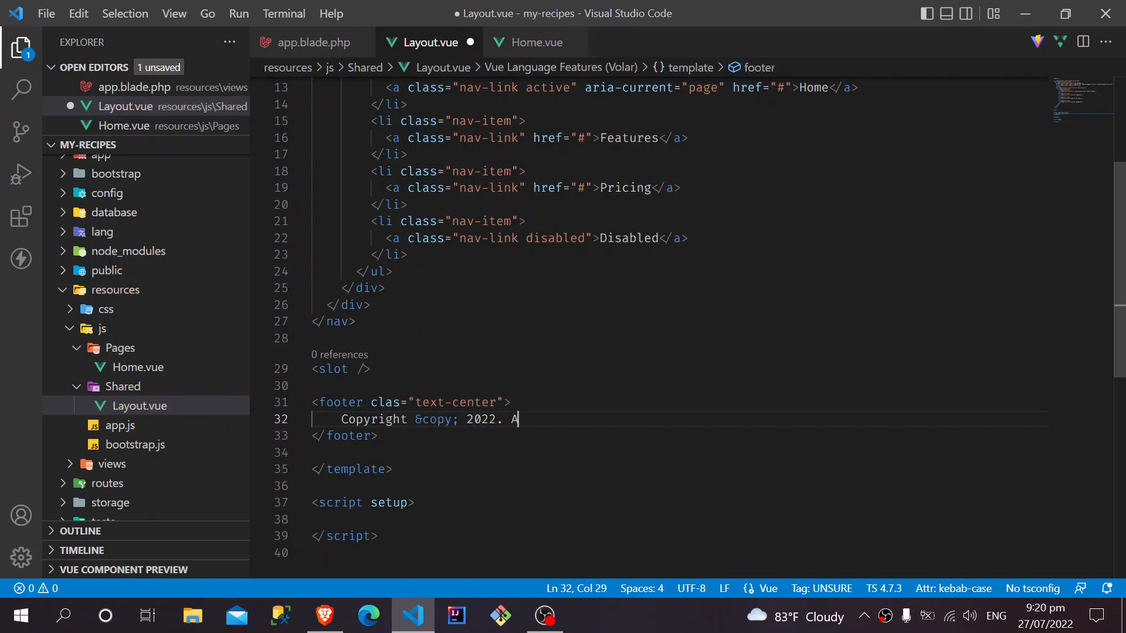
{"action": "type", "text": "ll rights"}
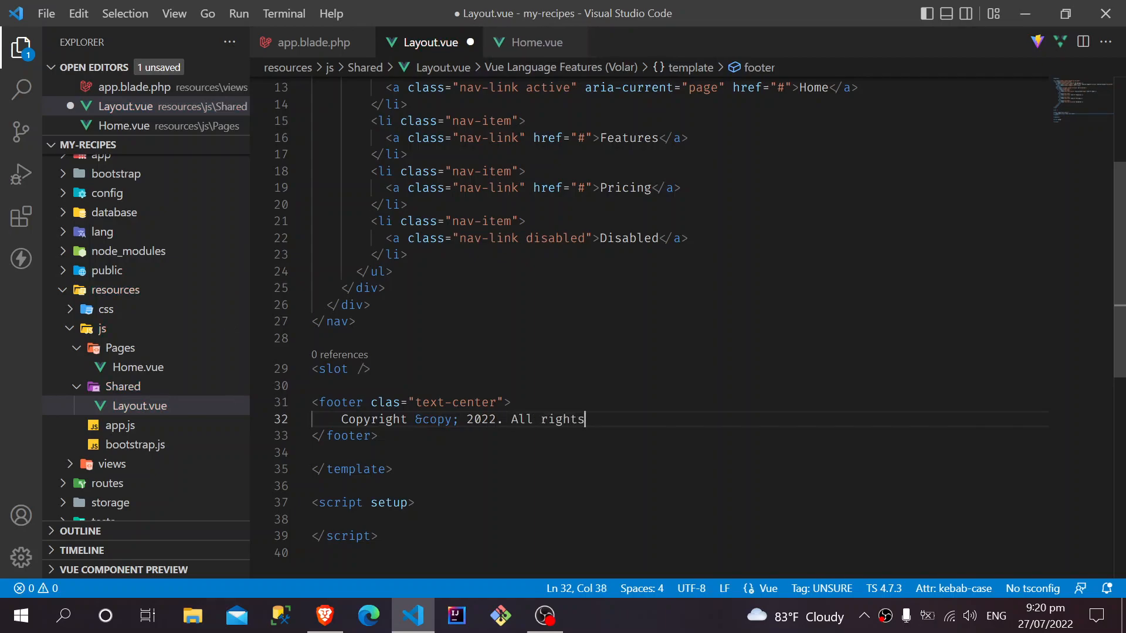
{"action": "type", "text": "reserved."}
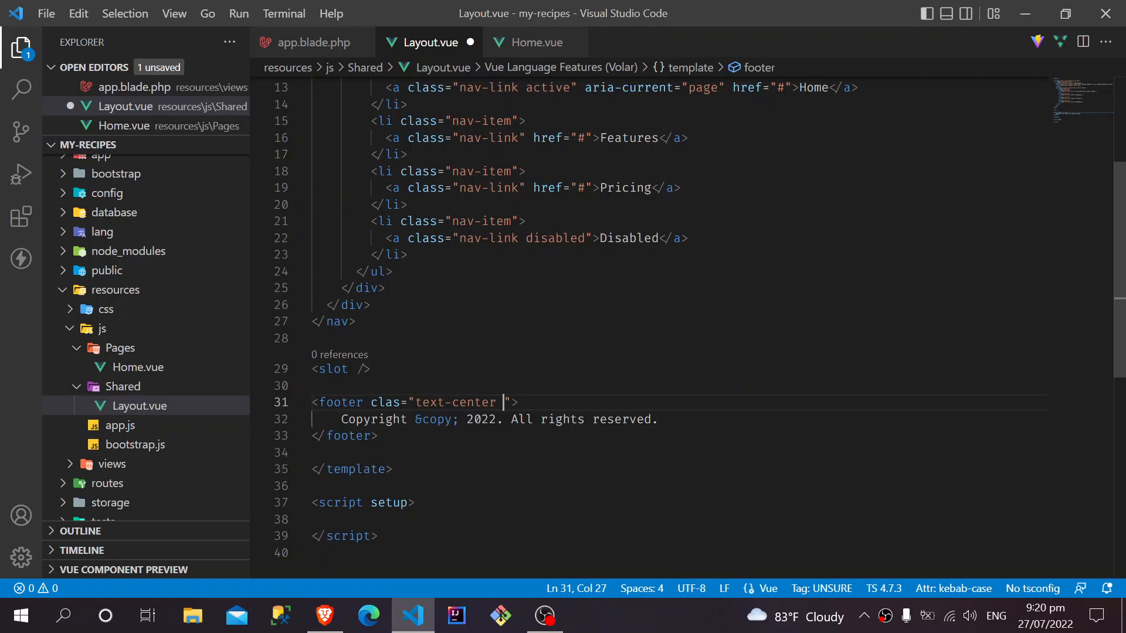
{"action": "type", "text": "mt"}
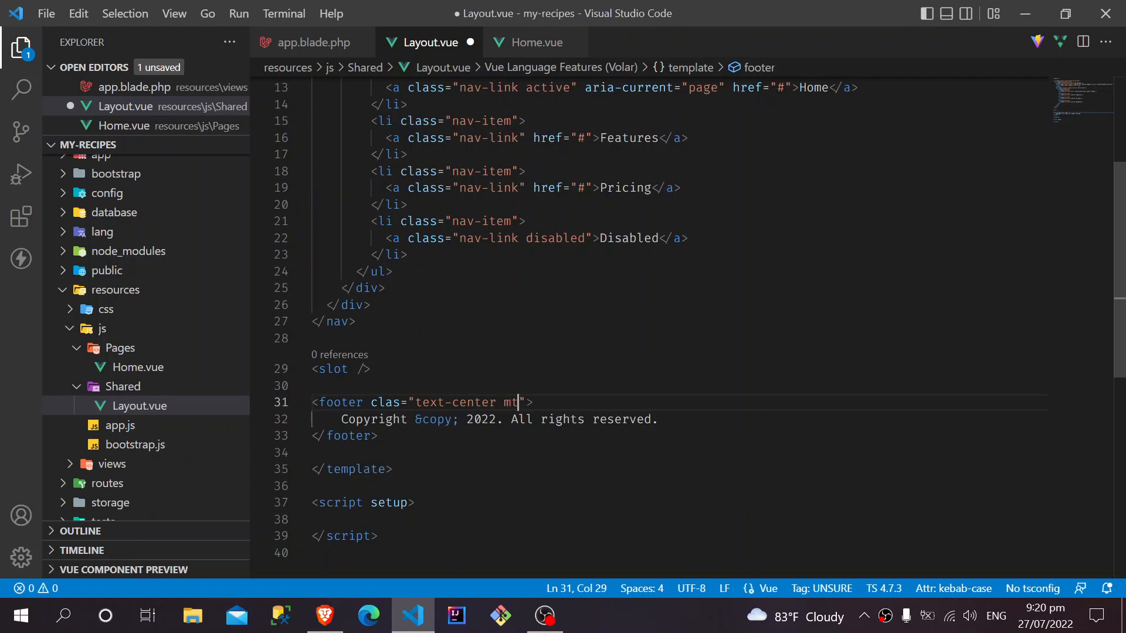
{"action": "type", "text": "-"}
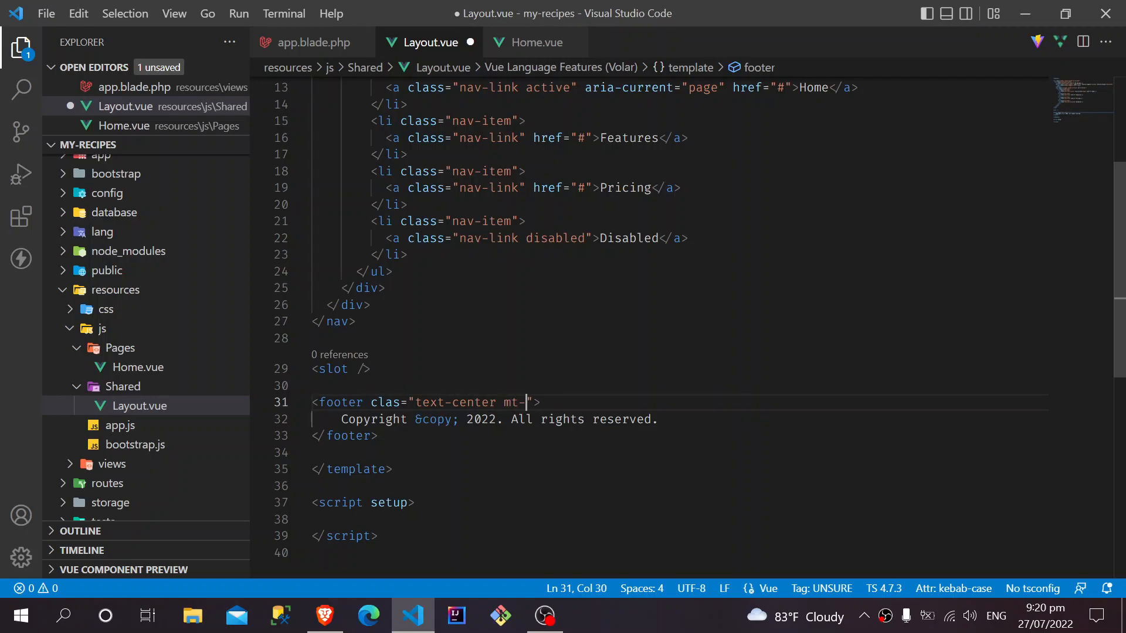
{"action": "type", "text": "5"}
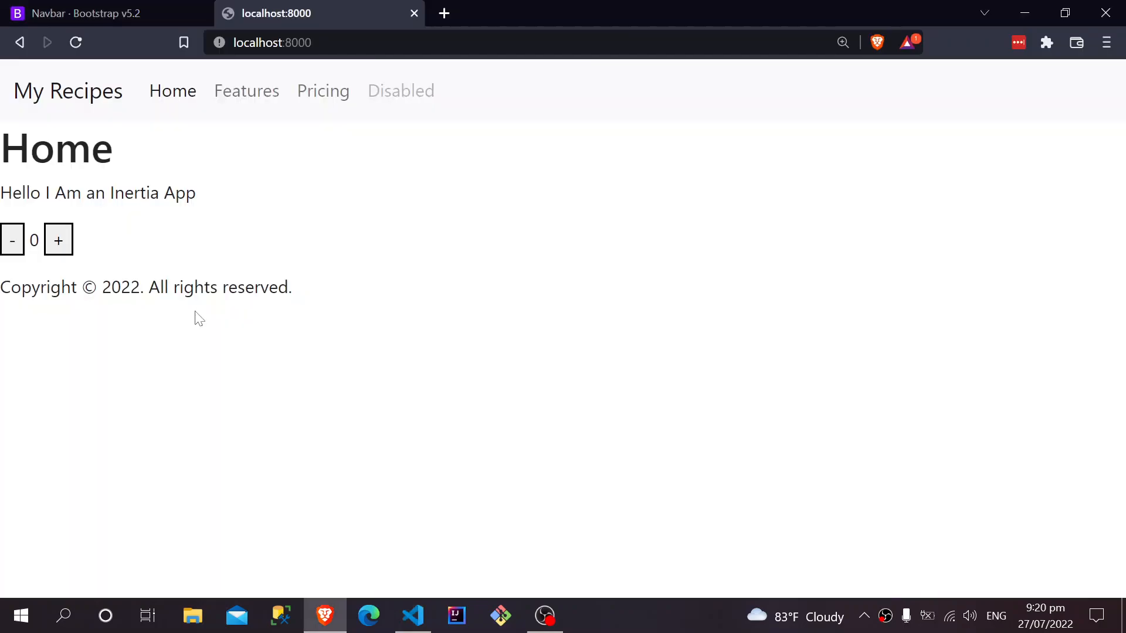
{"action": "mouse_move", "coordinate": [166, 348]}
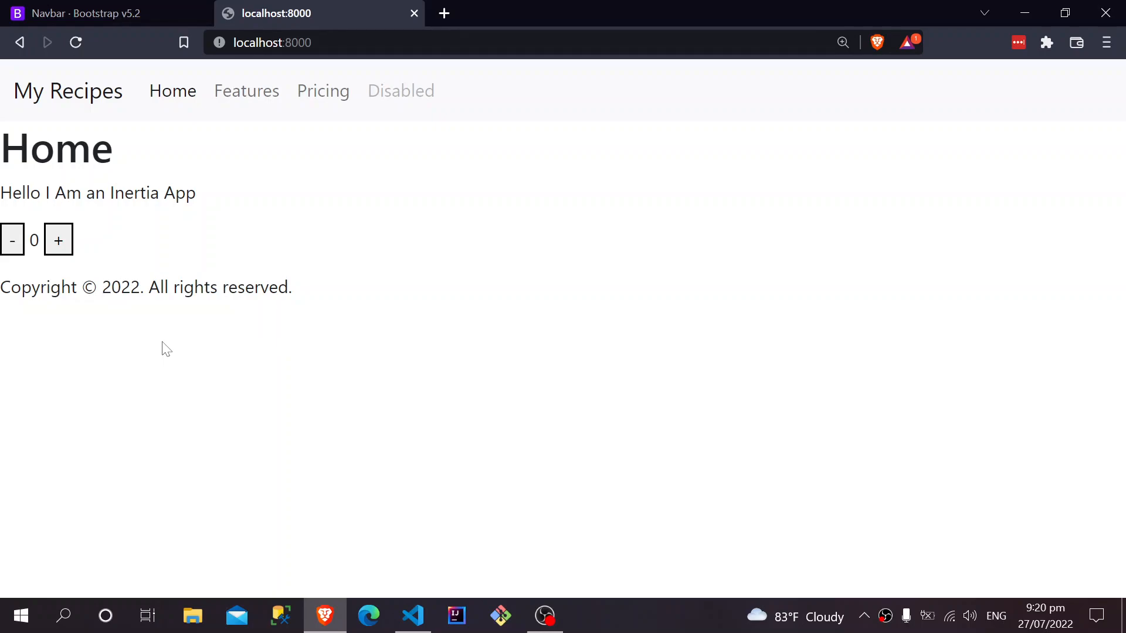
{"action": "mouse_move", "coordinate": [107, 85]}
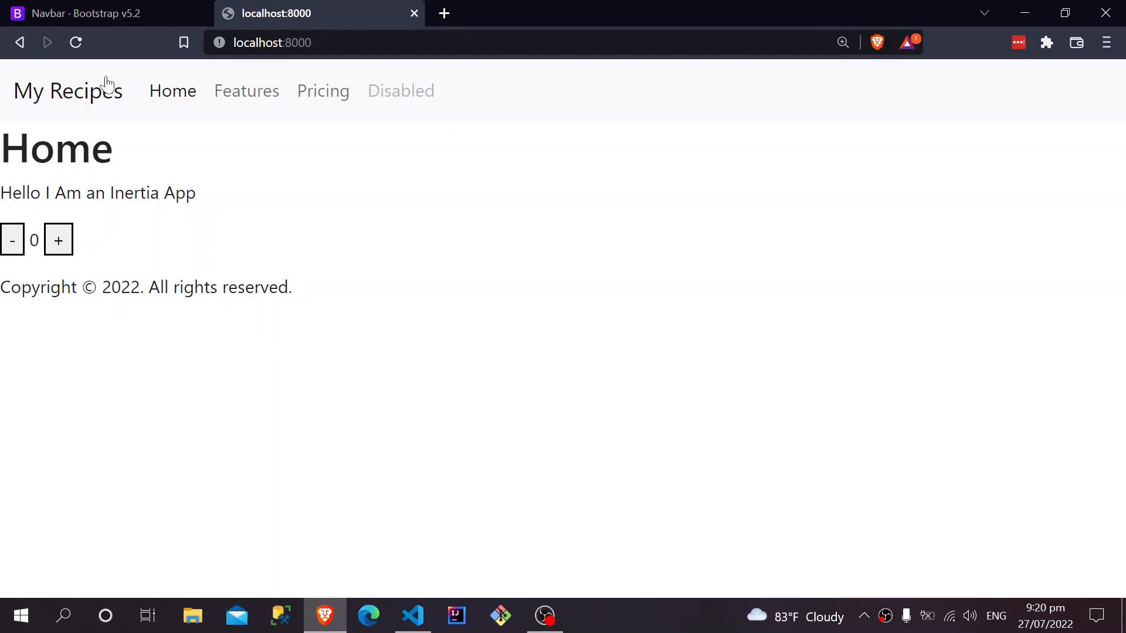
{"action": "mouse_move", "coordinate": [406, 134]}
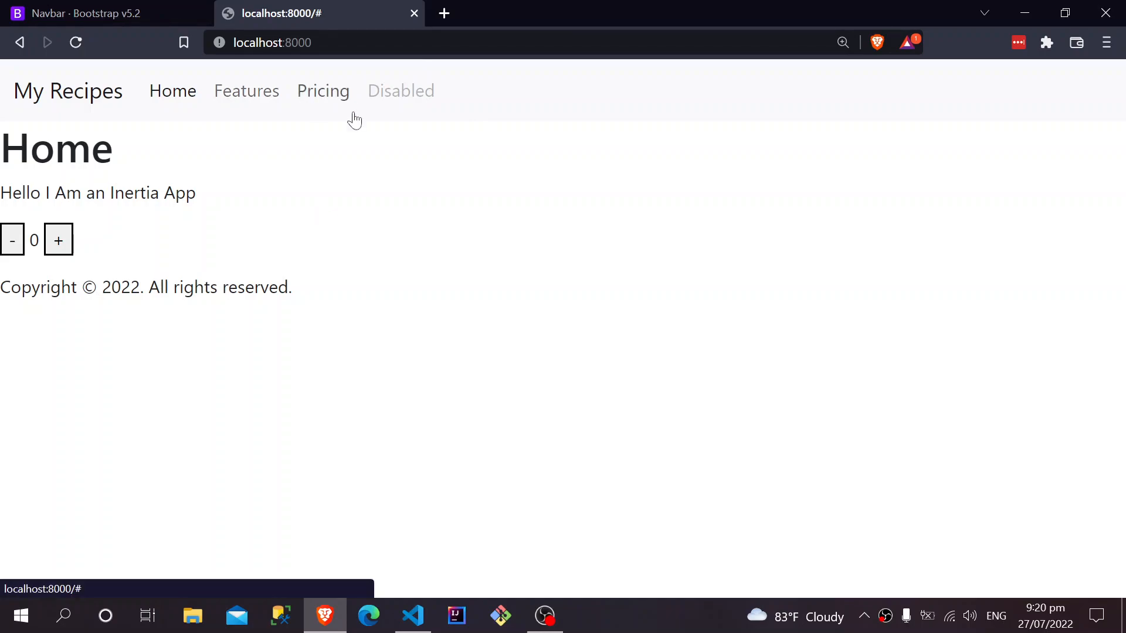
{"action": "mouse_move", "coordinate": [722, 398]}
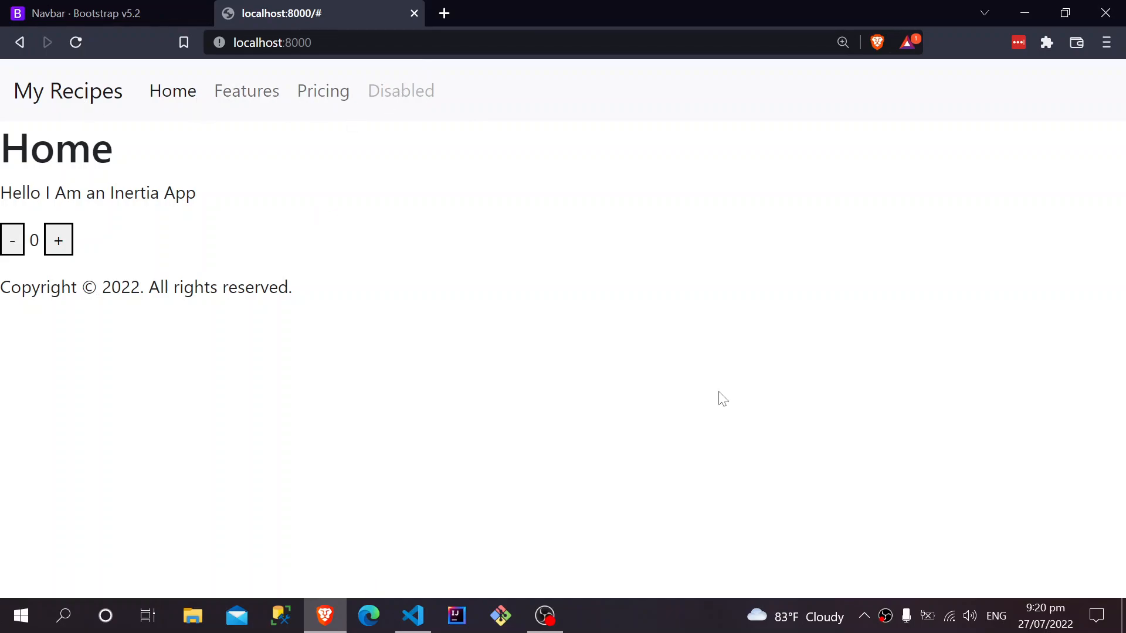
{"action": "mouse_move", "coordinate": [1062, 208]}
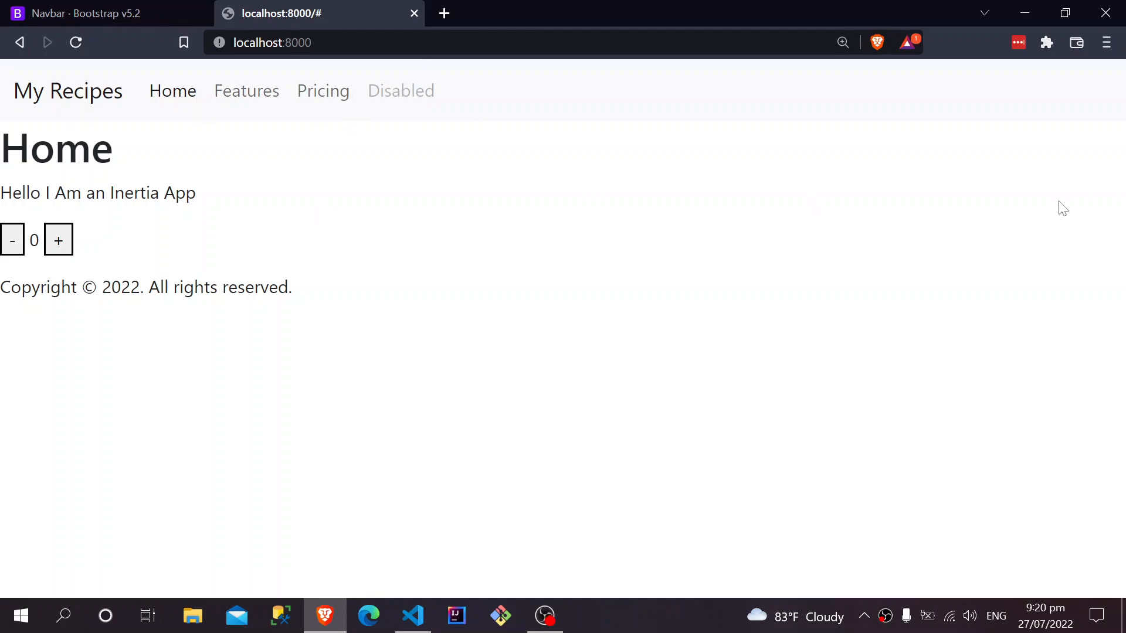
{"action": "mouse_move", "coordinate": [115, 198]}
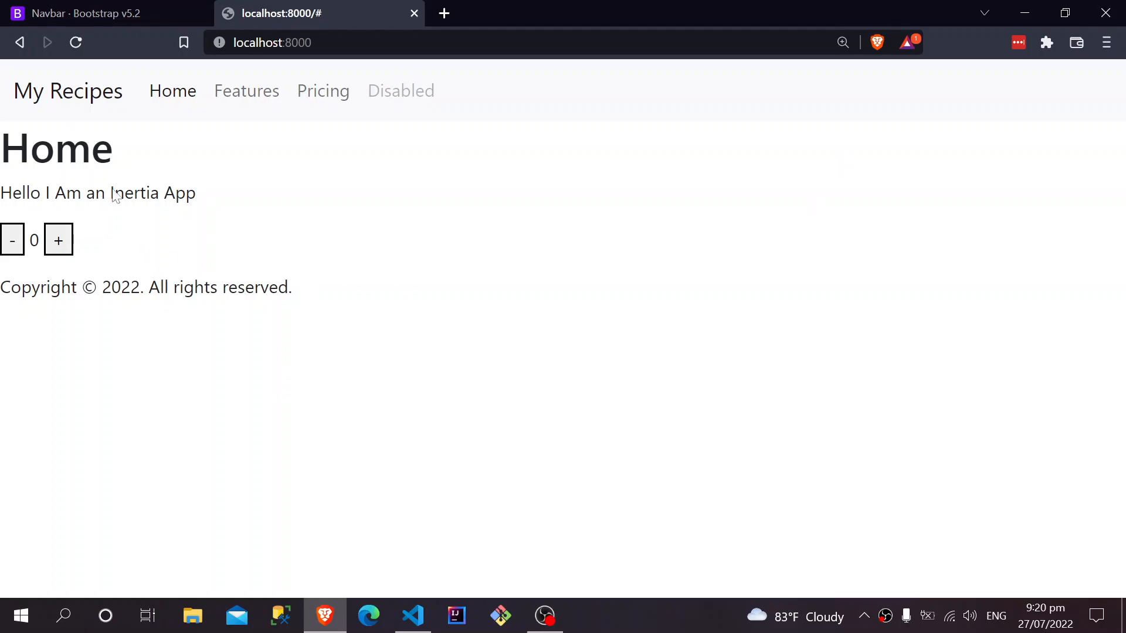
{"action": "mouse_move", "coordinate": [854, 259]}
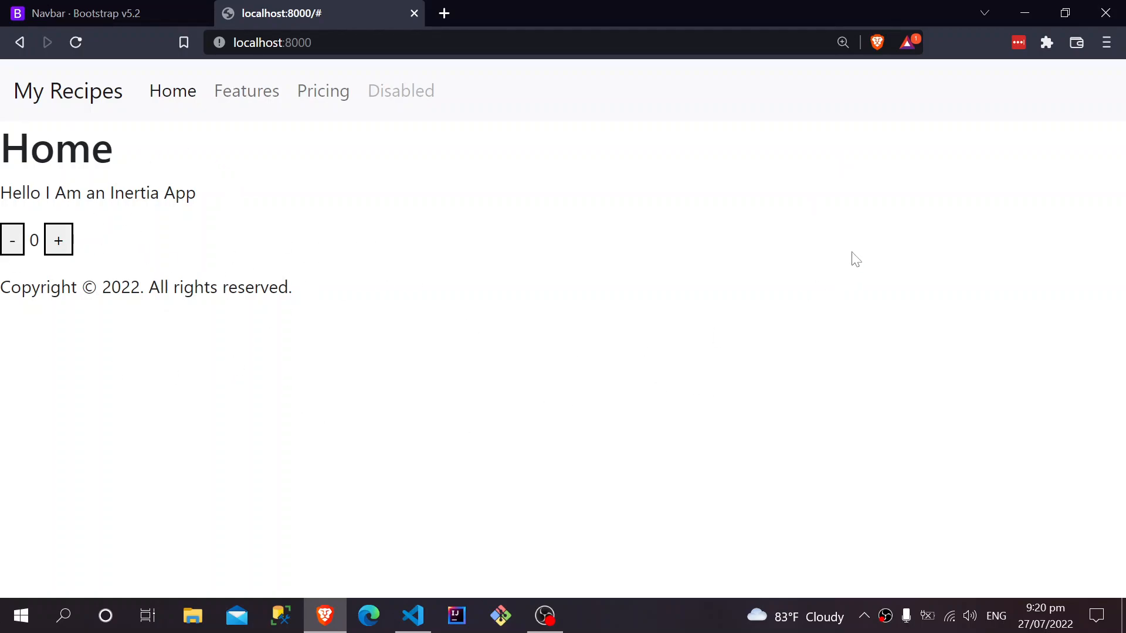
Open app.blade.php and add a style="background-color…" attribute to the body tag.
{"action": "left_click", "coordinate": [411, 616]}
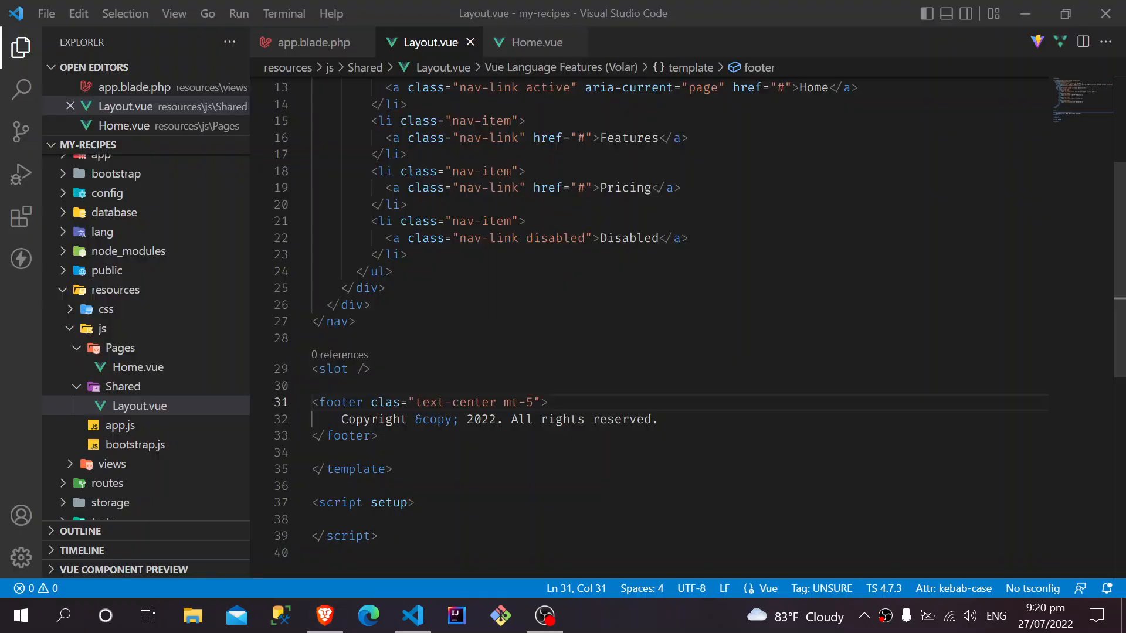
{"action": "scroll", "scroll_direction": "up", "scroll_amount": 3}
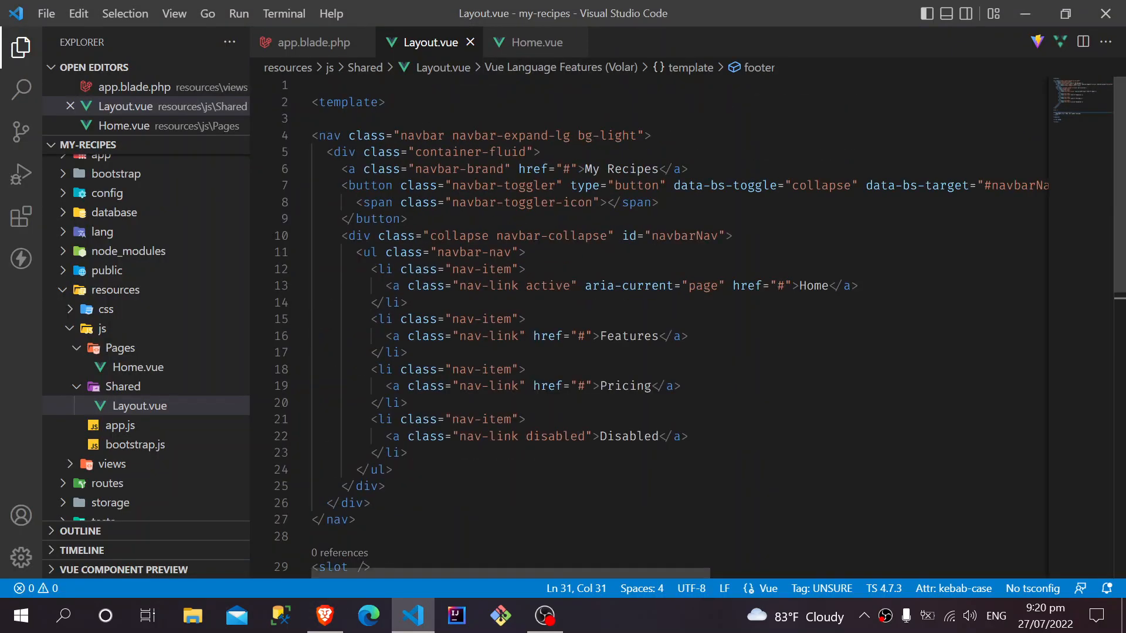
{"action": "left_click", "coordinate": [312, 43]}
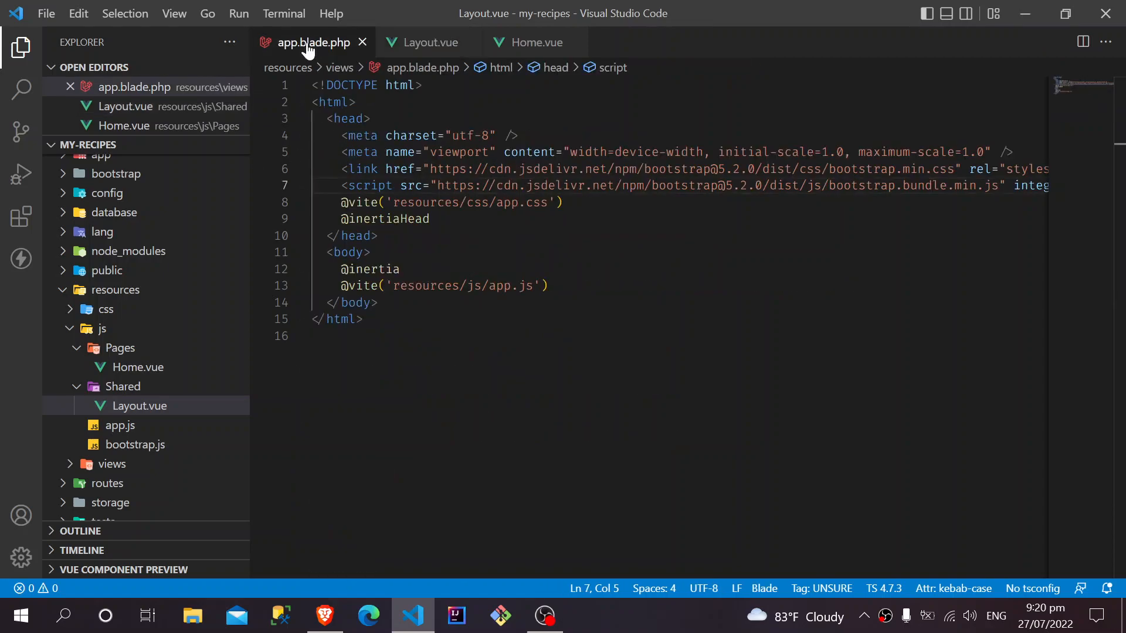
{"action": "left_click", "coordinate": [111, 463]}
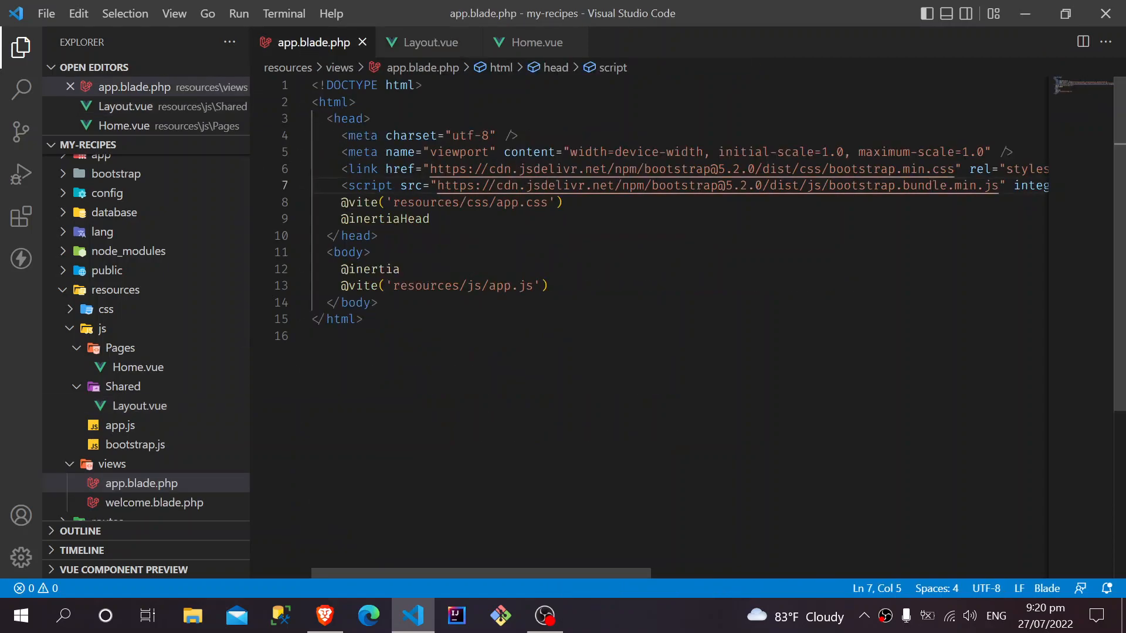
{"action": "left_click", "coordinate": [348, 252]}
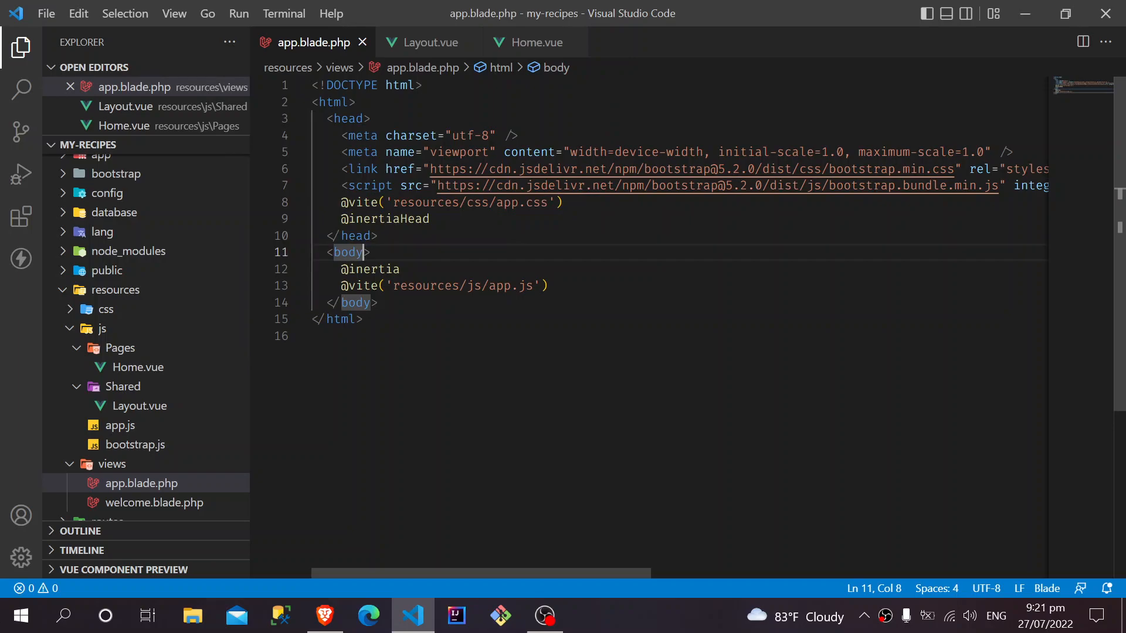
{"action": "type", "text": "st"}
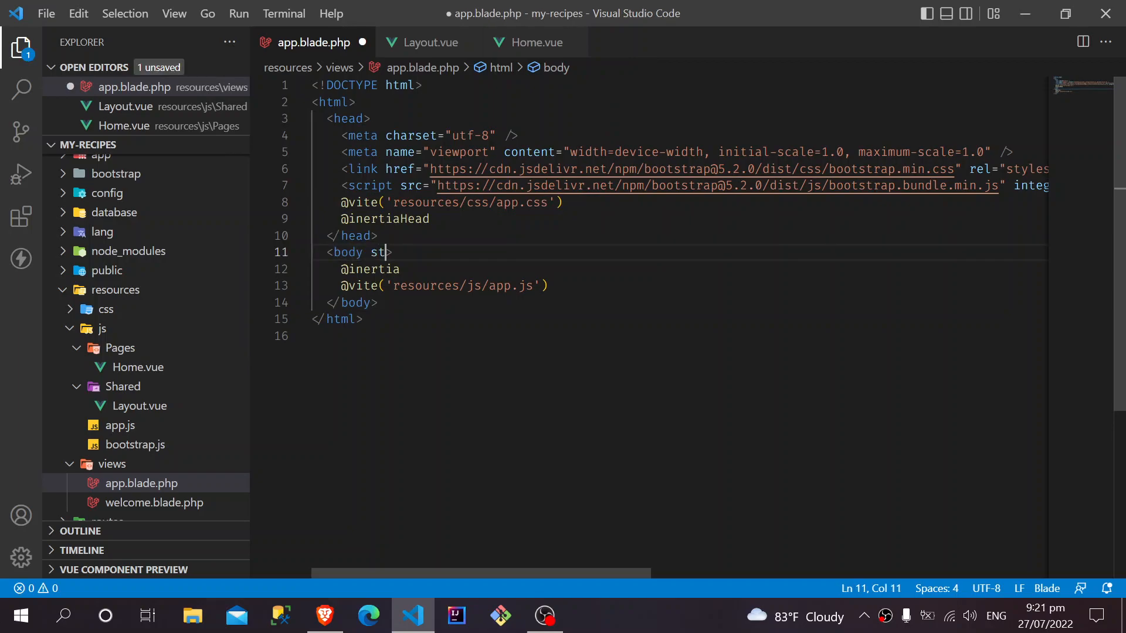
{"action": "type", "text": "yle="}
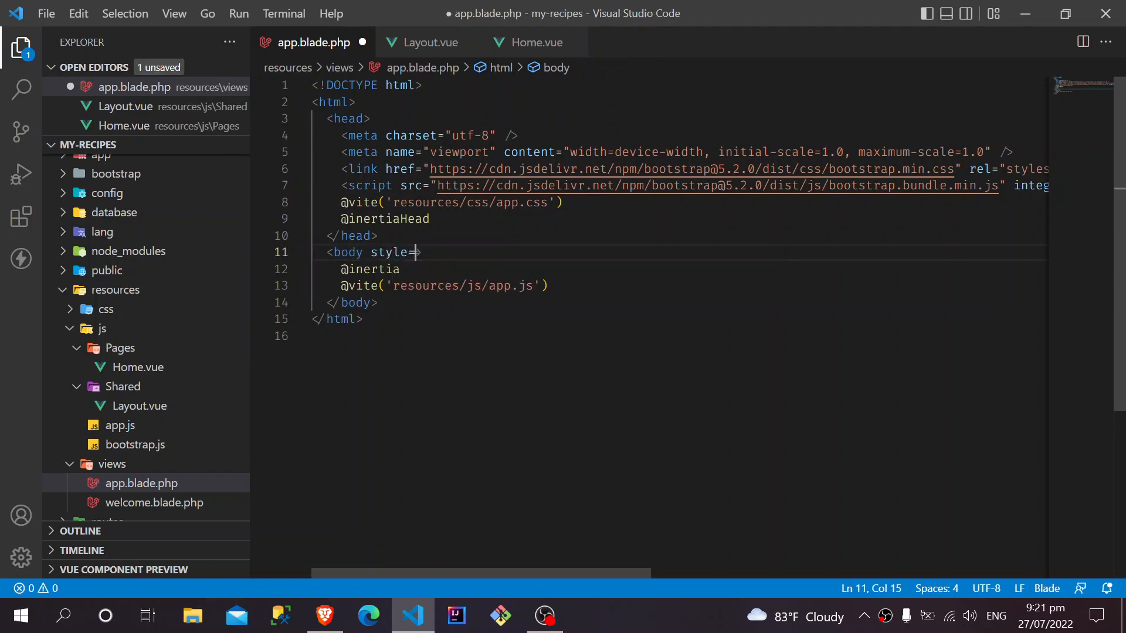
{"action": "type", "text": "\"background-color: #"}
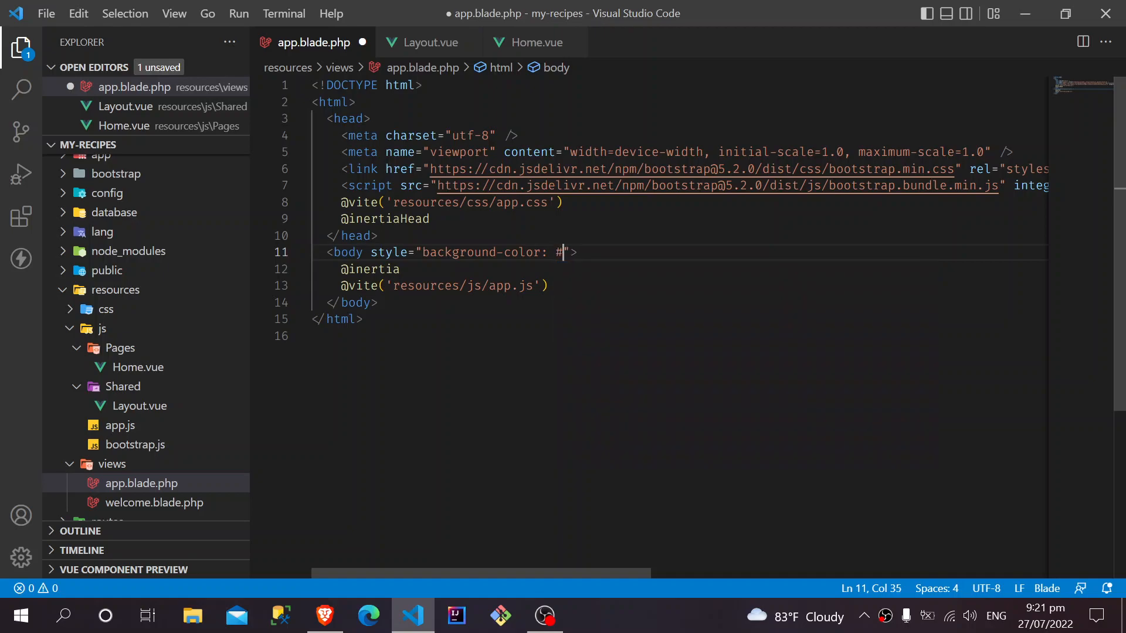
{"action": "type", "text": "aa"}
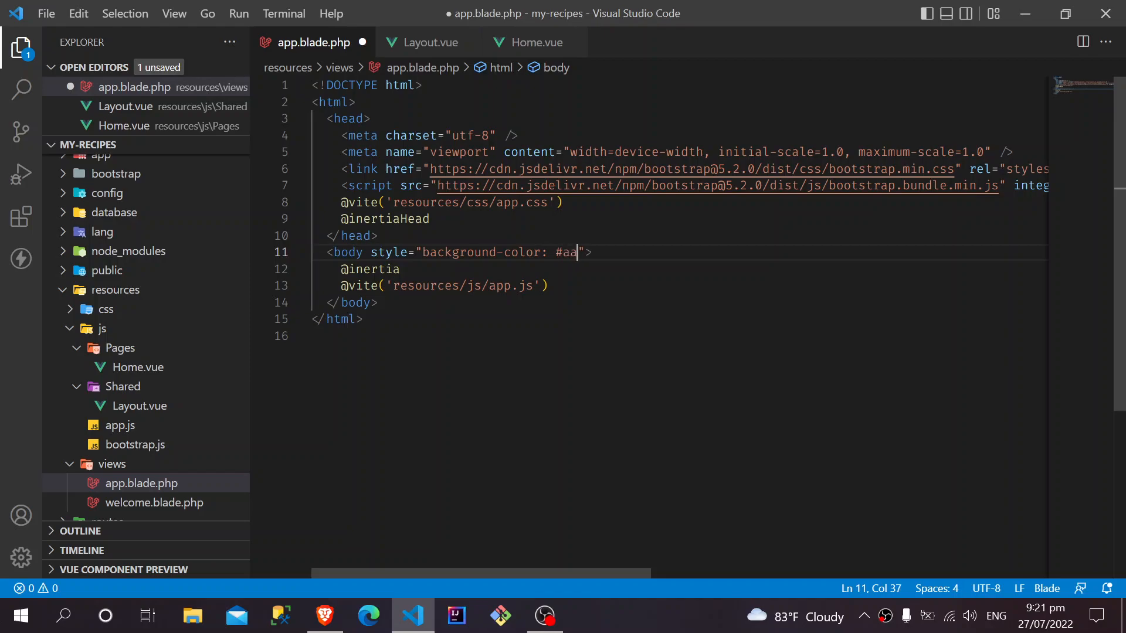
{"action": "type", "text": "a"}
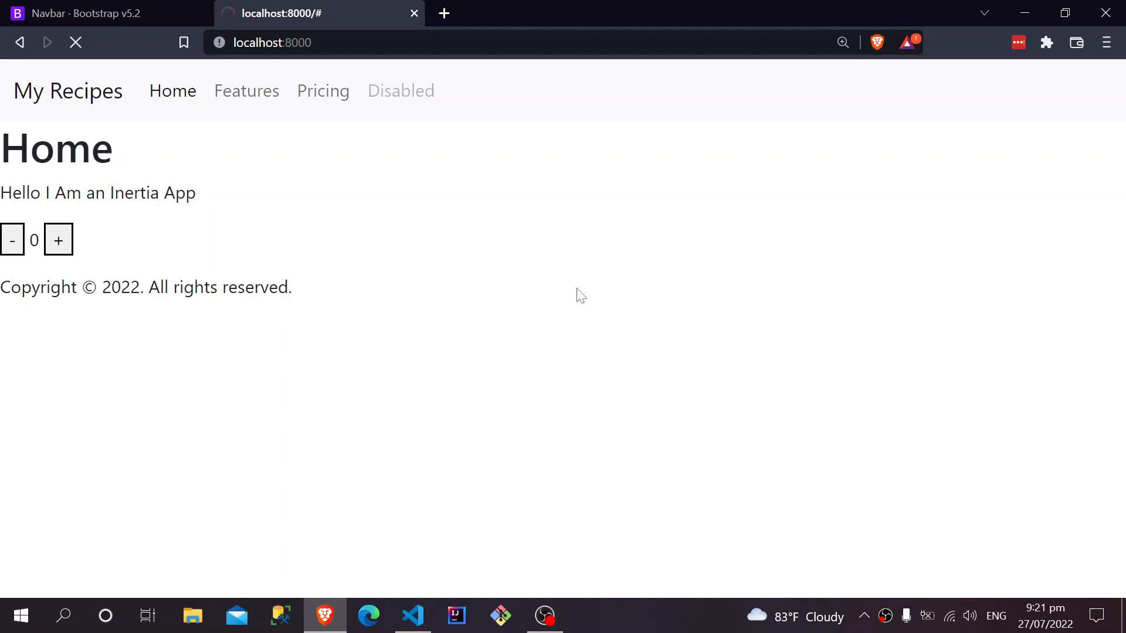
{"action": "mouse_move", "coordinate": [580, 365]}
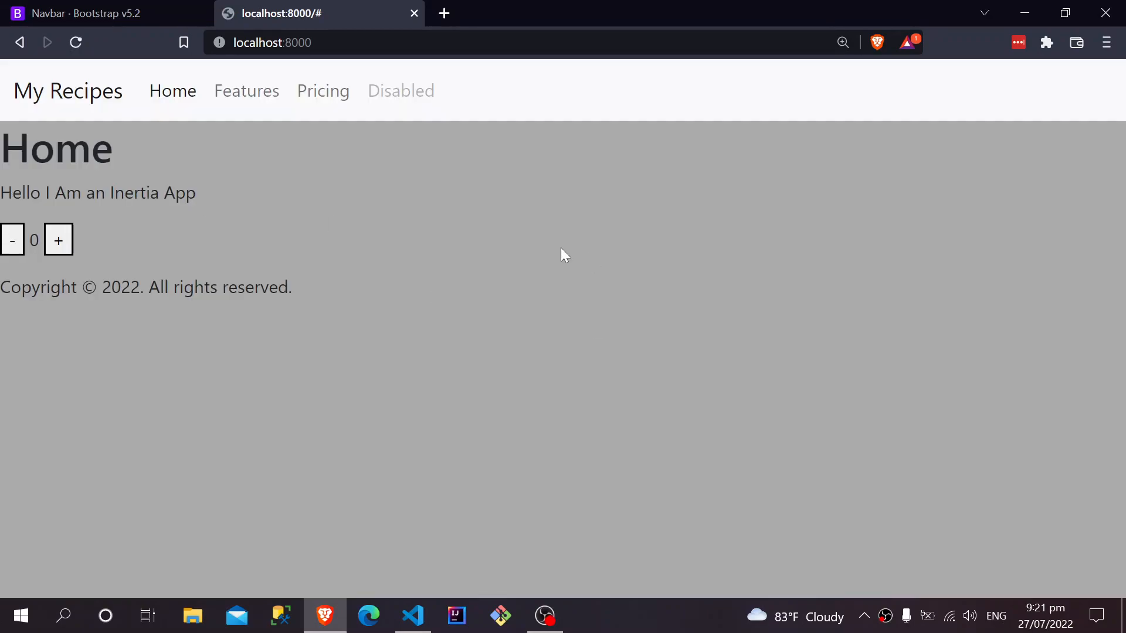
{"action": "mouse_move", "coordinate": [258, 167]}
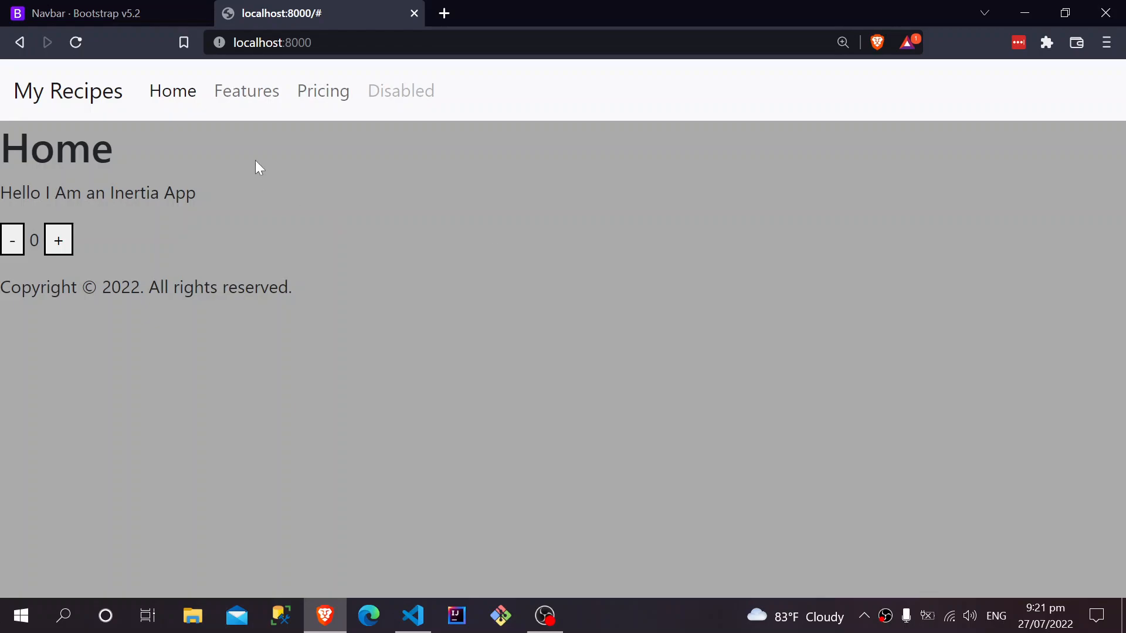
{"action": "mouse_move", "coordinate": [140, 207]}
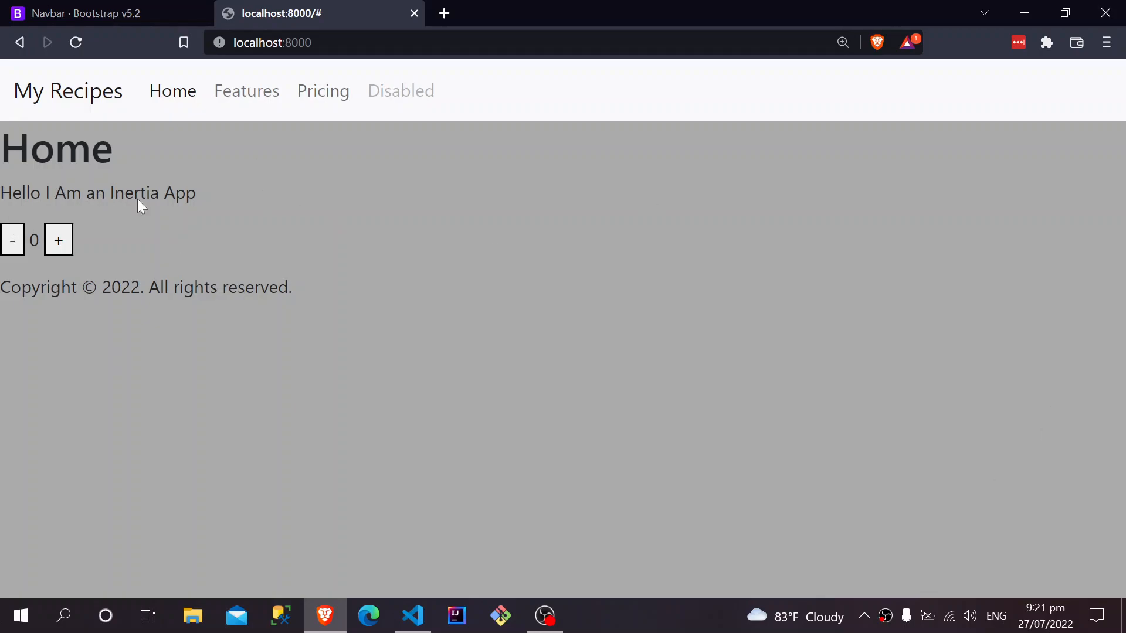
{"action": "mouse_move", "coordinate": [1024, 317]}
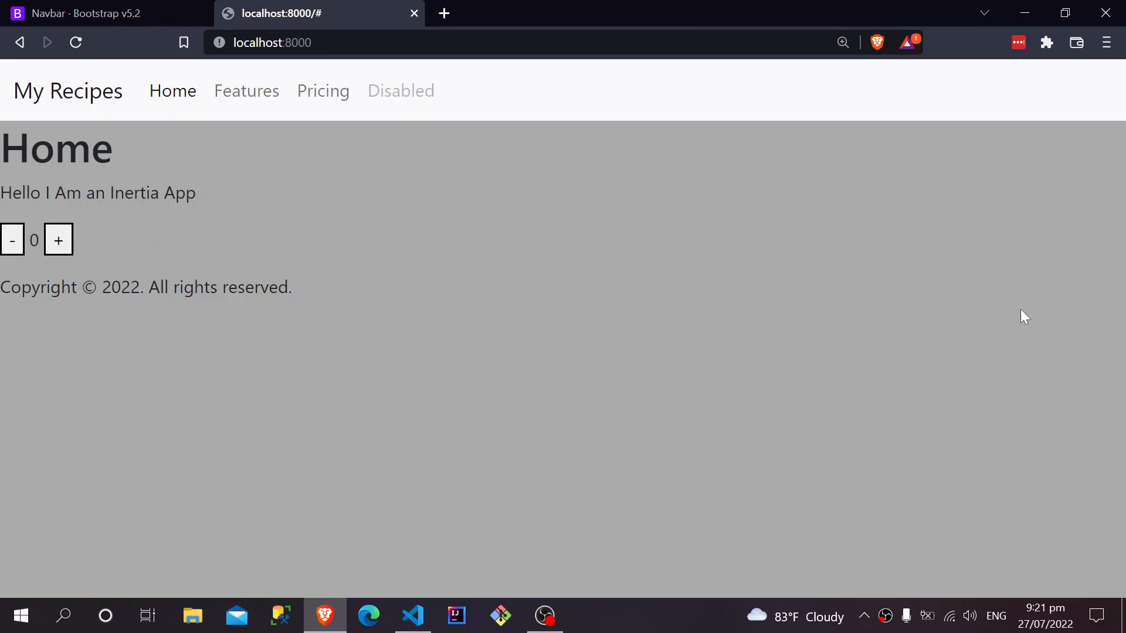
{"action": "mouse_move", "coordinate": [436, 244]}
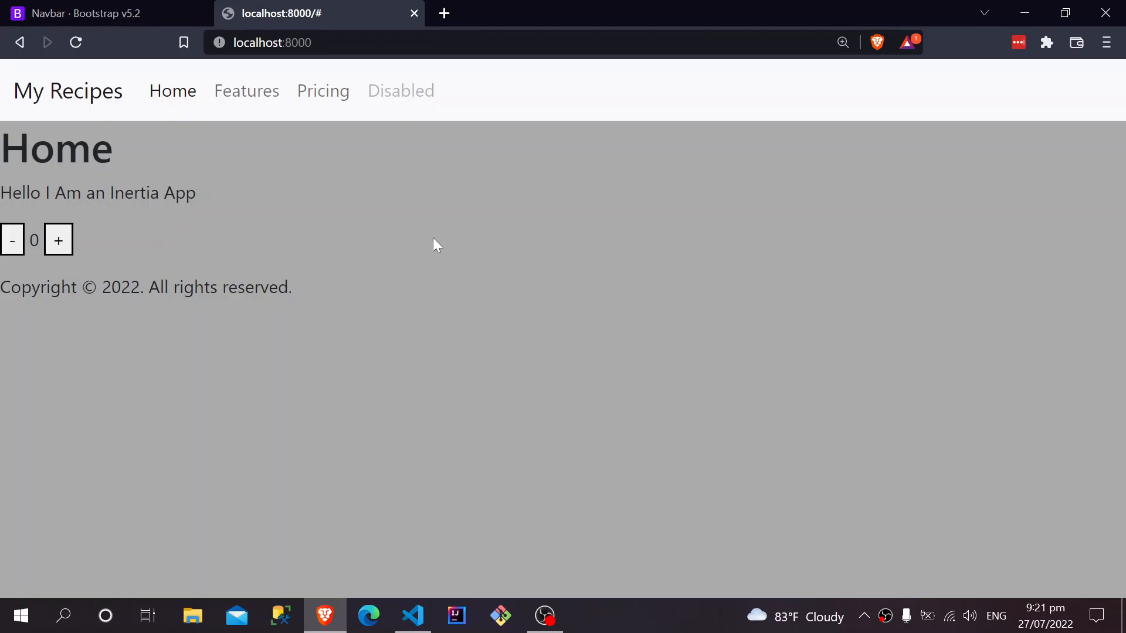
In Layout.vue, wrap the slot in a <section class="container bg-white"> and view the browser.
{"action": "left_click", "coordinate": [412, 615]}
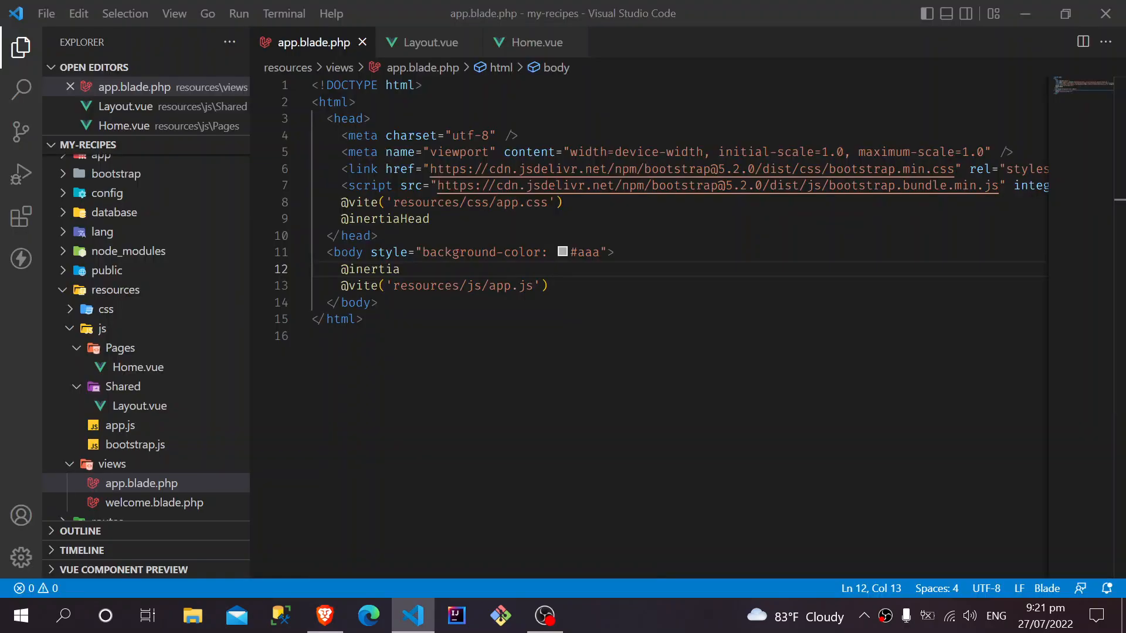
{"action": "left_click", "coordinate": [427, 42]}
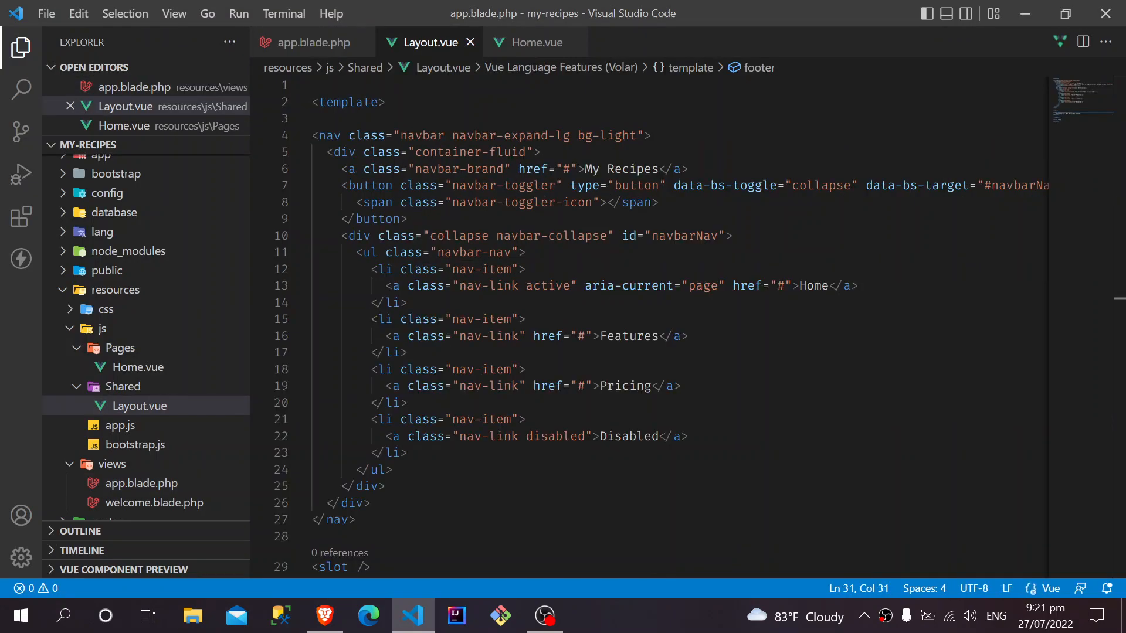
{"action": "scroll", "scroll_direction": "down", "scroll_amount": 3}
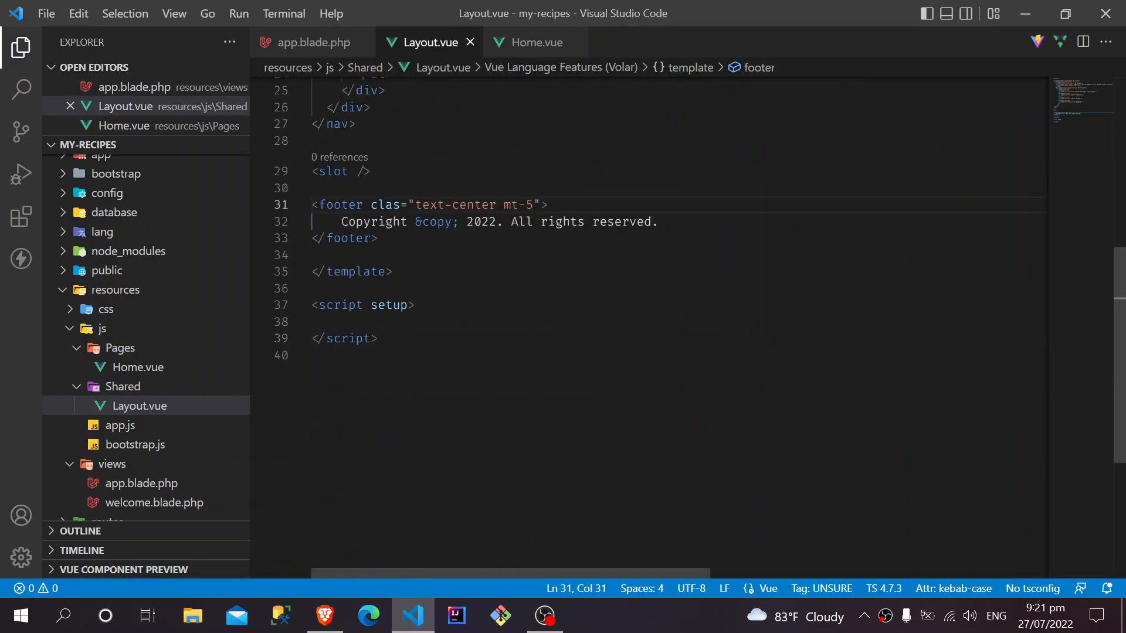
{"action": "double_click", "coordinate": [328, 170]}
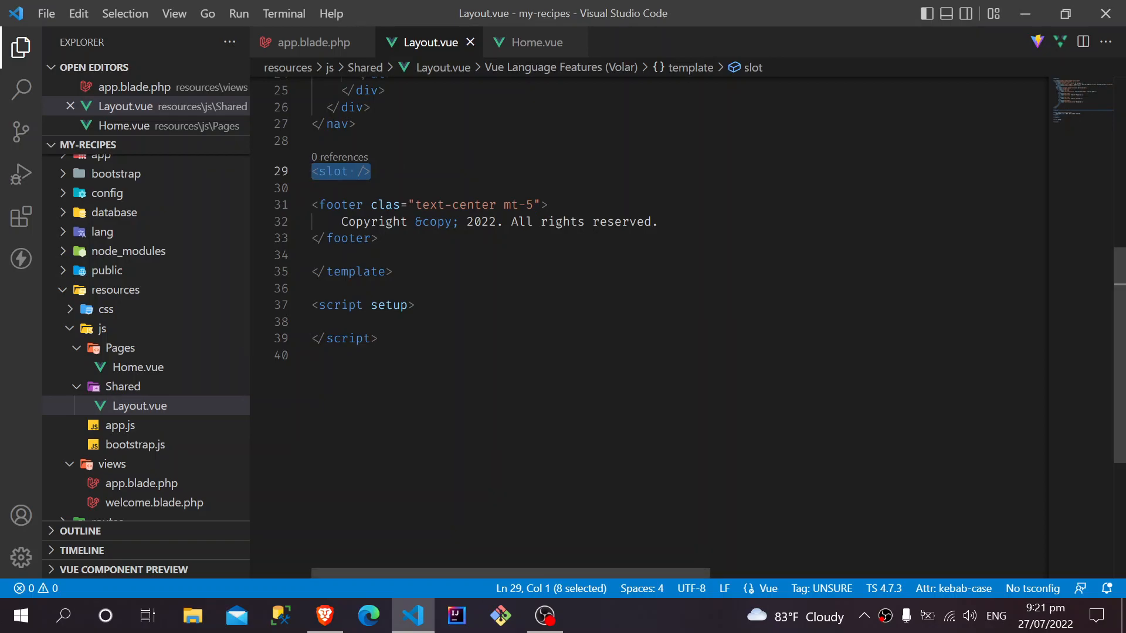
{"action": "key", "text": "Delete"}
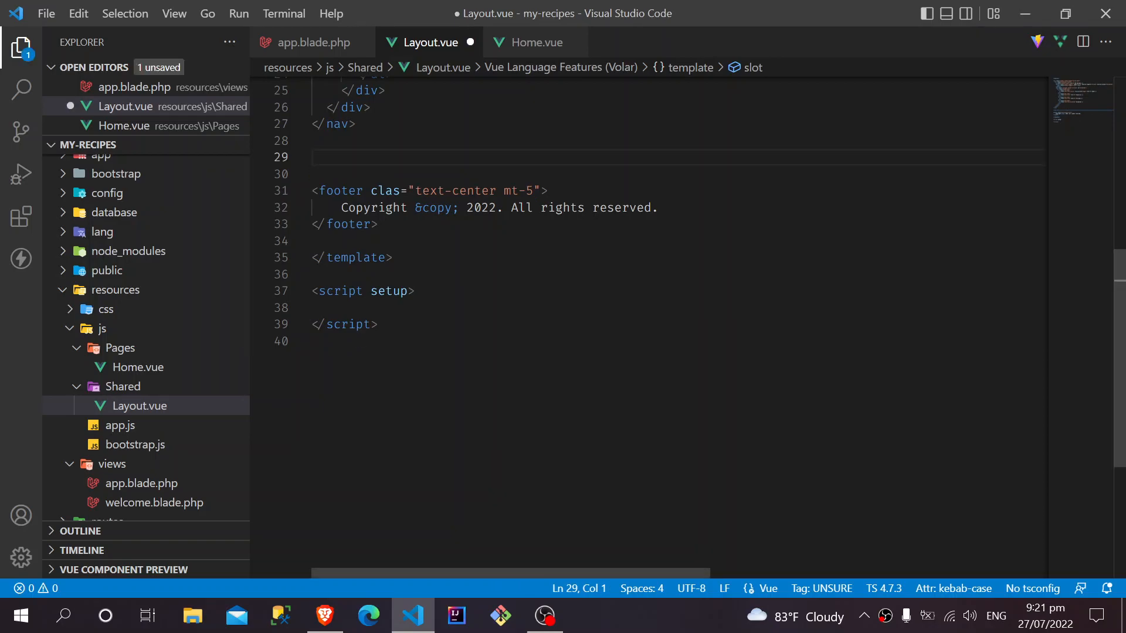
{"action": "type", "text": "section class=\"\">"}
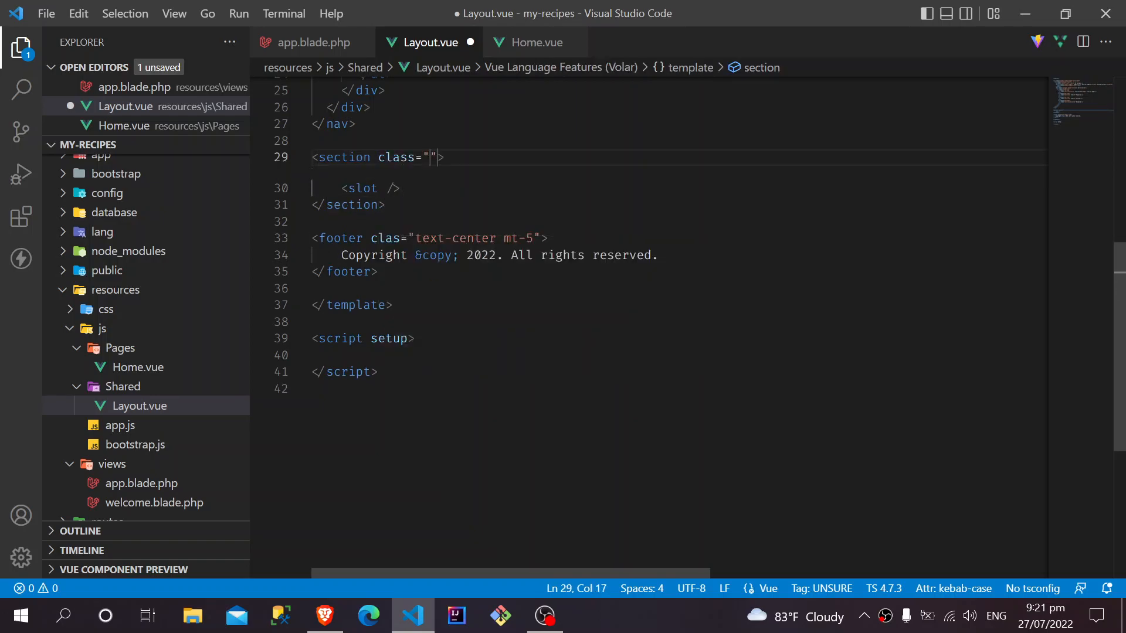
{"action": "type", "text": "container"}
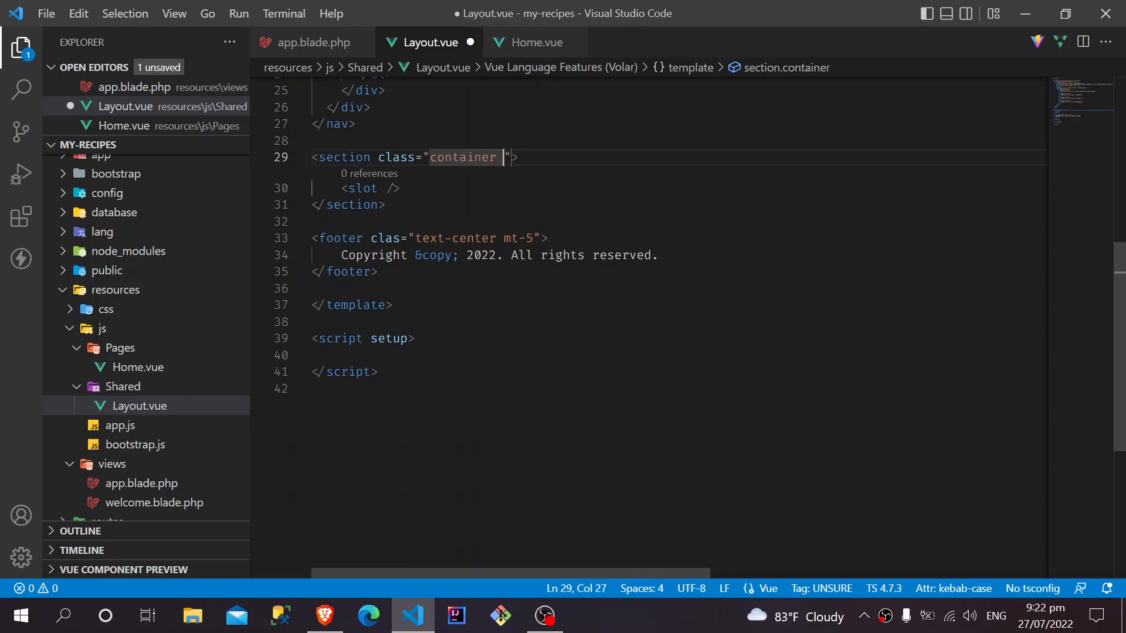
{"action": "type", "text": "bg-white"}
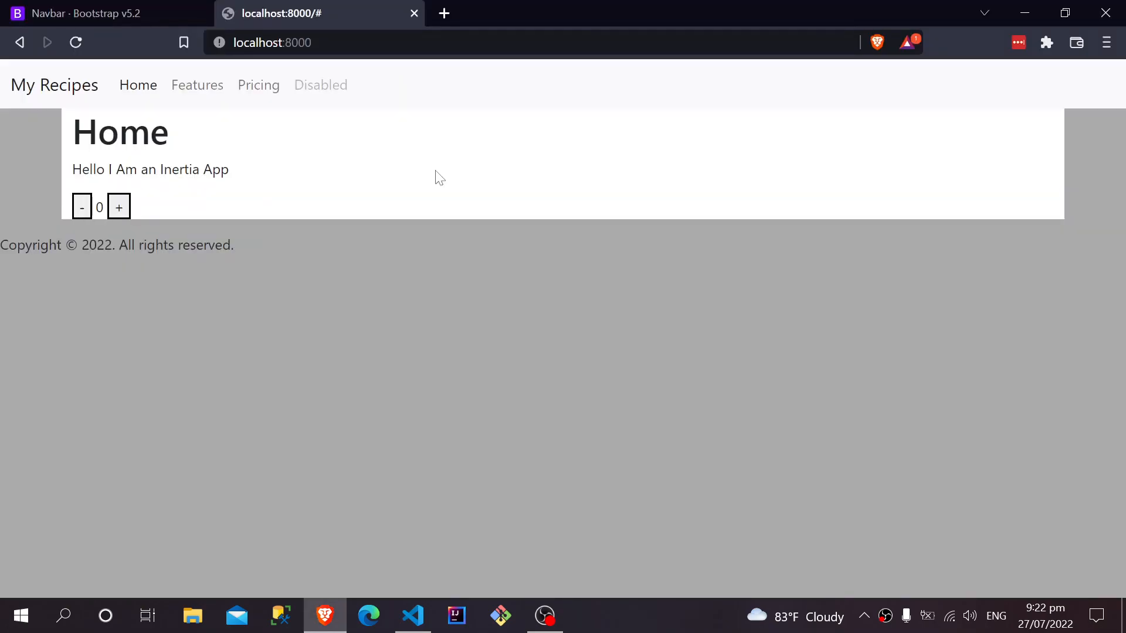
{"action": "left_click", "coordinate": [411, 615]}
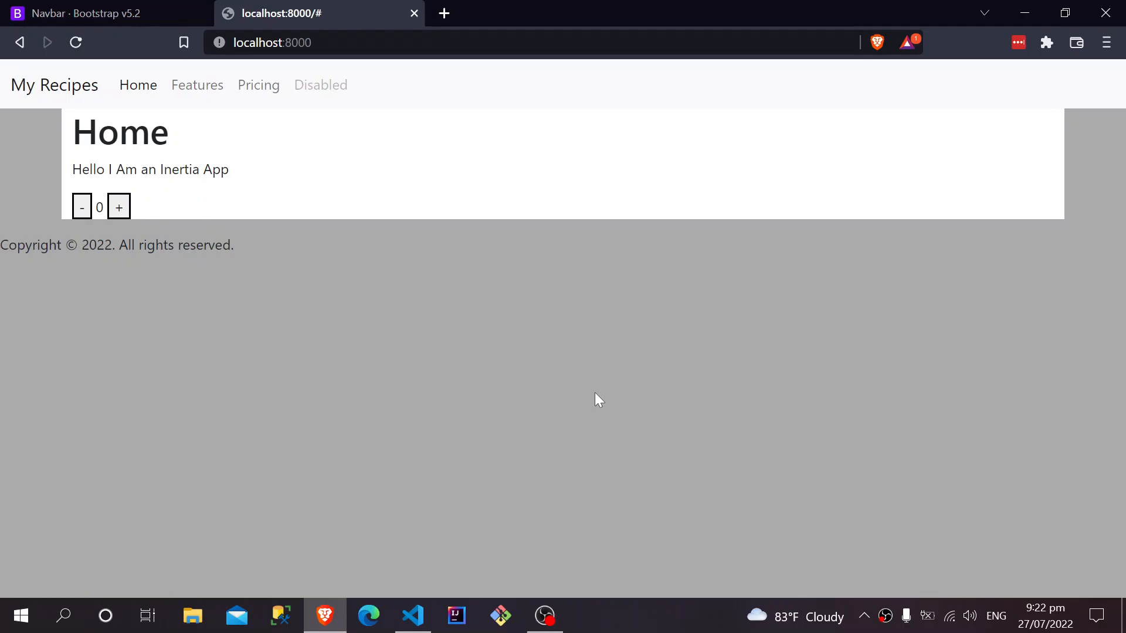
{"action": "left_click", "coordinate": [412, 615]}
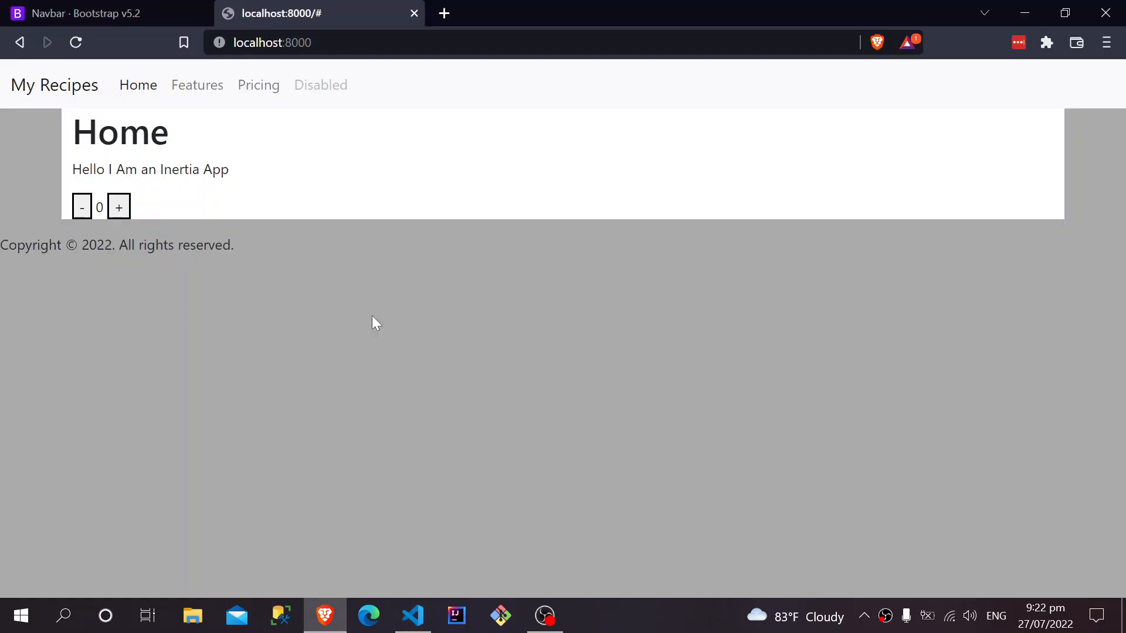
{"action": "mouse_move", "coordinate": [137, 273]}
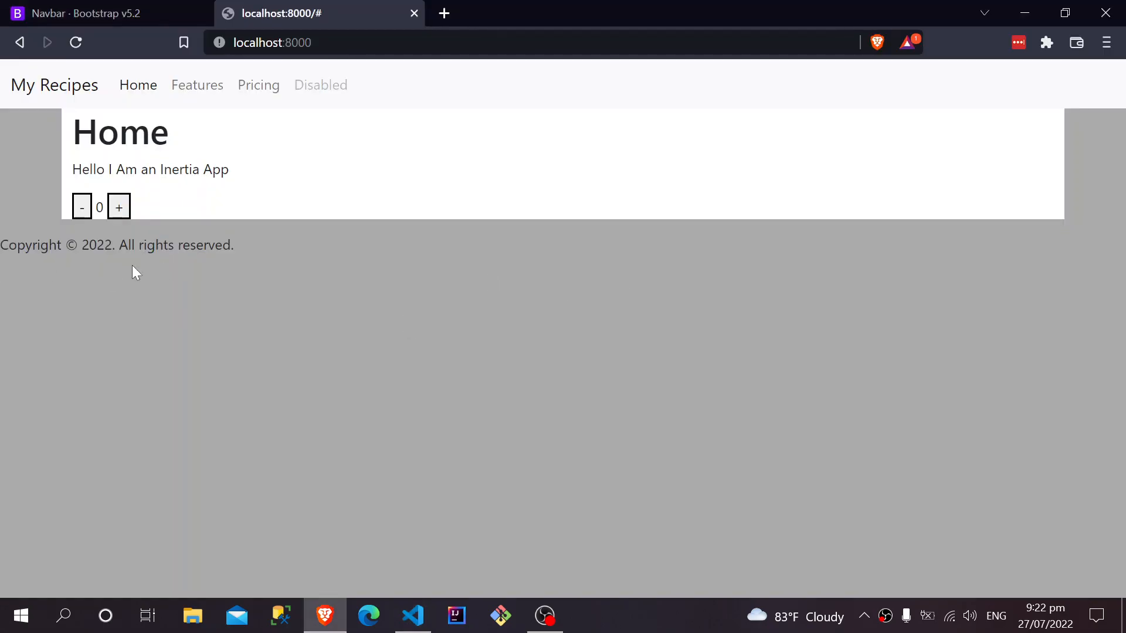
{"action": "left_click", "coordinate": [411, 615]}
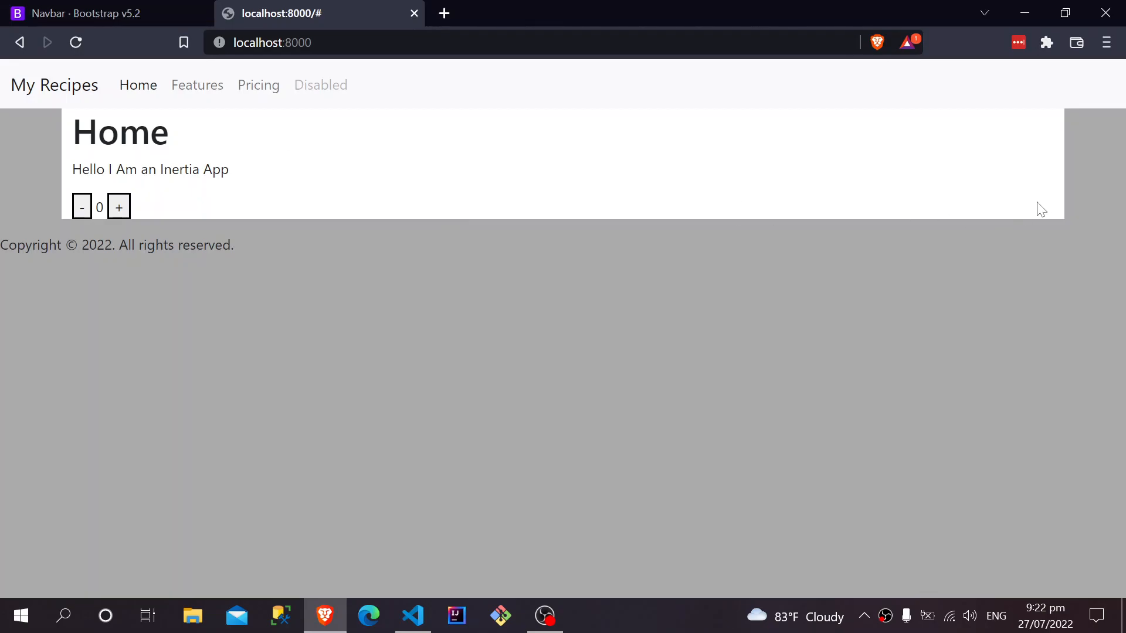
{"action": "mouse_move", "coordinate": [580, 256]}
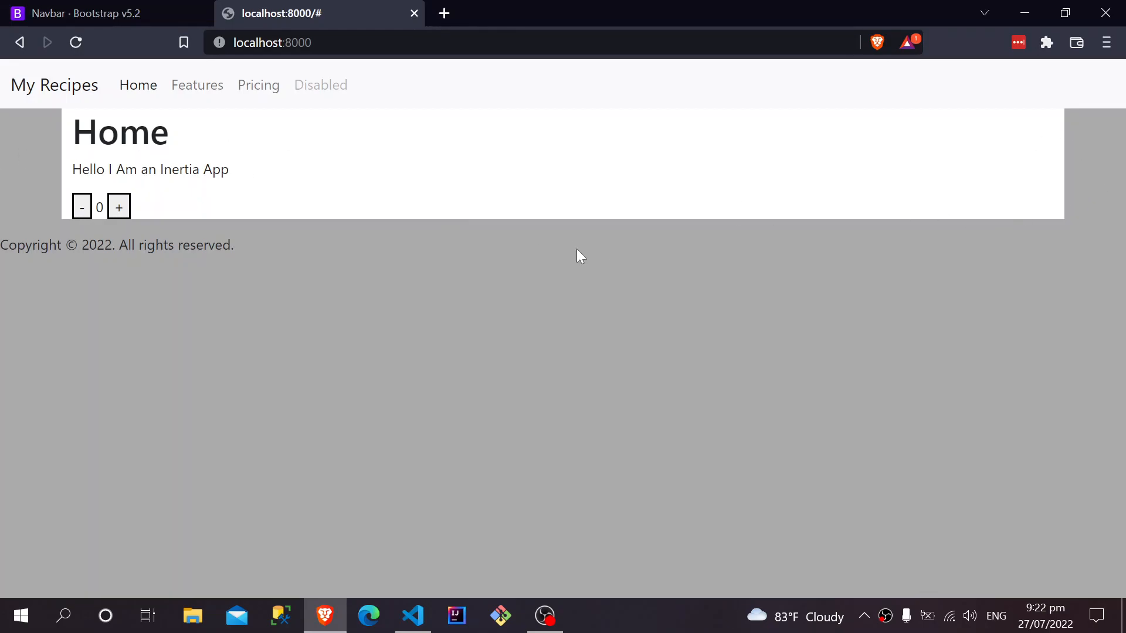
Add p-3 after bg-white in the section's class list, with a stray 'j'.
{"action": "left_click", "coordinate": [412, 616]}
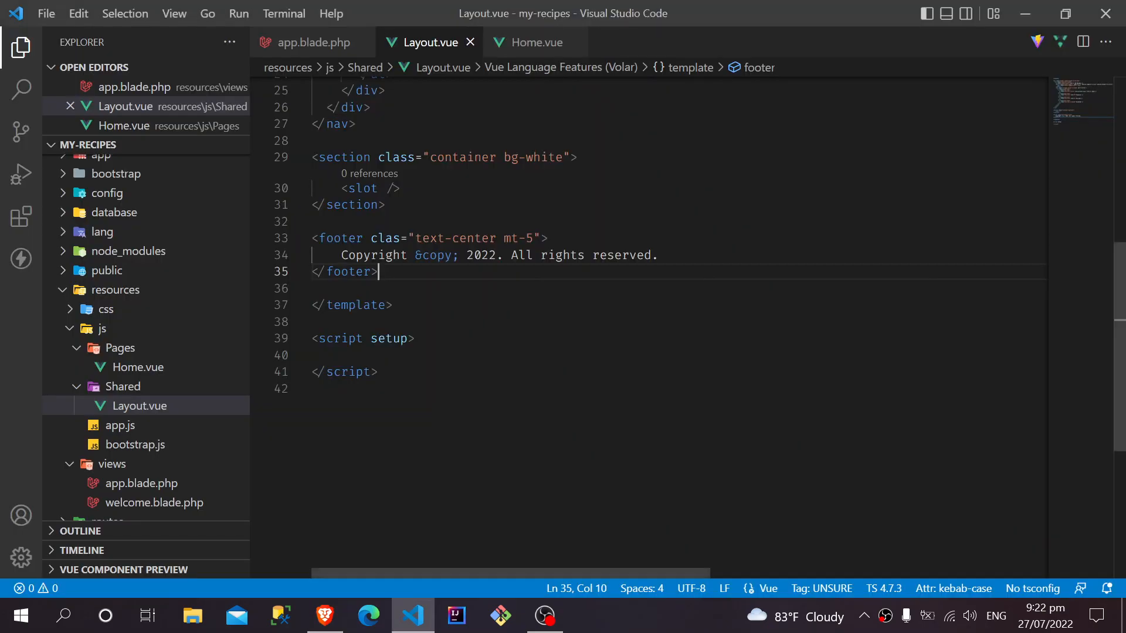
{"action": "left_click", "coordinate": [564, 157]}
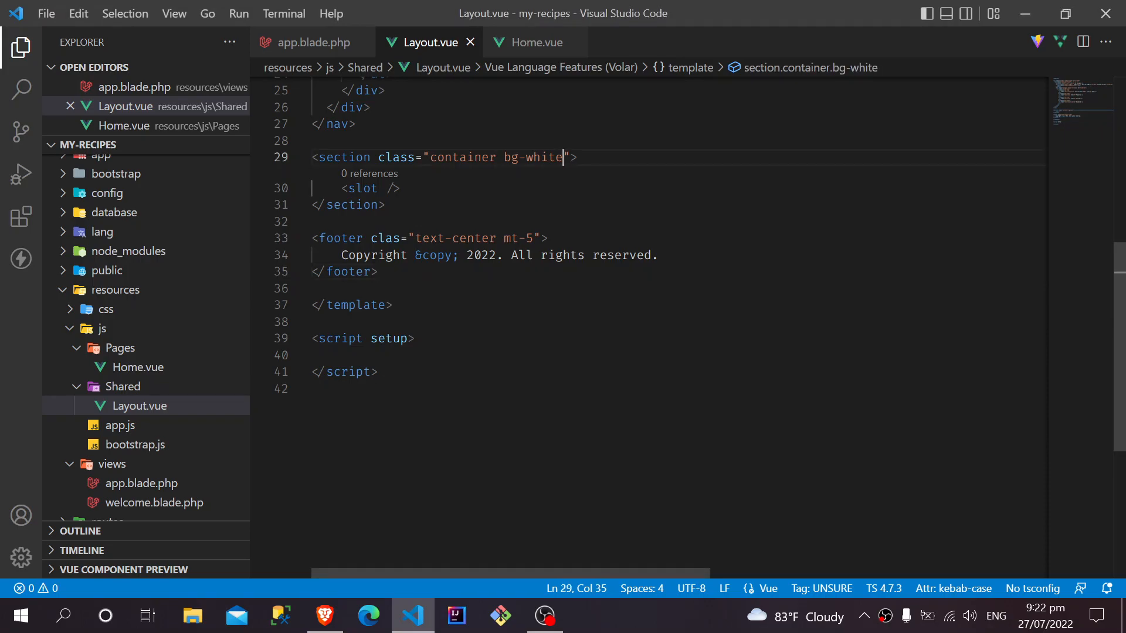
{"action": "type", "text": "j p"}
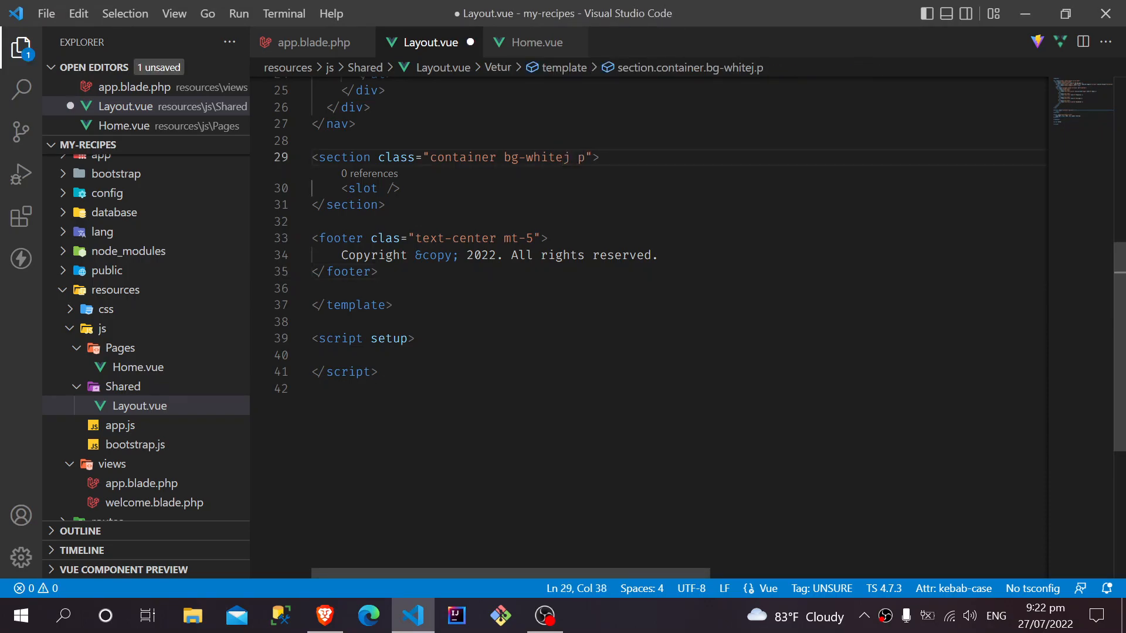
{"action": "type", "text": "-3"}
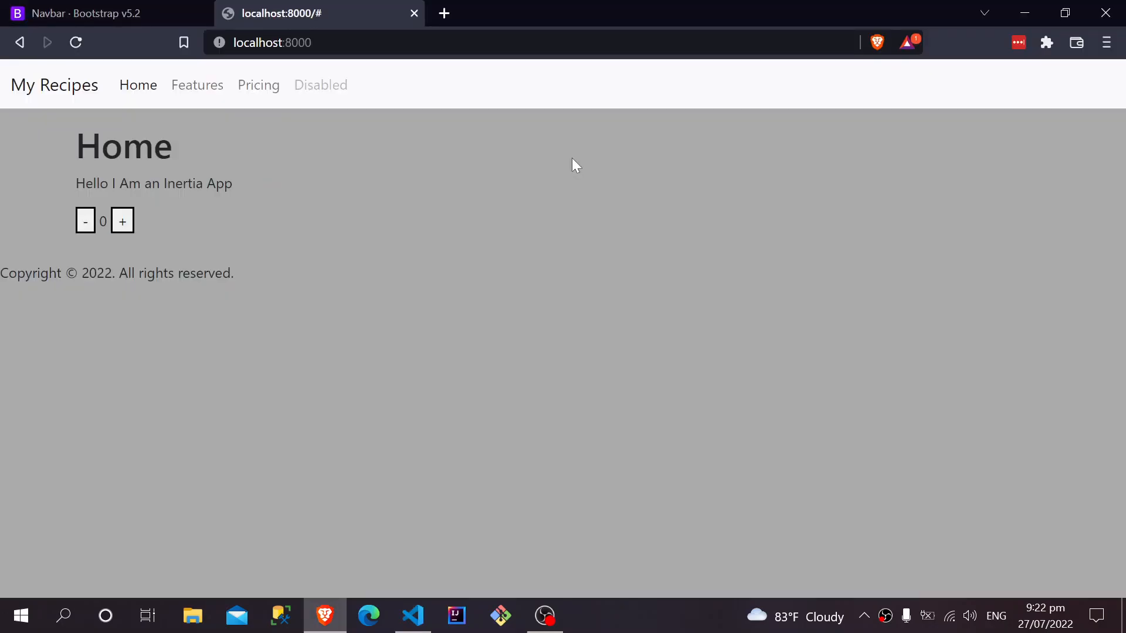
{"action": "left_click", "coordinate": [412, 616]}
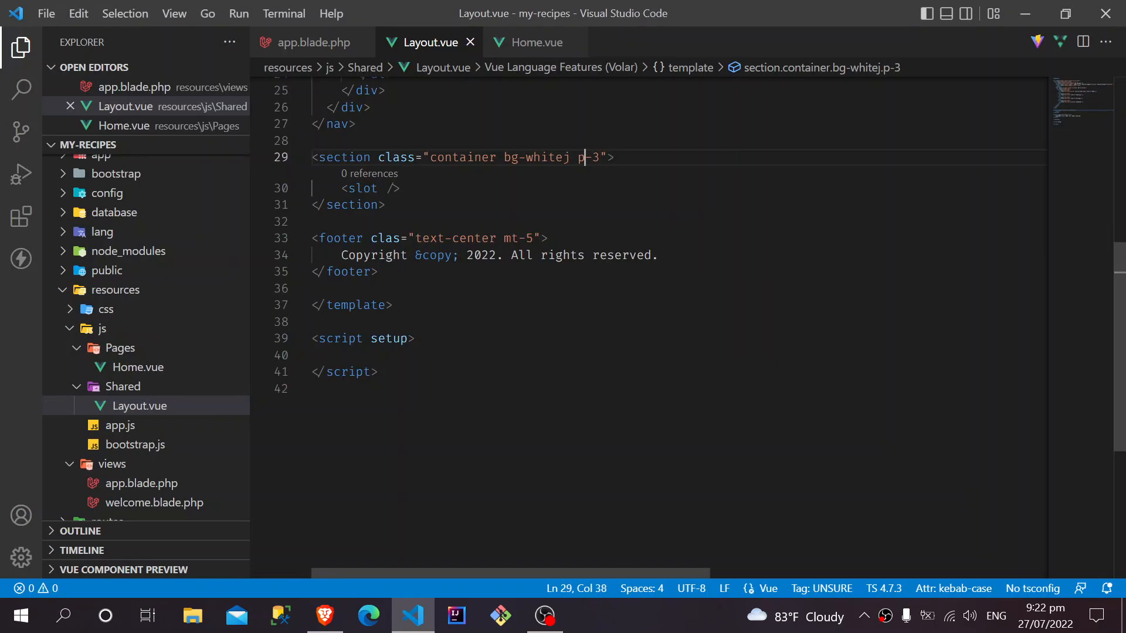
{"action": "key", "text": "Backspace"}
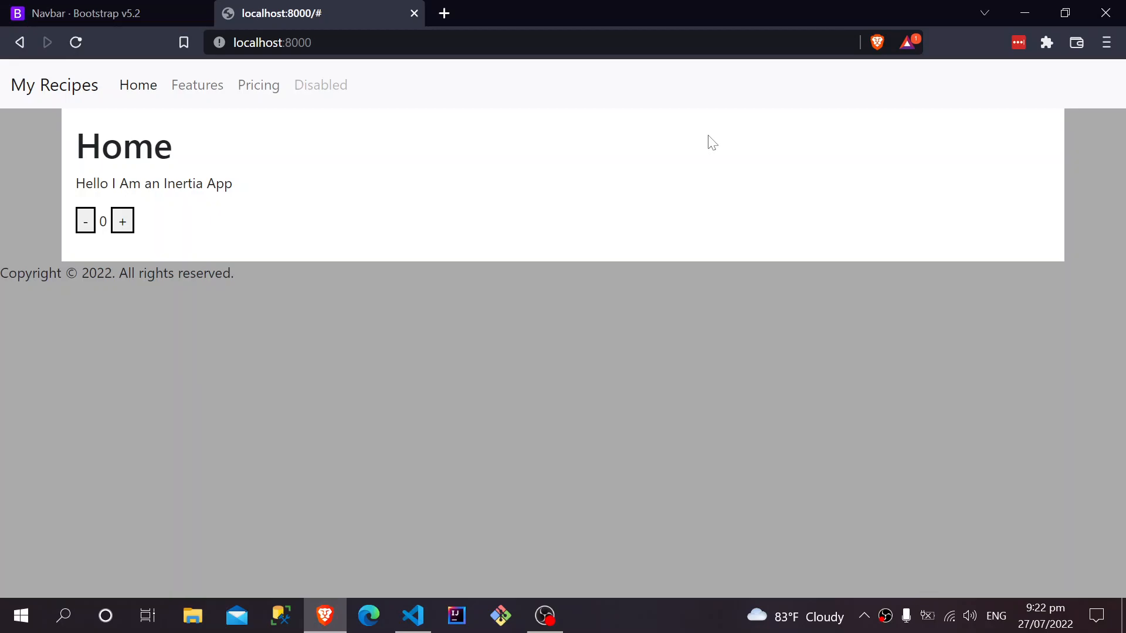
Change the section classes to p-4, rounded-sm and mt-4, checking the browser between edits.
{"action": "left_click", "coordinate": [411, 615]}
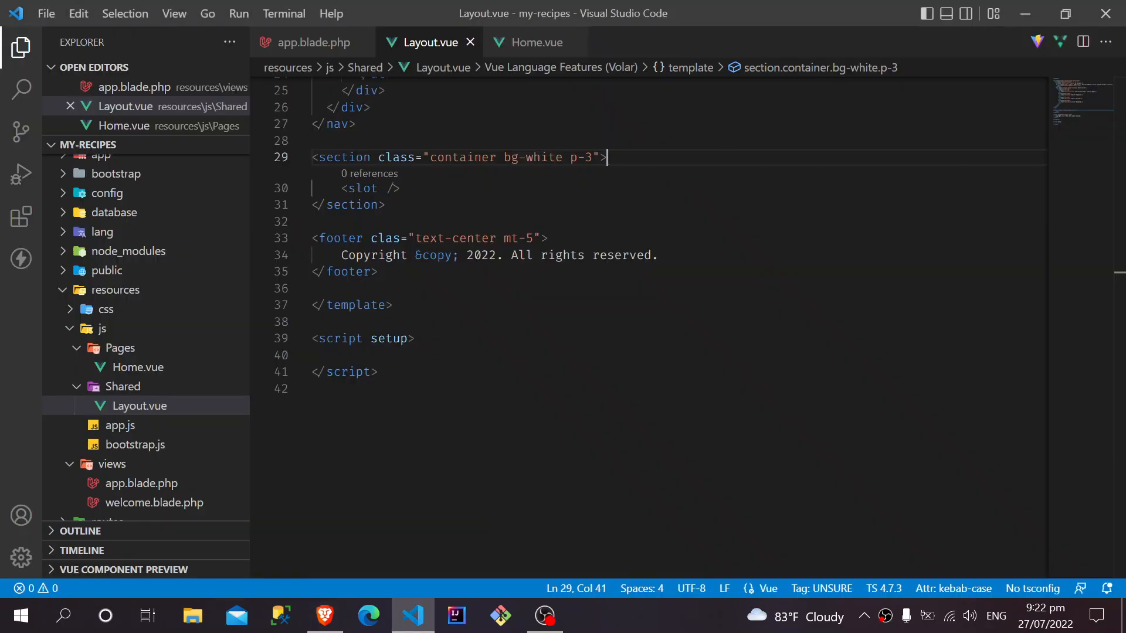
{"action": "type", "text": "4"}
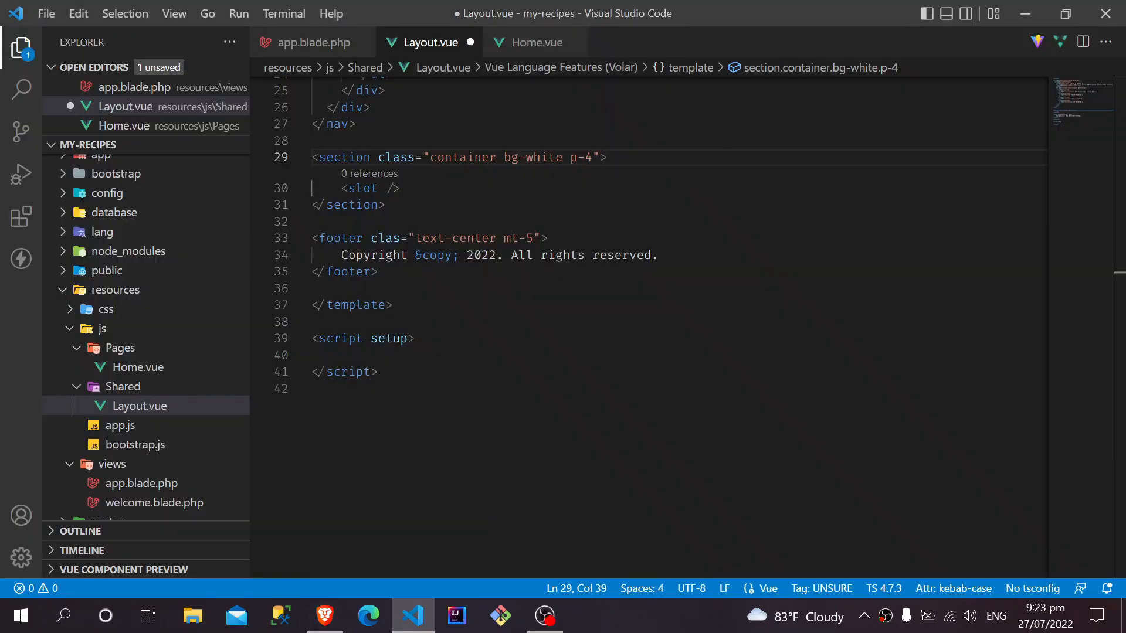
{"action": "type", "text": "rou"}
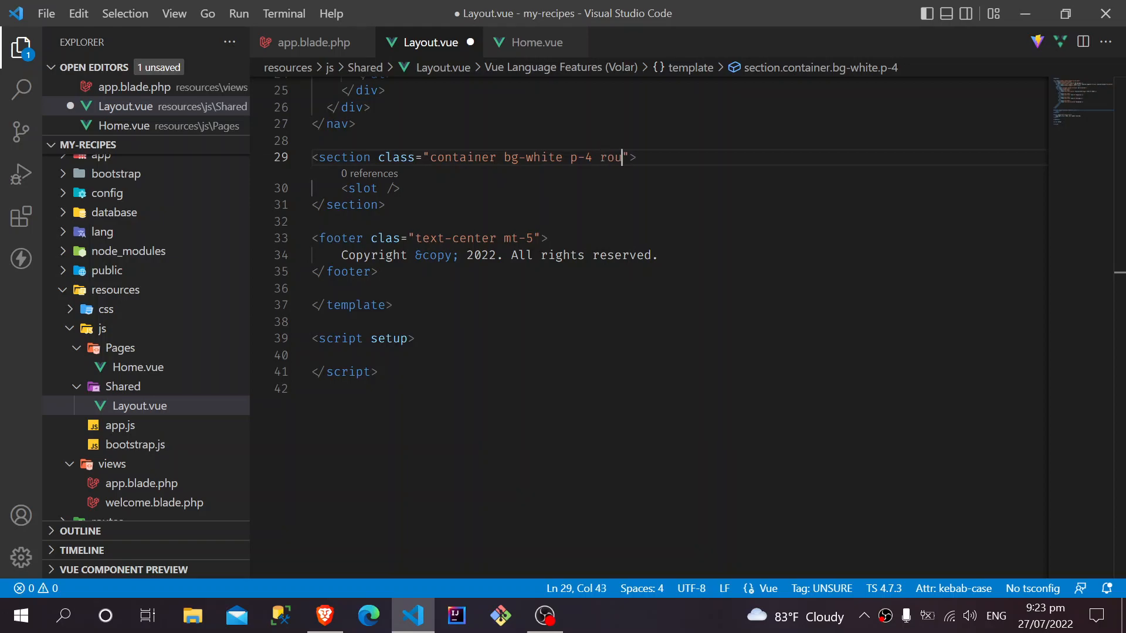
{"action": "type", "text": "ded-"}
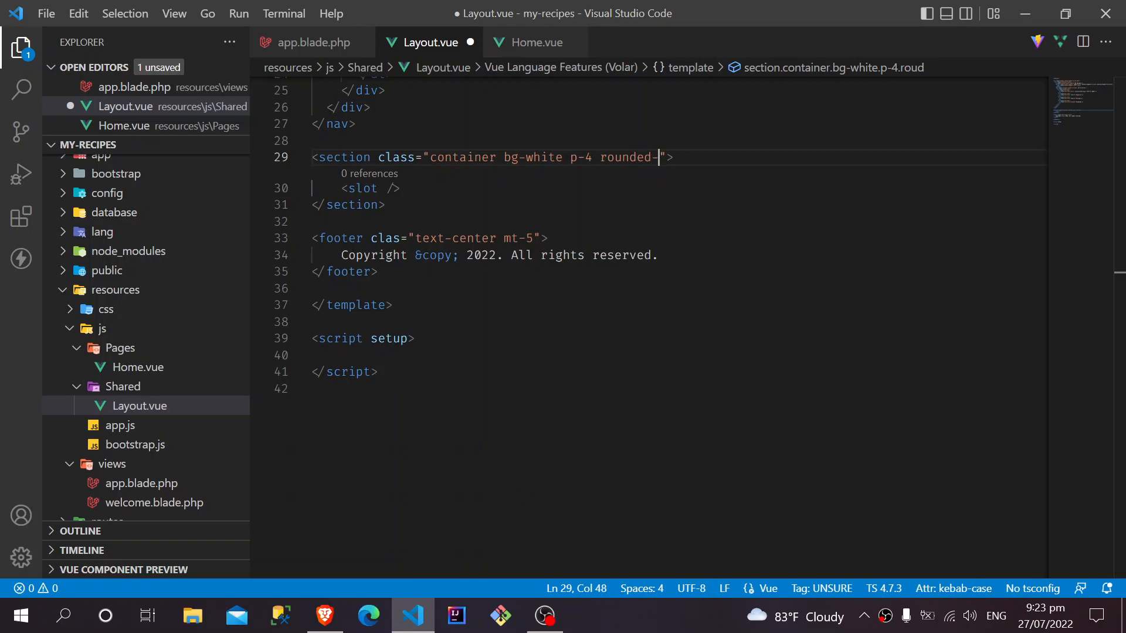
{"action": "type", "text": "sm"}
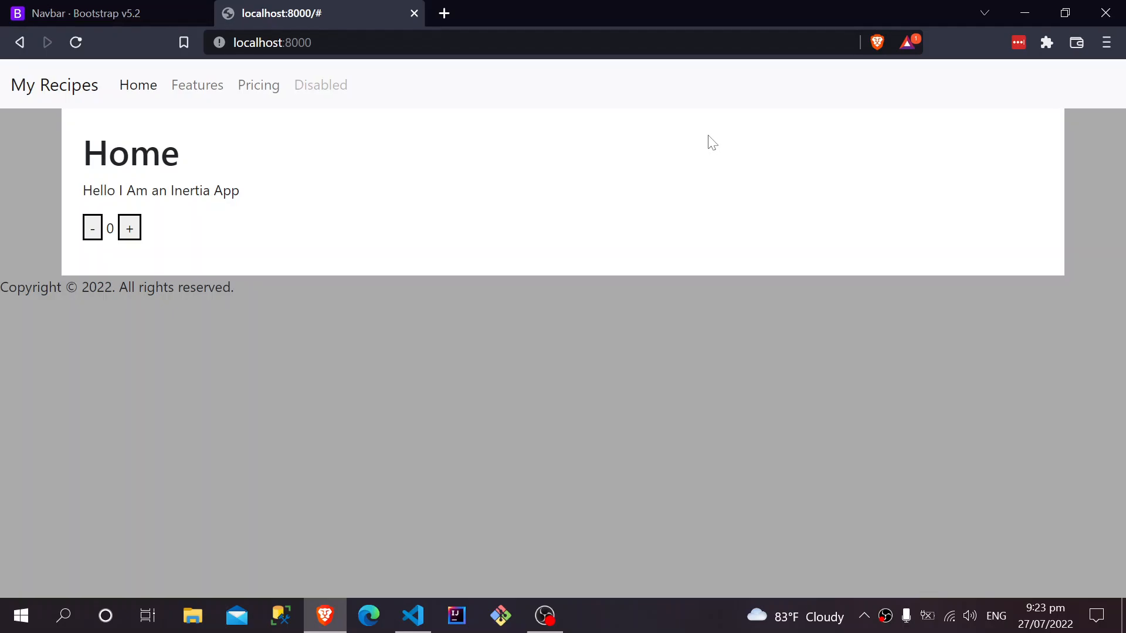
{"action": "left_click", "coordinate": [412, 616]}
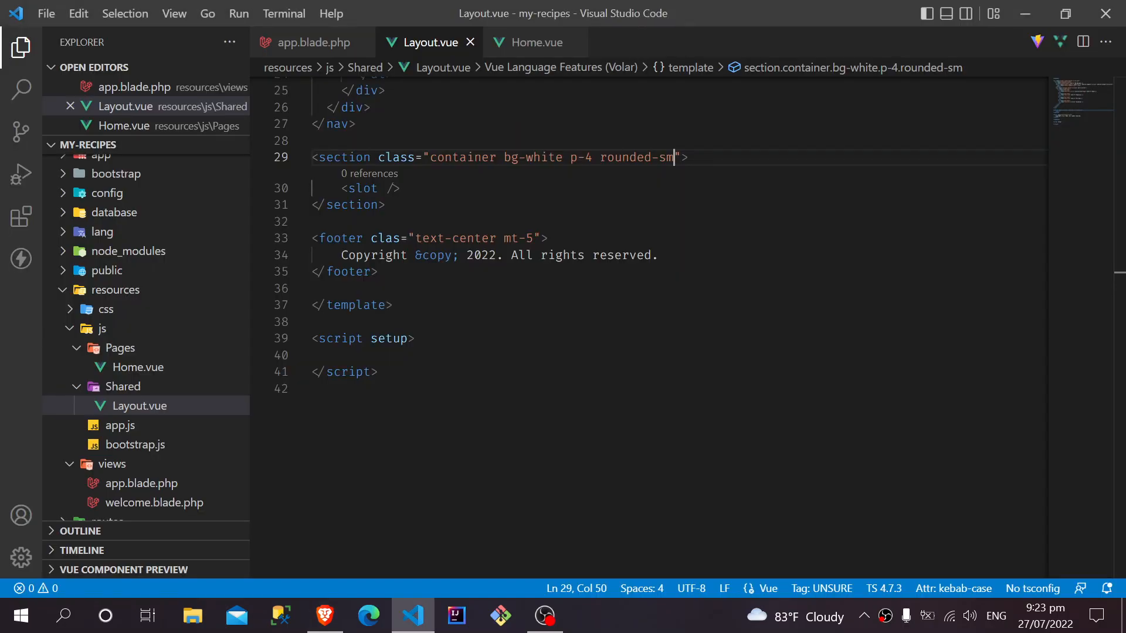
{"action": "type", "text": "mt"}
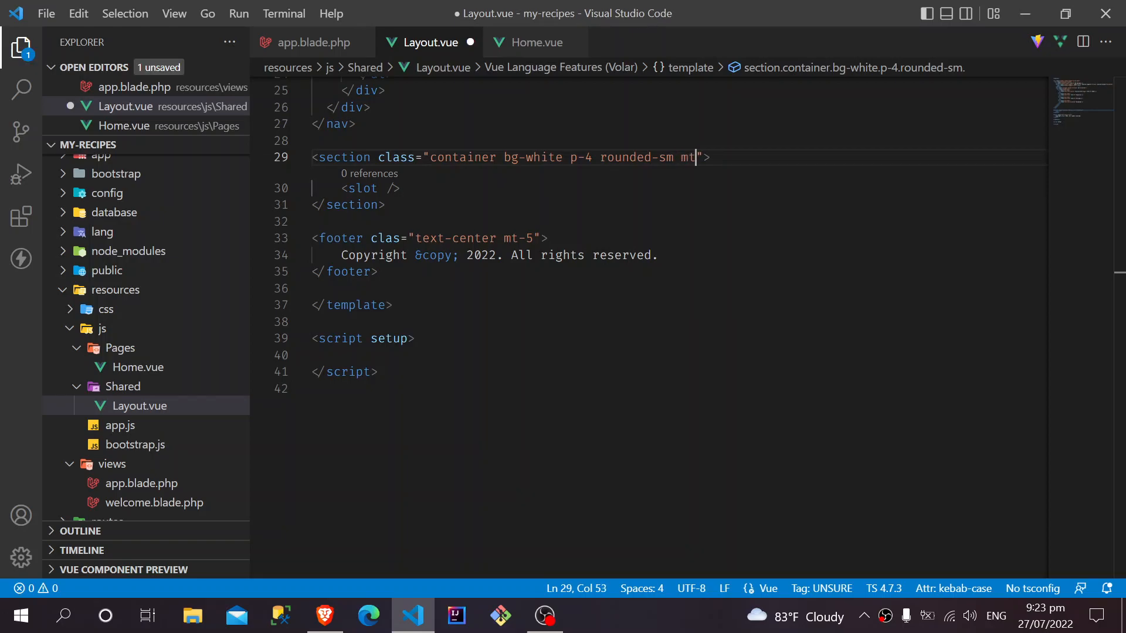
{"action": "type", "text": "-4"}
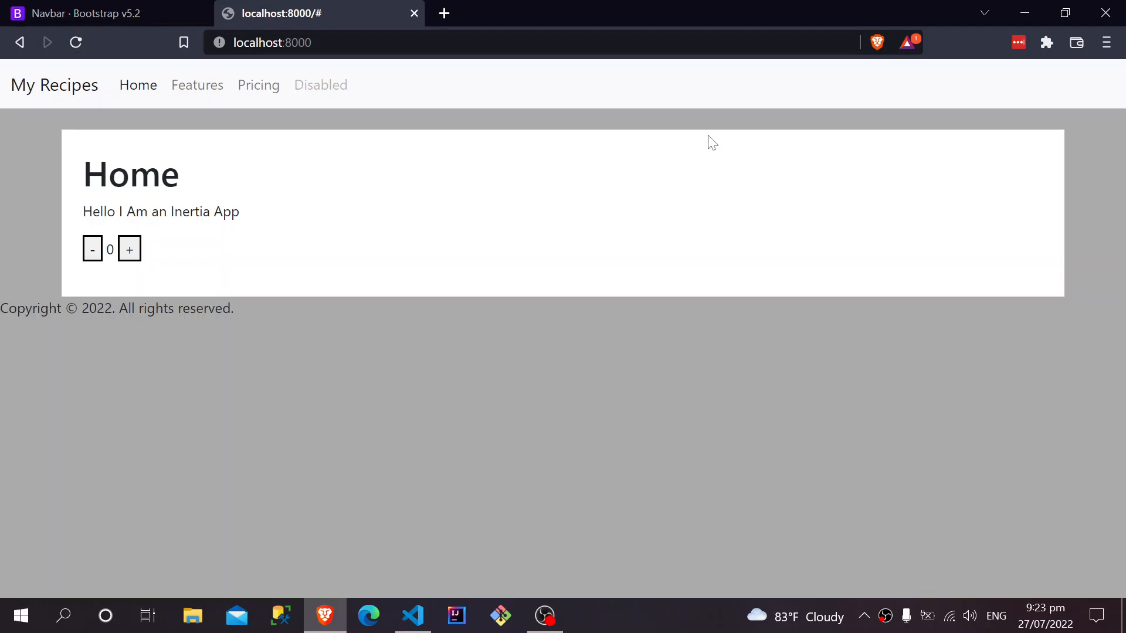
{"action": "left_click", "coordinate": [411, 615]}
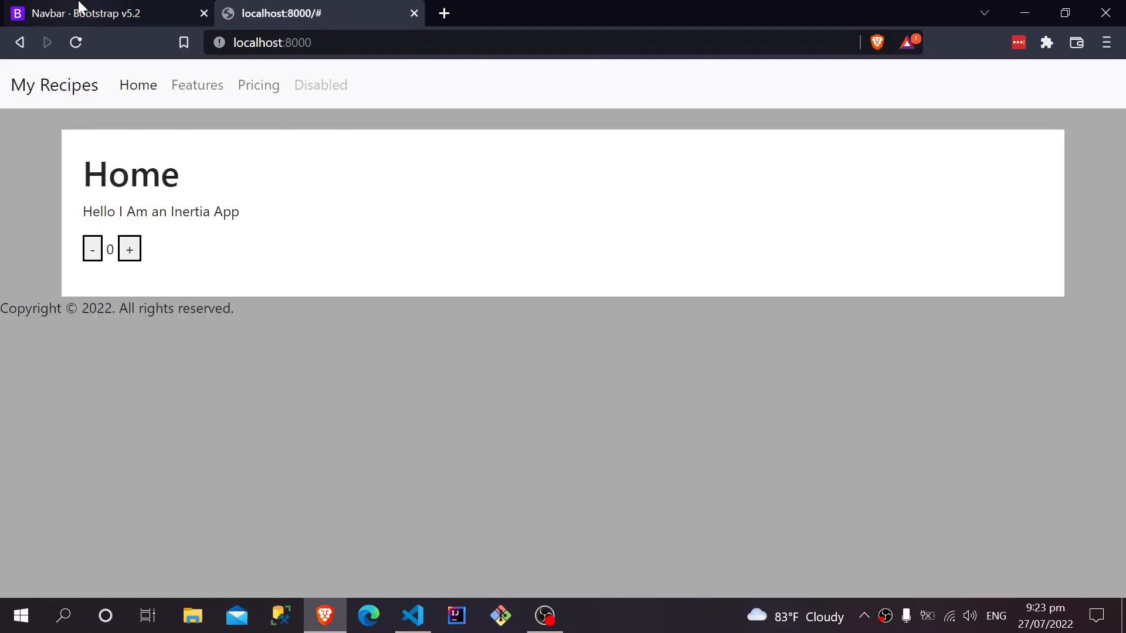
Return to the Bootstrap docs and search for 'rounded'.
{"action": "left_click", "coordinate": [80, 13]}
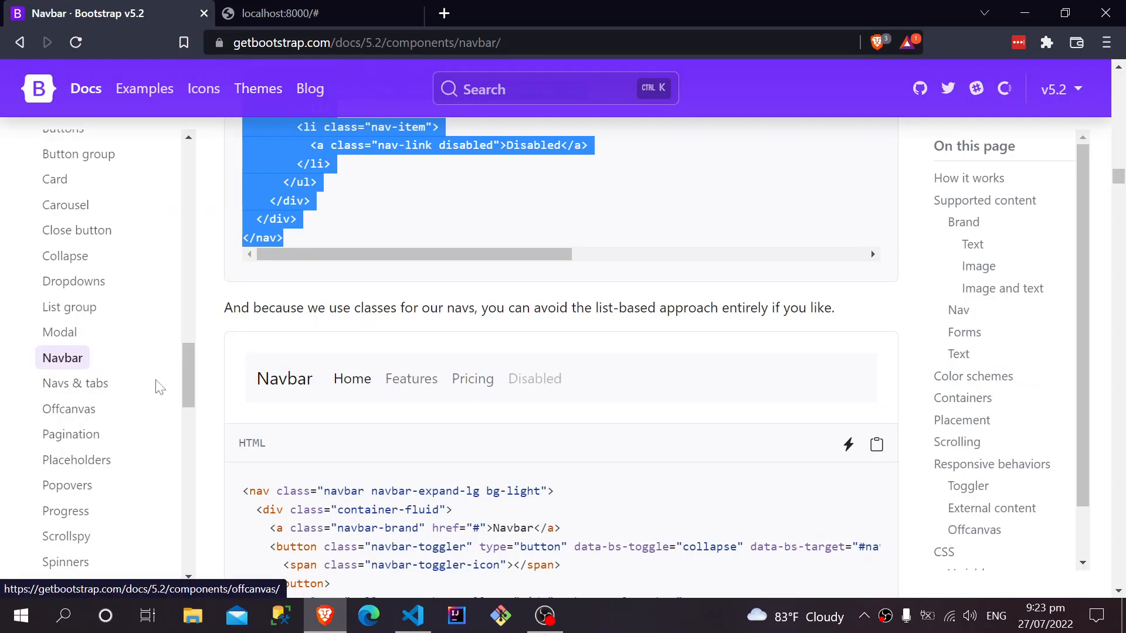
{"action": "scroll", "scroll_direction": "down", "scroll_amount": 3}
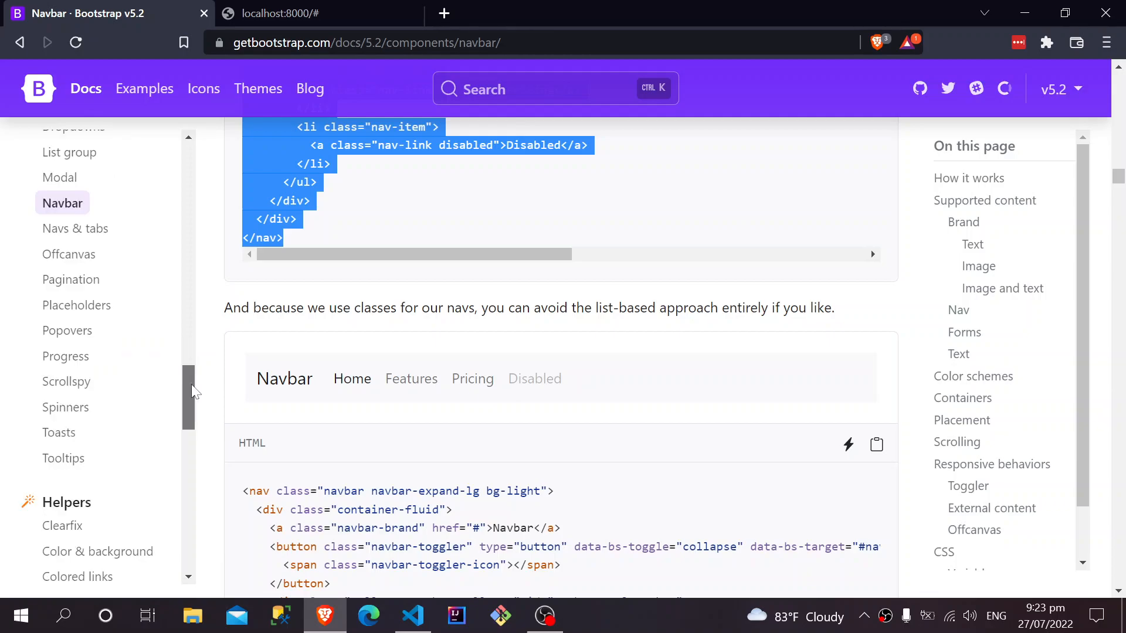
{"action": "scroll", "scroll_direction": "down", "scroll_amount": 3}
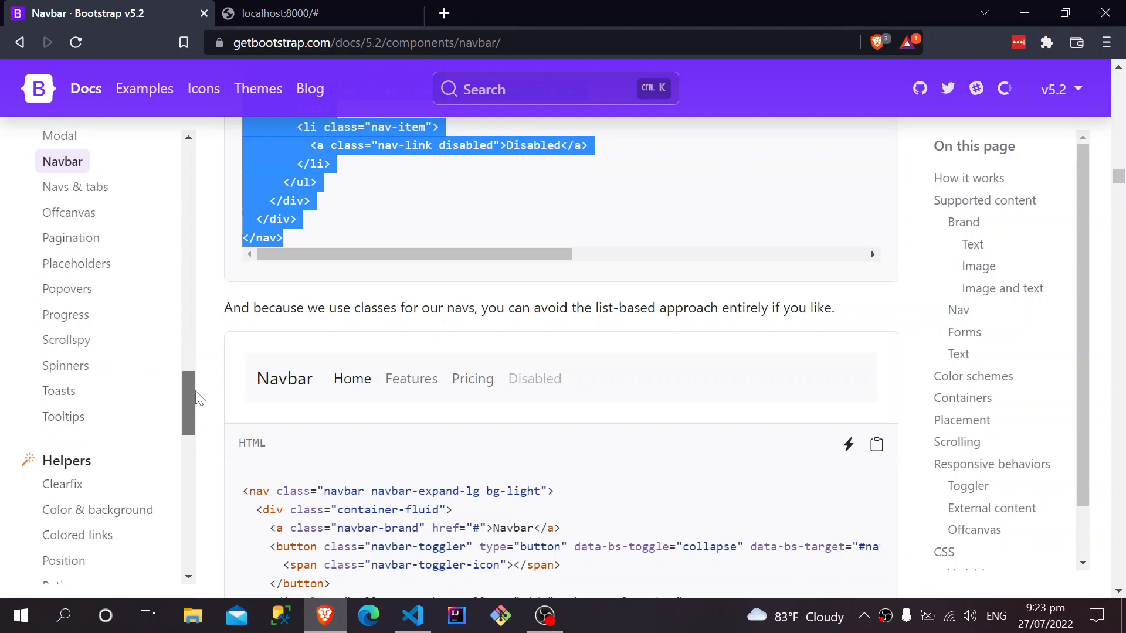
{"action": "scroll", "scroll_direction": "up", "scroll_amount": 3}
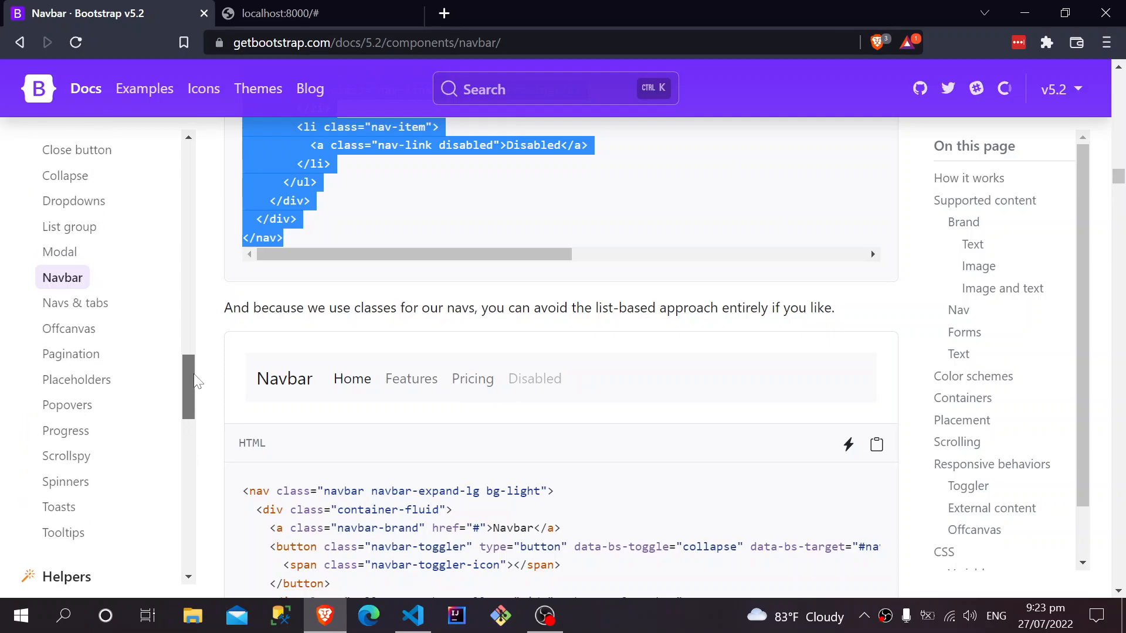
{"action": "scroll", "scroll_direction": "up", "scroll_amount": 3}
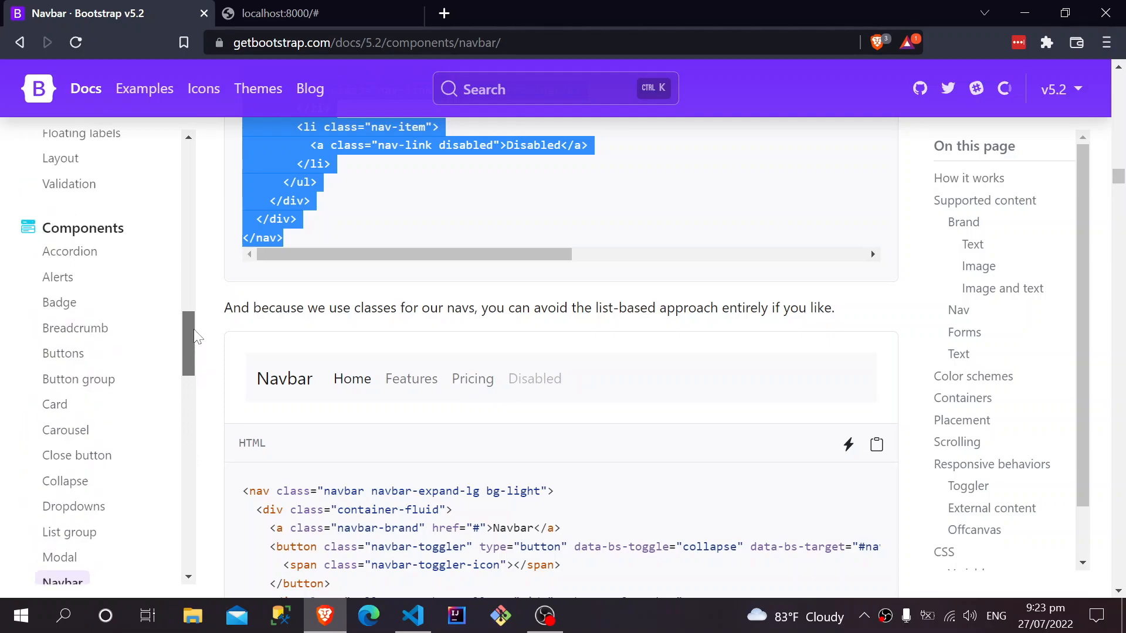
{"action": "scroll", "scroll_direction": "down", "scroll_amount": 3}
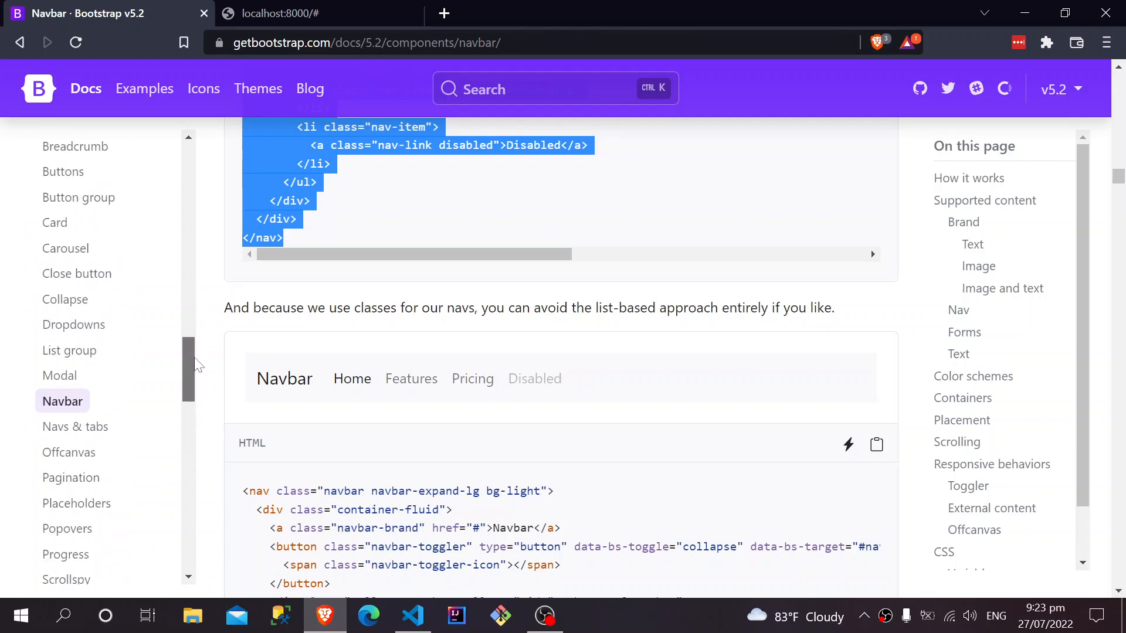
{"action": "scroll", "scroll_direction": "up", "scroll_amount": 3}
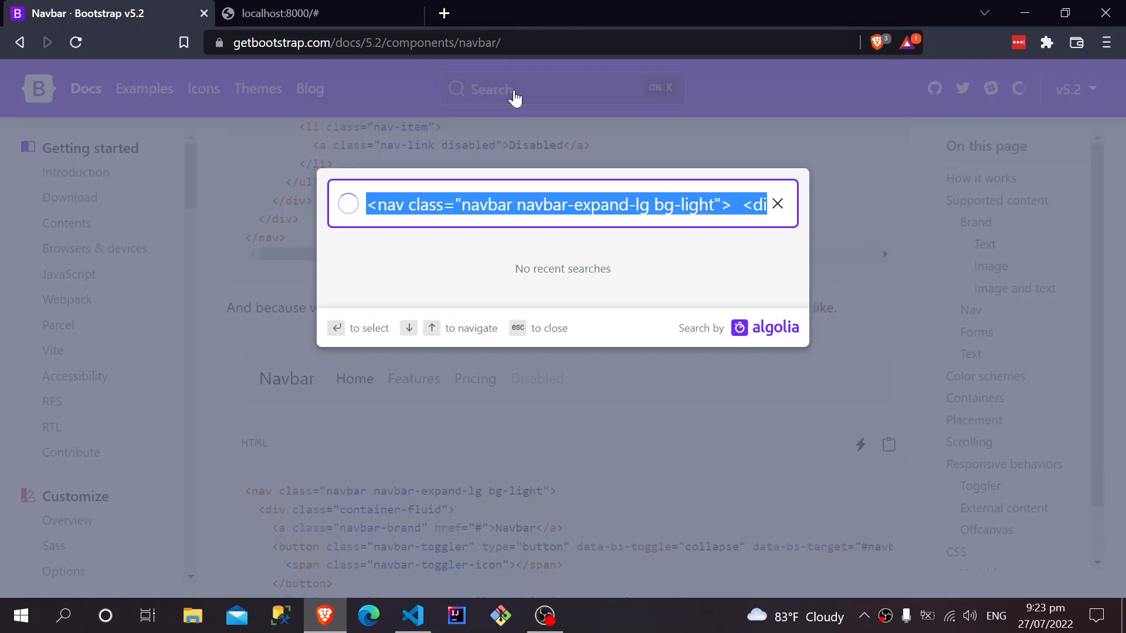
{"action": "type", "text": "rounded"}
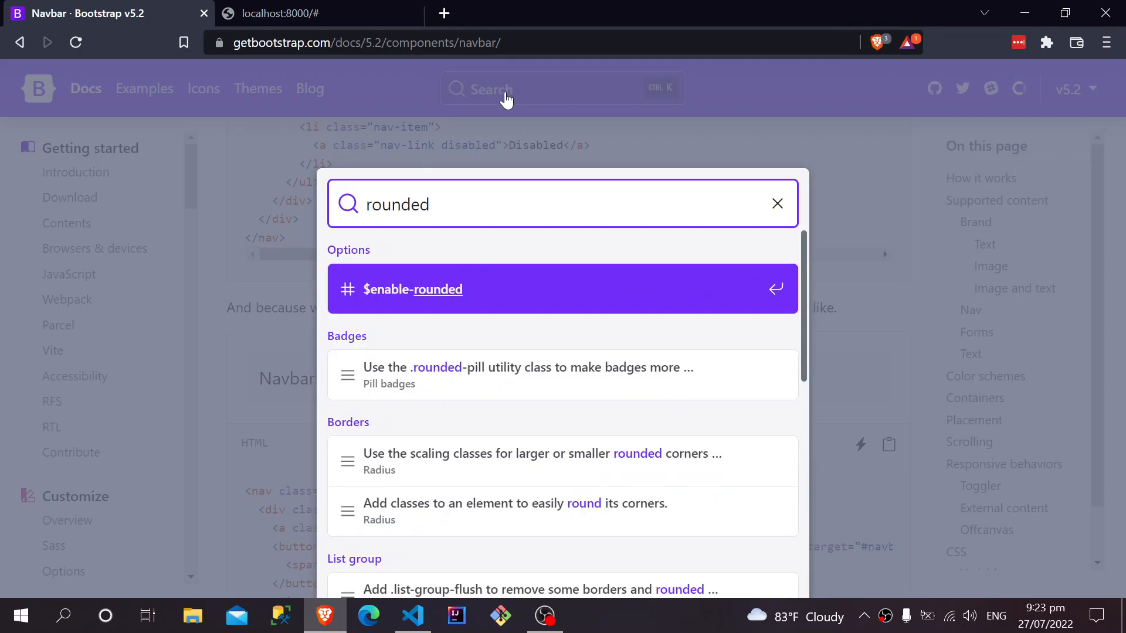
{"action": "mouse_move", "coordinate": [578, 301]}
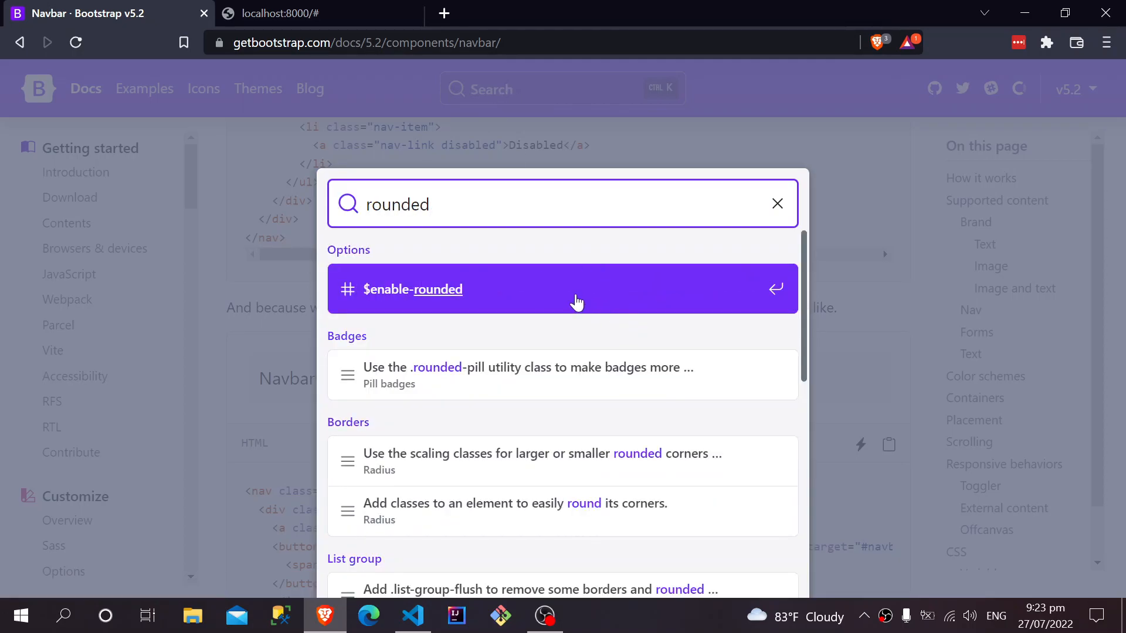
Open the $enable-rounded docs and select rounded-0 among the border radius sizes.
{"action": "left_click", "coordinate": [562, 289]}
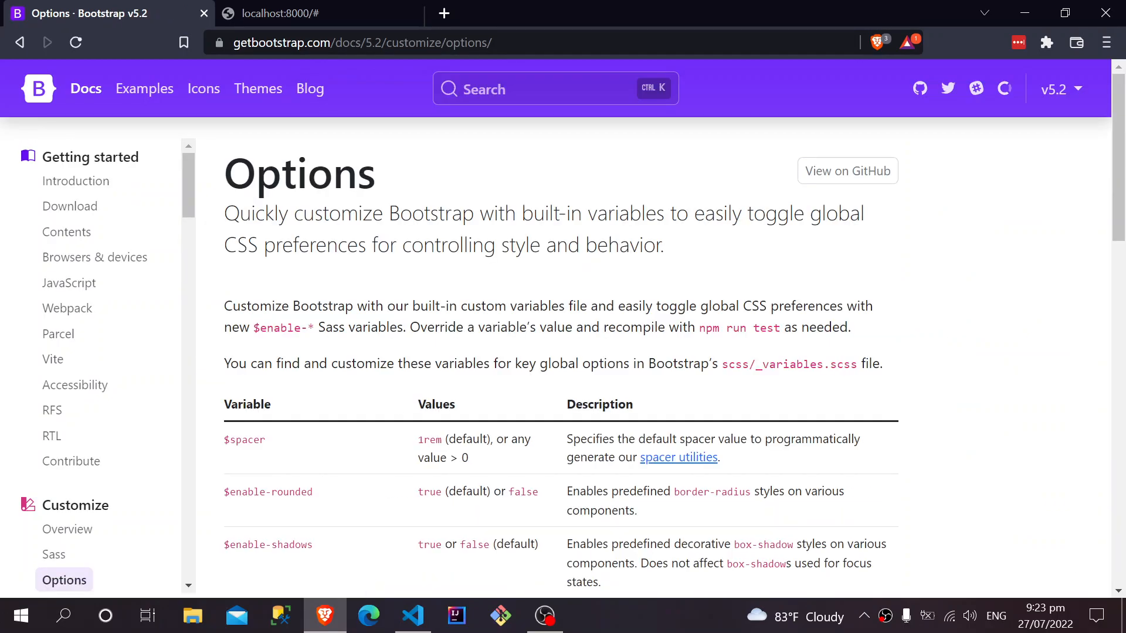
{"action": "scroll", "scroll_direction": "down", "scroll_amount": 3}
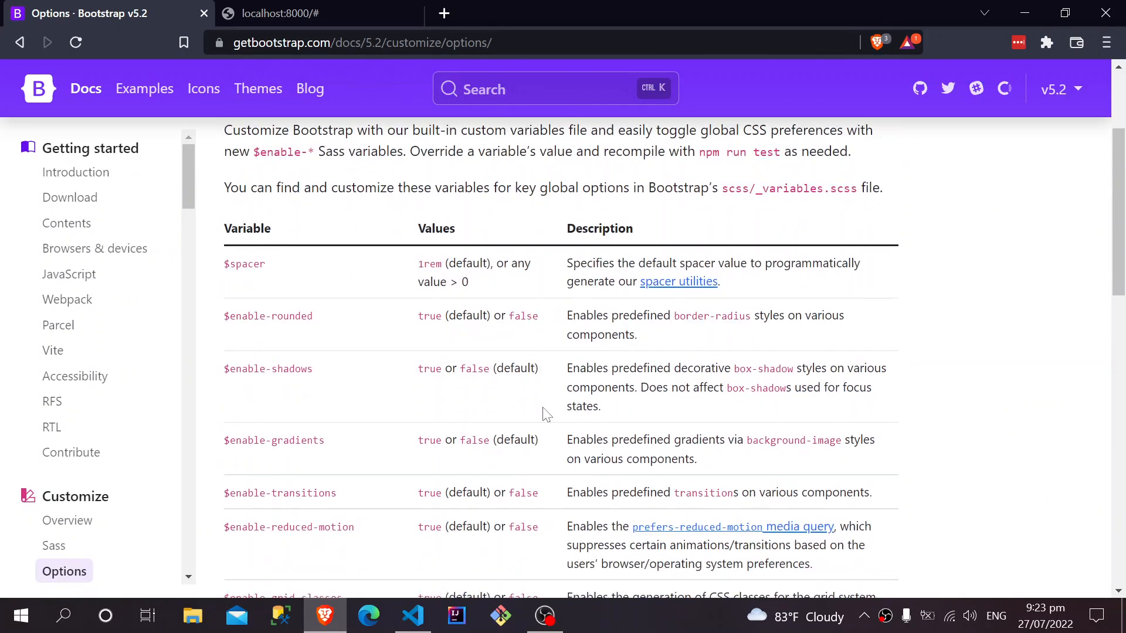
{"action": "scroll", "scroll_direction": "down", "scroll_amount": 3}
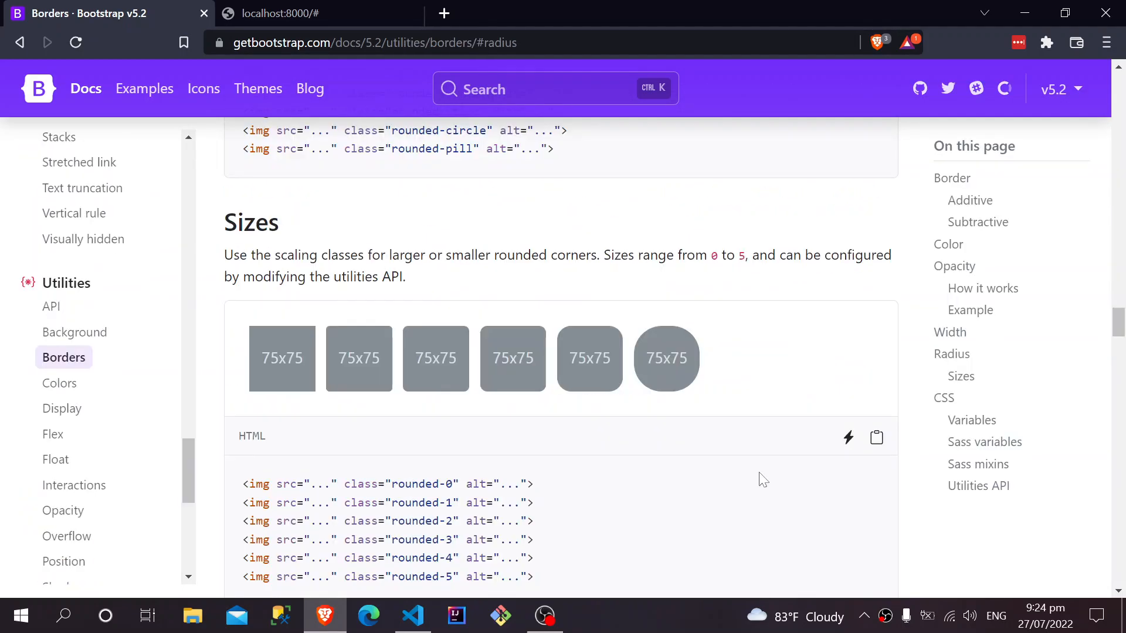
{"action": "mouse_move", "coordinate": [526, 535]}
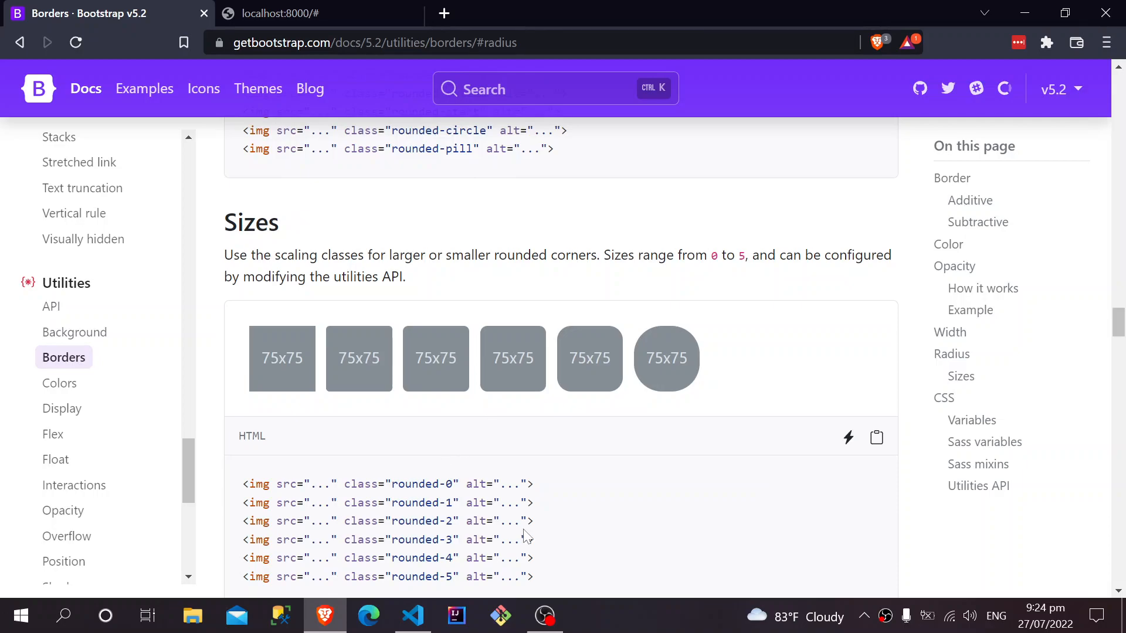
{"action": "double_click", "coordinate": [438, 483]}
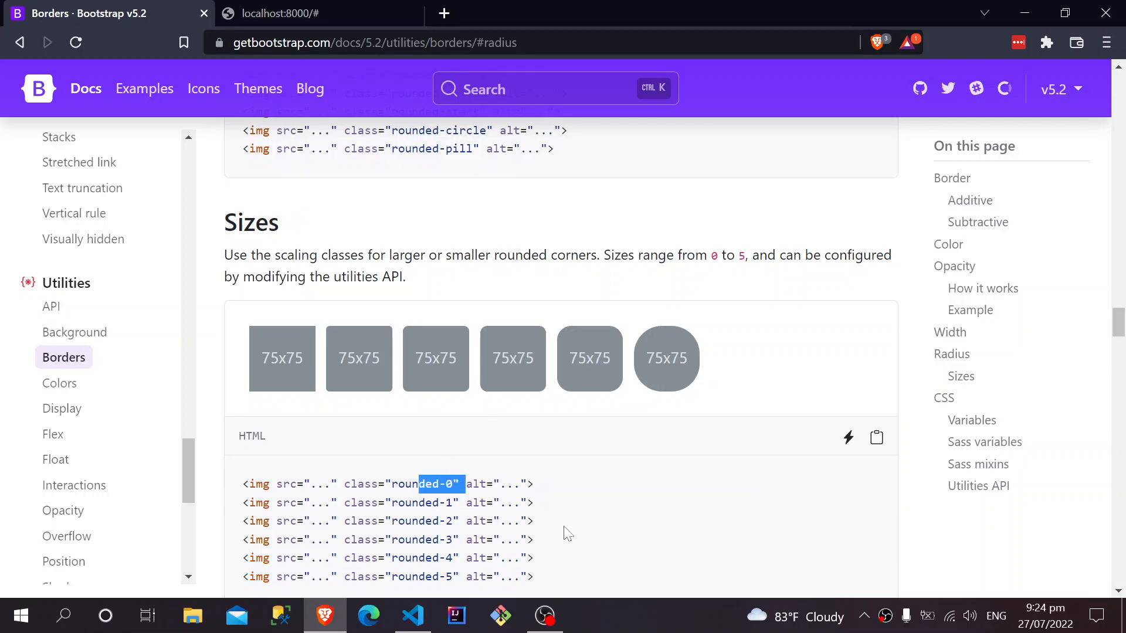
{"action": "left_click", "coordinate": [412, 615]}
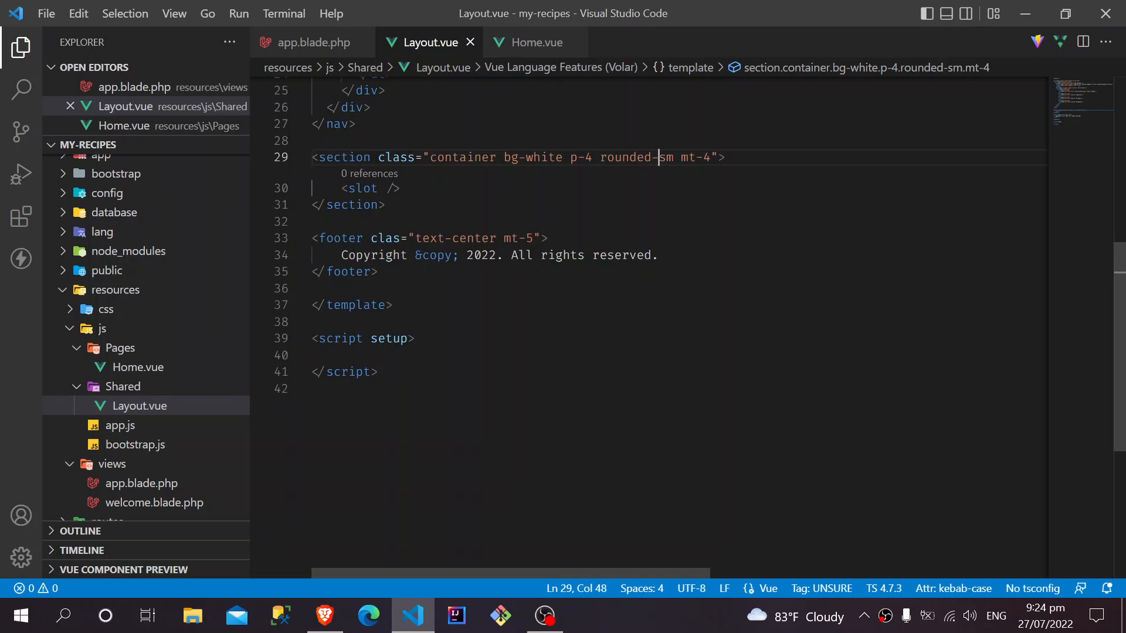
Change the Layout section's rounded-sm class to rounded-3 and check the rounded white box.
{"action": "type", "text": "3"}
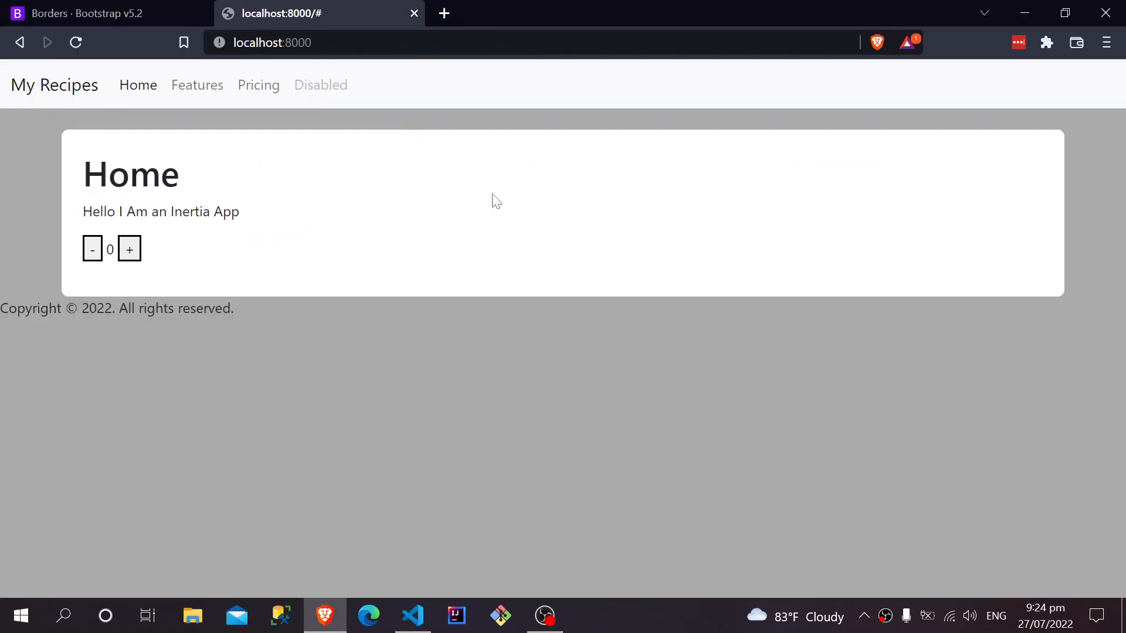
{"action": "mouse_move", "coordinate": [151, 280]}
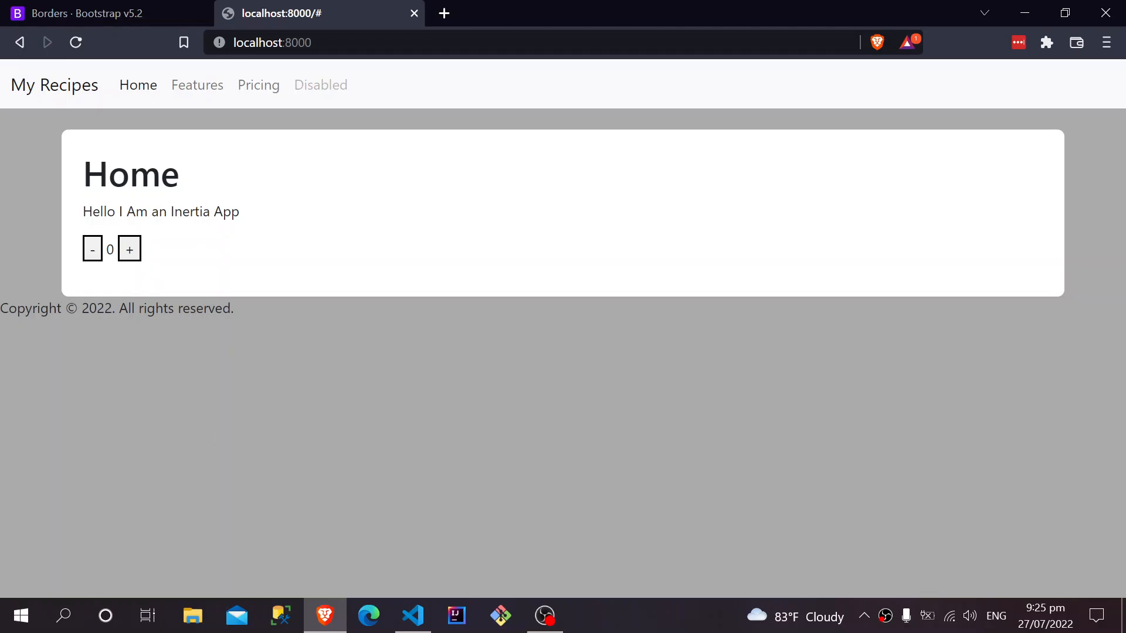
{"action": "key", "text": "alt+tab"}
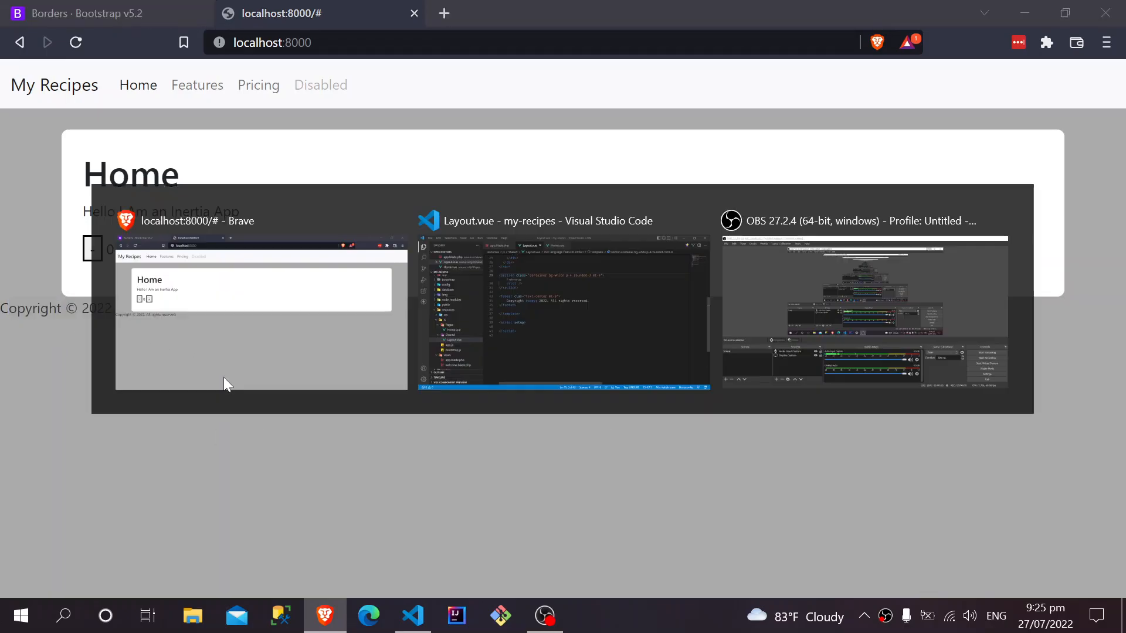
{"action": "left_click", "coordinate": [563, 312]}
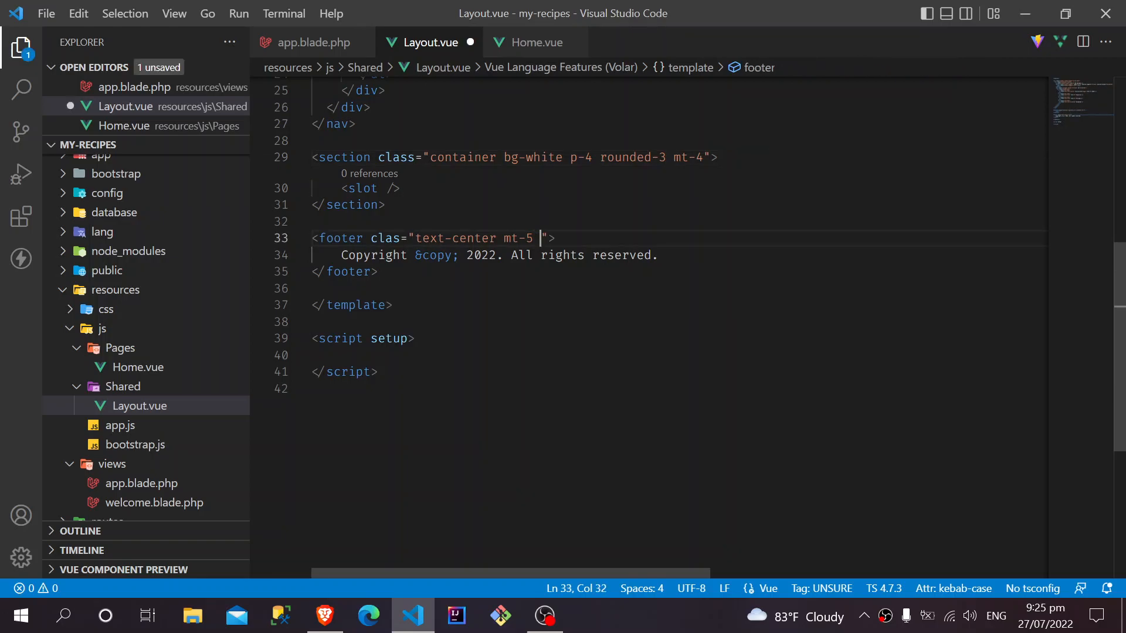
Give the Layout footer mx-auto and w-50 classes and check the copyright line in Brave.
{"action": "type", "text": "w-"}
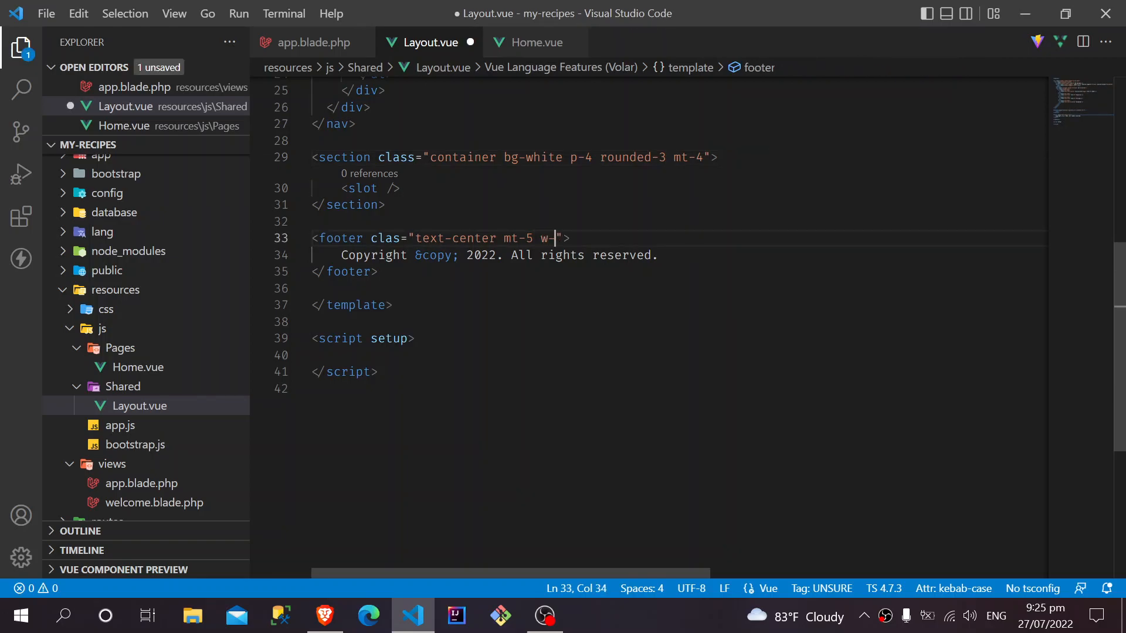
{"action": "type", "text": "100"}
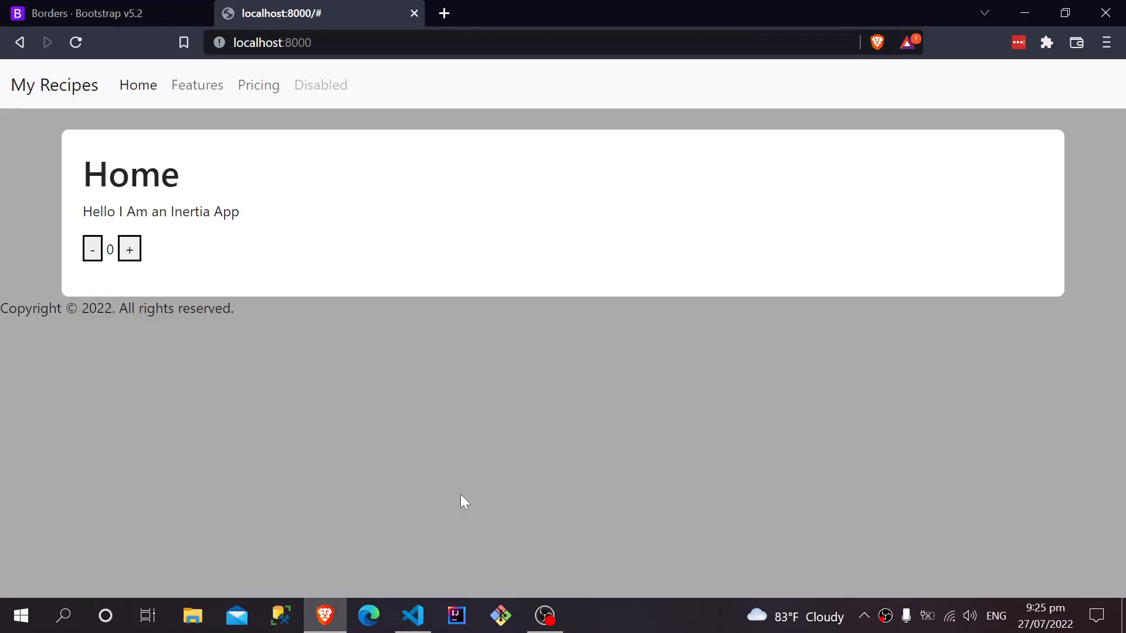
{"action": "left_click", "coordinate": [411, 615]}
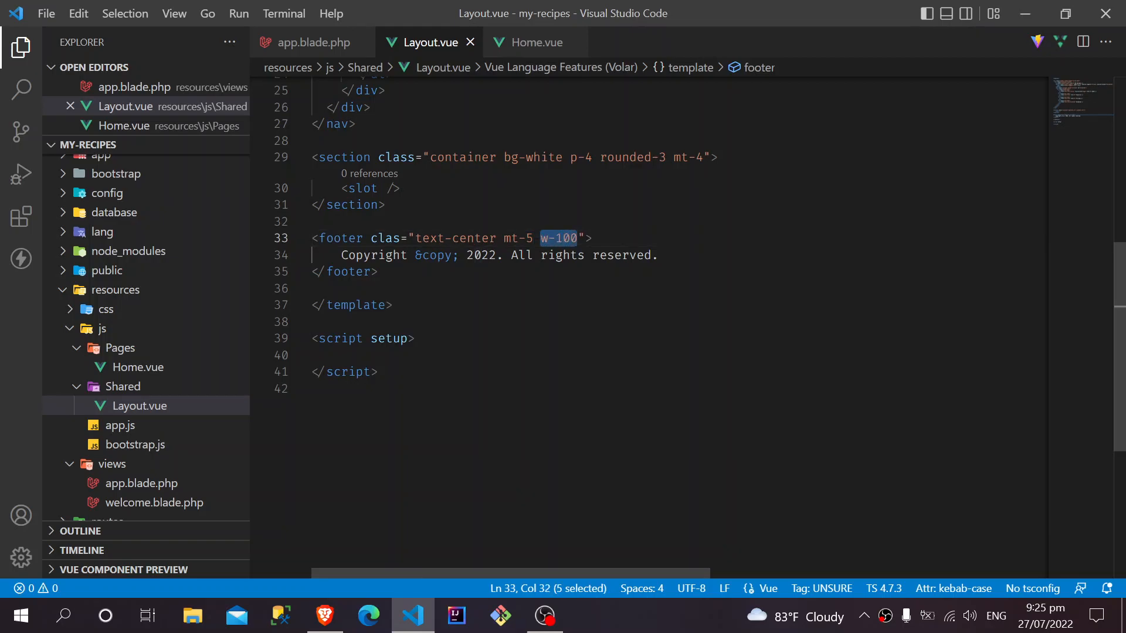
{"action": "type", "text": "mx-auto"}
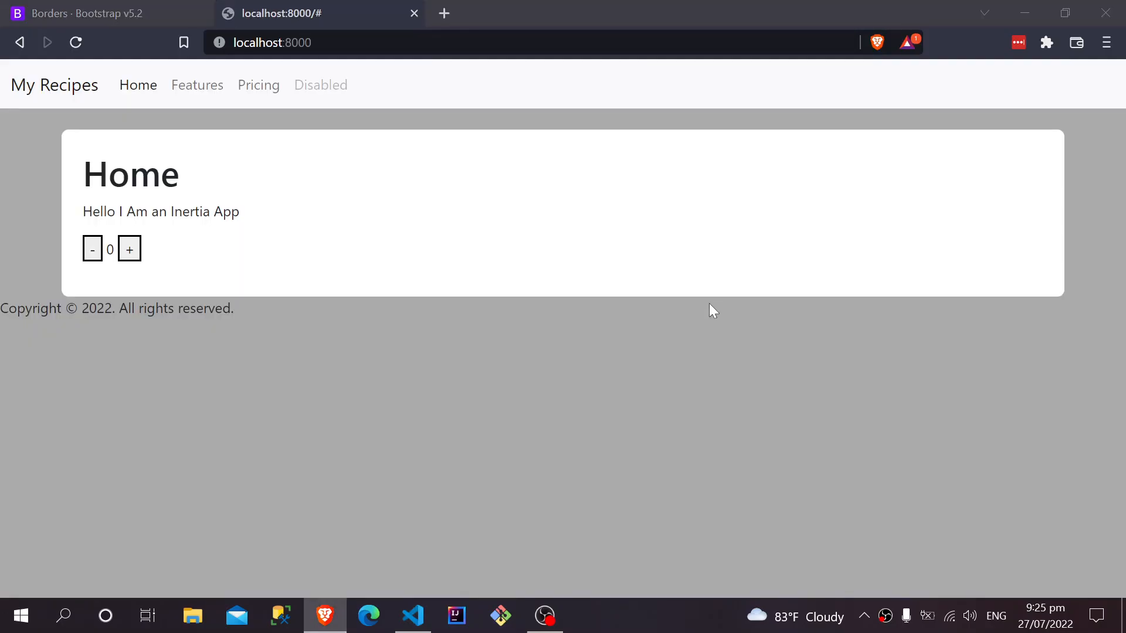
{"action": "left_click", "coordinate": [411, 616]}
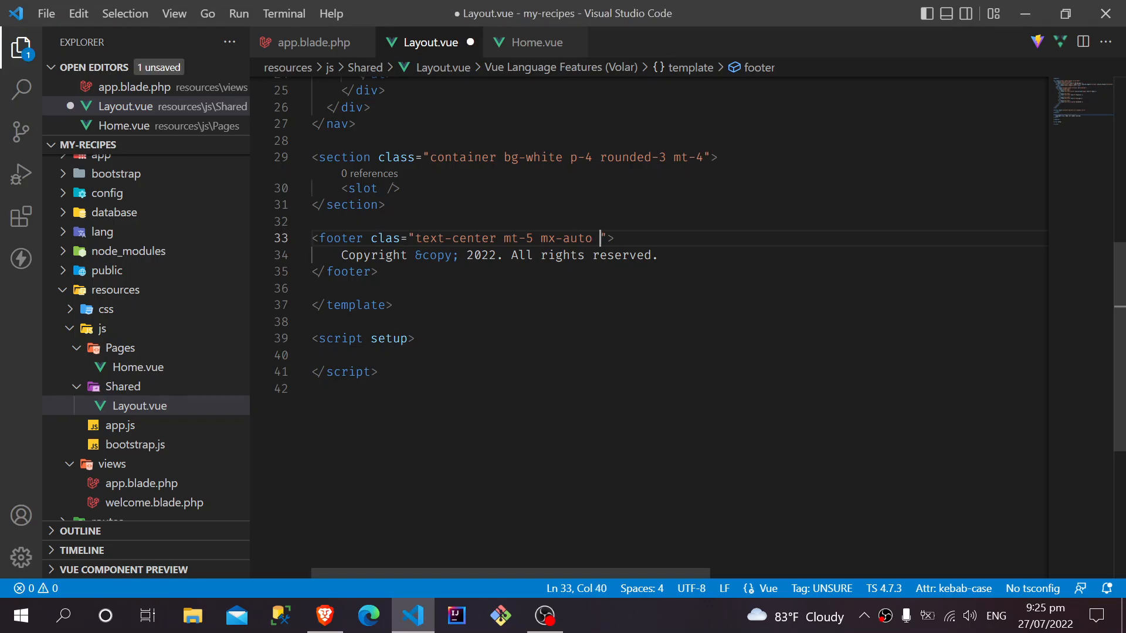
{"action": "type", "text": "w-50"}
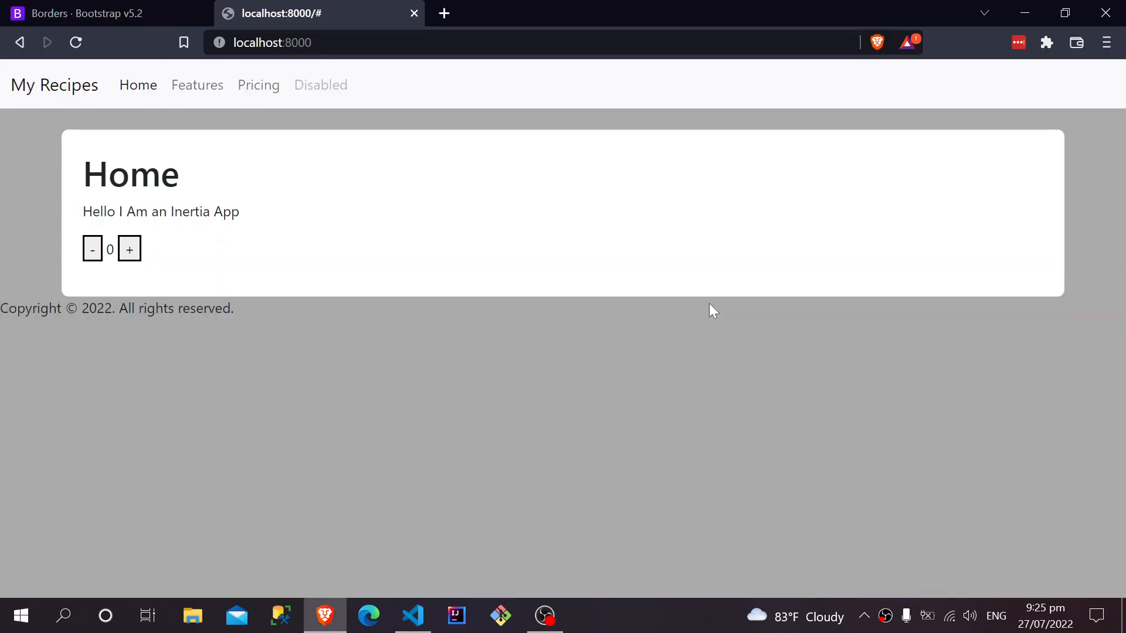
{"action": "left_click", "coordinate": [411, 616]}
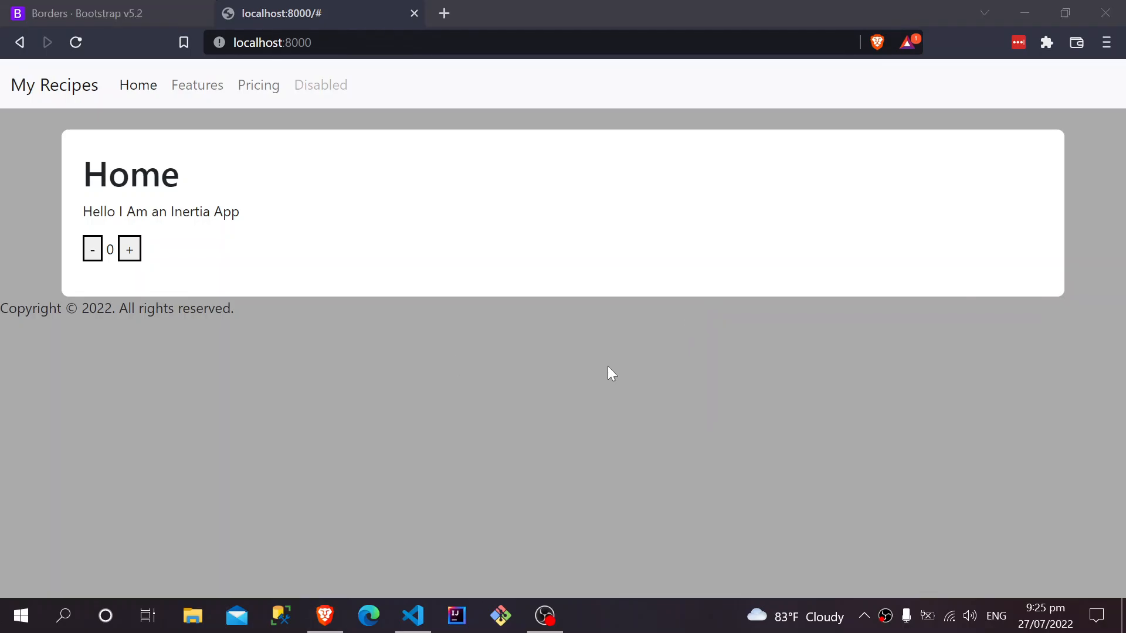
{"action": "left_click", "coordinate": [412, 615]}
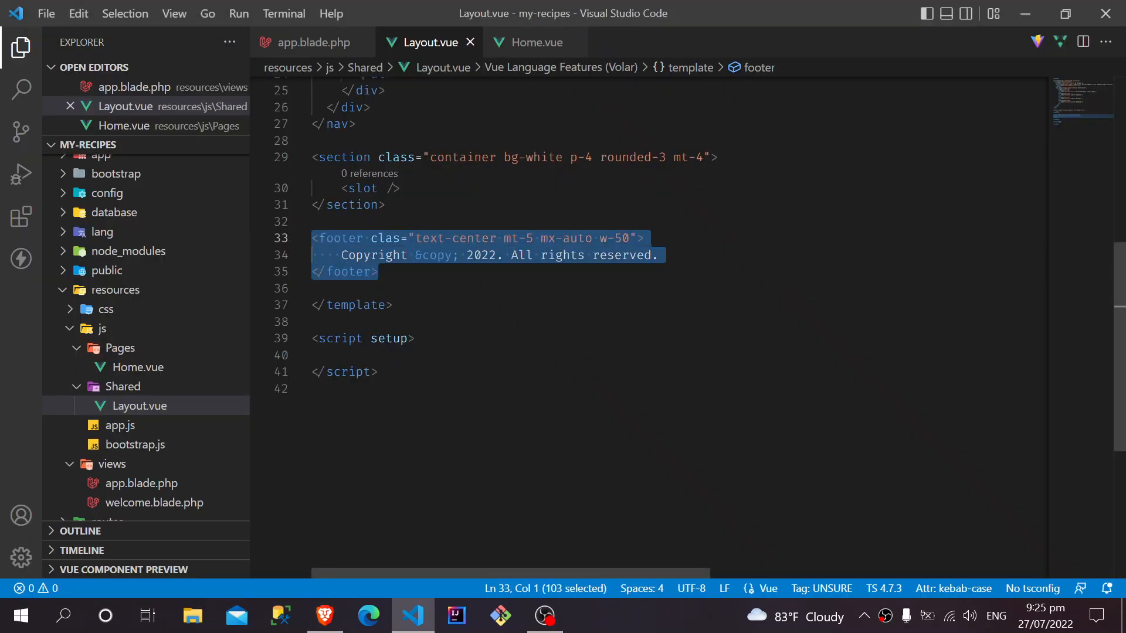
{"action": "key", "text": "Delete"}
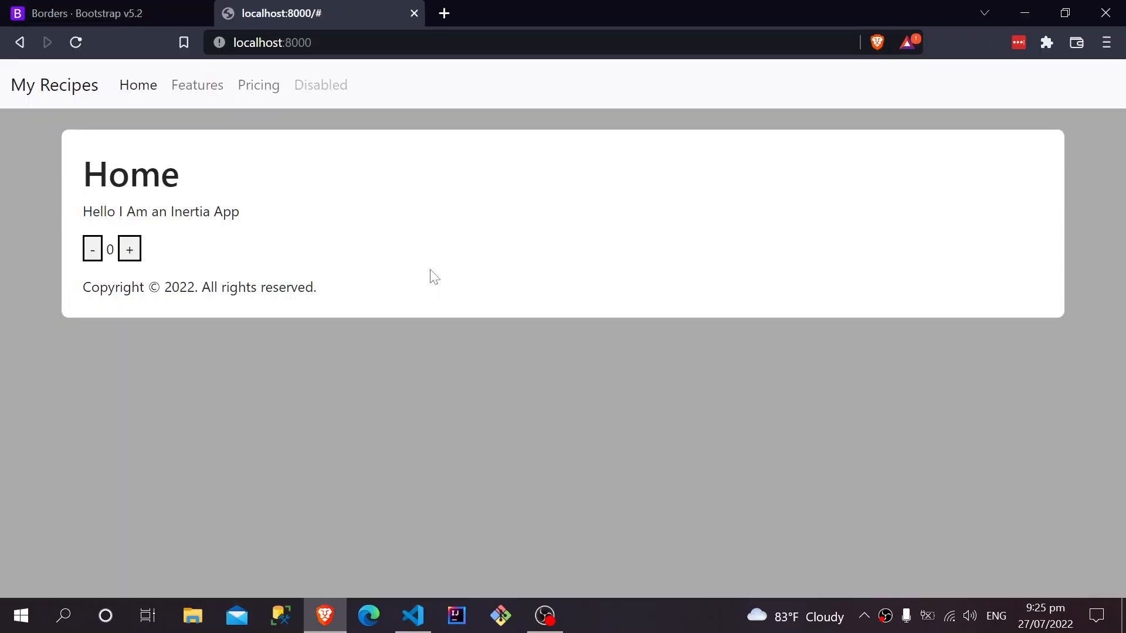
{"action": "mouse_move", "coordinate": [430, 314]}
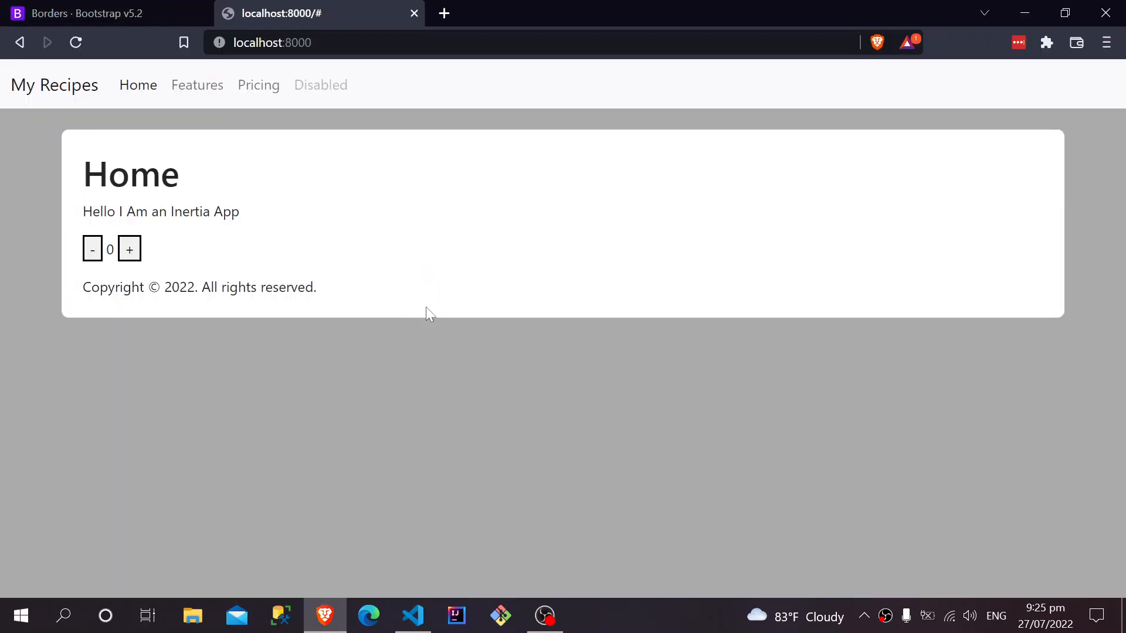
Restore the footer class to text-center mt-5 and test the page counter in Brave.
{"action": "left_click", "coordinate": [412, 615]}
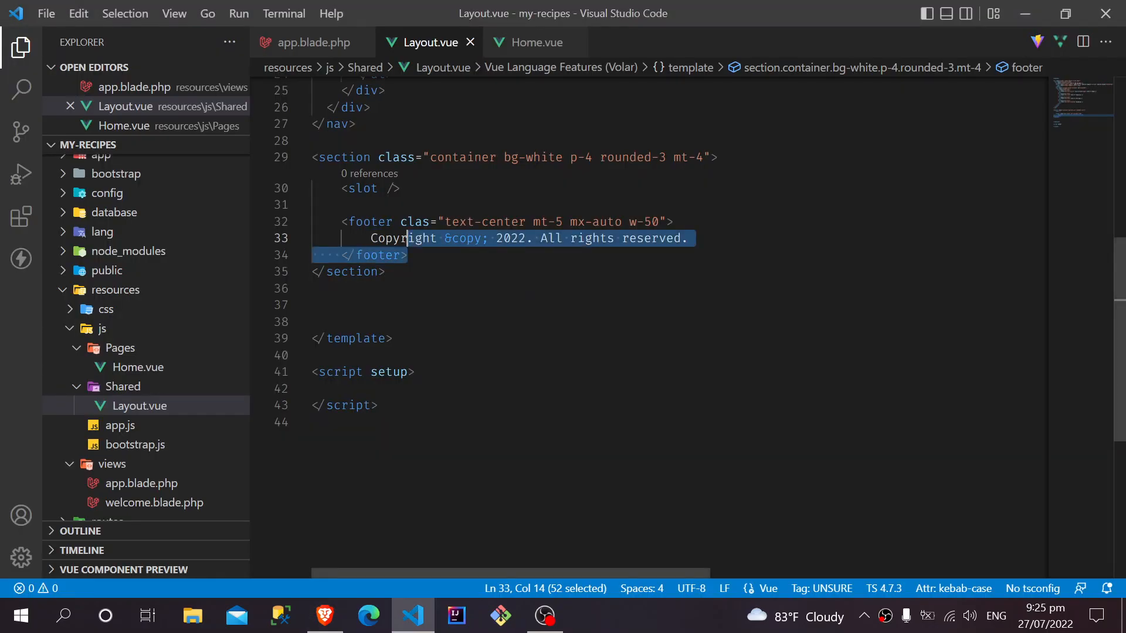
{"action": "left_click", "coordinate": [384, 272]}
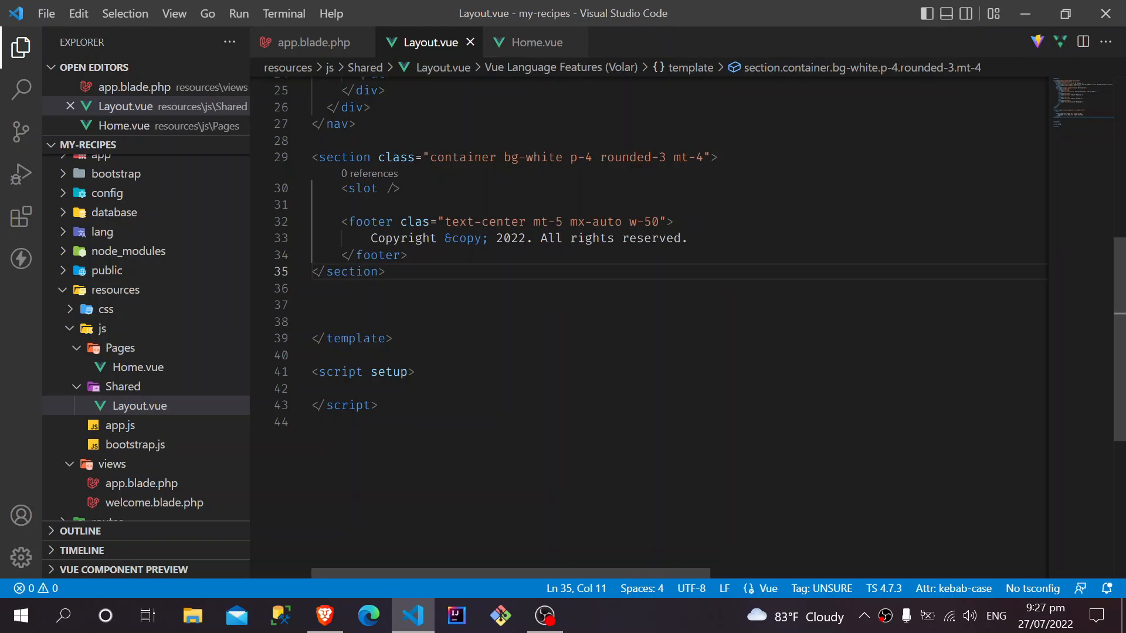
{"action": "left_click_drag", "start_coordinate": [343, 221], "coordinate": [407, 255]}
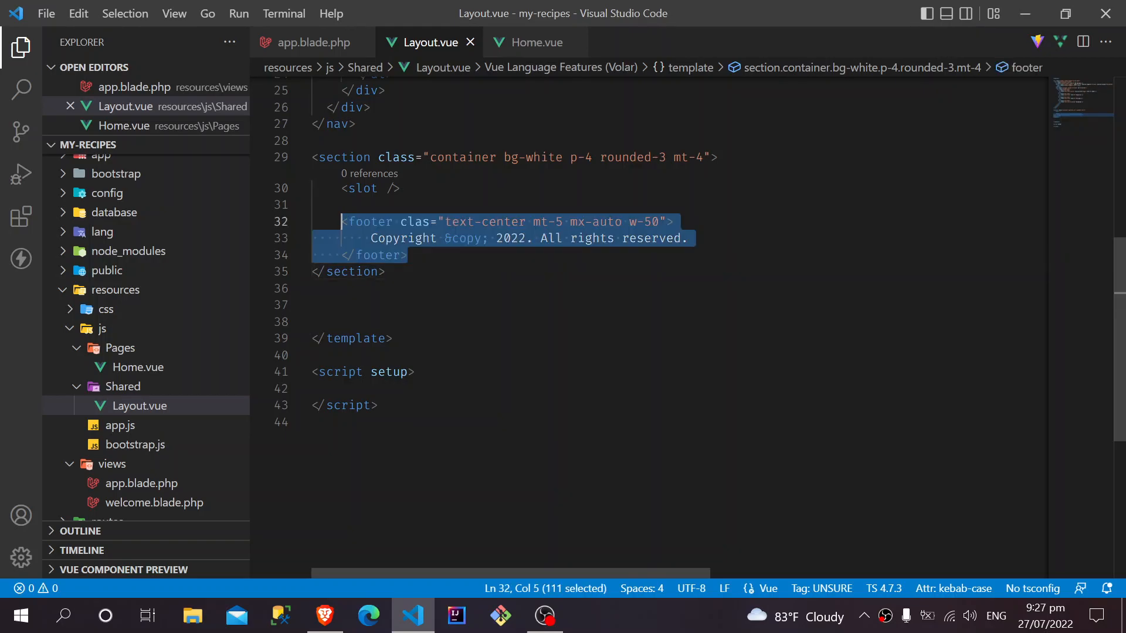
{"action": "type", "text": "s"}
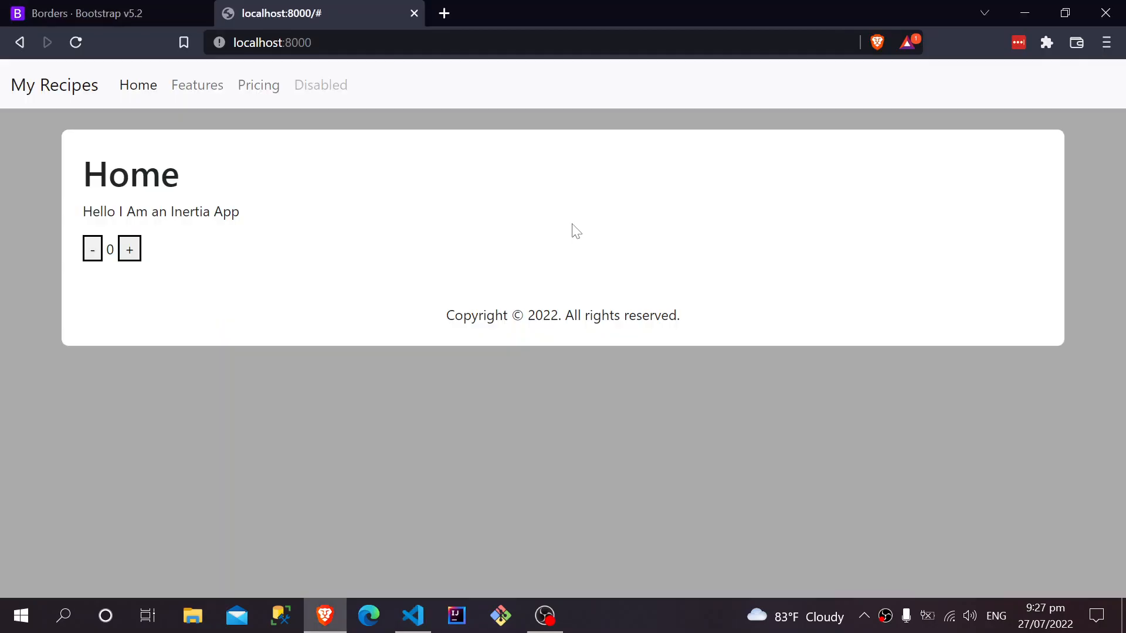
{"action": "mouse_move", "coordinate": [129, 249]}
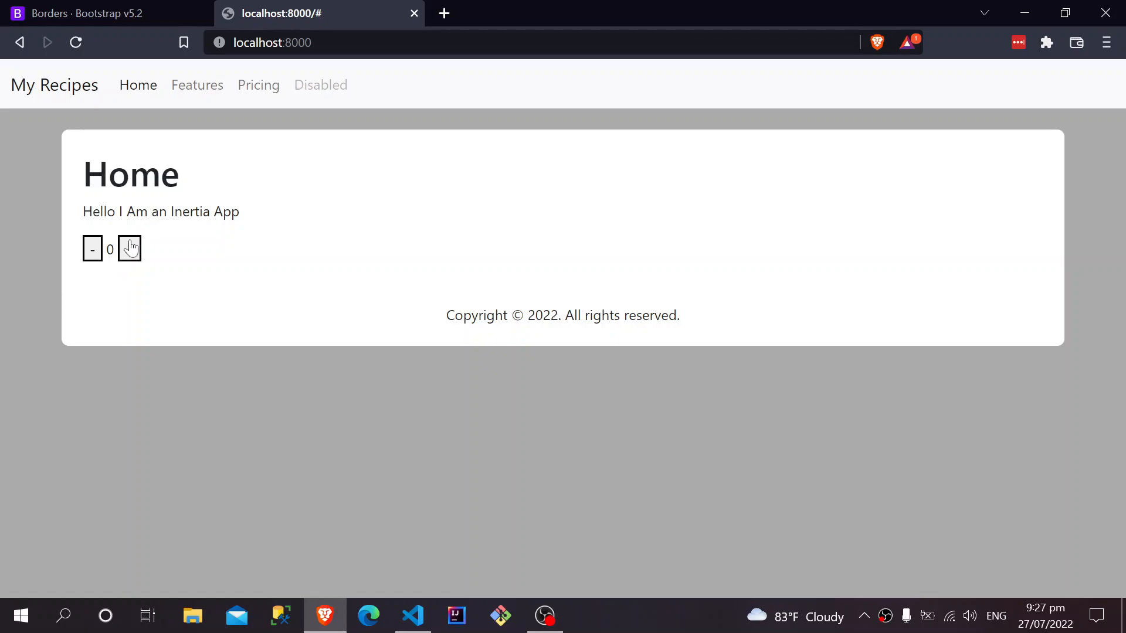
{"action": "left_click", "coordinate": [129, 249]}
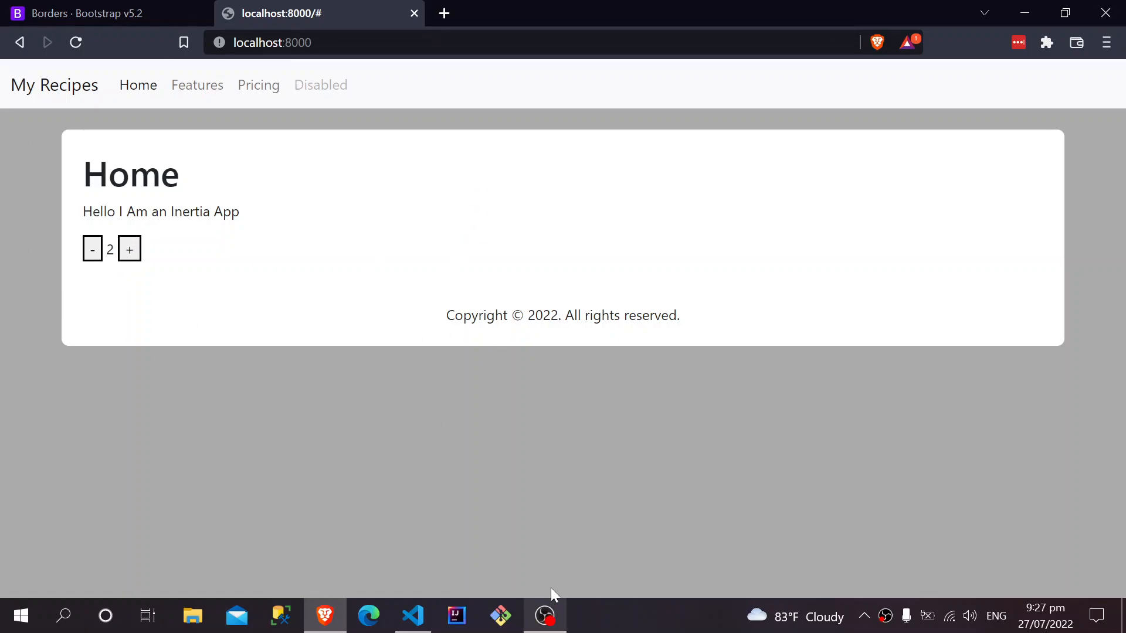
{"action": "mouse_move", "coordinate": [498, 438]}
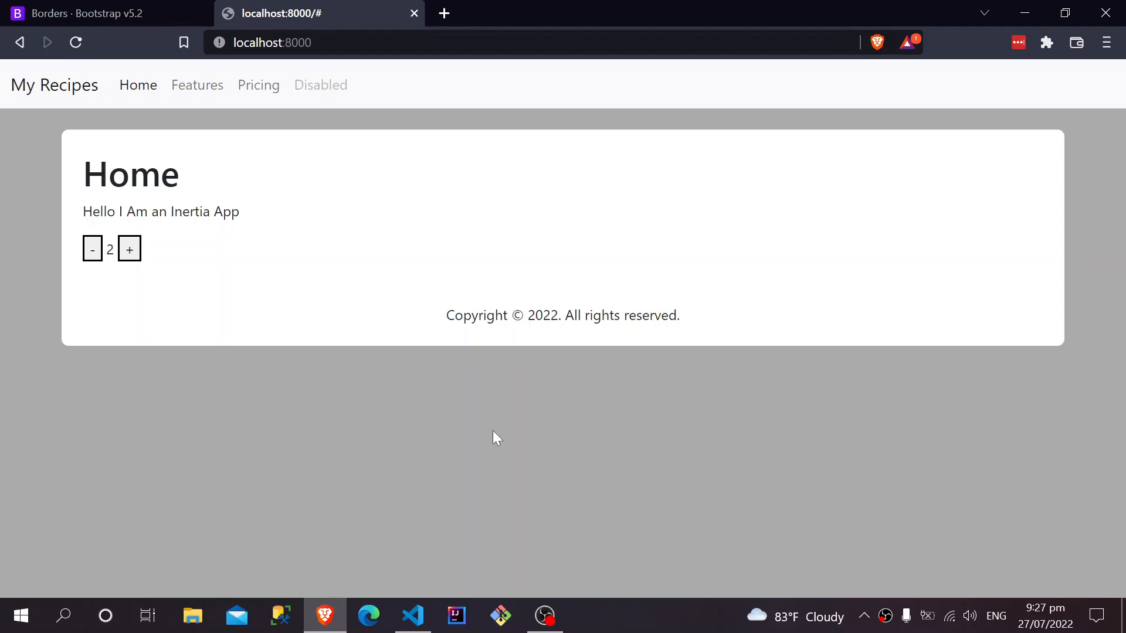
{"action": "left_click", "coordinate": [412, 616]}
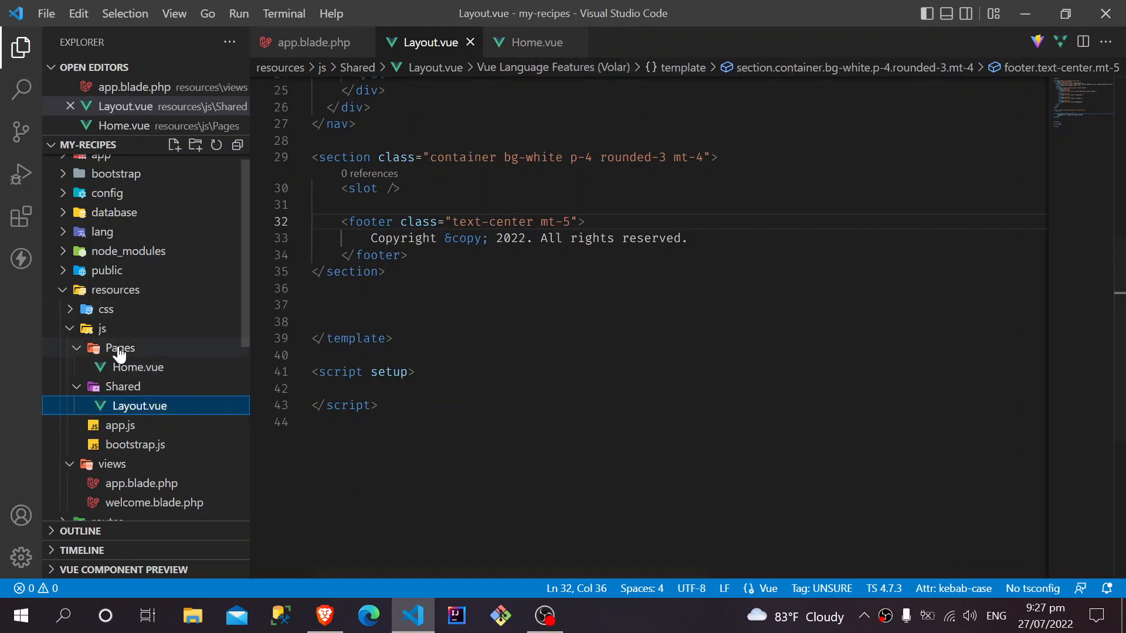
Create a new Recipe.vue file in the Pages folder.
{"action": "left_click", "coordinate": [174, 144]}
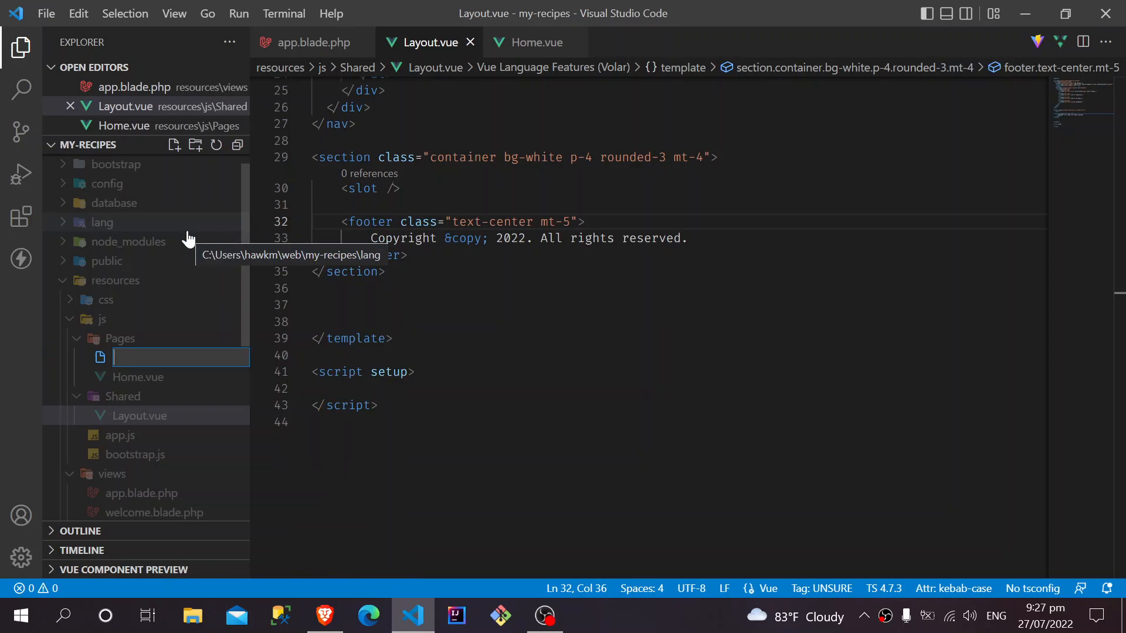
{"action": "type", "text": "Recipe"}
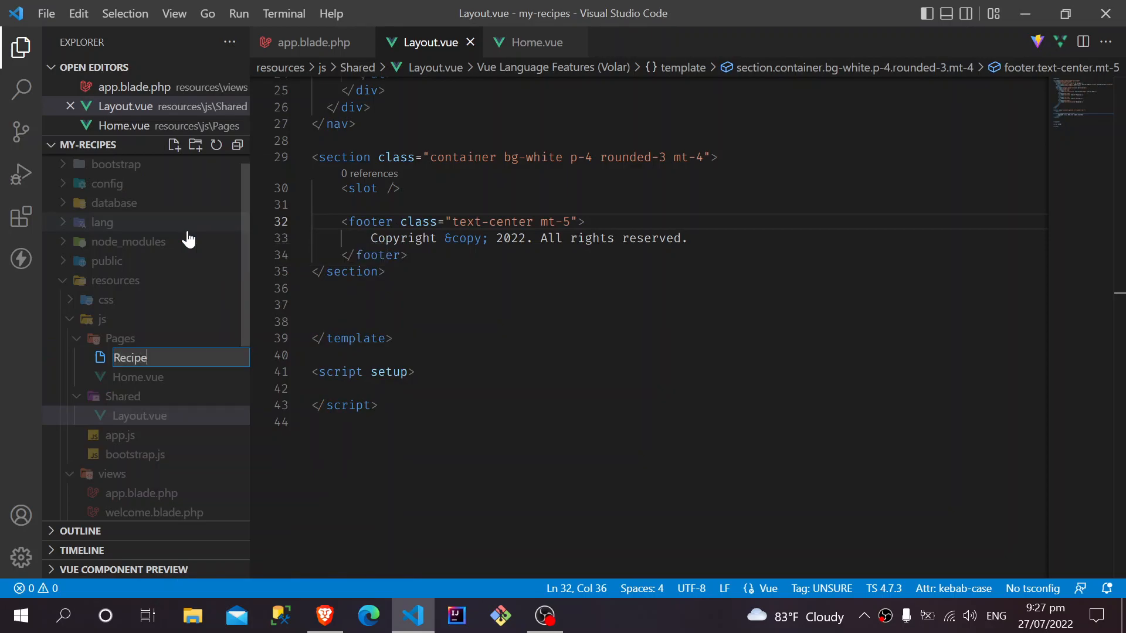
{"action": "type", "text": ".vue"}
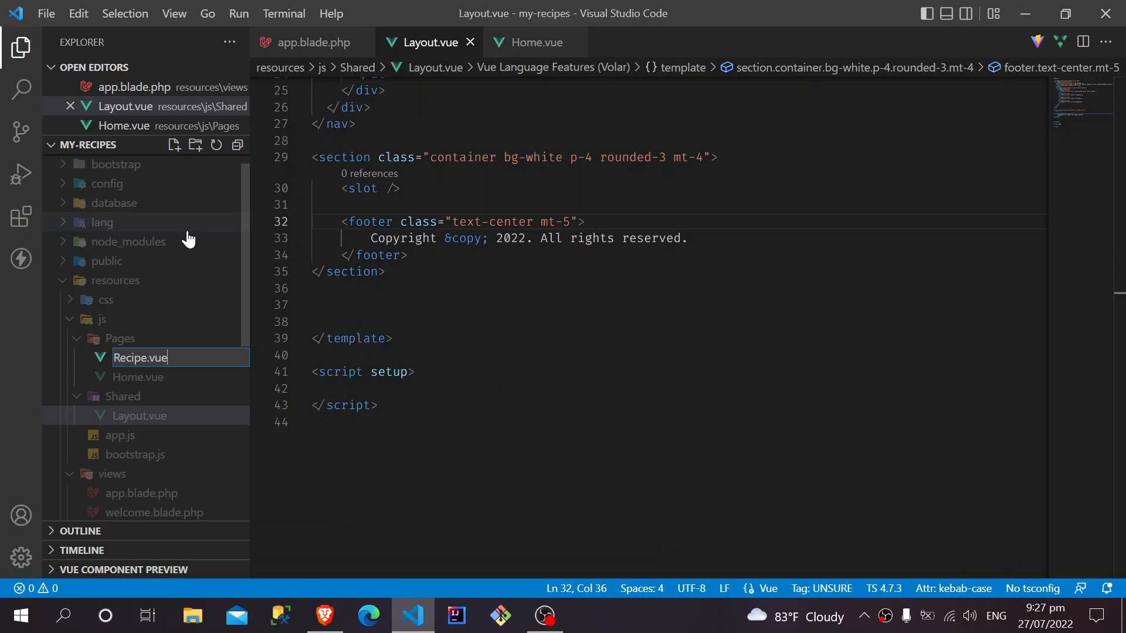
{"action": "key", "text": "Return"}
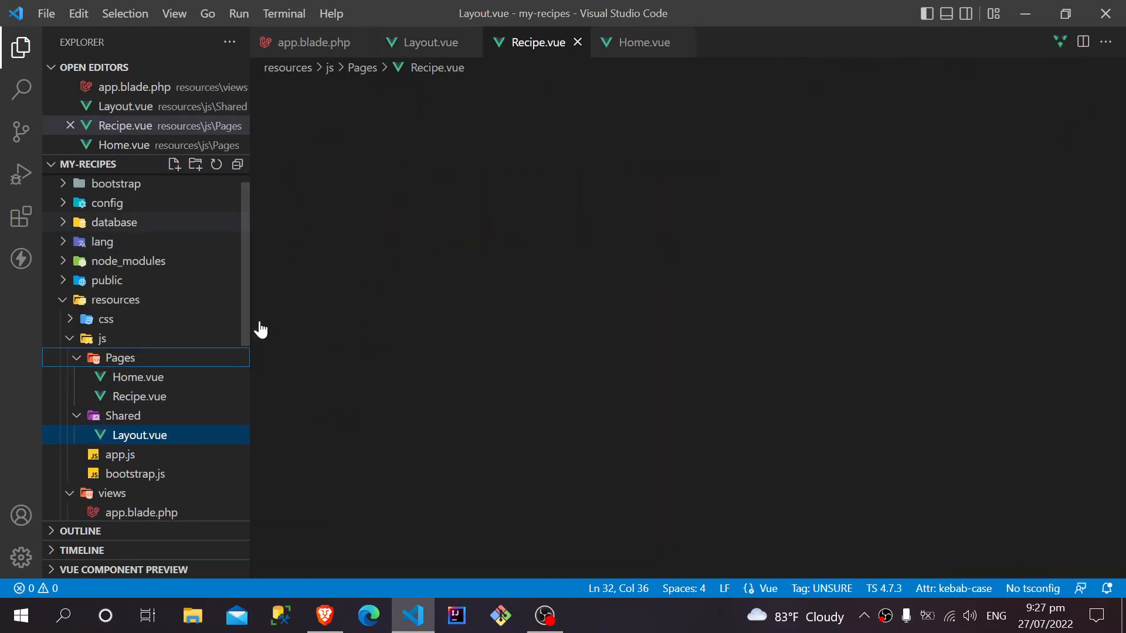
Add template and script setup blocks to Recipe.vue.
{"action": "left_click", "coordinate": [140, 397]}
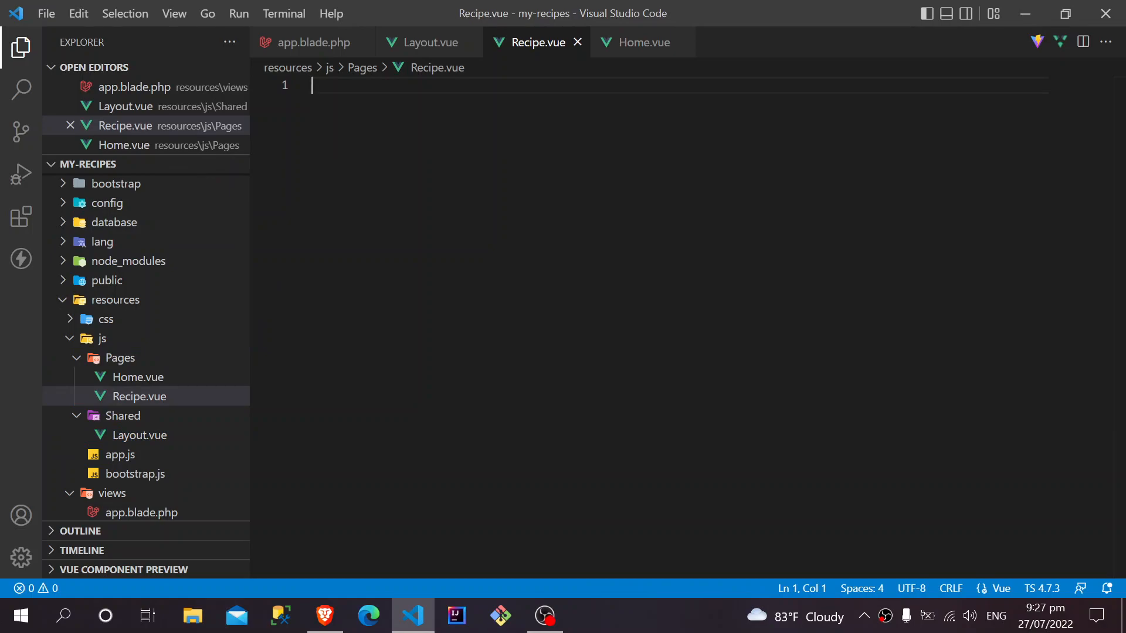
{"action": "type", "text": "template>"}
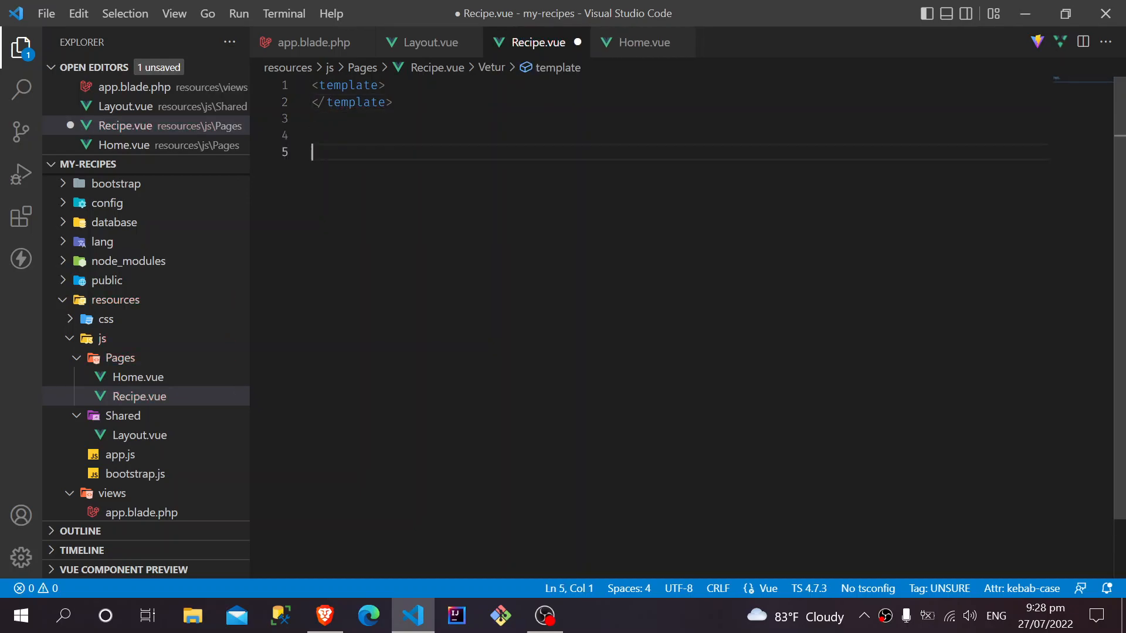
{"action": "type", "text": "script setup></script>"}
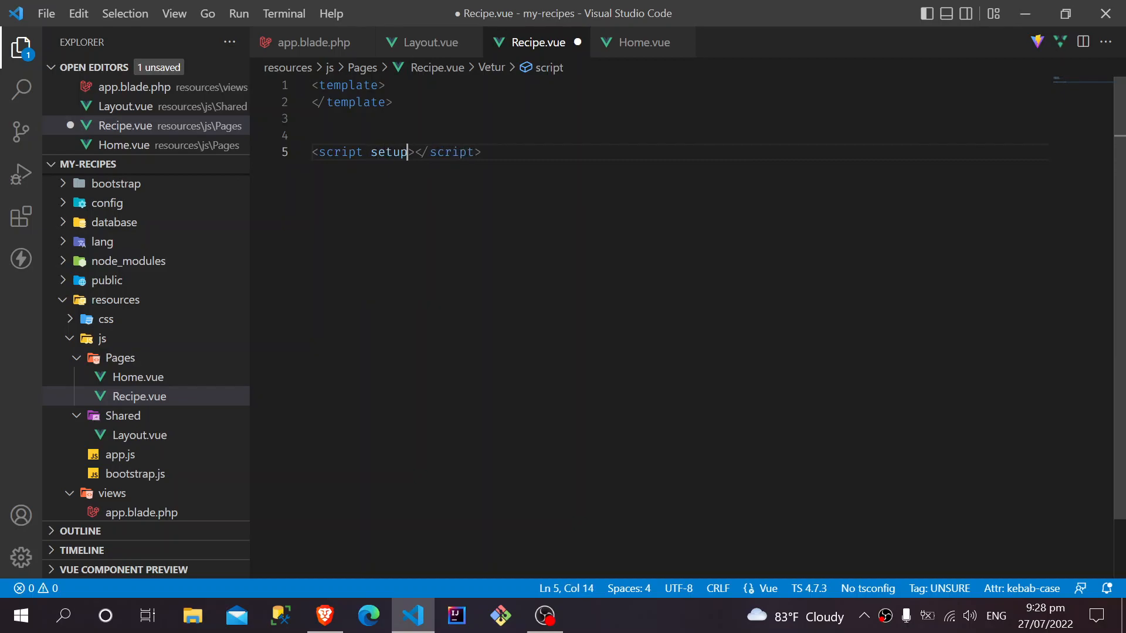
{"action": "key", "text": "Enter"}
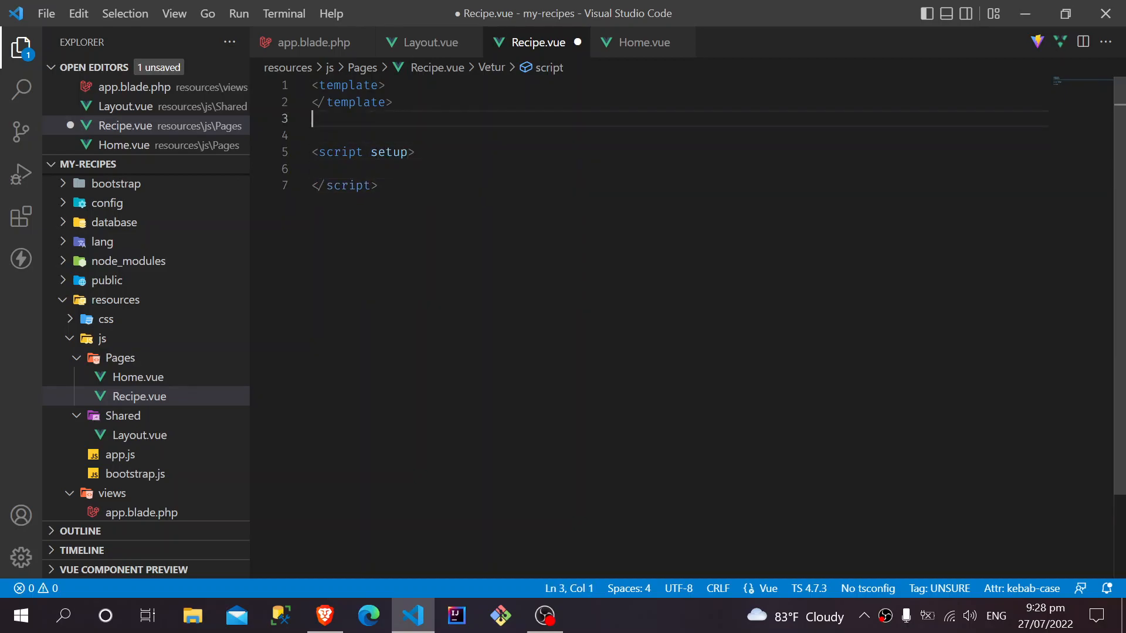
{"action": "key", "text": "Enter"}
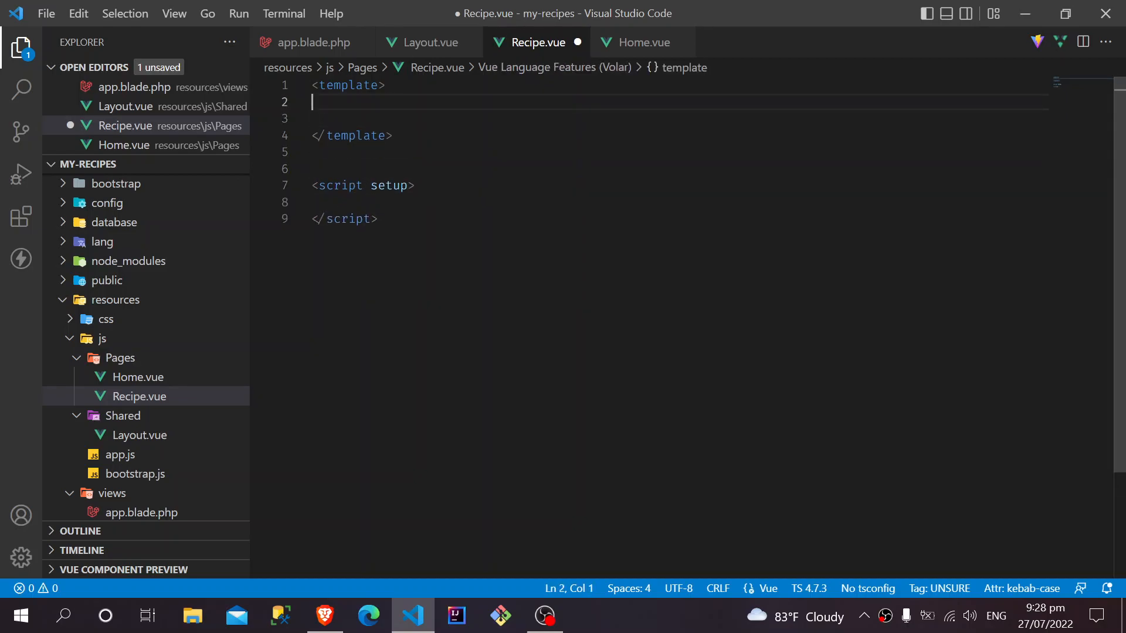
Put a 'My Recipes' h1 heading and an hr rule inside the template.
{"action": "type", "text": "h1"}
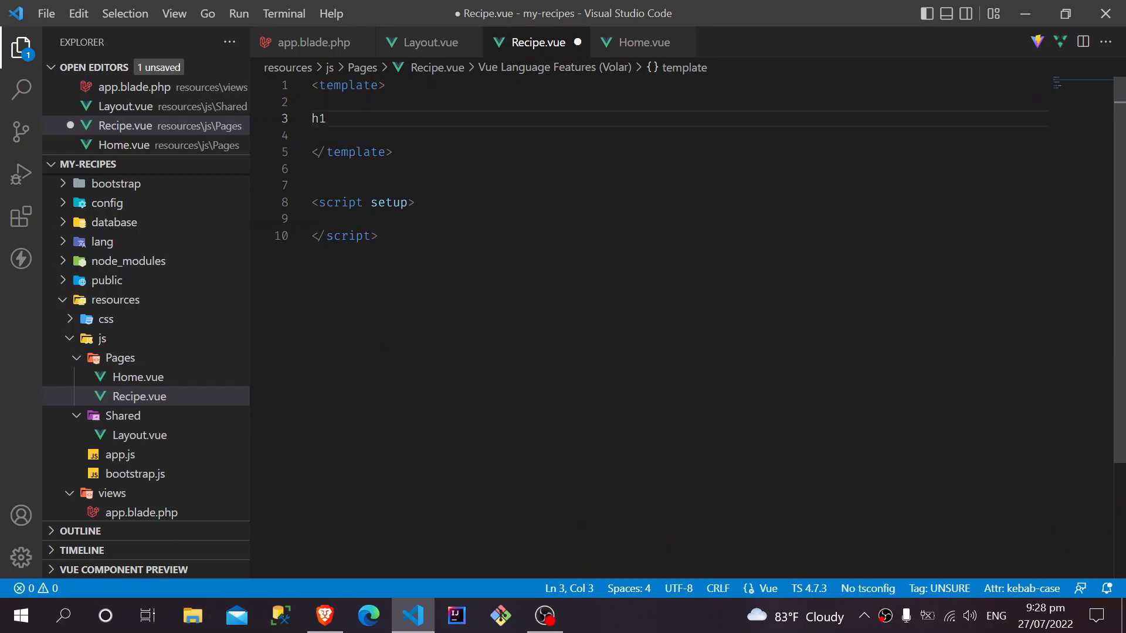
{"action": "type", "text": "></h1>"}
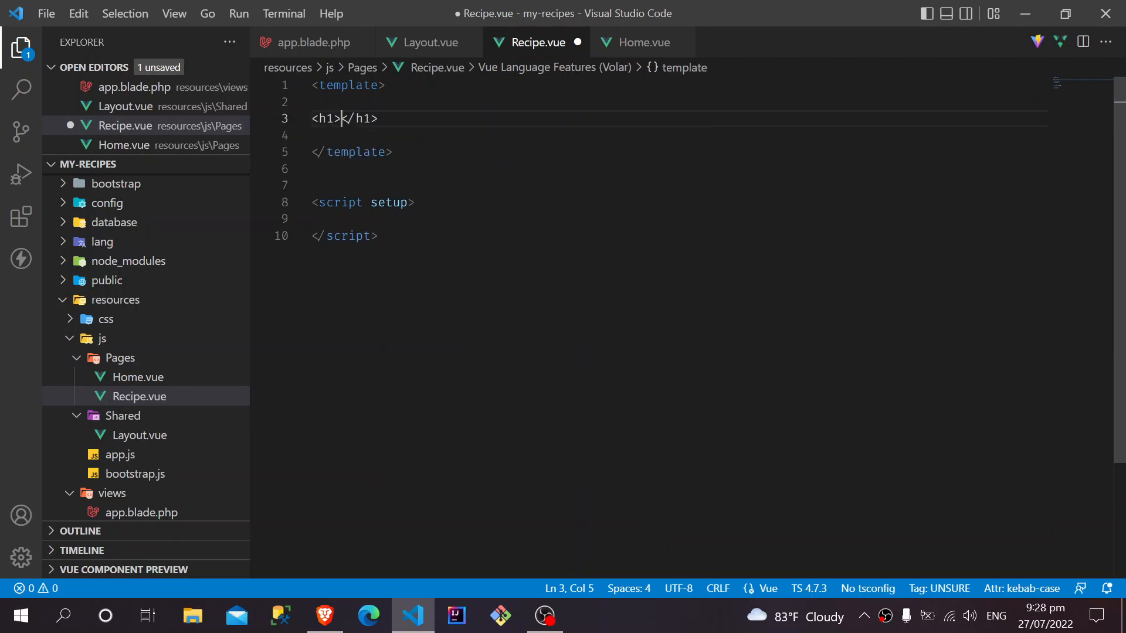
{"action": "type", "text": "My"}
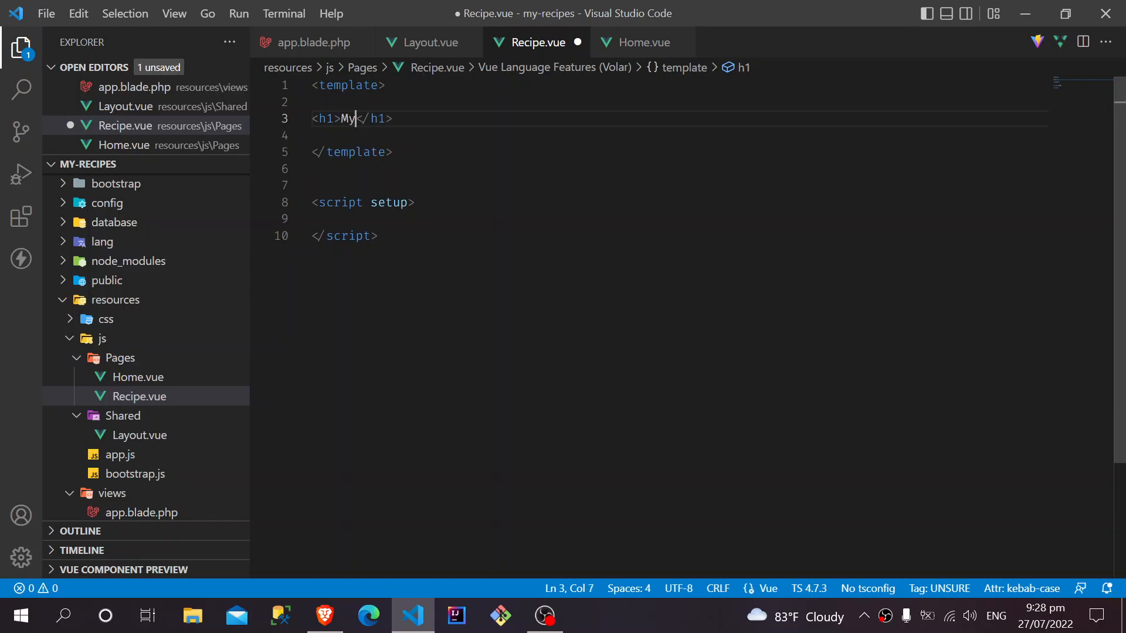
{"action": "type", "text": "Recipes"}
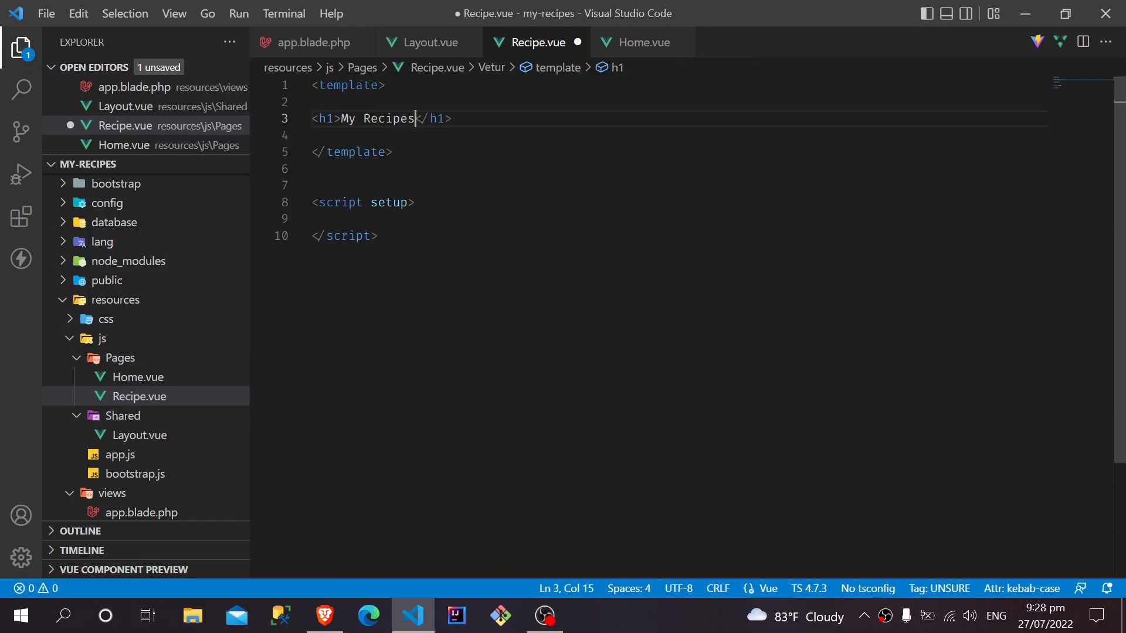
{"action": "type", "text": "hr"}
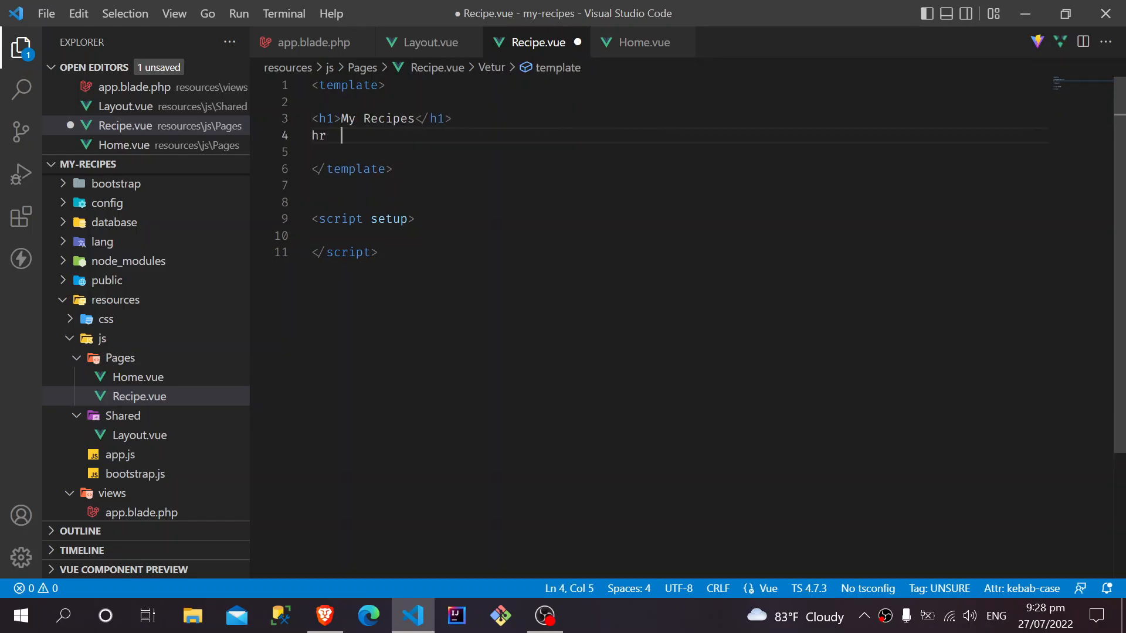
{"action": "key", "text": "Backspace"}
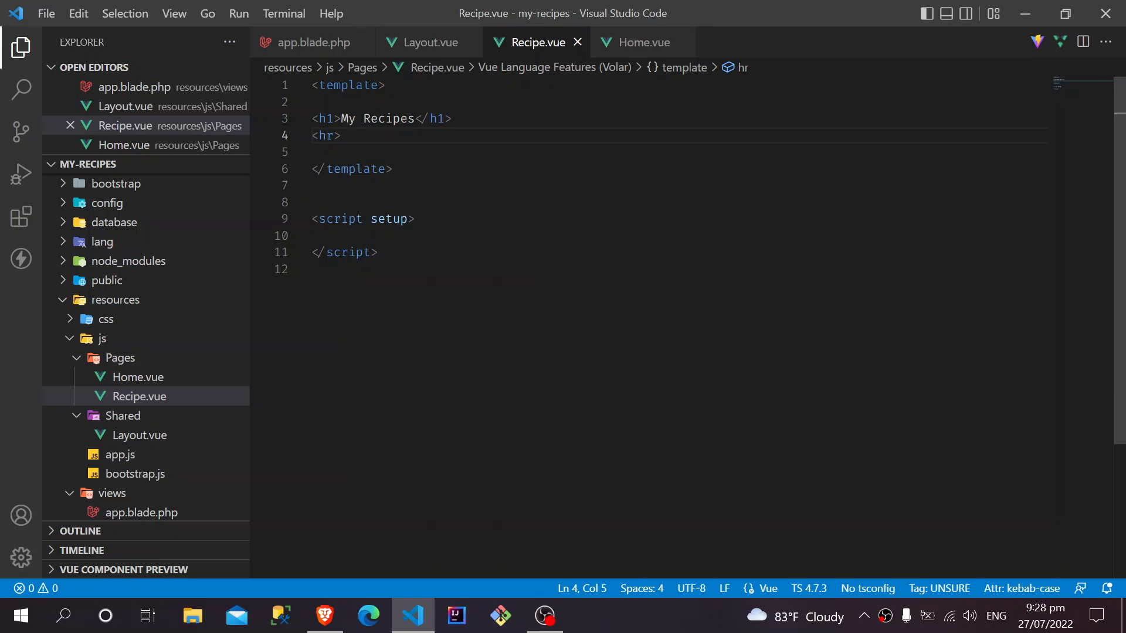
{"action": "key", "text": "Ctrl+P"}
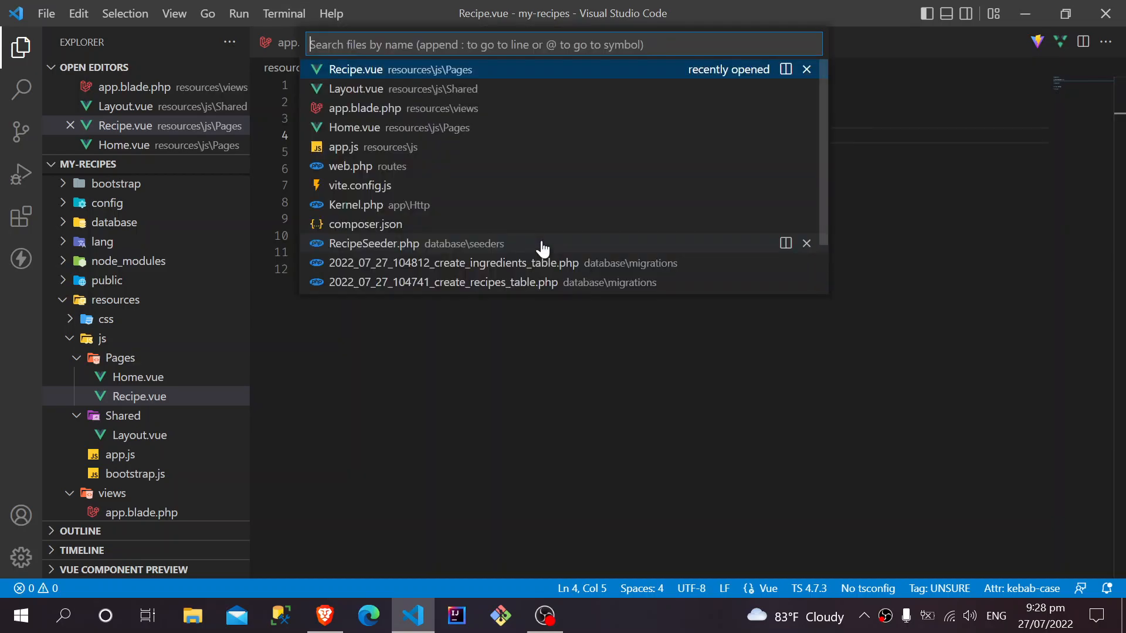
Open routes/web.php, add a blank line below the Home route, and show the terminal.
{"action": "type", "text": "web"}
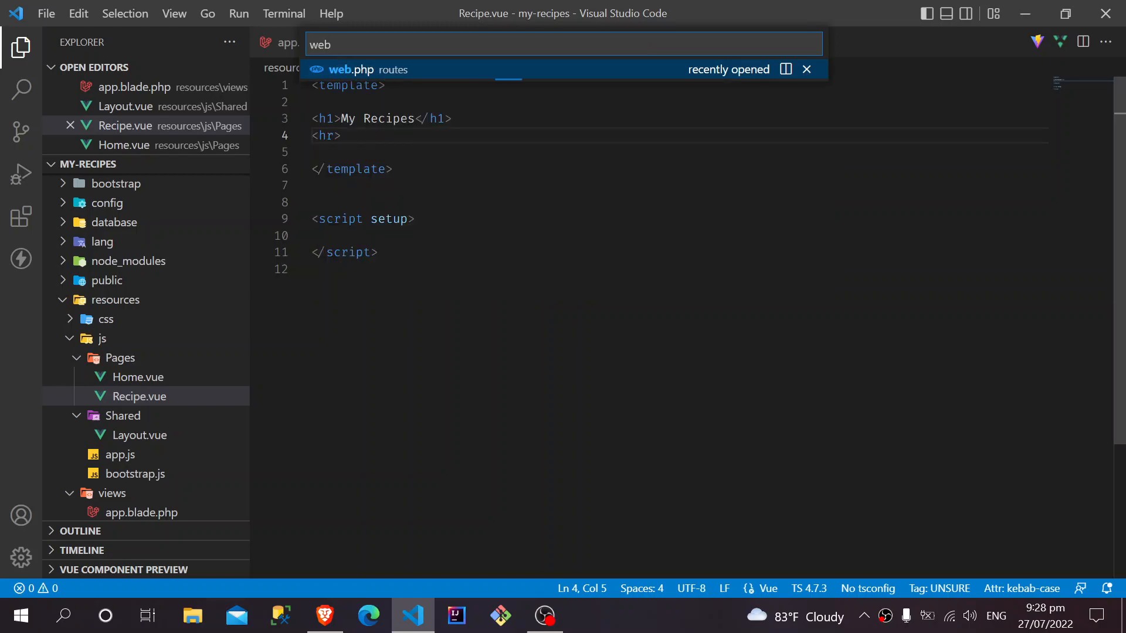
{"action": "left_click", "coordinate": [357, 70]}
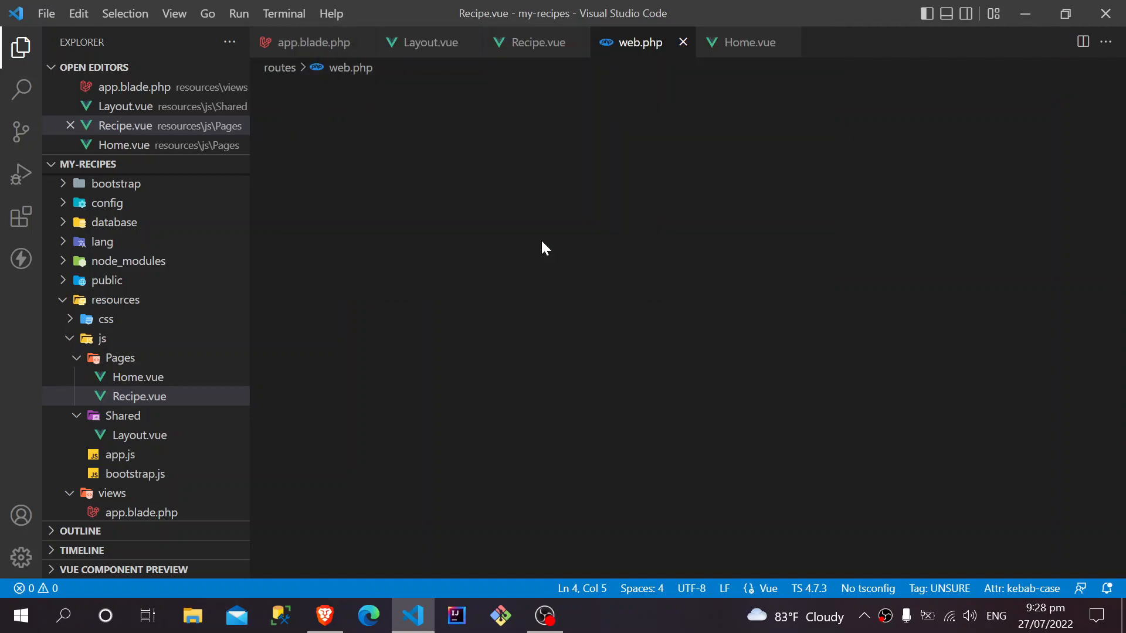
{"action": "left_click", "coordinate": [639, 42]}
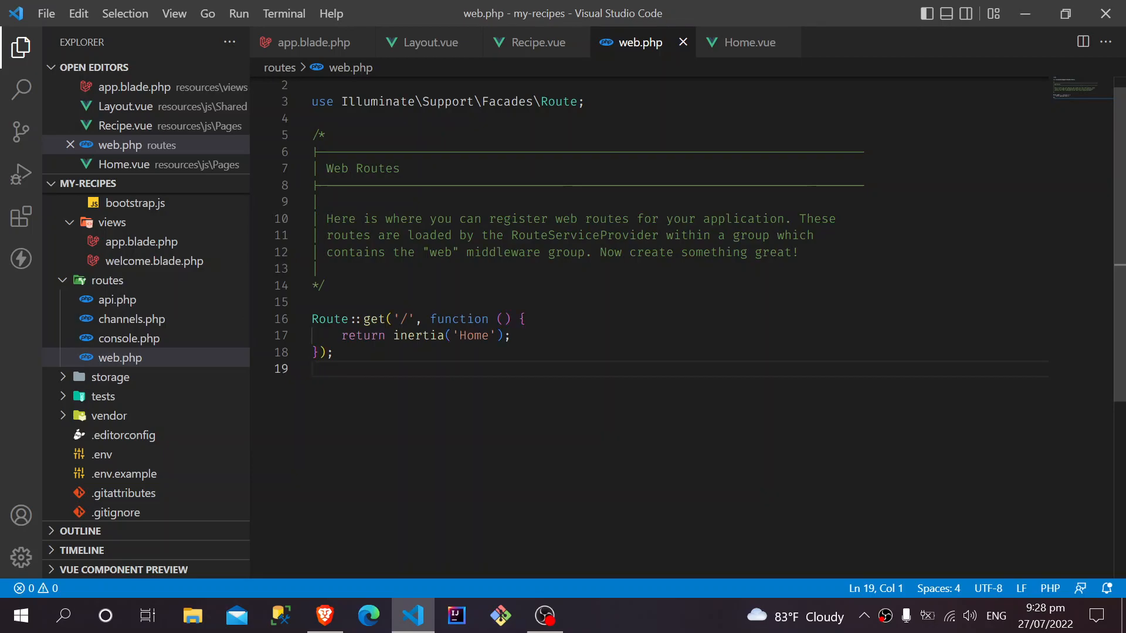
{"action": "key", "text": "enter"}
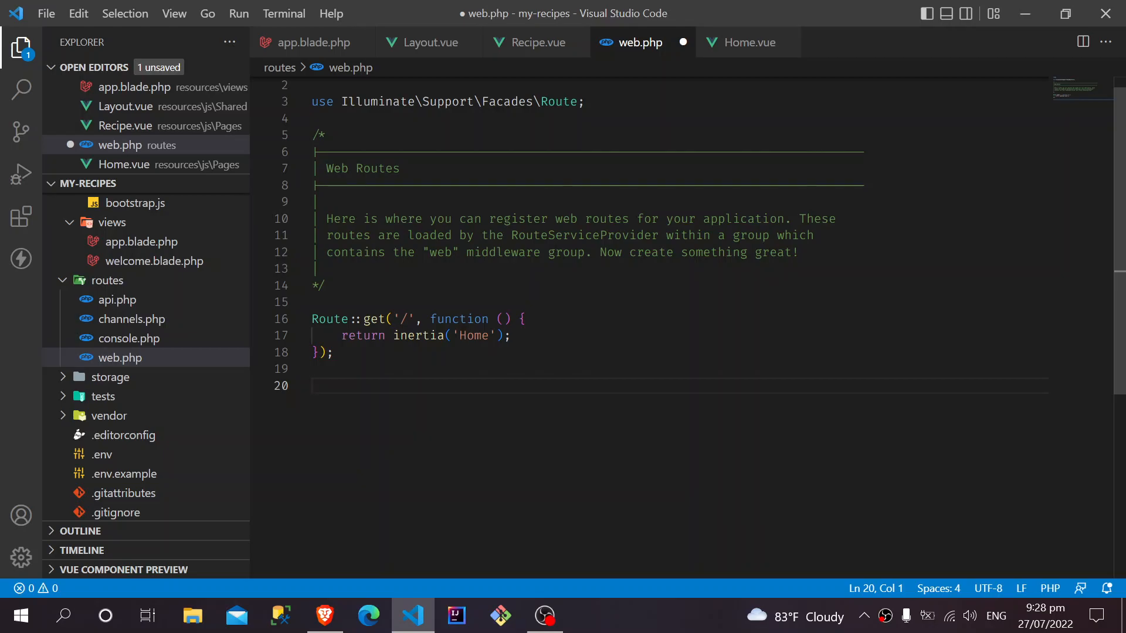
{"action": "left_click", "coordinate": [313, 386]}
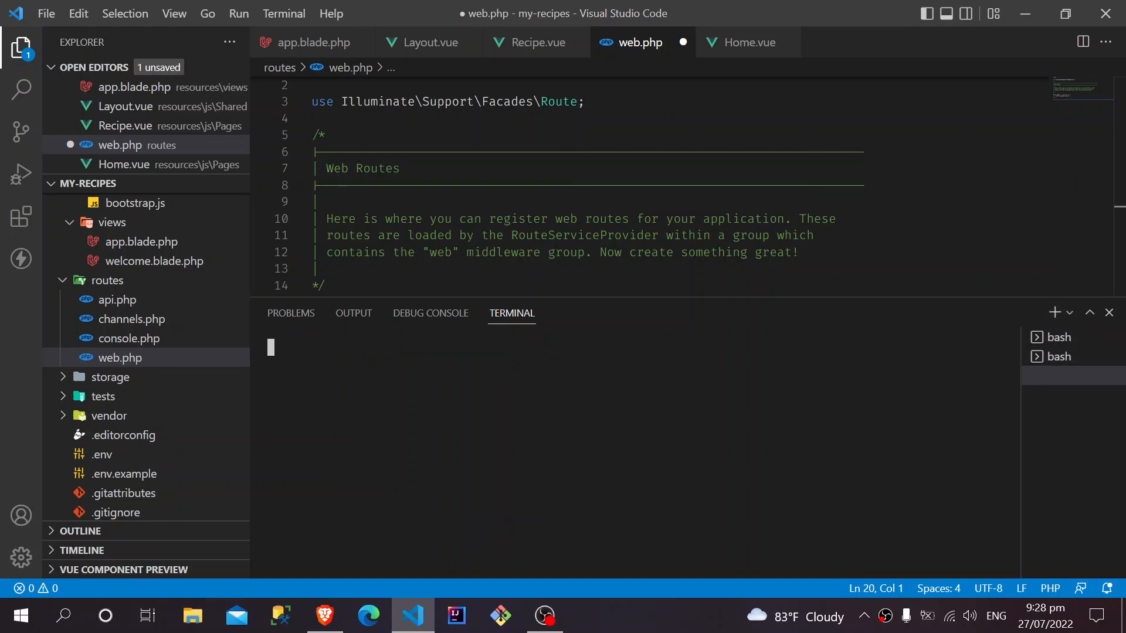
Run php artisan make:controller RecipeController in the terminal.
{"action": "left_click", "coordinate": [1054, 312]}
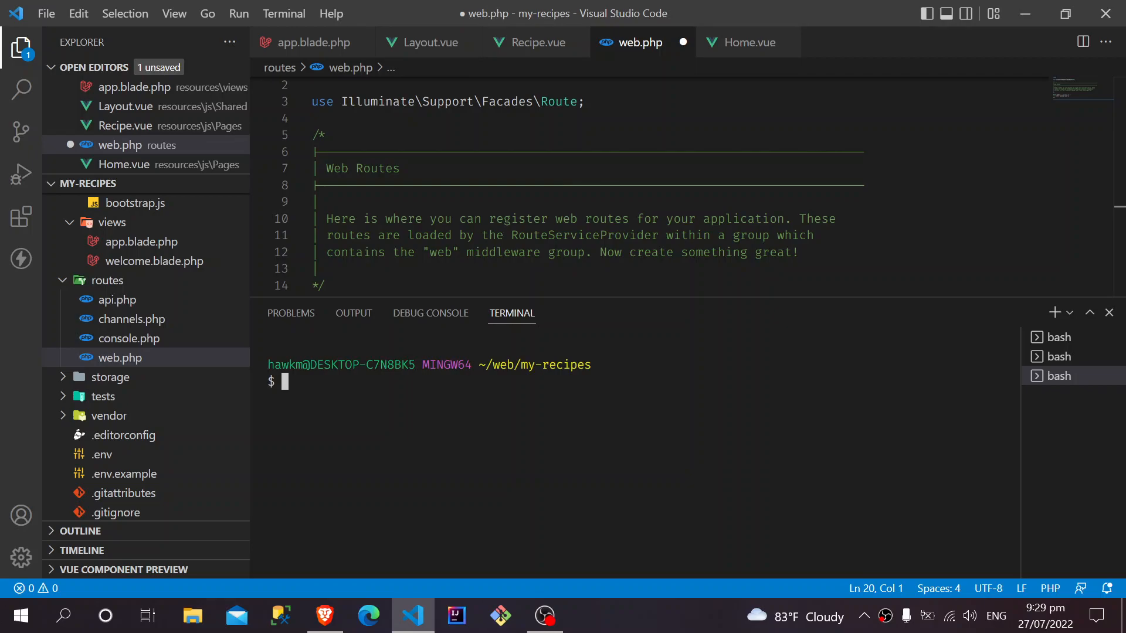
{"action": "type", "text": "php artisan"}
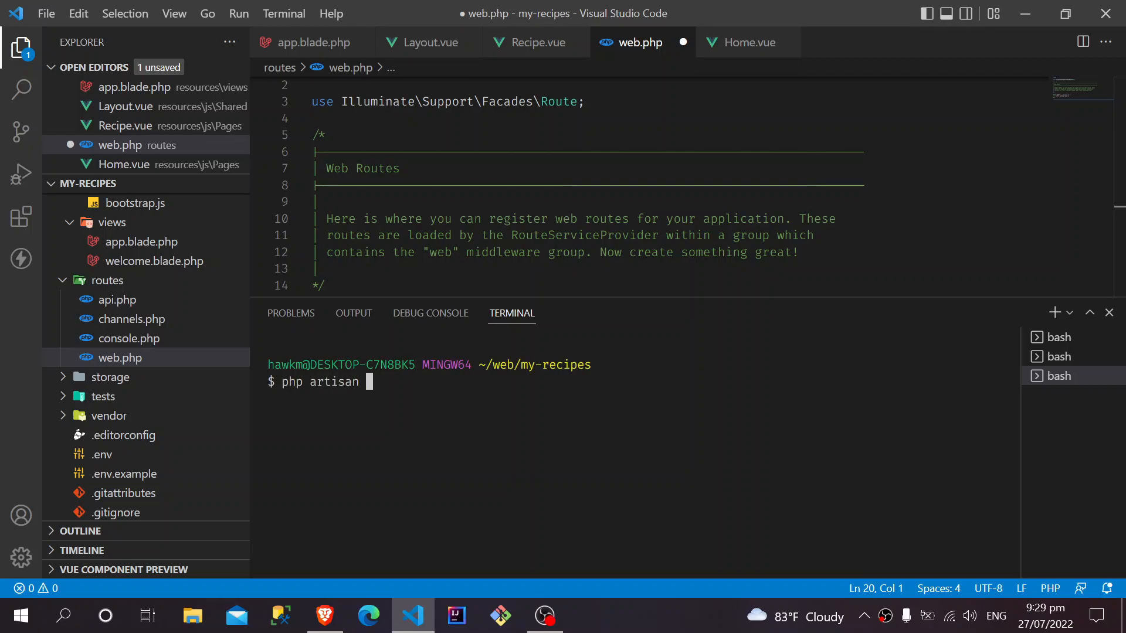
{"action": "type", "text": "make:controller"}
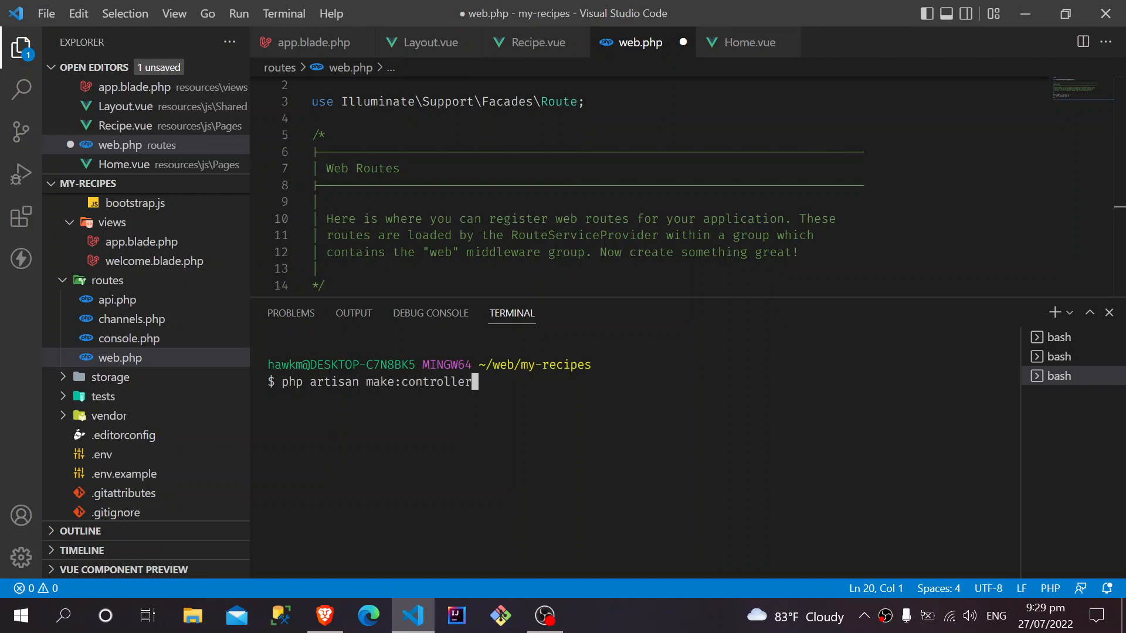
{"action": "type", "text": "Recipe"}
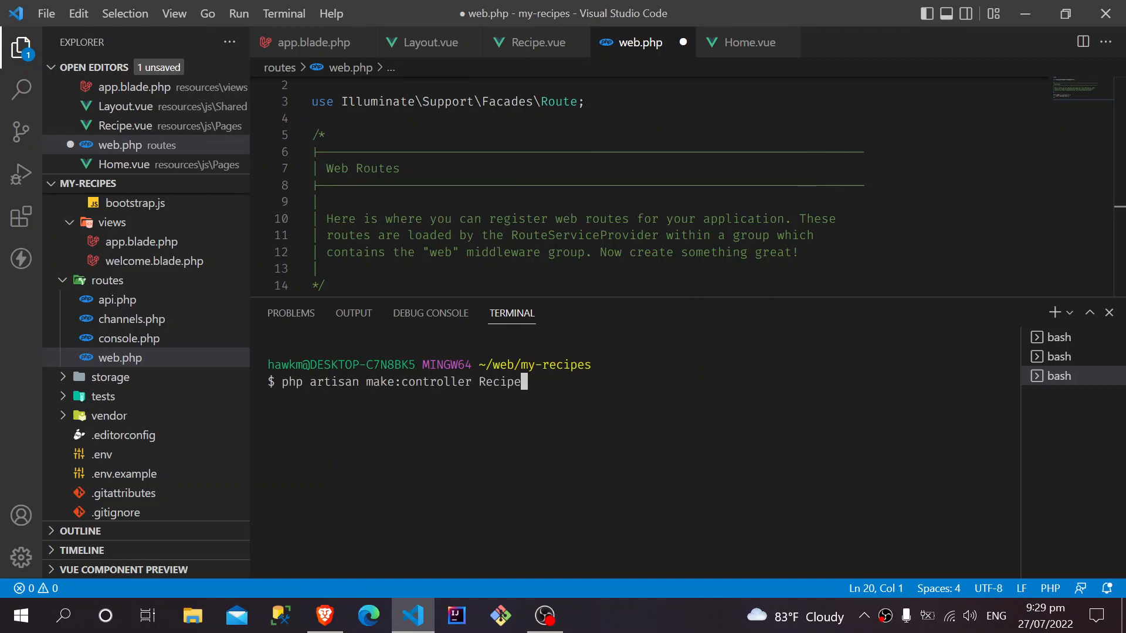
{"action": "type", "text": "Controller"}
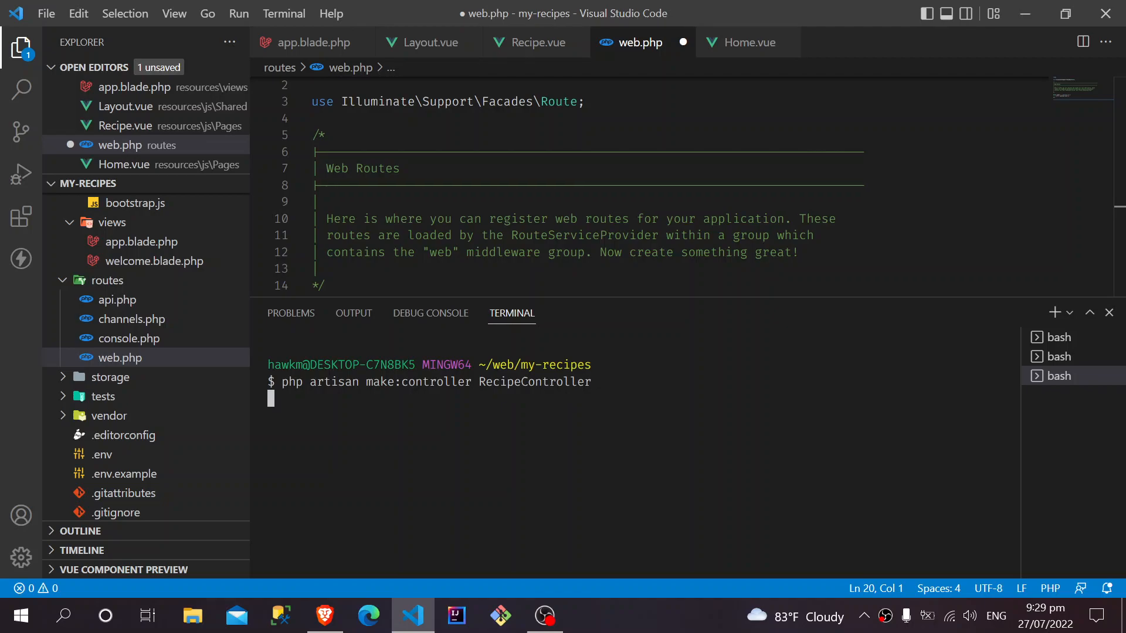
{"action": "key", "text": "Return"}
{"action": "type", "text": "RecipeC"}
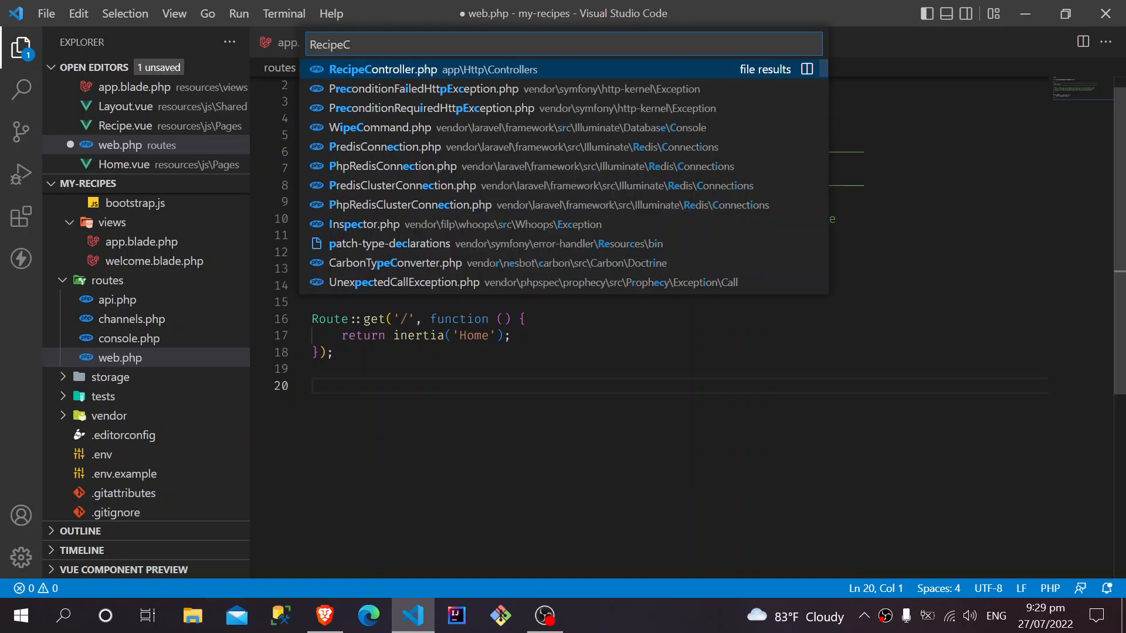
Add a public index() method returning inertia('Recipe') to RecipeController and save it.
{"action": "left_click", "coordinate": [383, 70]}
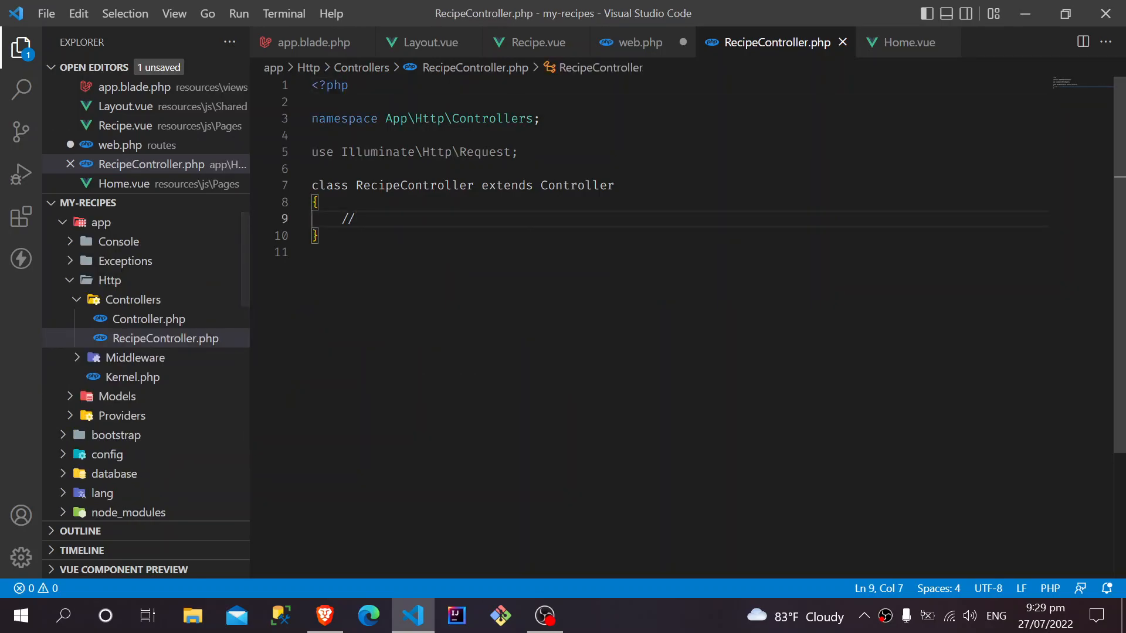
{"action": "type", "text": "pub"}
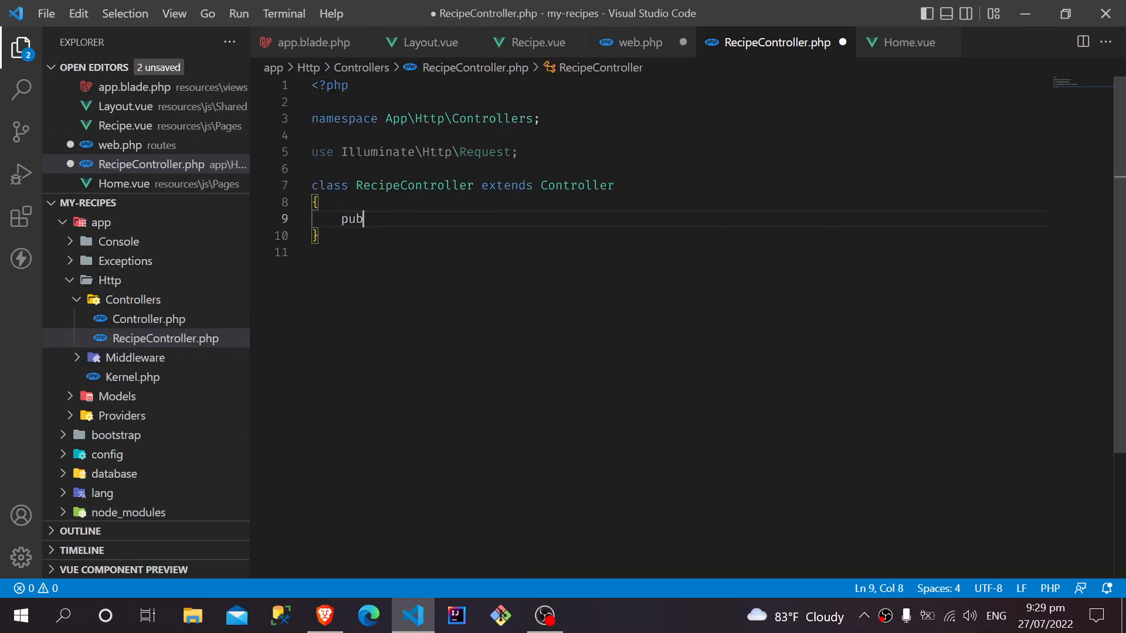
{"action": "type", "text": "lic fuction index"}
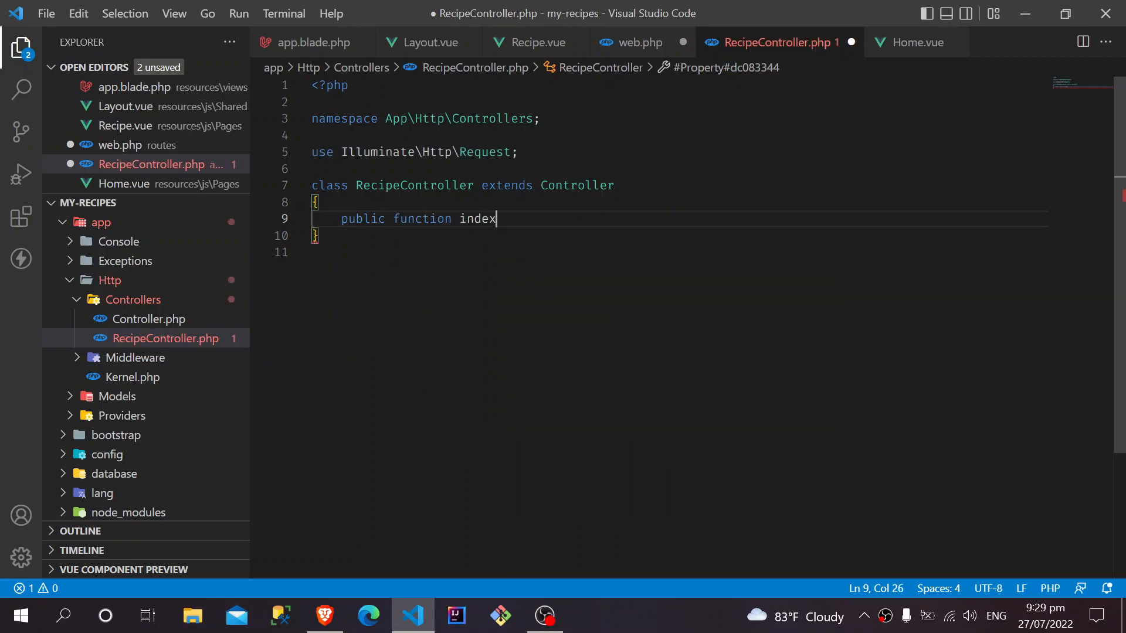
{"action": "type", "text": "() {}"}
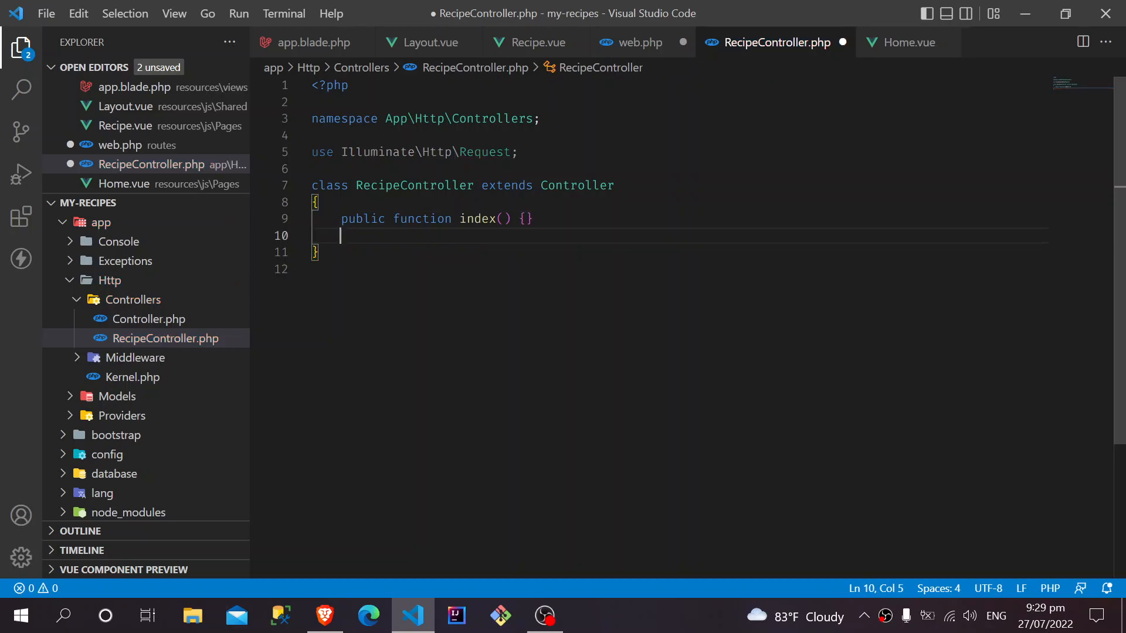
{"action": "key", "text": "Enter"}
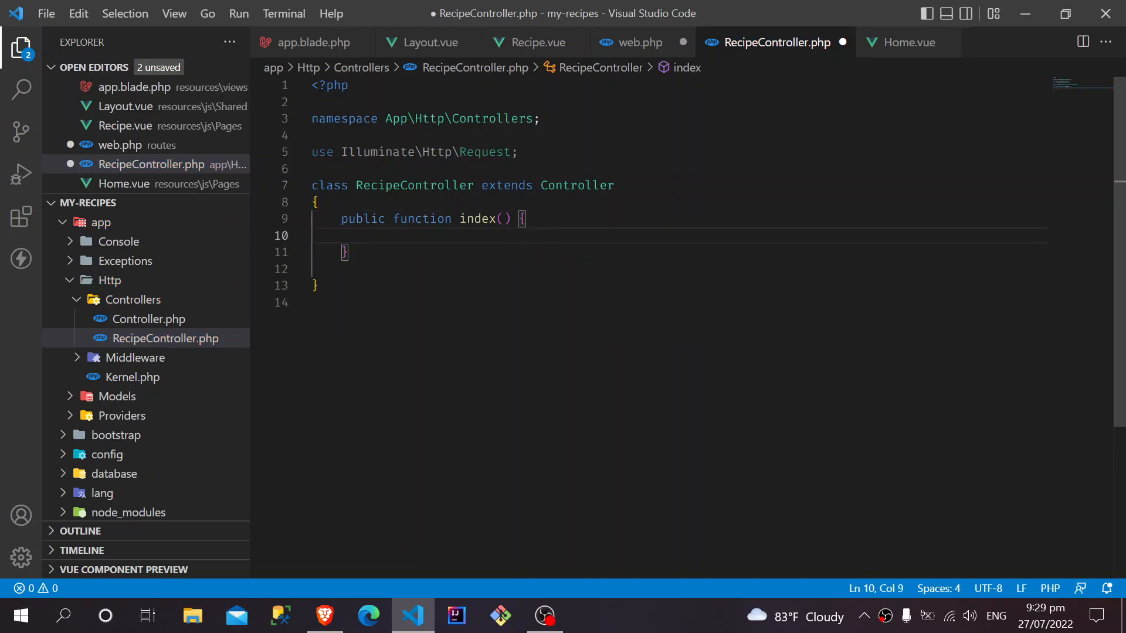
{"action": "type", "text": "return inertia('"}
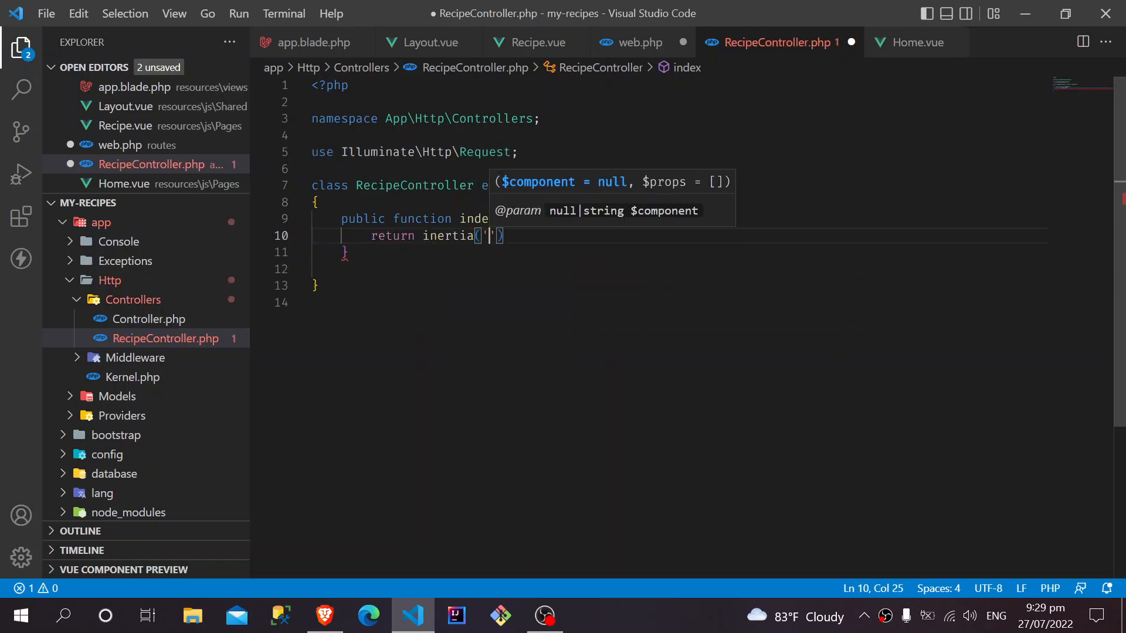
{"action": "type", "text": "Recipe"}
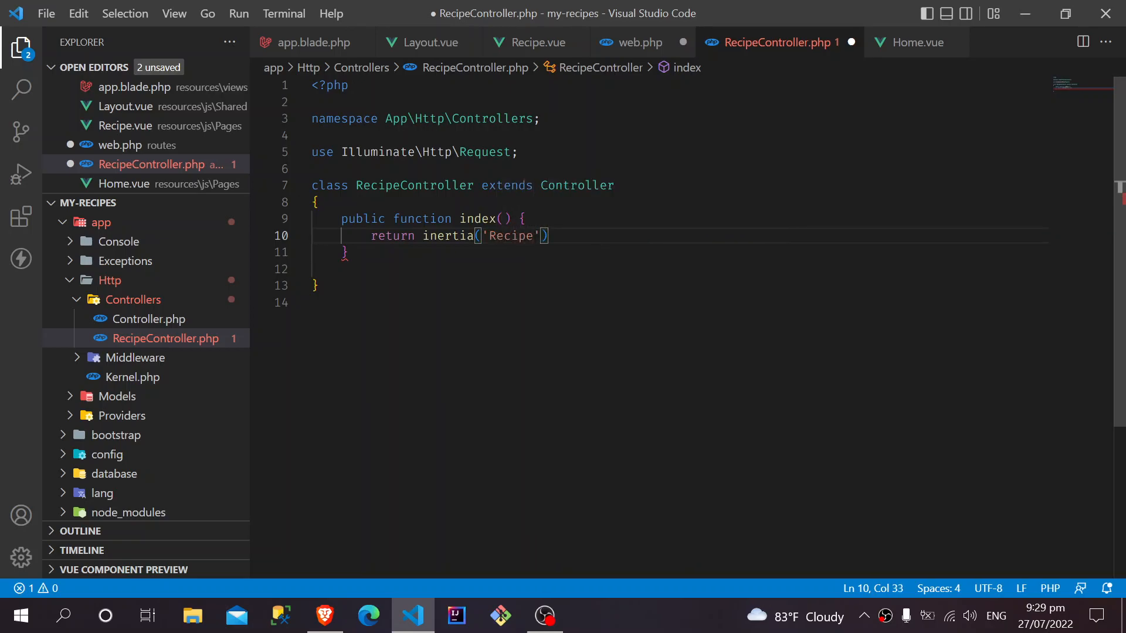
{"action": "type", "text": ";"}
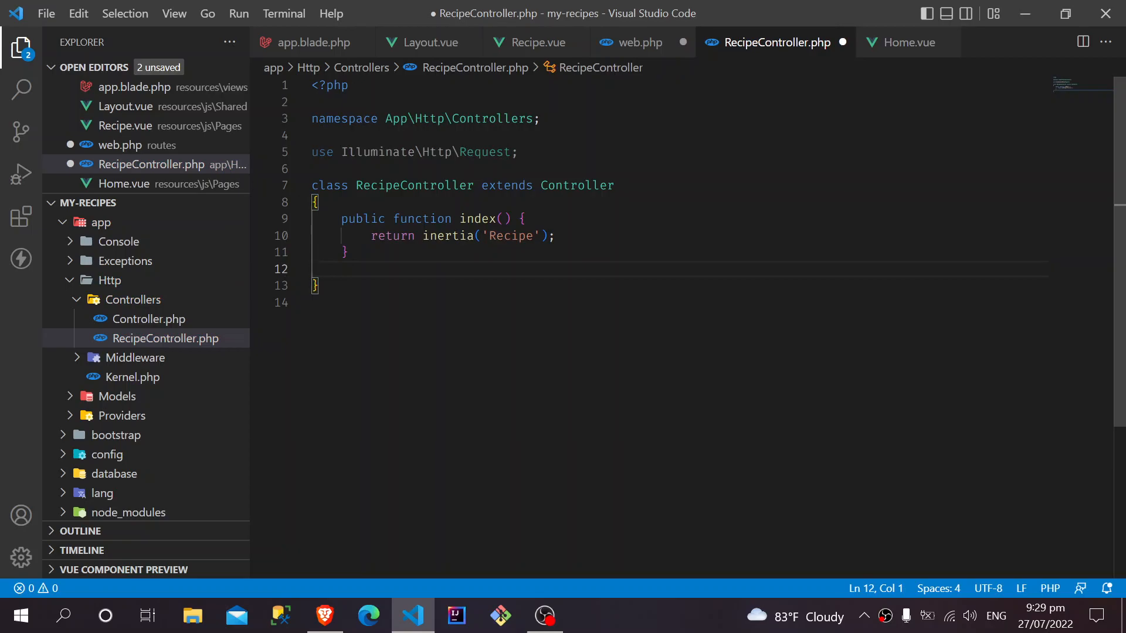
{"action": "key", "text": "ctrl+s"}
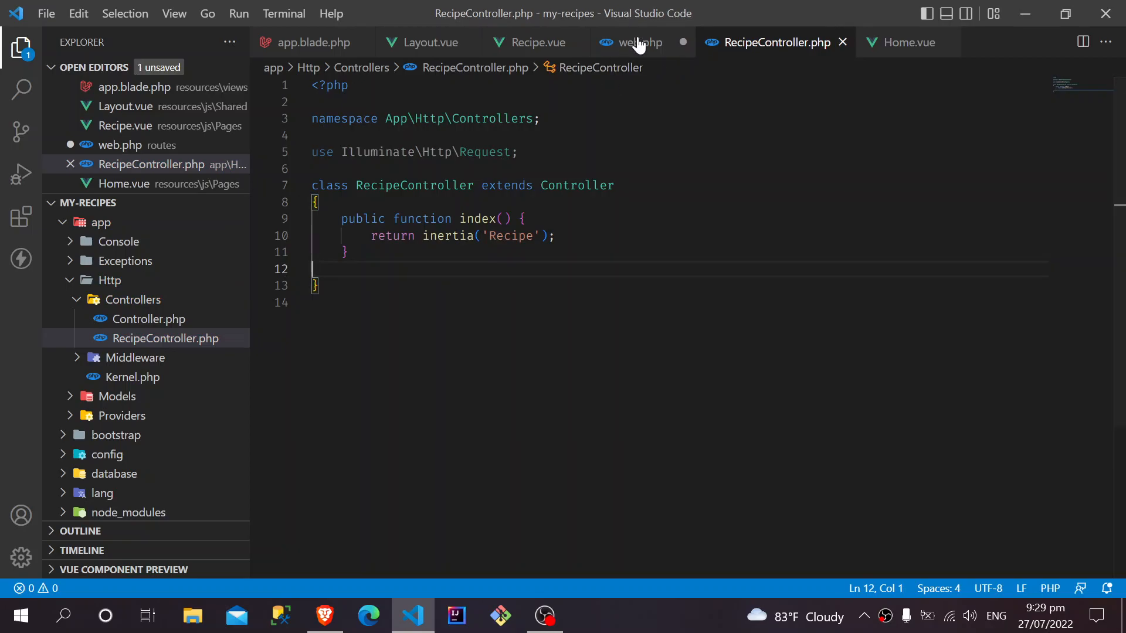
Add Route::get('/recipe', [RecipeController::class, 'index']) to web.php.
{"action": "left_click", "coordinate": [635, 43]}
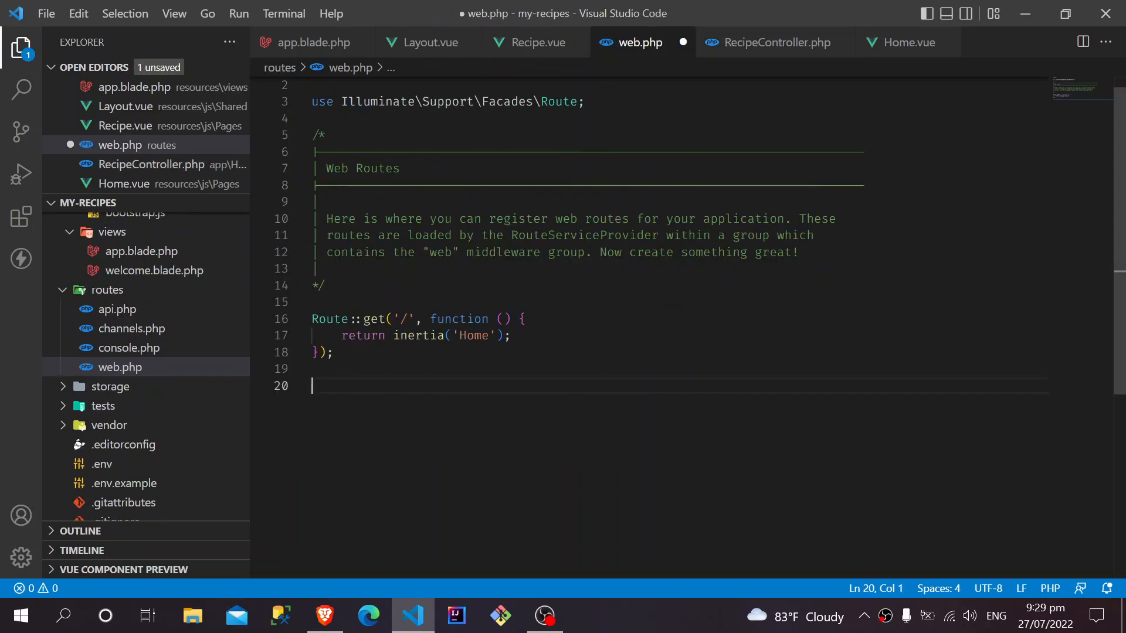
{"action": "type", "text": "Route::get("}
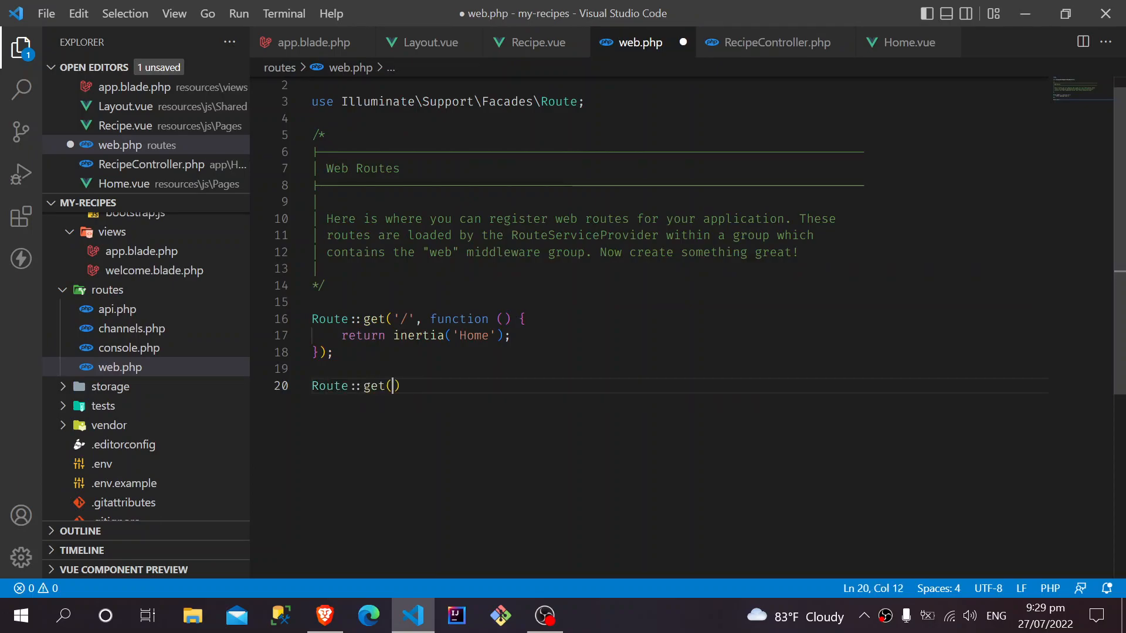
{"action": "type", "text": "'/recip"}
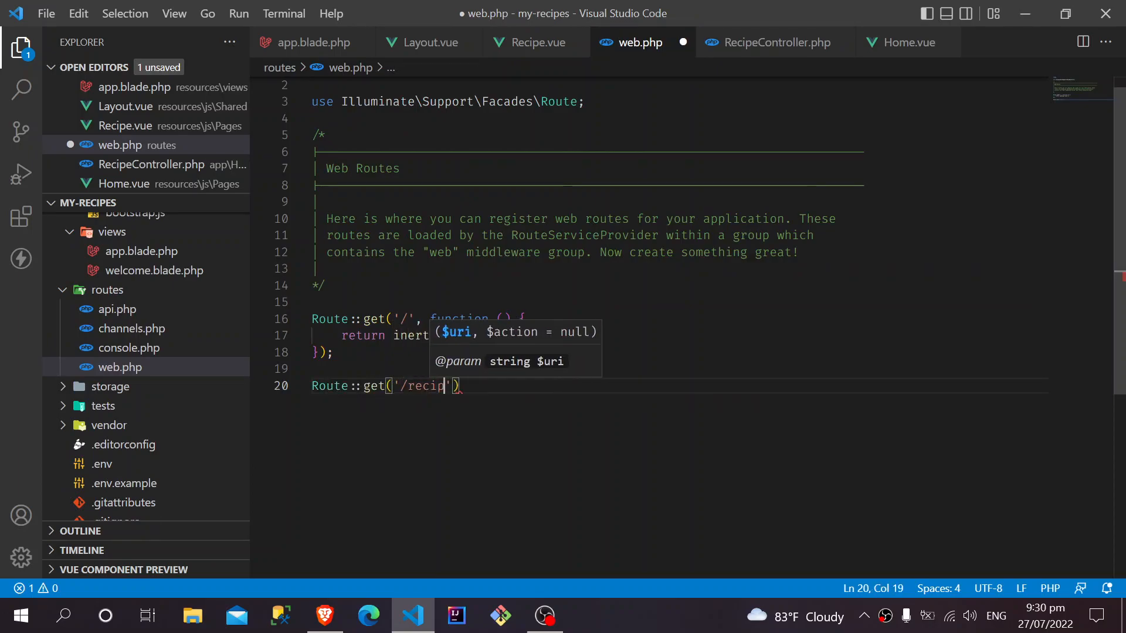
{"action": "type", "text": "e"}
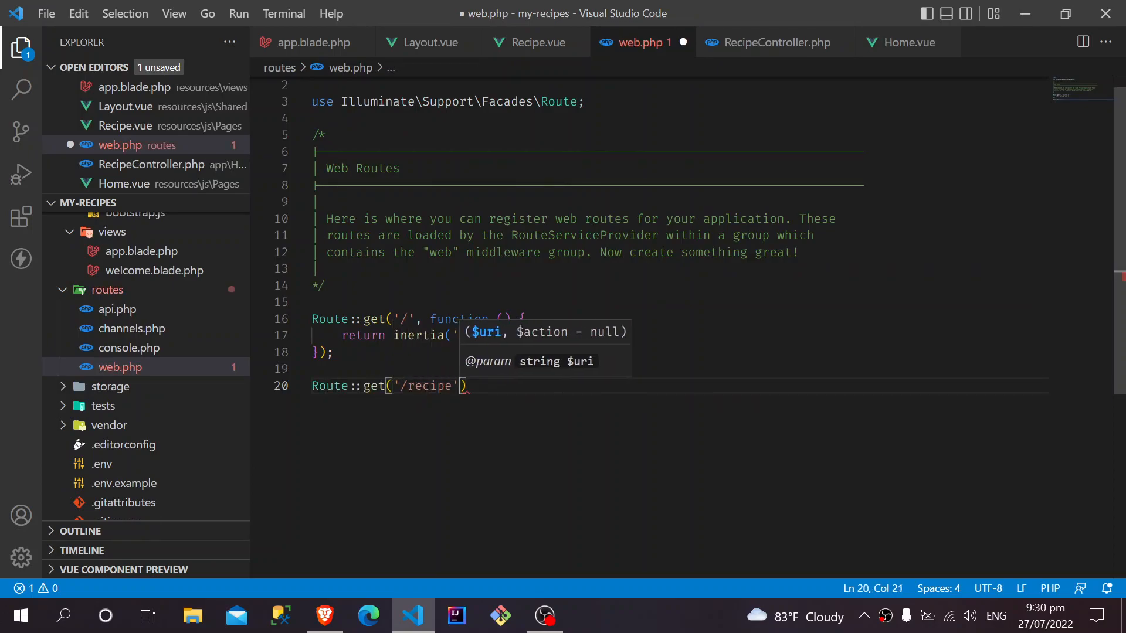
{"action": "type", "text": ",[]"}
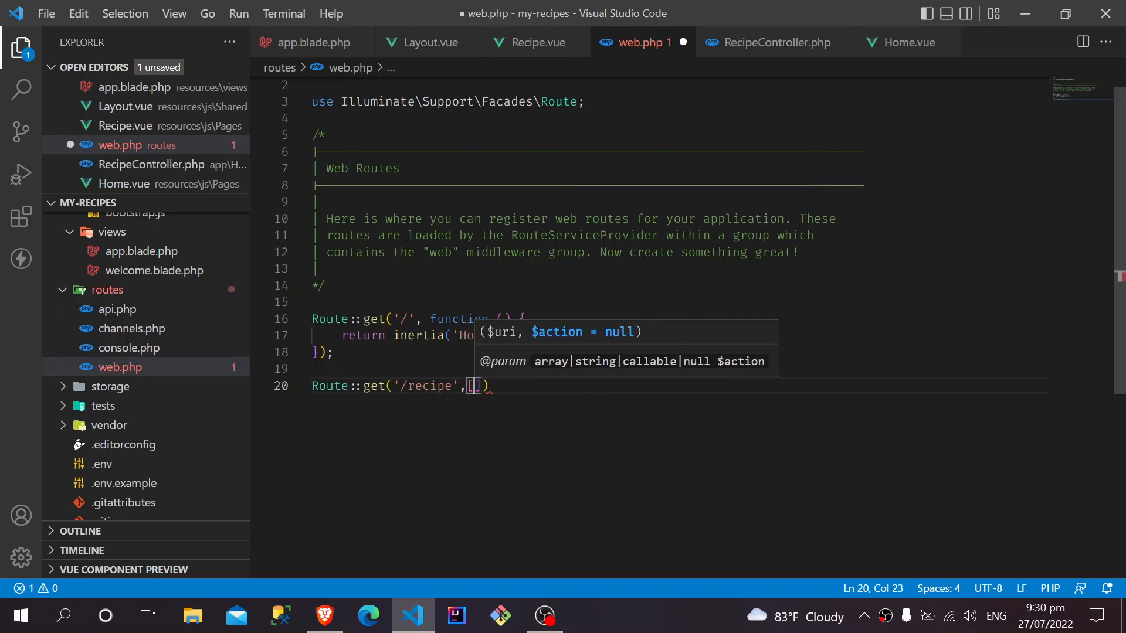
{"action": "type", "text": "RecipeController::class"}
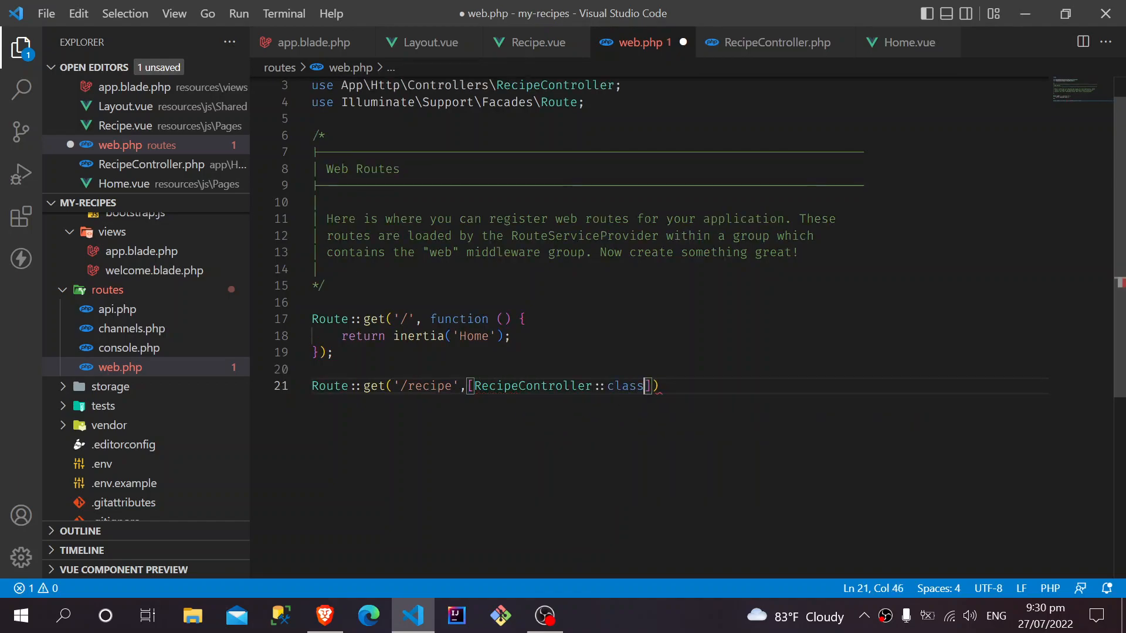
{"action": "type", "text": ", ''"}
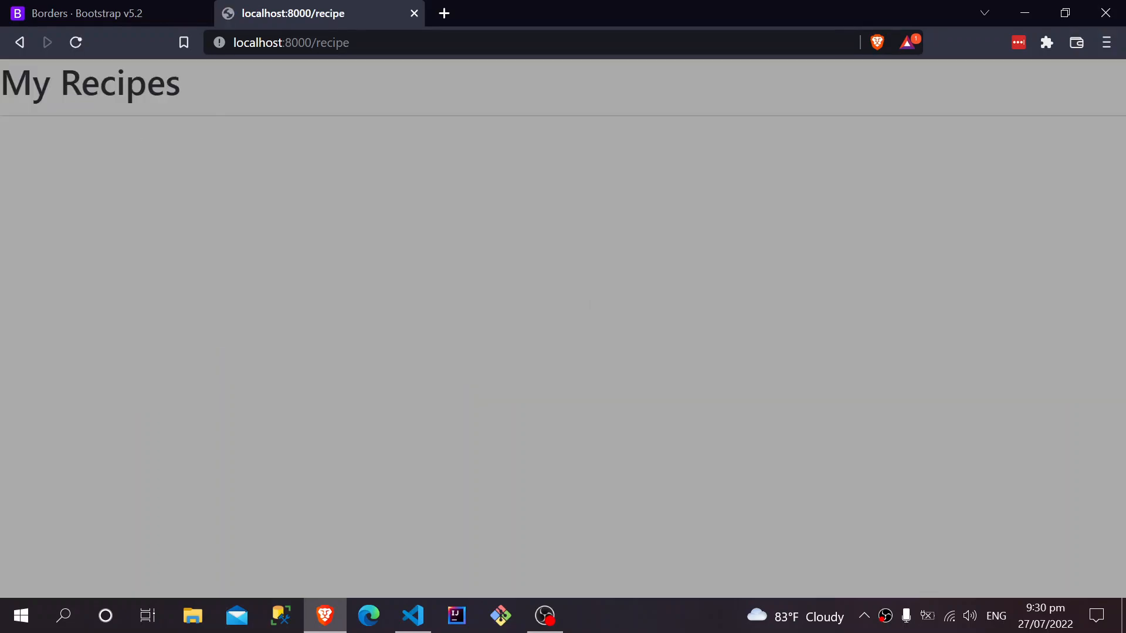
{"action": "mouse_move", "coordinate": [479, 288]}
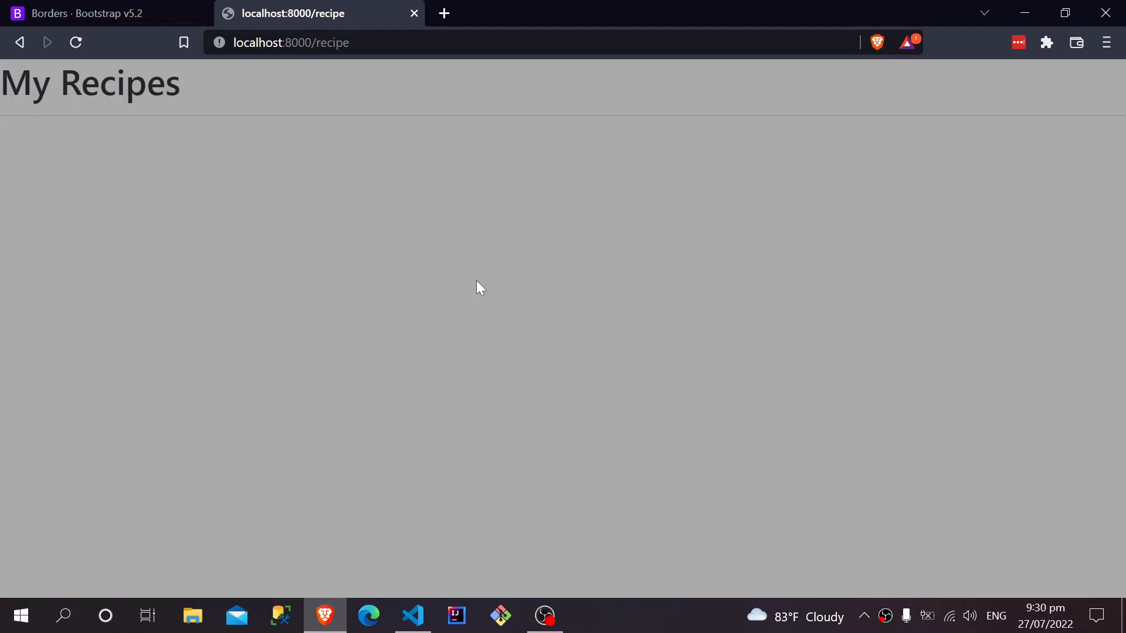
Add a second script block to Recipe.vue with export default and a misspelled layout option.
{"action": "left_click", "coordinate": [412, 617]}
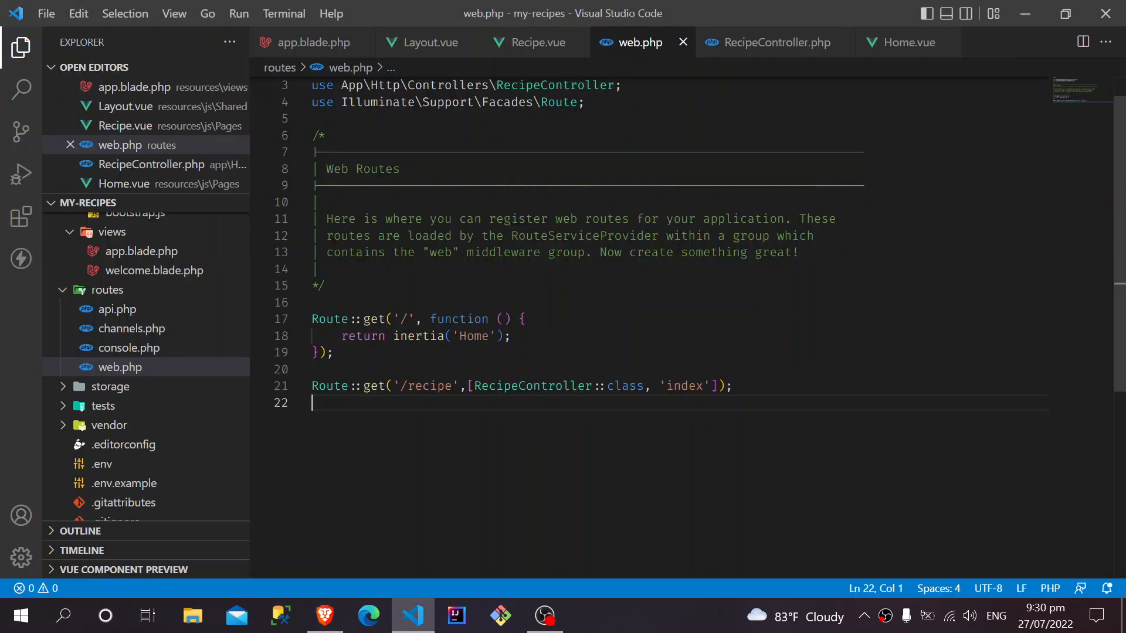
{"action": "left_click", "coordinate": [535, 42]}
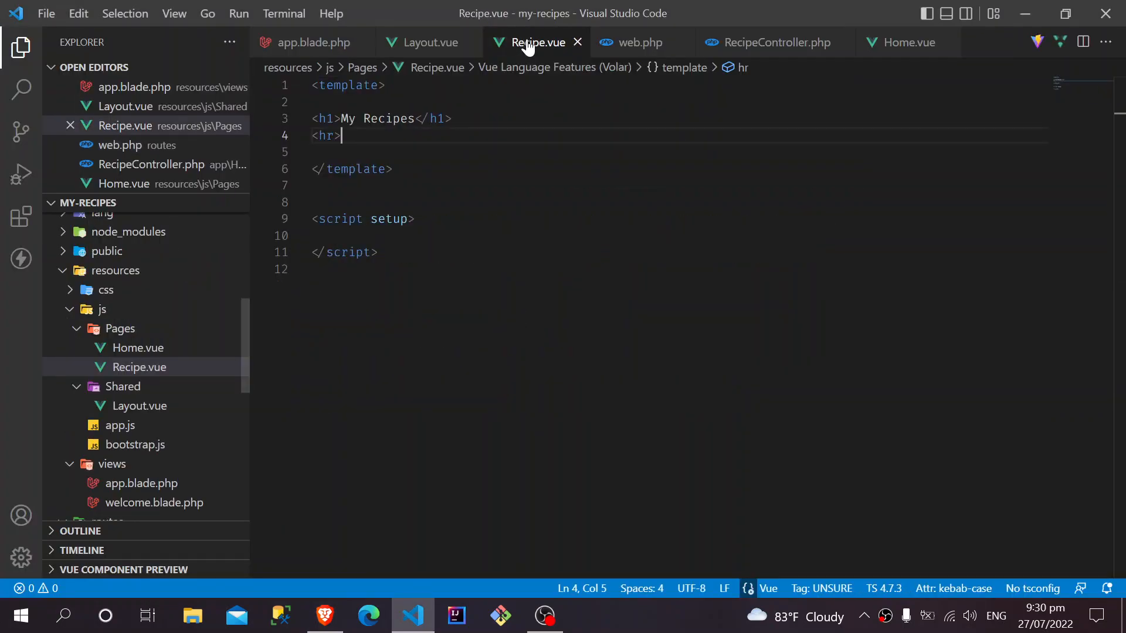
{"action": "left_click", "coordinate": [366, 252]}
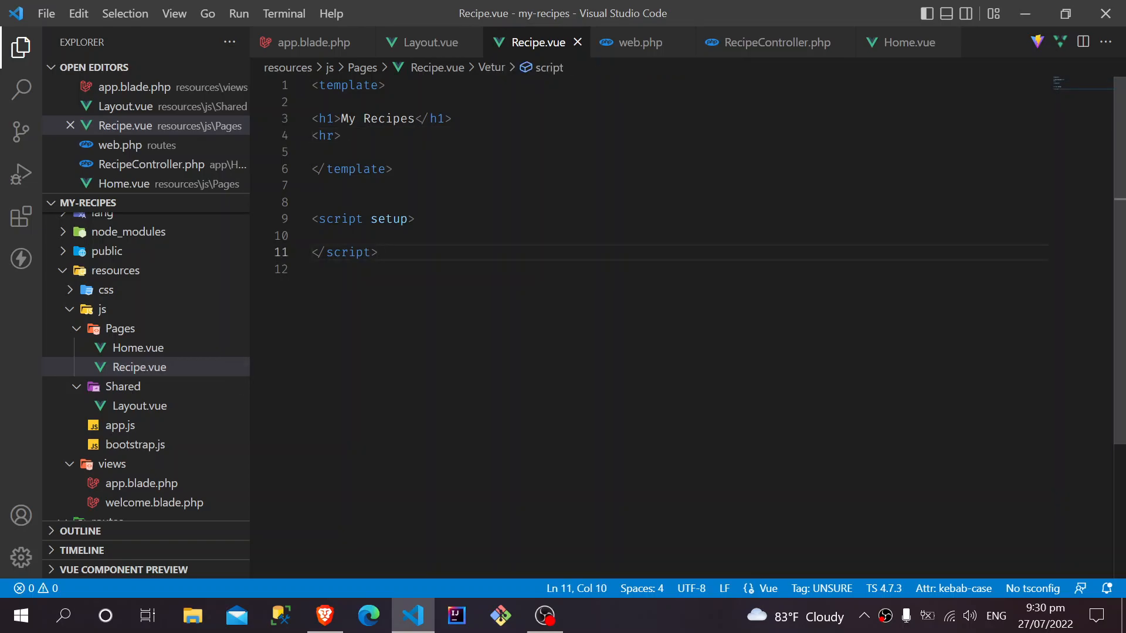
{"action": "type", "text": "script>"}
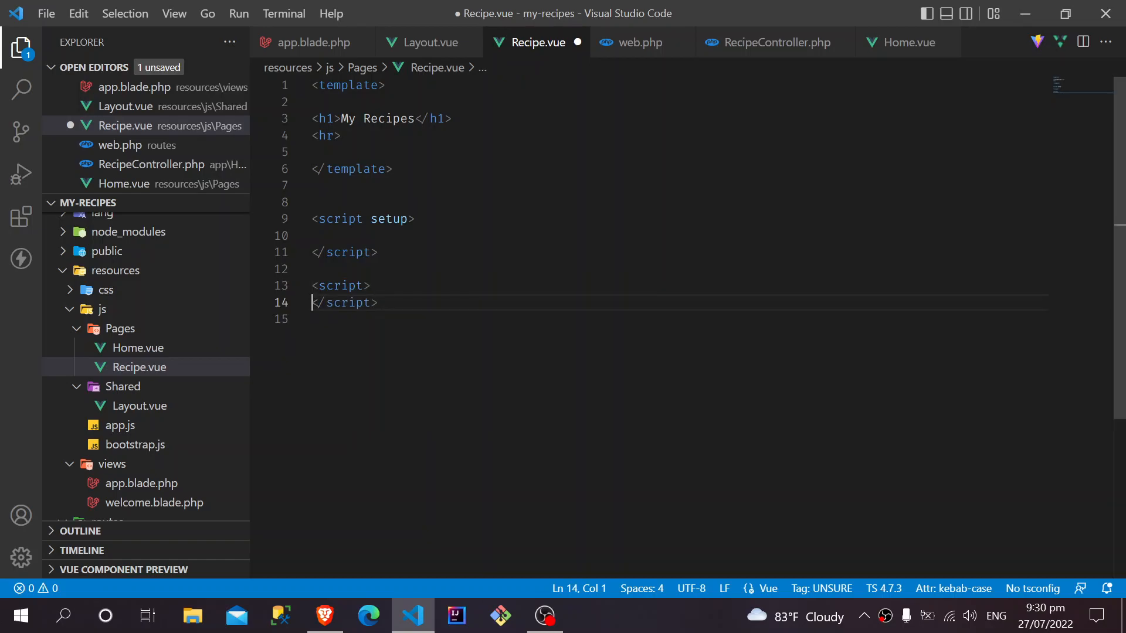
{"action": "type", "text": "expo"}
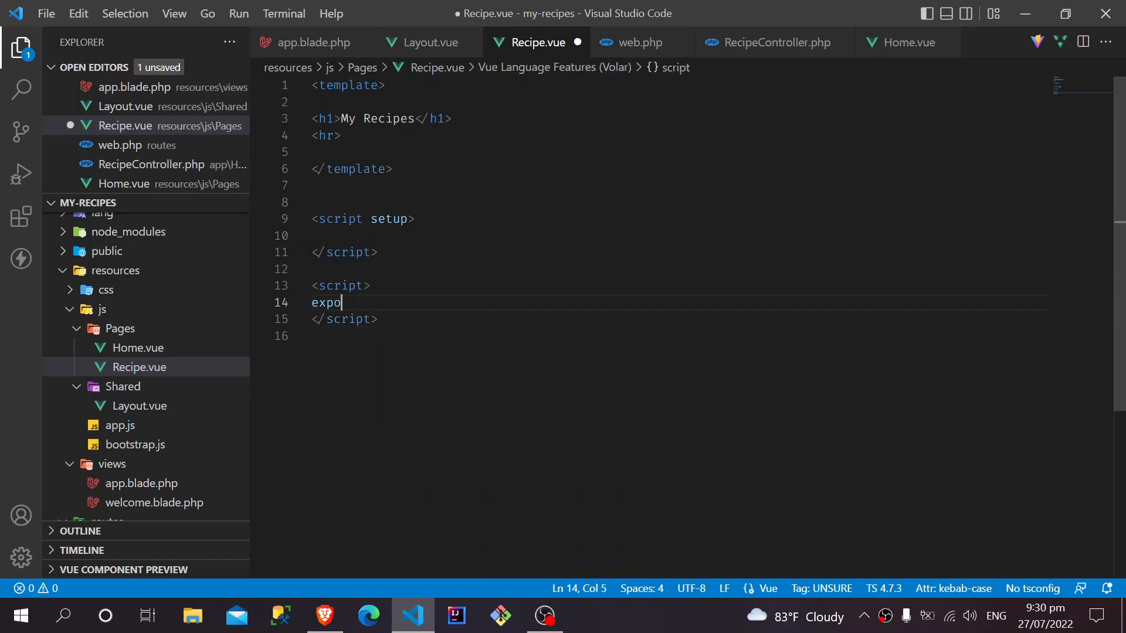
{"action": "type", "text": "rt def"}
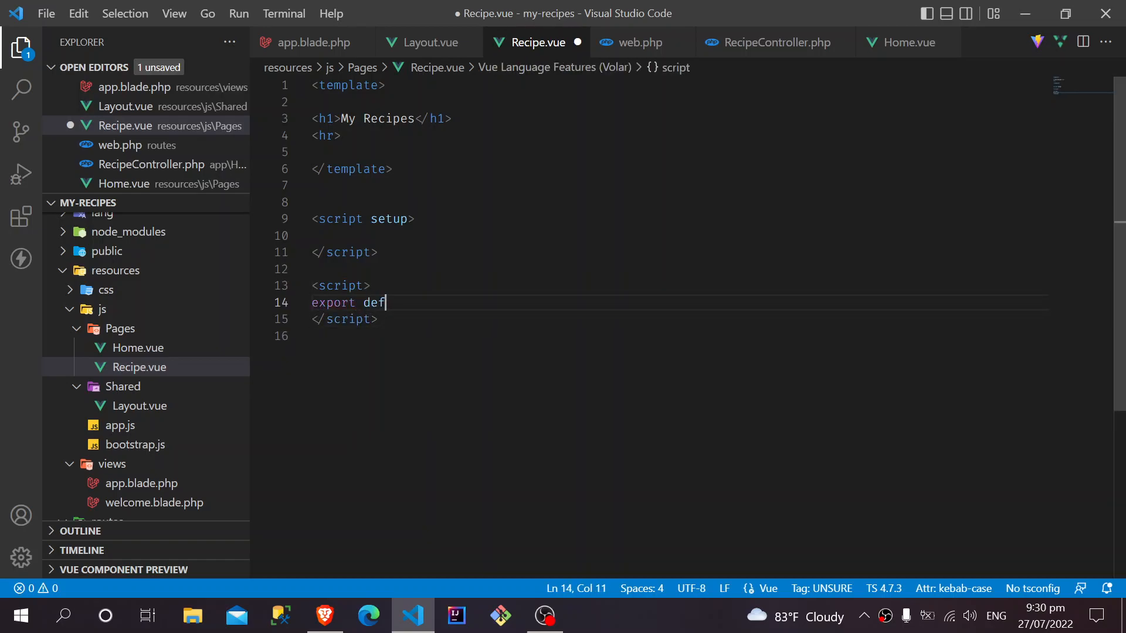
{"action": "type", "text": "ault {"}
{"action": "type", "text": "layoutt"}
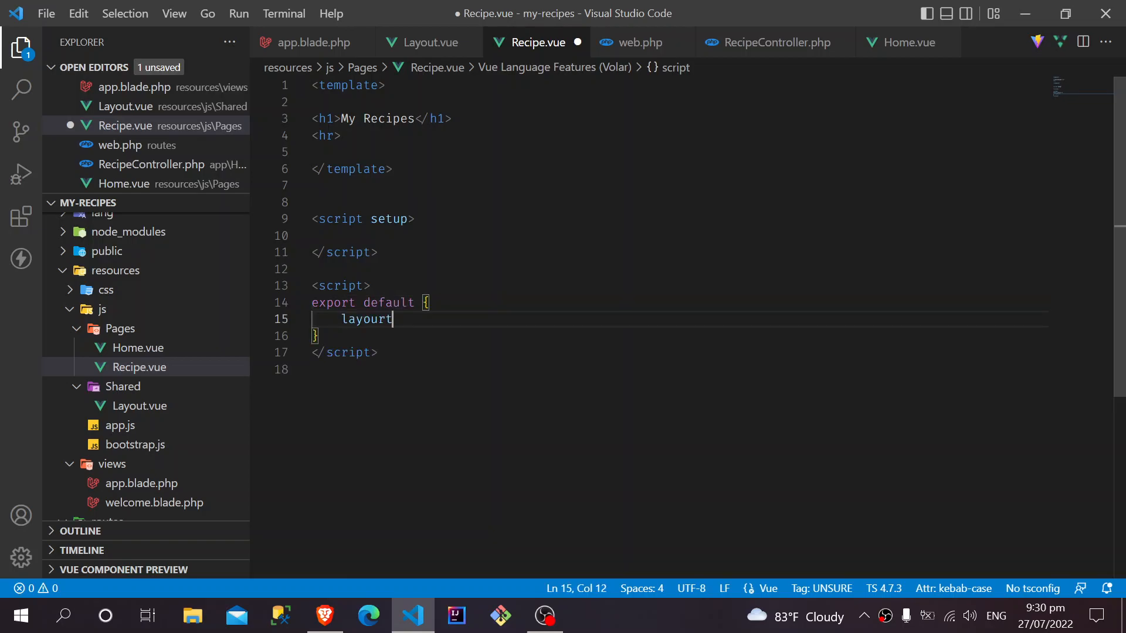
{"action": "key", "text": "Backspace"}
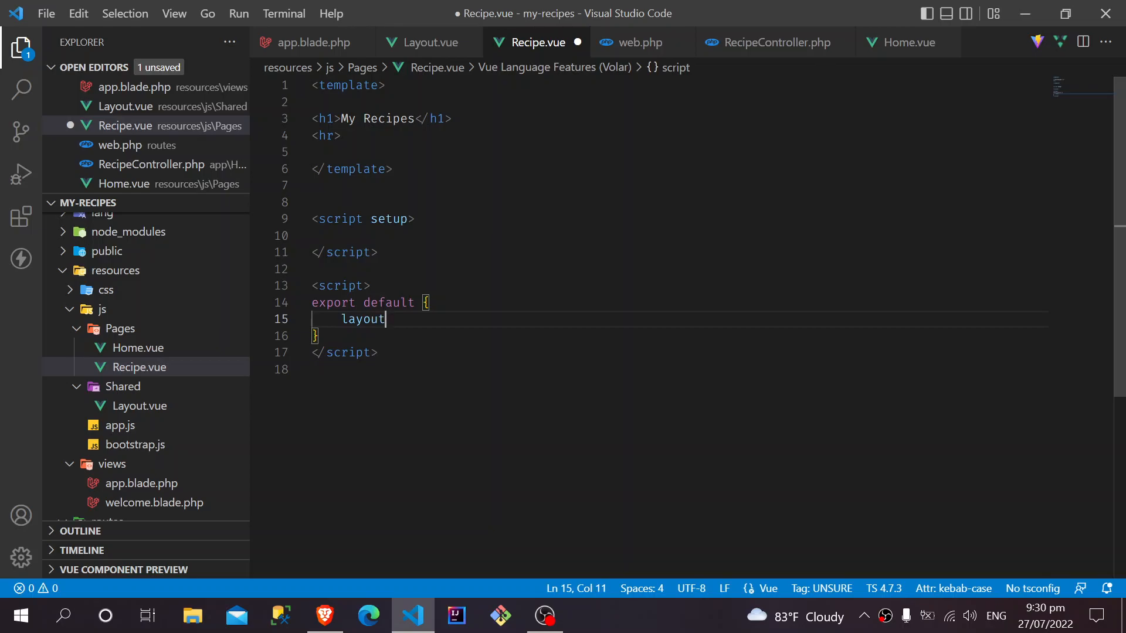
{"action": "type", "text": ": Latyourt"}
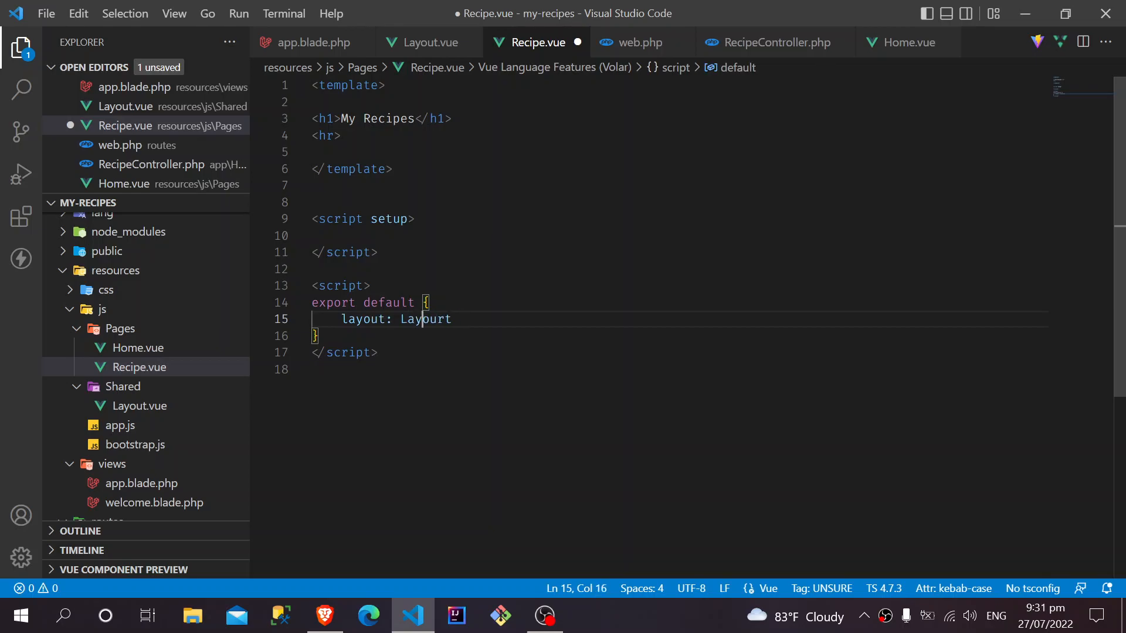
Import Layout from '../Shared/Layout.vue' in Recipe.vue's script setup block.
{"action": "left_click", "coordinate": [370, 285]}
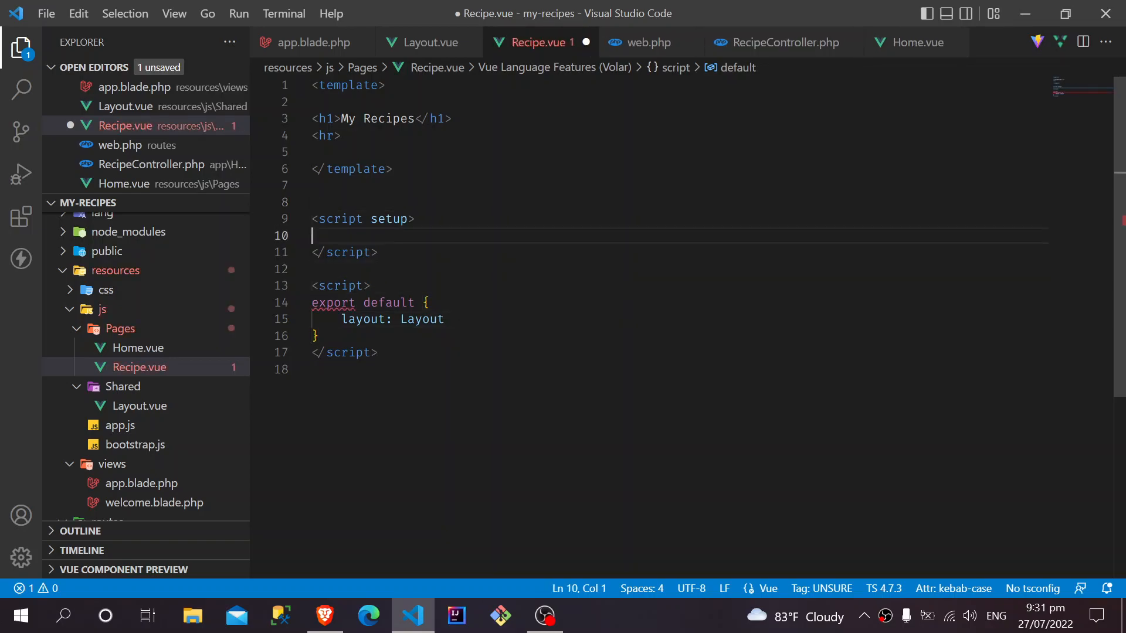
{"action": "type", "text": "import"}
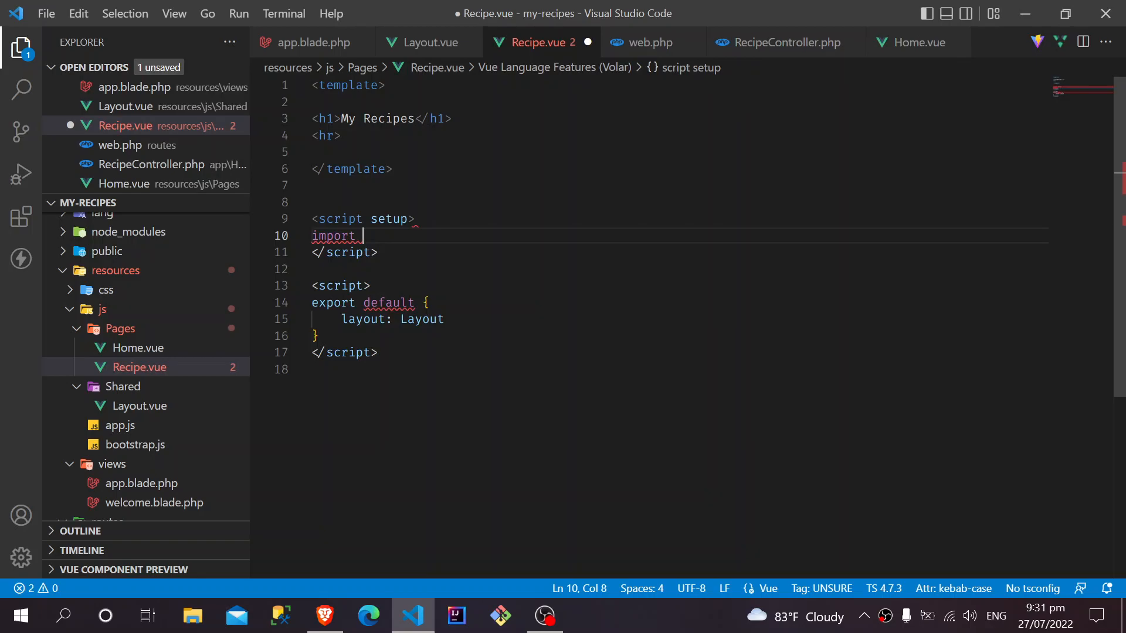
{"action": "type", "text": "Layout from"}
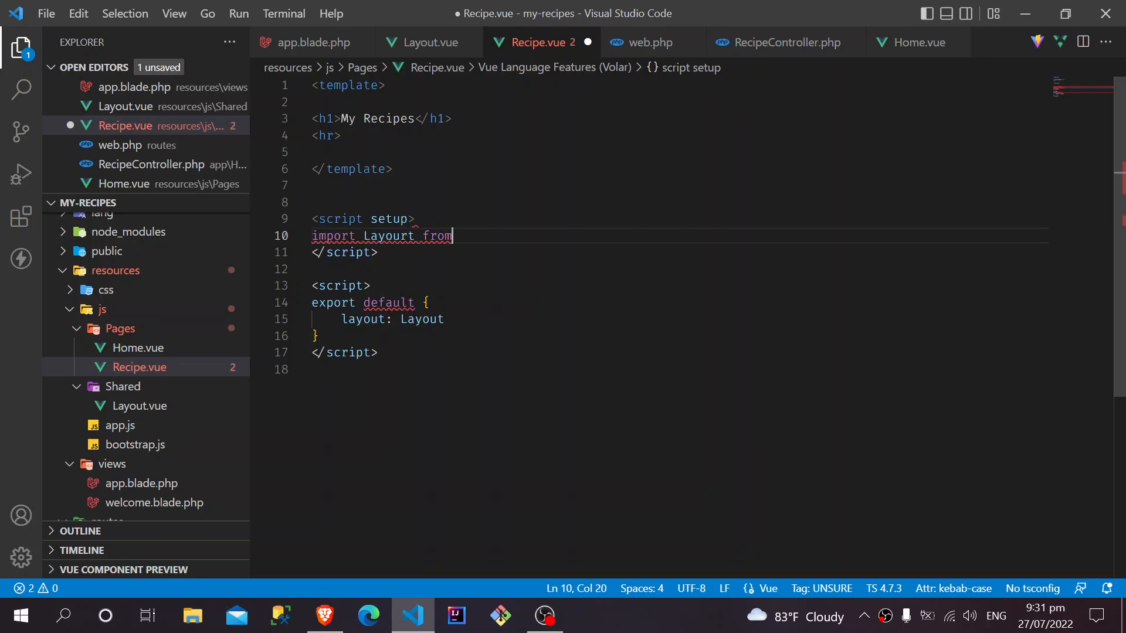
{"action": "key", "text": "BackSpace"}
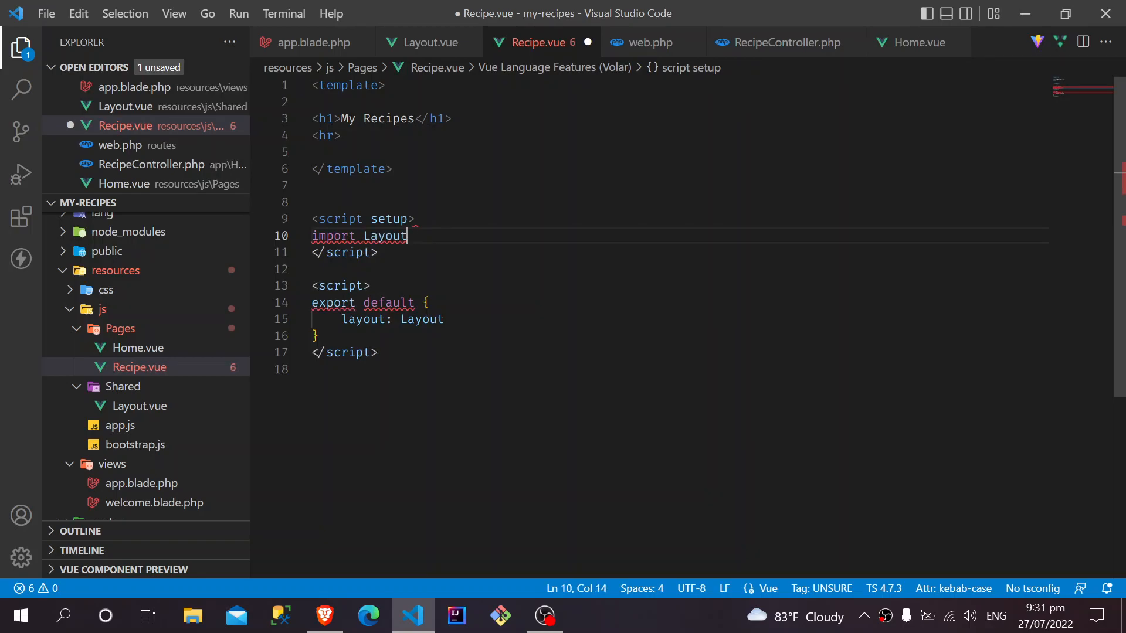
{"action": "type", "text": "from"}
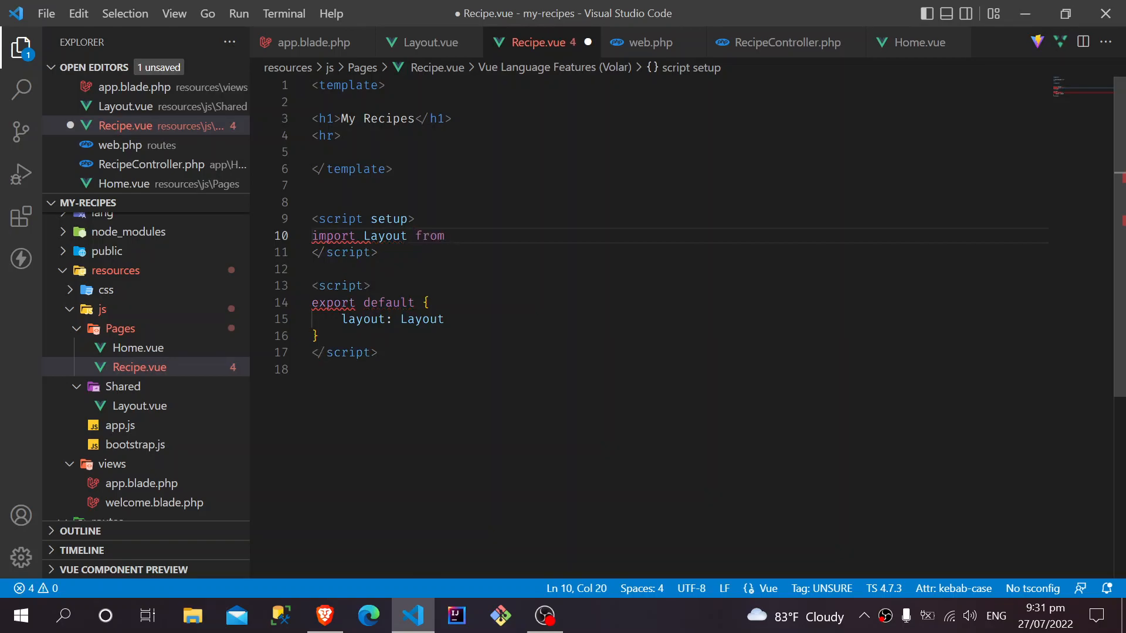
{"action": "type", "text": "'../'"}
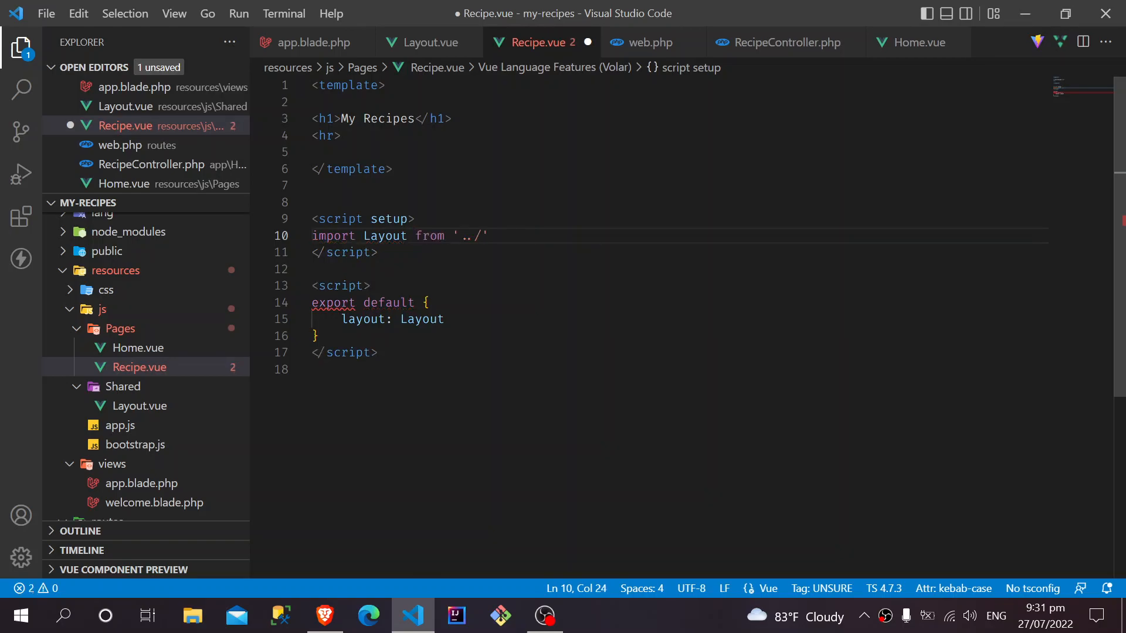
{"action": "type", "text": "Shared/Lay"}
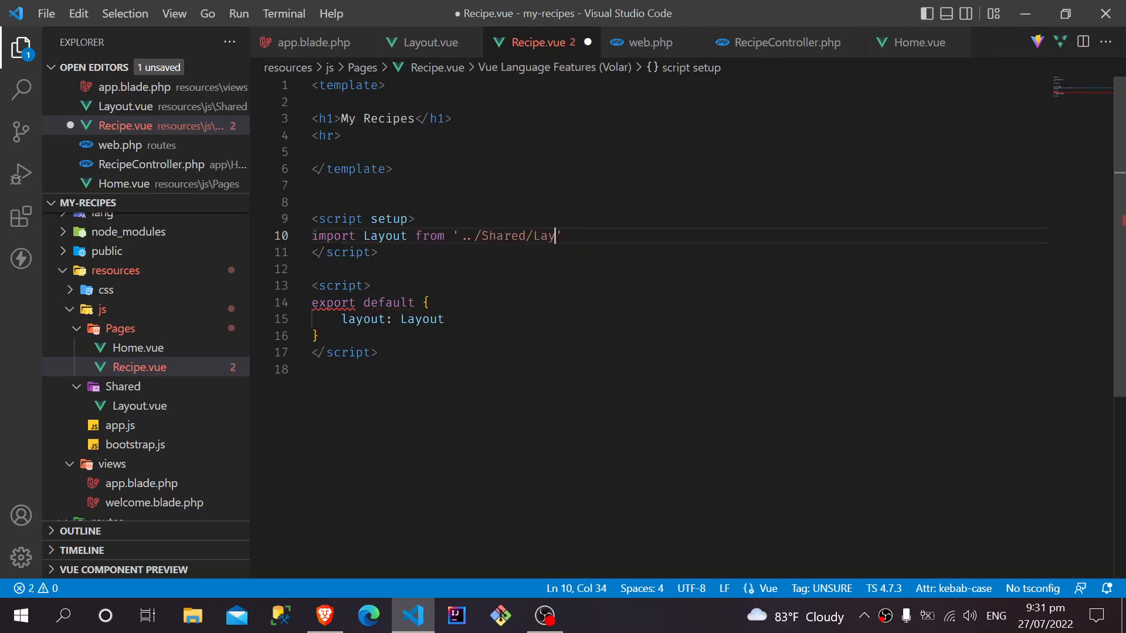
{"action": "type", "text": "out.vue"}
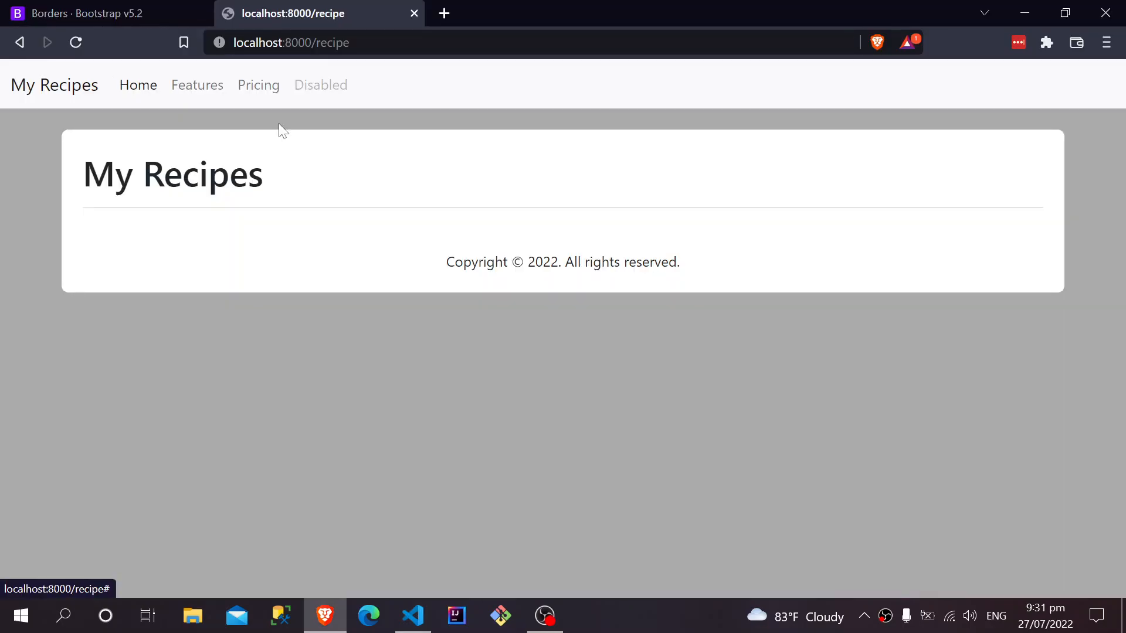
{"action": "mouse_move", "coordinate": [309, 216]}
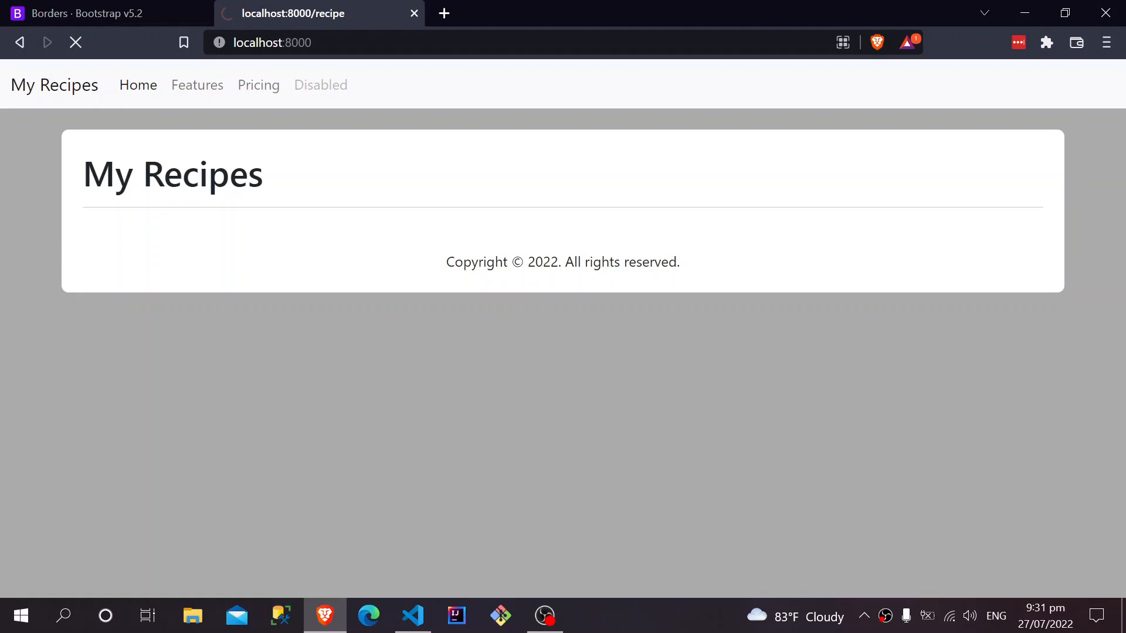
{"action": "mouse_move", "coordinate": [450, 376]}
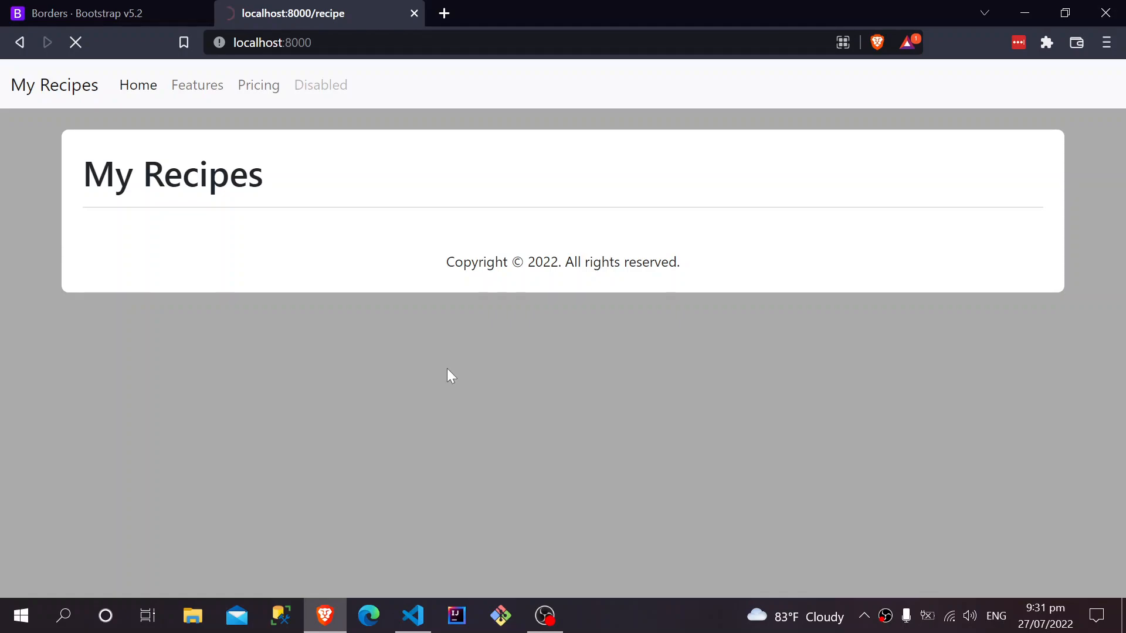
Bring the Home counter to 2 with two increments and one decrement, then follow the navbar Home link.
{"action": "left_click", "coordinate": [138, 84]}
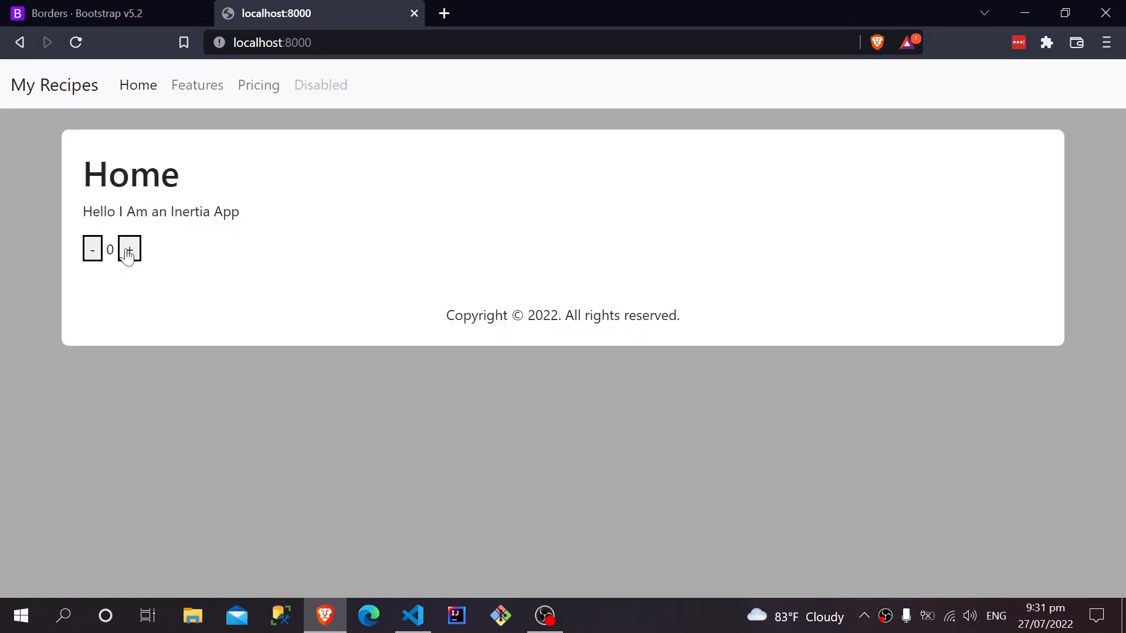
{"action": "left_click", "coordinate": [129, 249]}
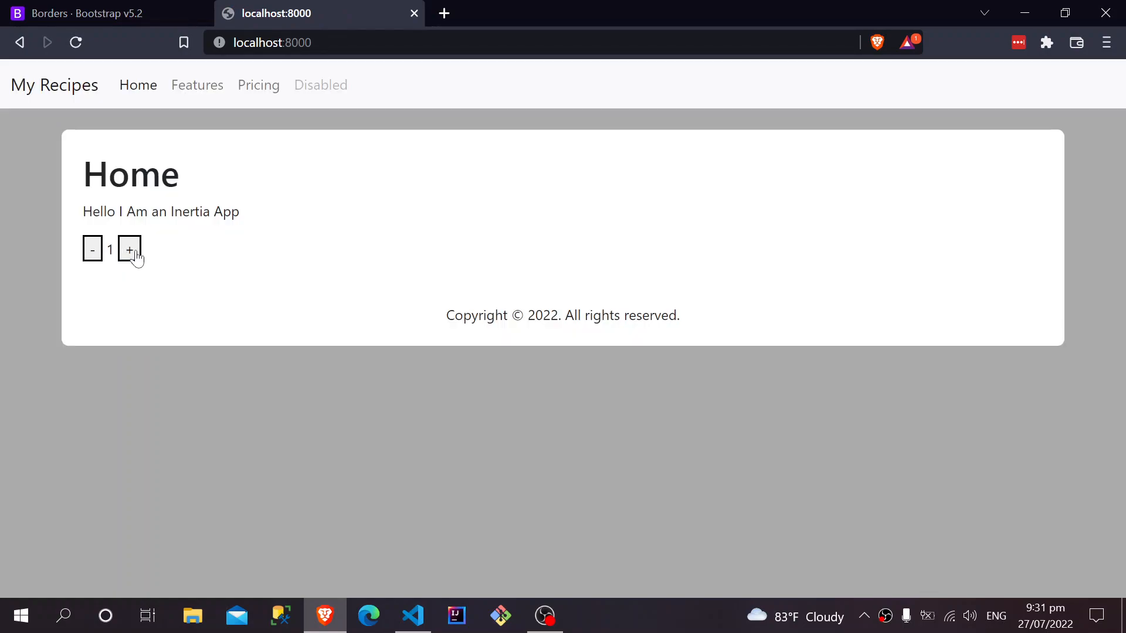
{"action": "left_click", "coordinate": [129, 250]}
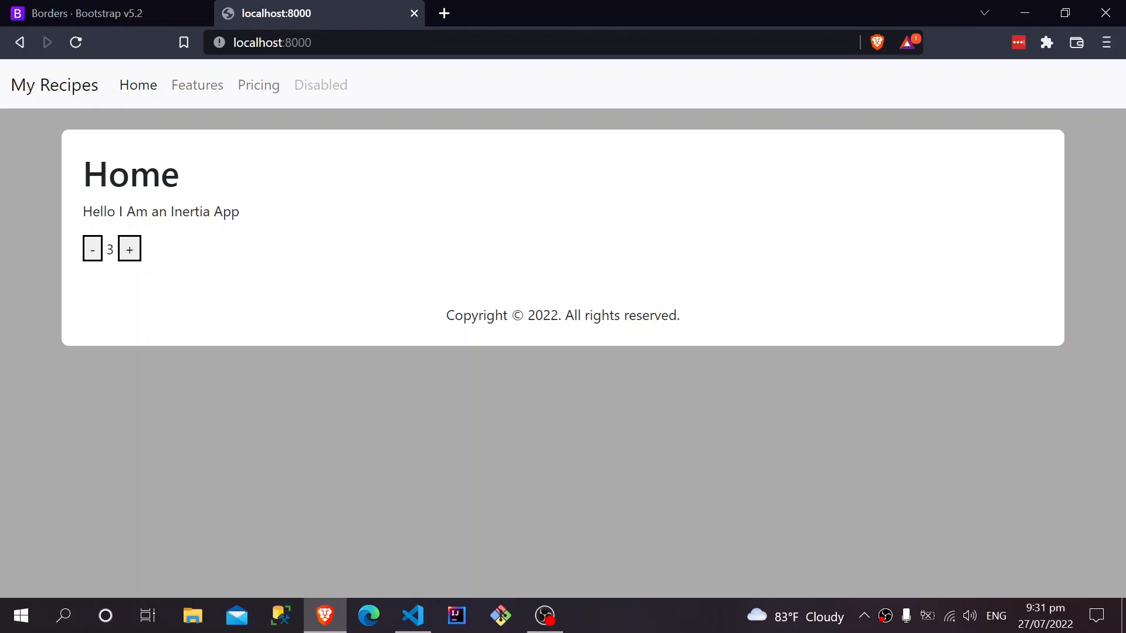
{"action": "left_click", "coordinate": [93, 249]}
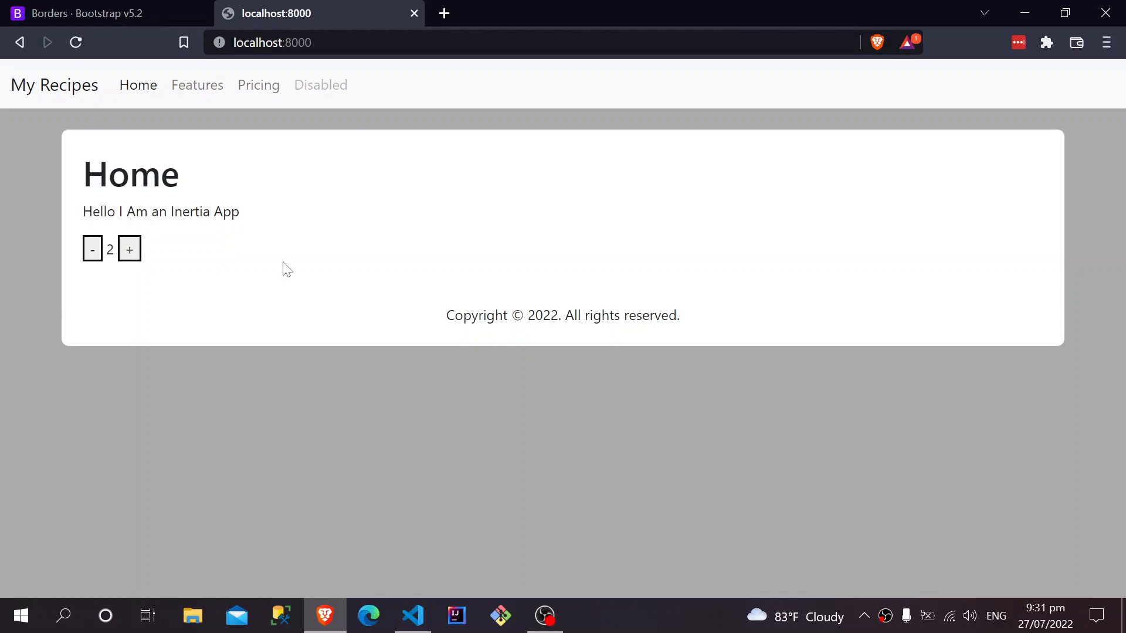
{"action": "mouse_move", "coordinate": [509, 144]}
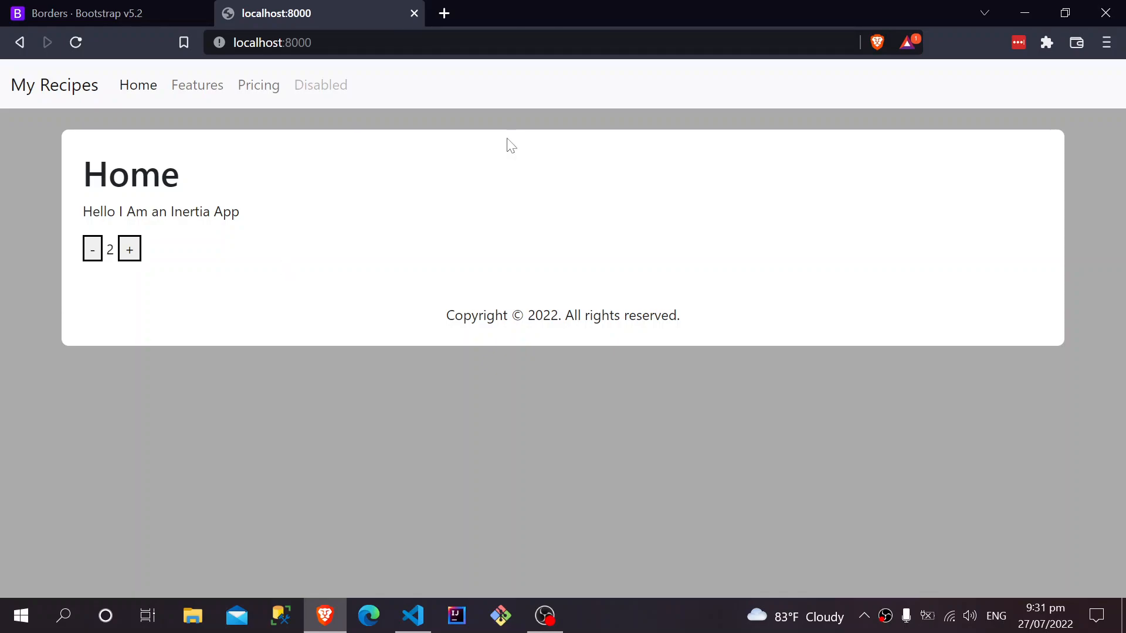
{"action": "mouse_move", "coordinate": [164, 92]}
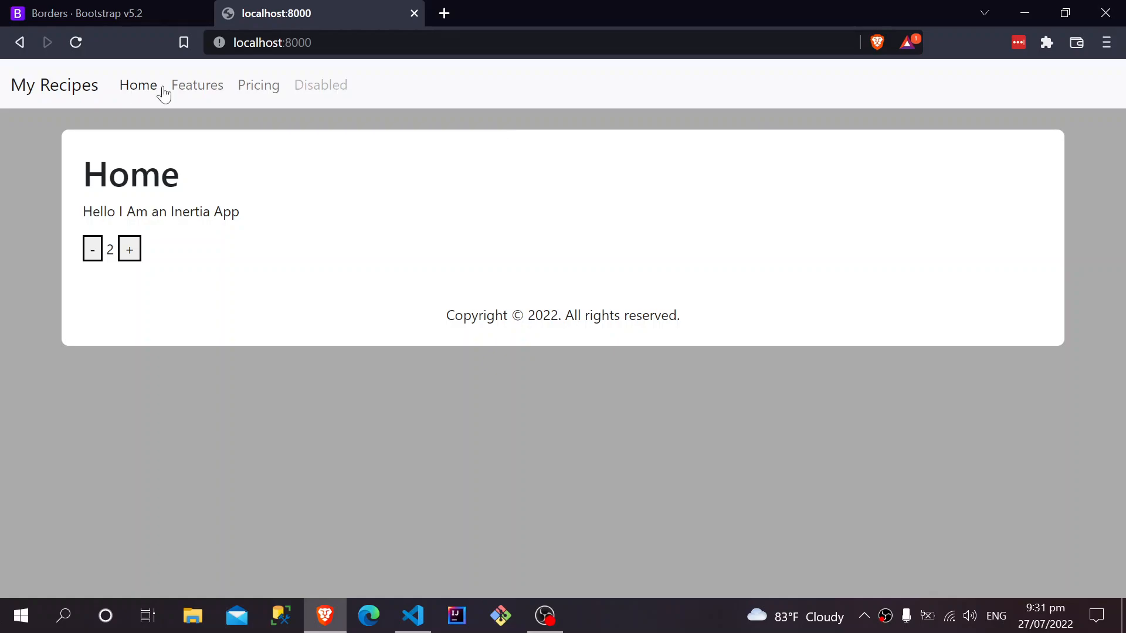
{"action": "mouse_move", "coordinate": [216, 89]}
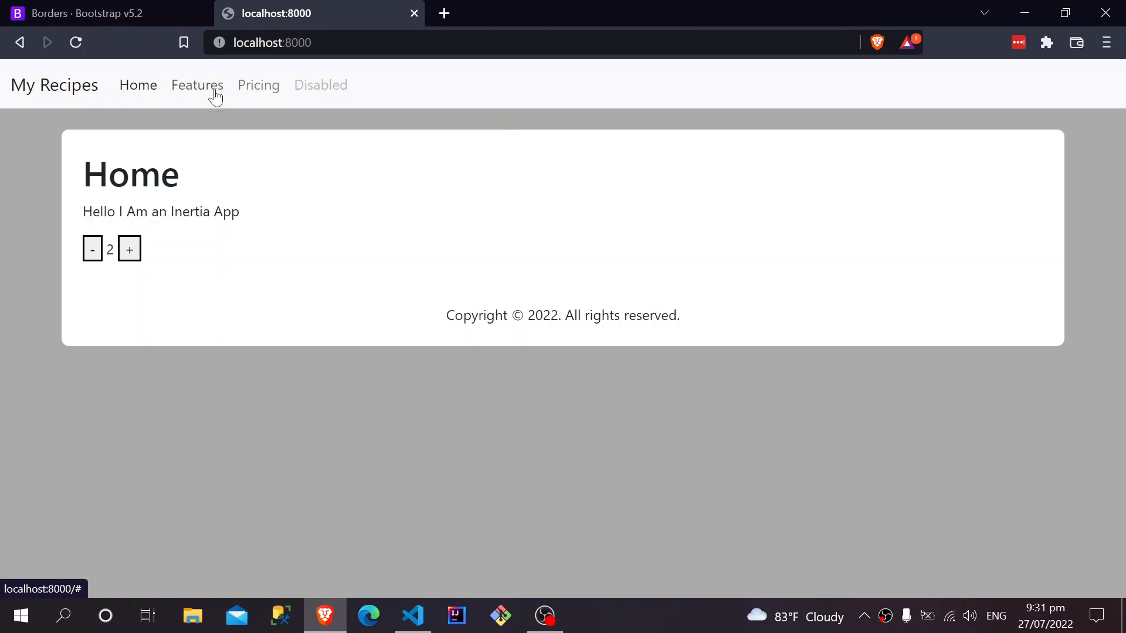
{"action": "mouse_move", "coordinate": [359, 89]}
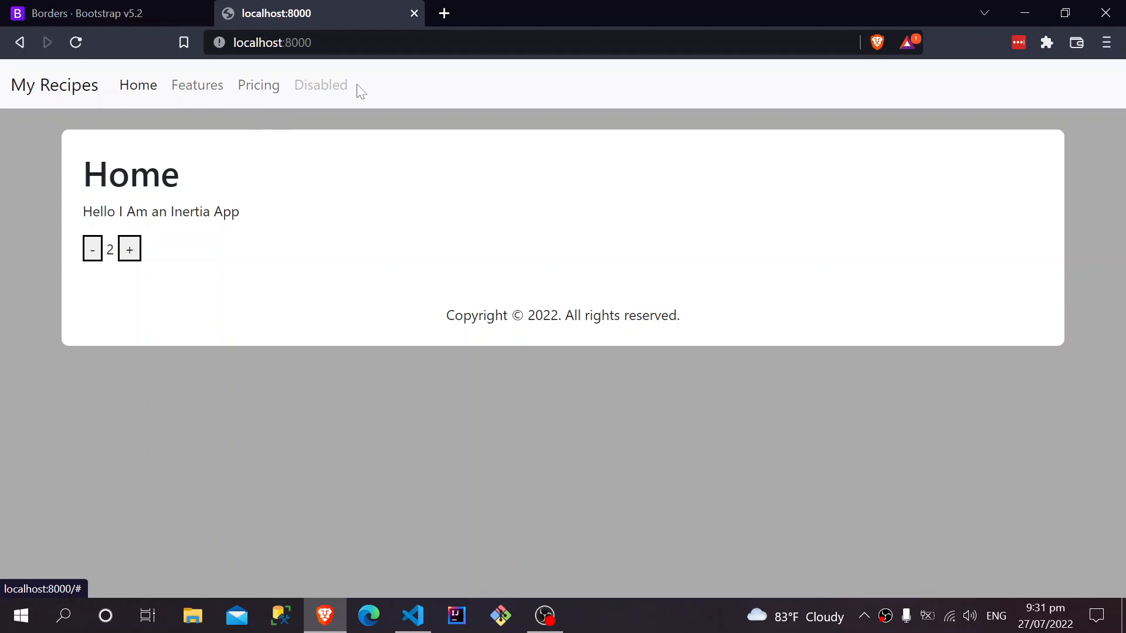
{"action": "mouse_move", "coordinate": [136, 94]}
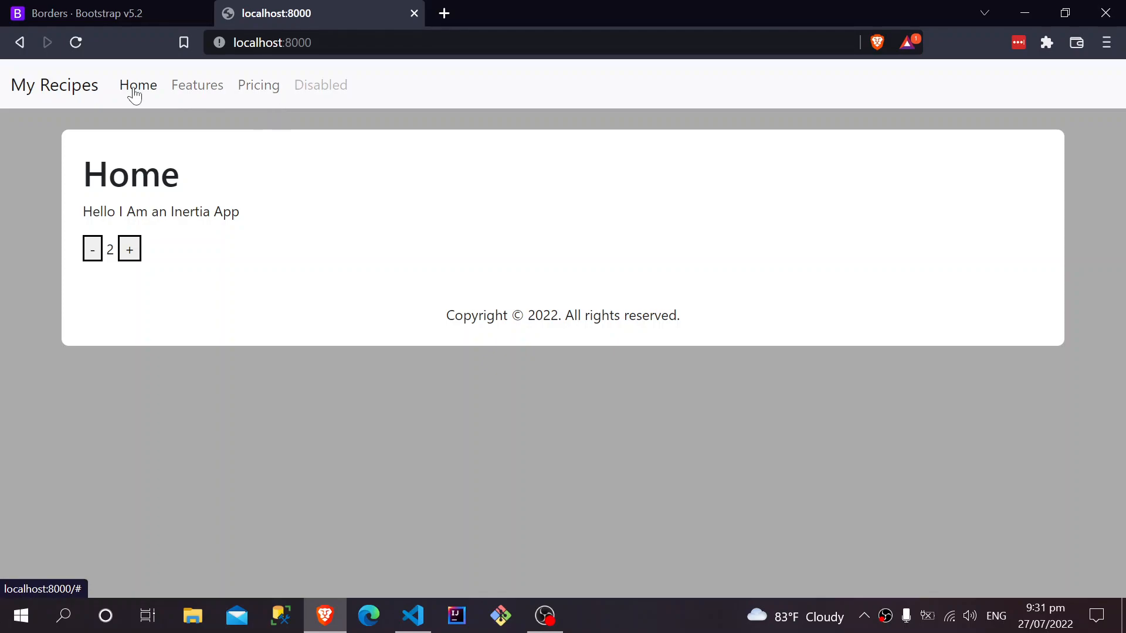
{"action": "left_click", "coordinate": [137, 85]}
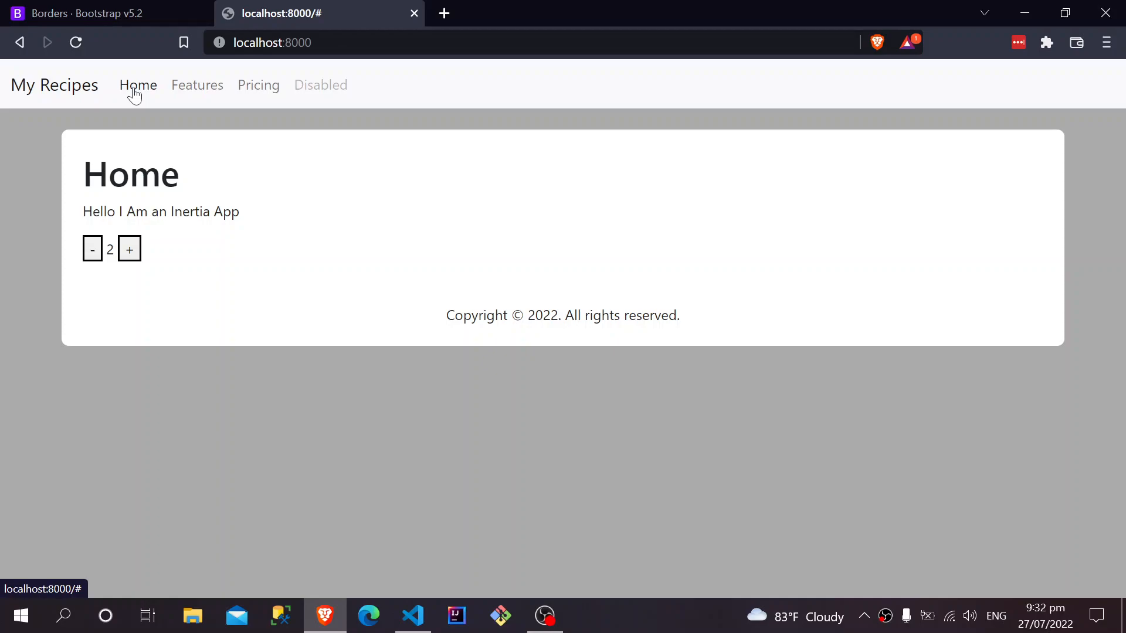
{"action": "mouse_move", "coordinate": [196, 85]}
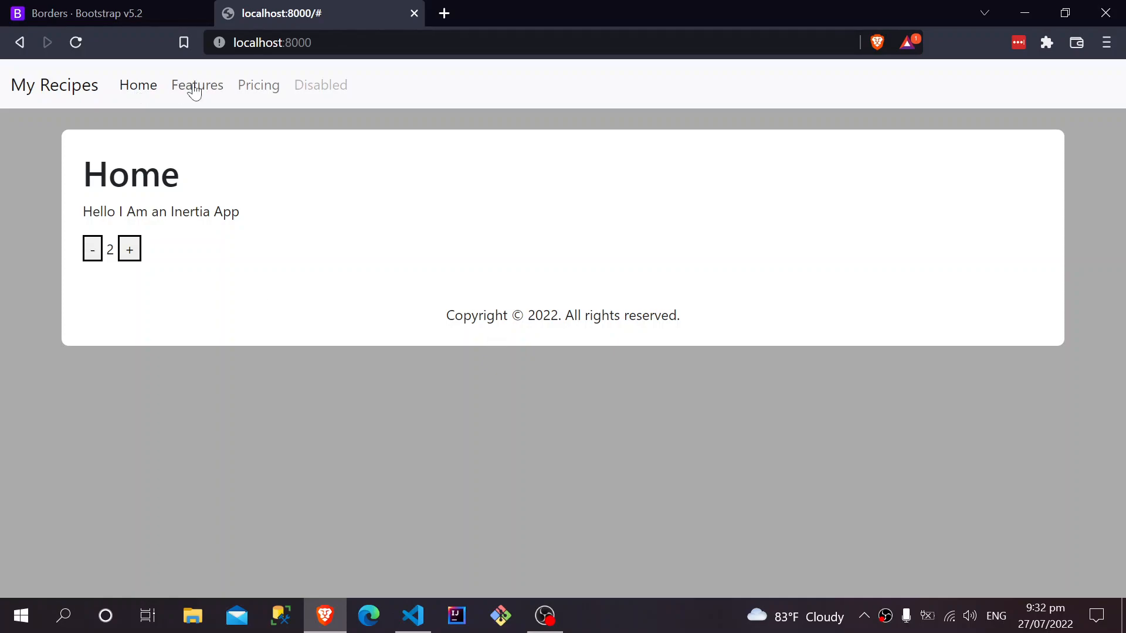
{"action": "mouse_move", "coordinate": [186, 99]}
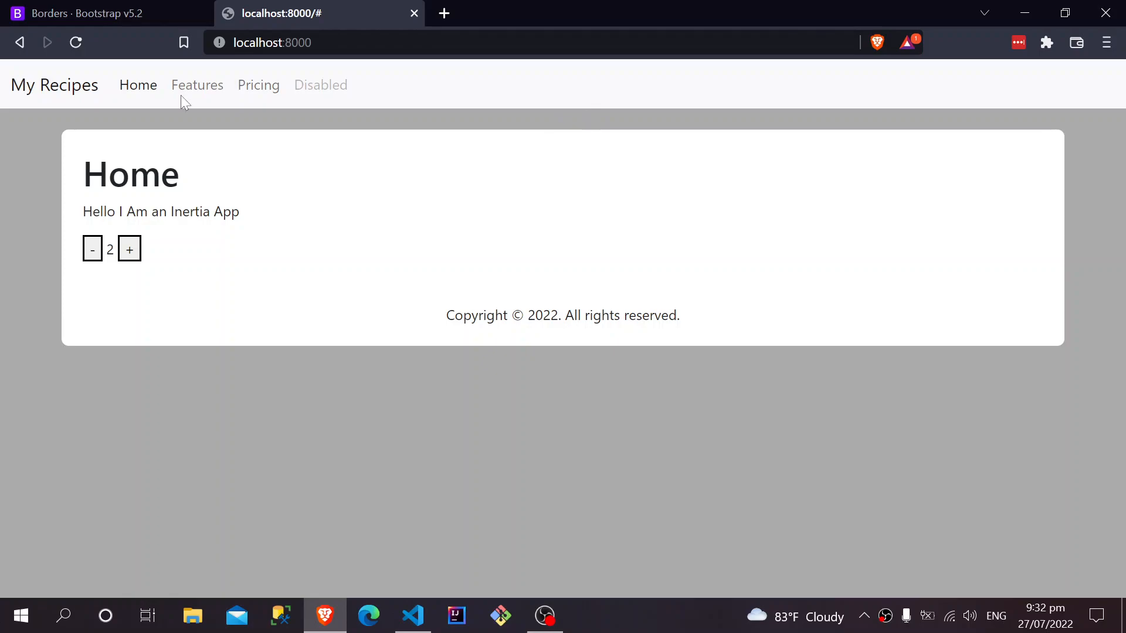
{"action": "mouse_move", "coordinate": [624, 522]}
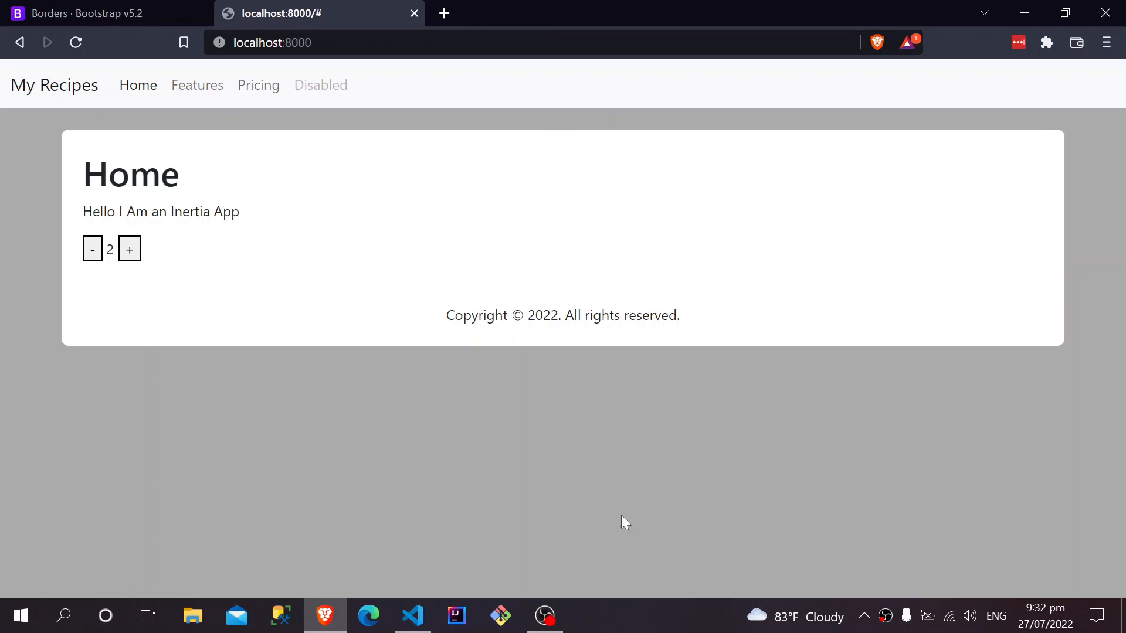